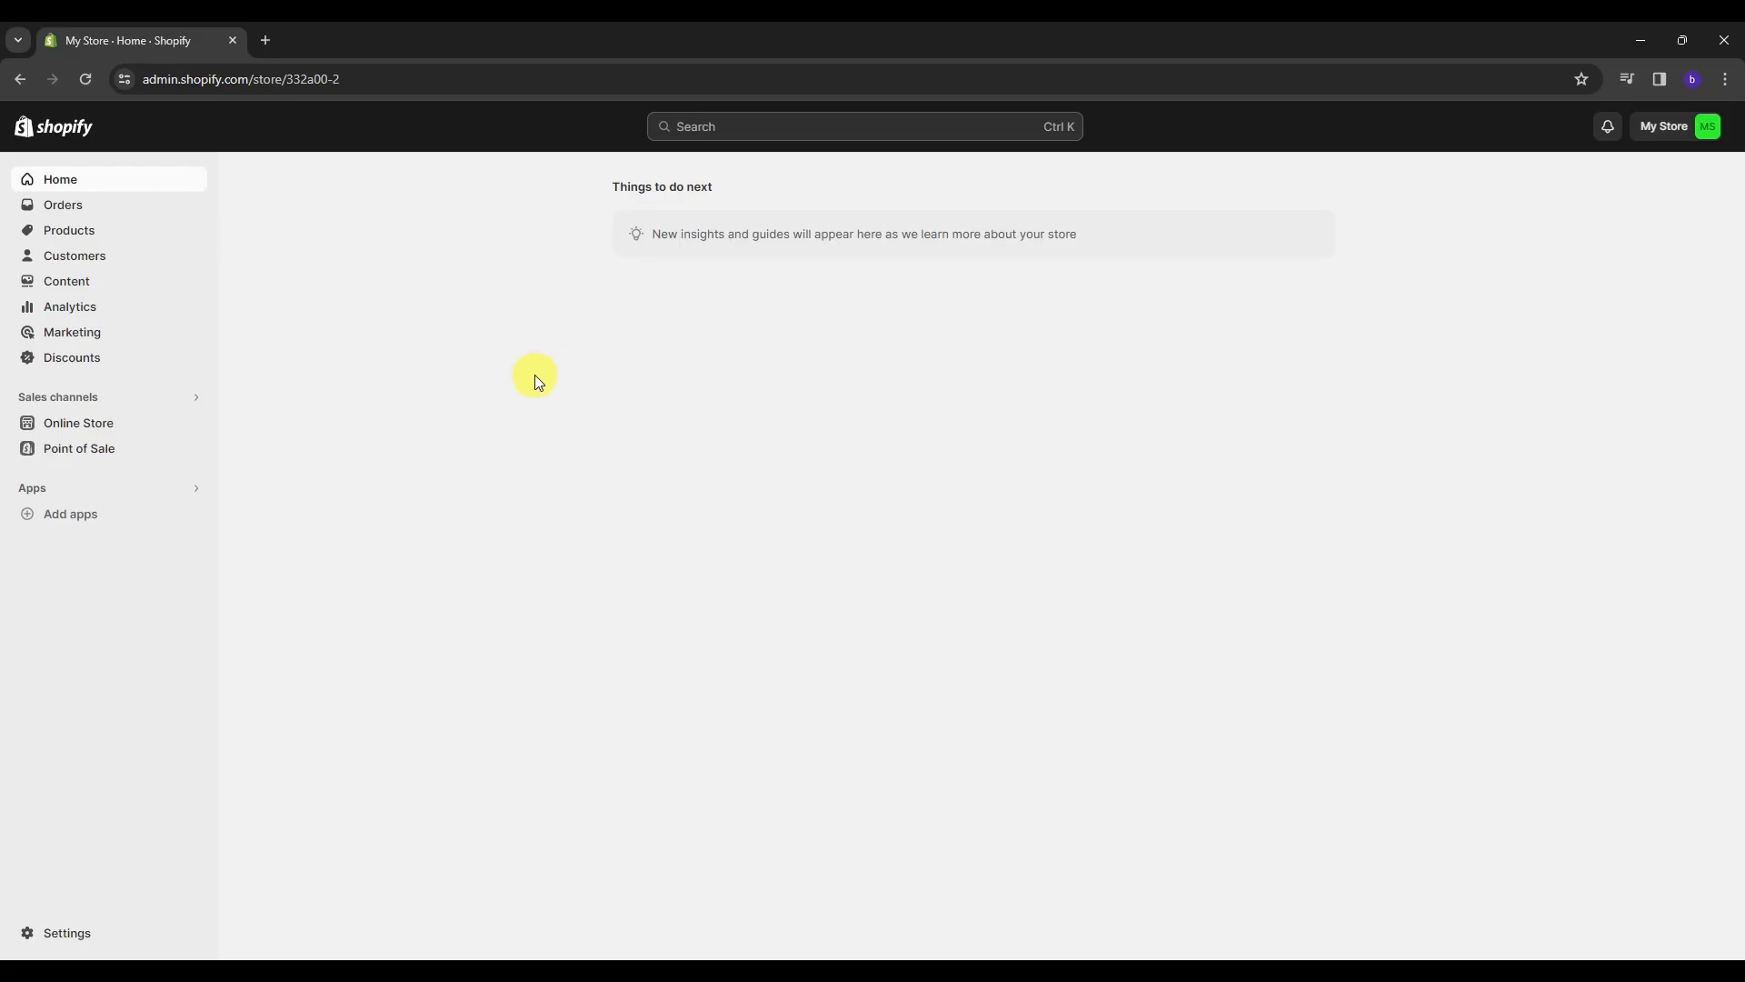
pyautogui.moveTo(515, 373)
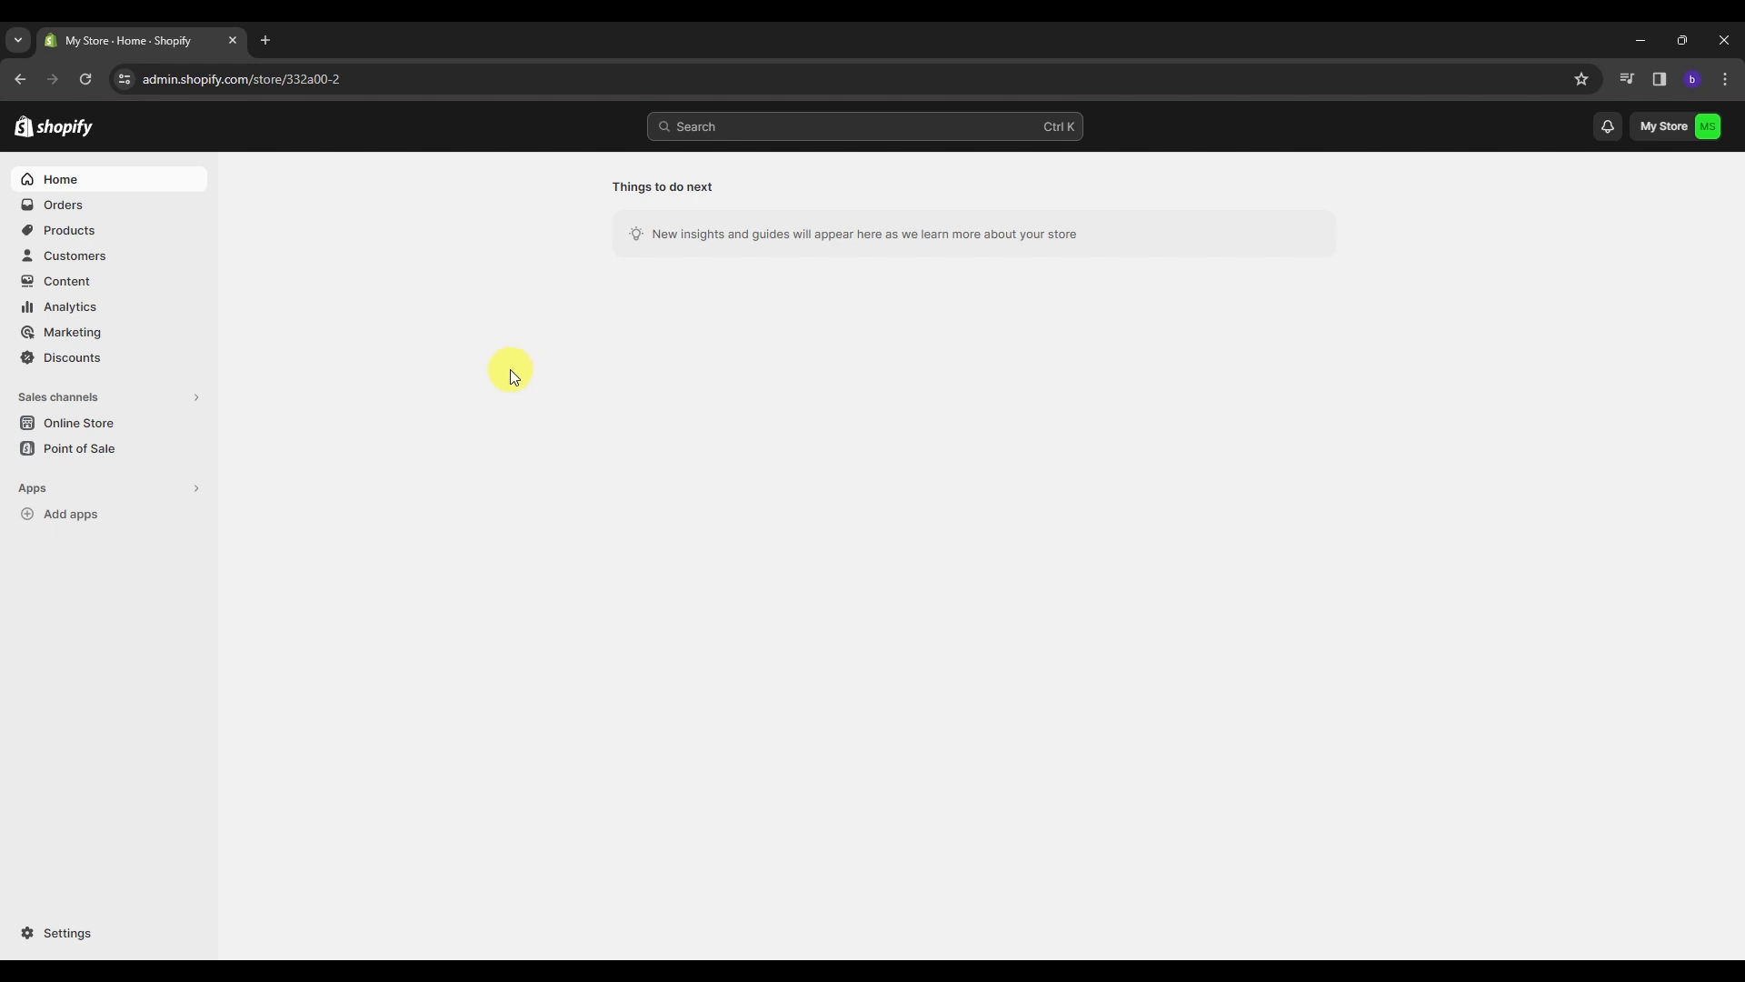
pyautogui.moveTo(118, 426)
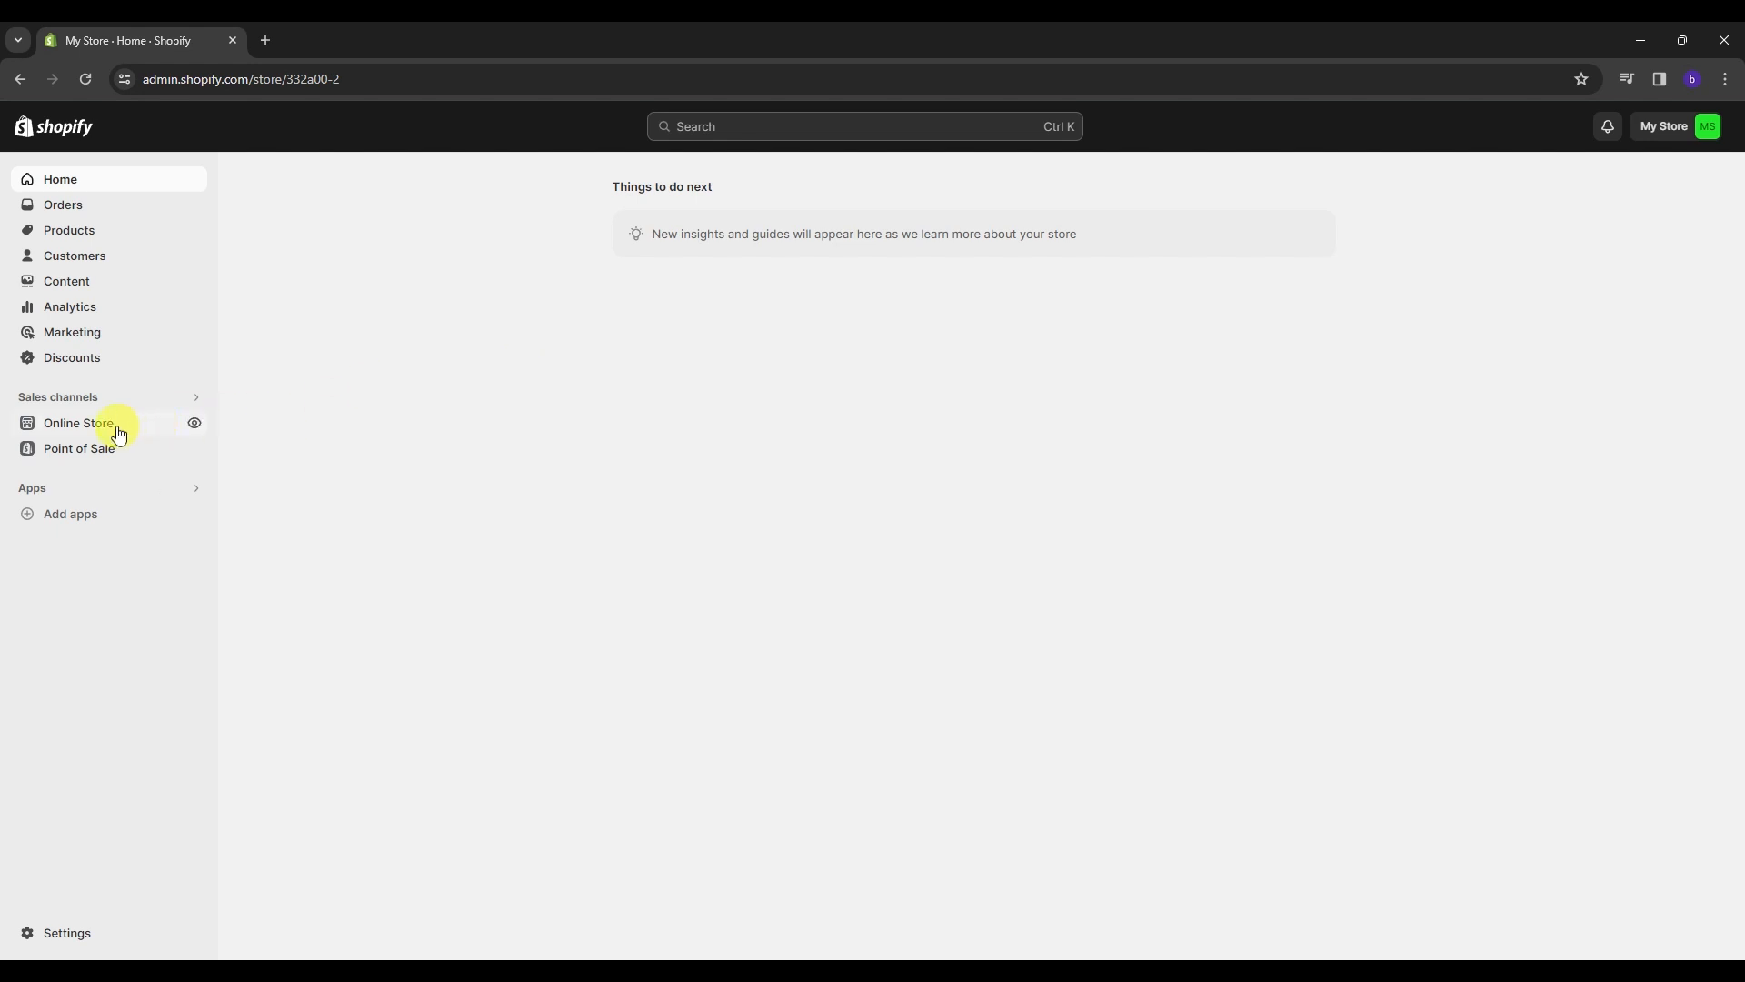
# Browse the Online Store Themes page, then view the Products list with the Bag
pyautogui.click(78, 423)
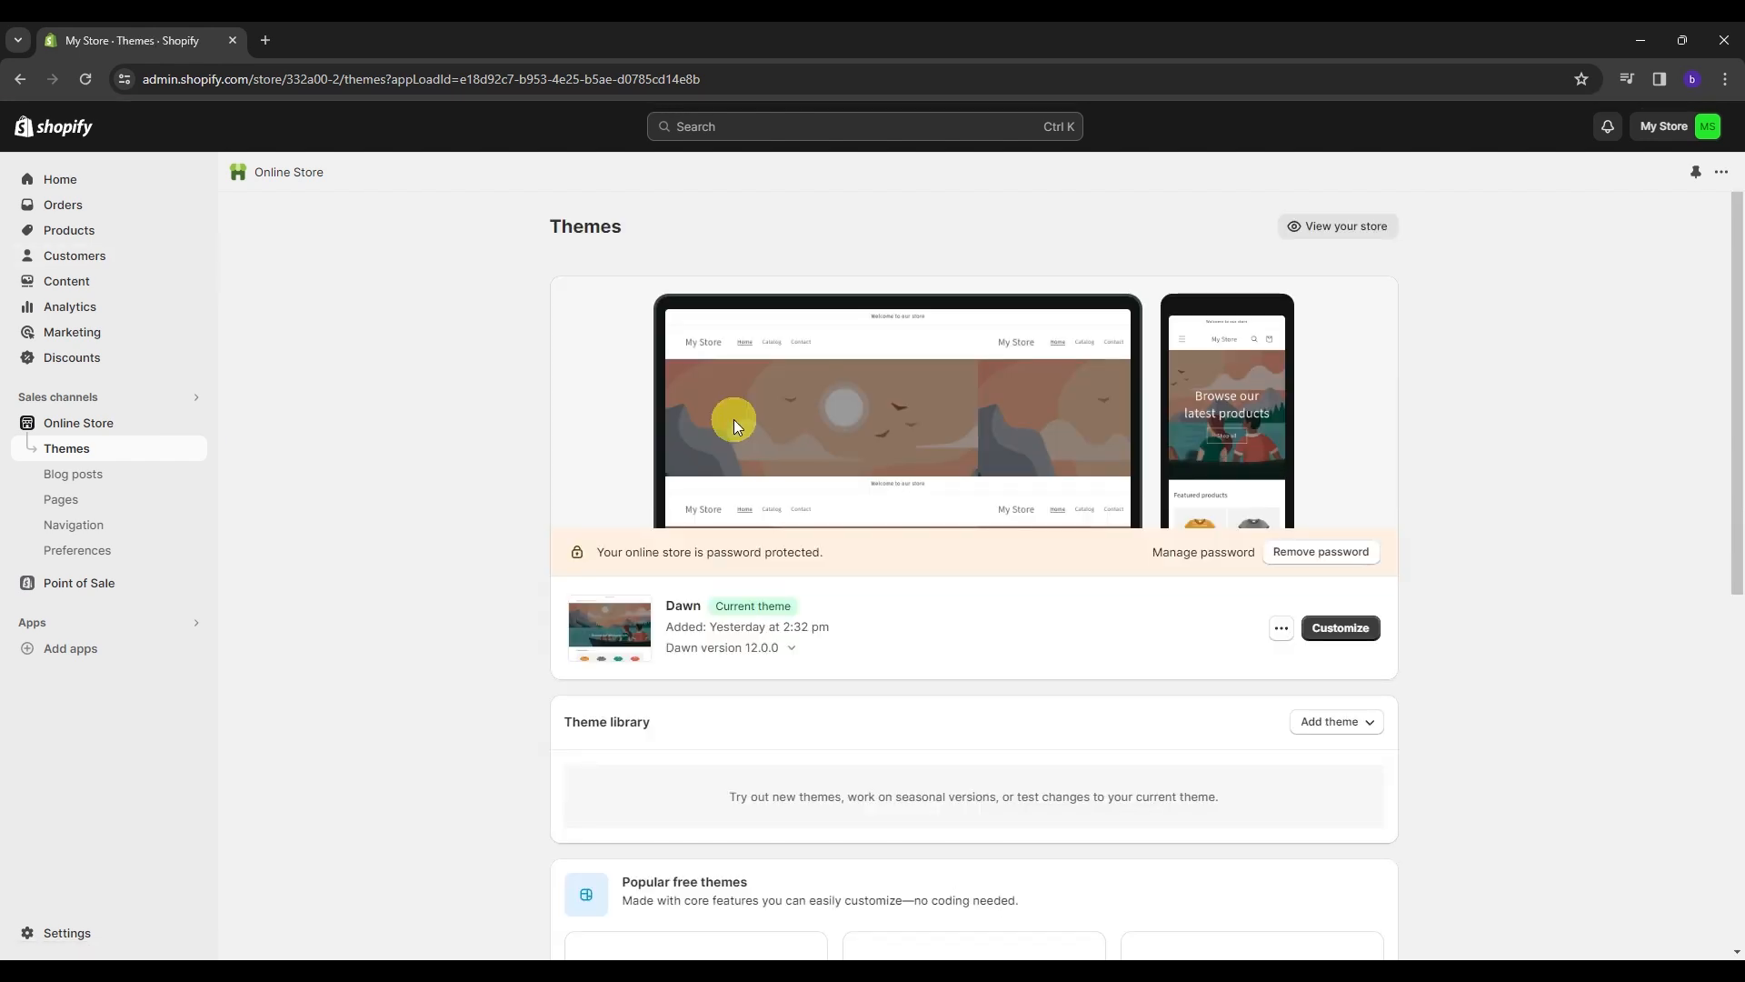
pyautogui.moveTo(442, 467)
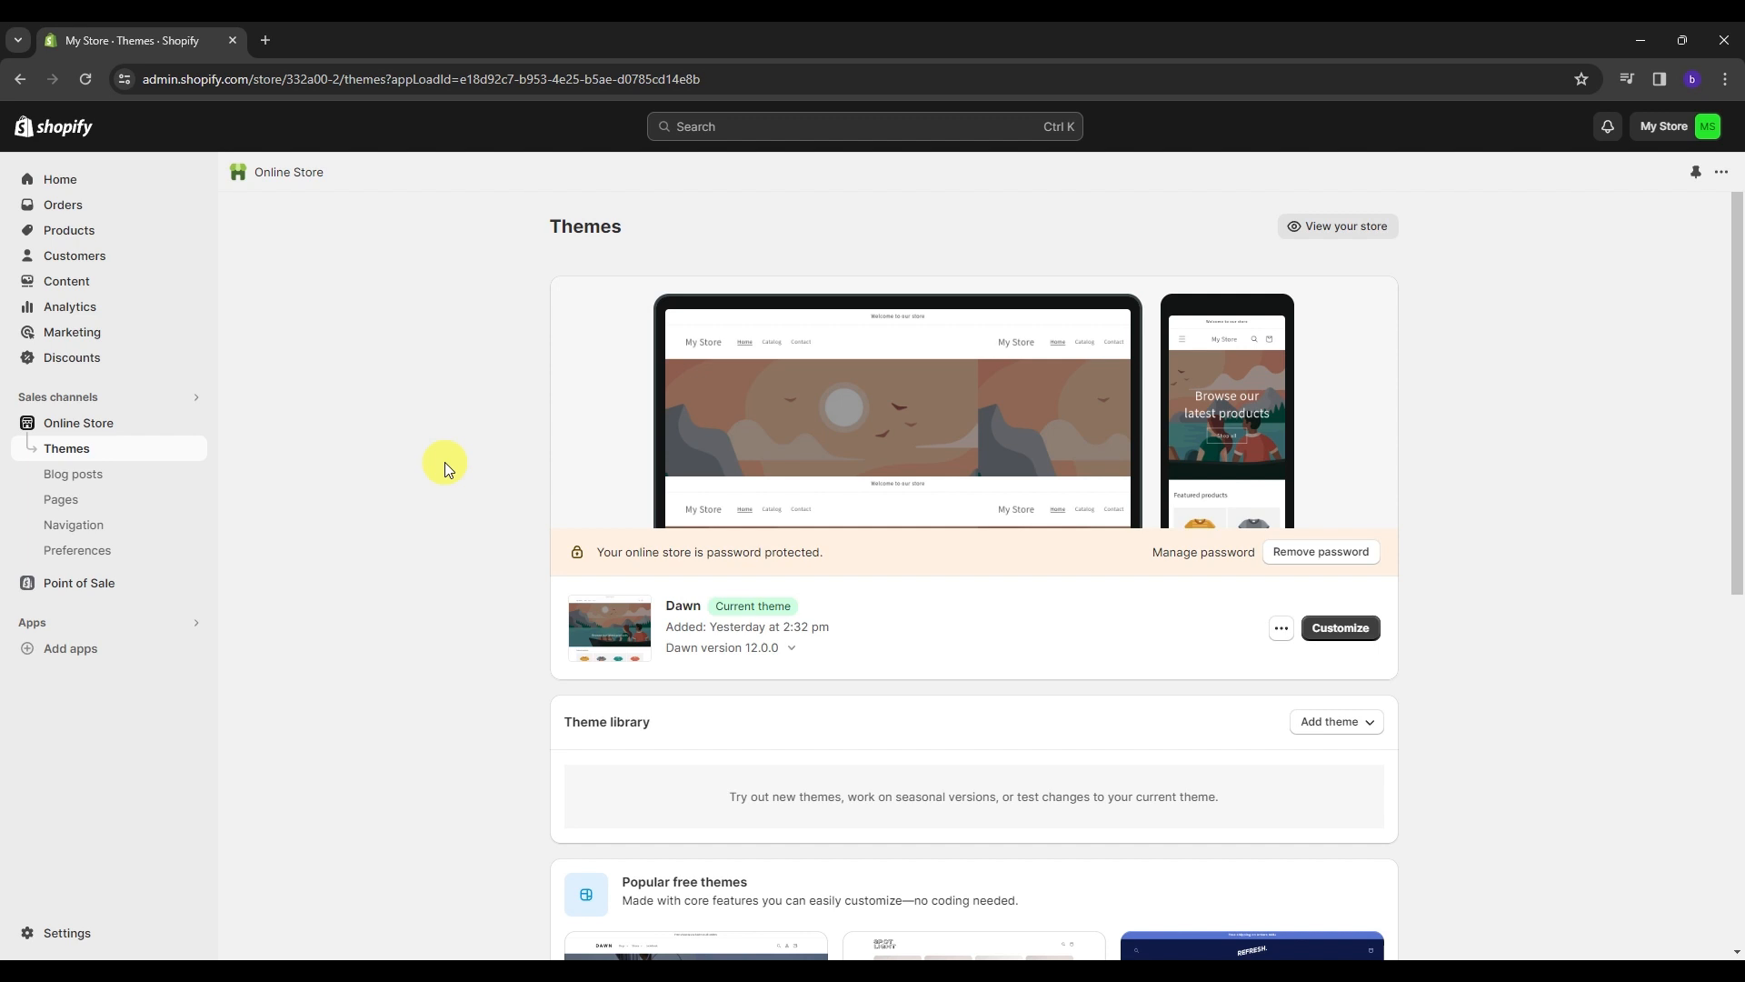
pyautogui.scroll(-3)
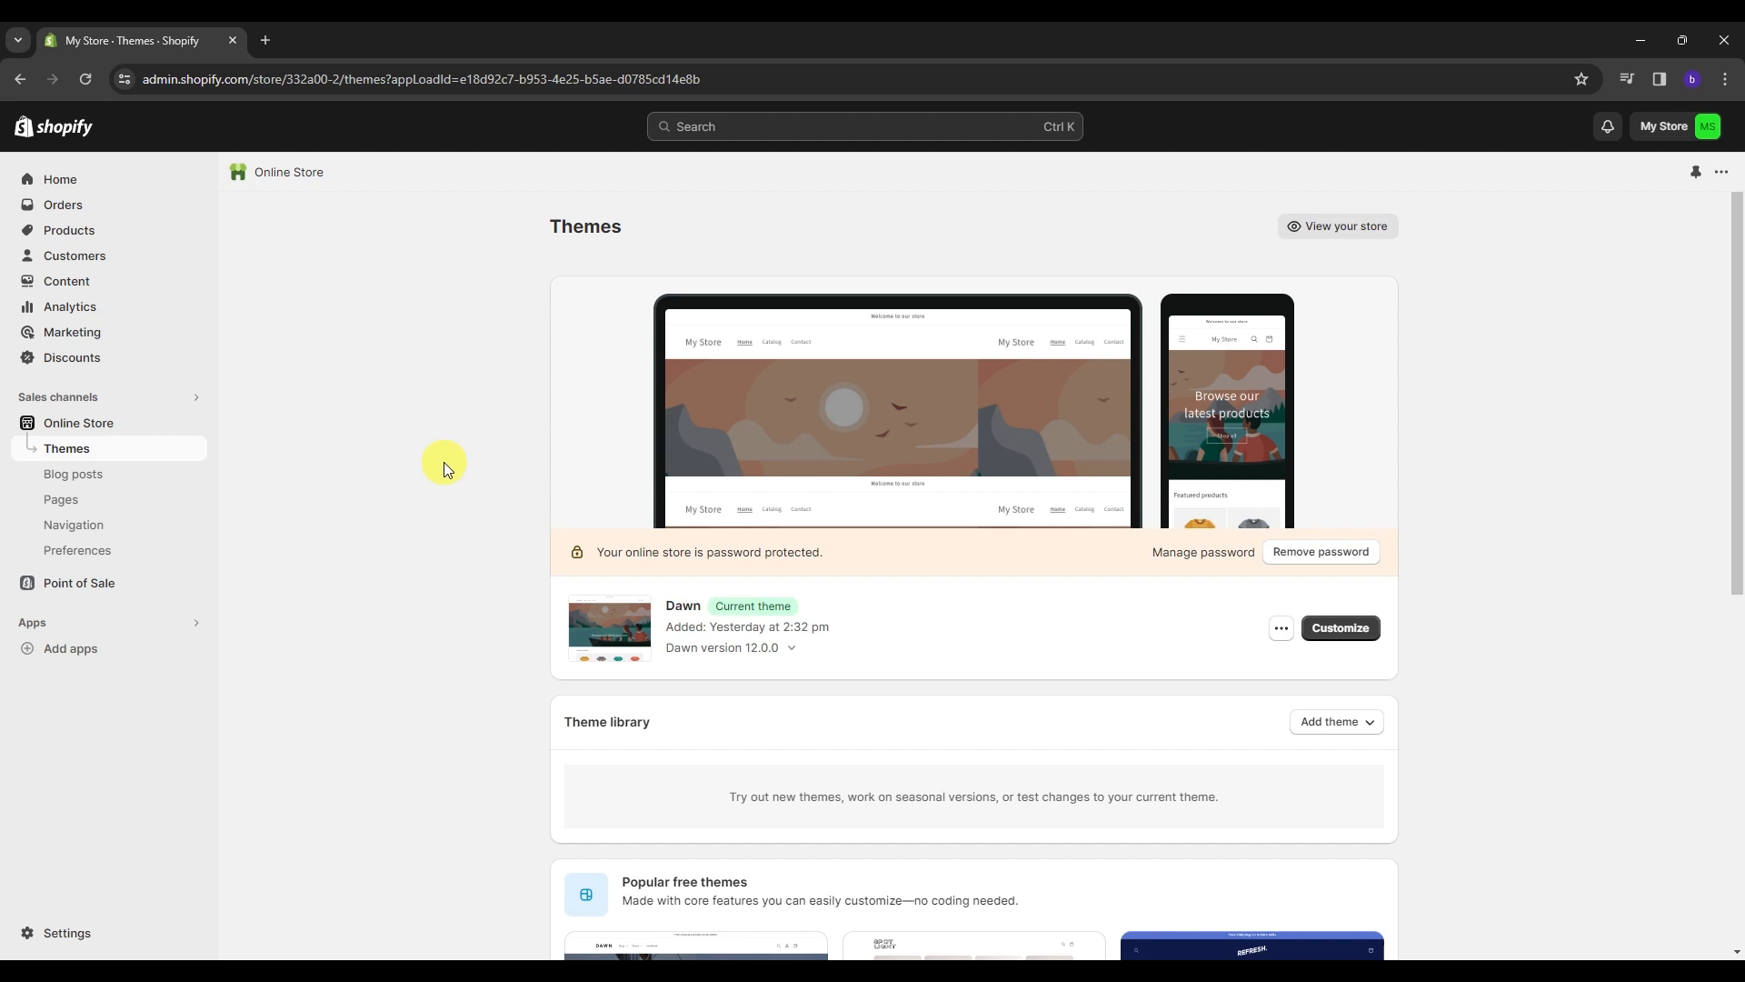
pyautogui.scroll(-3)
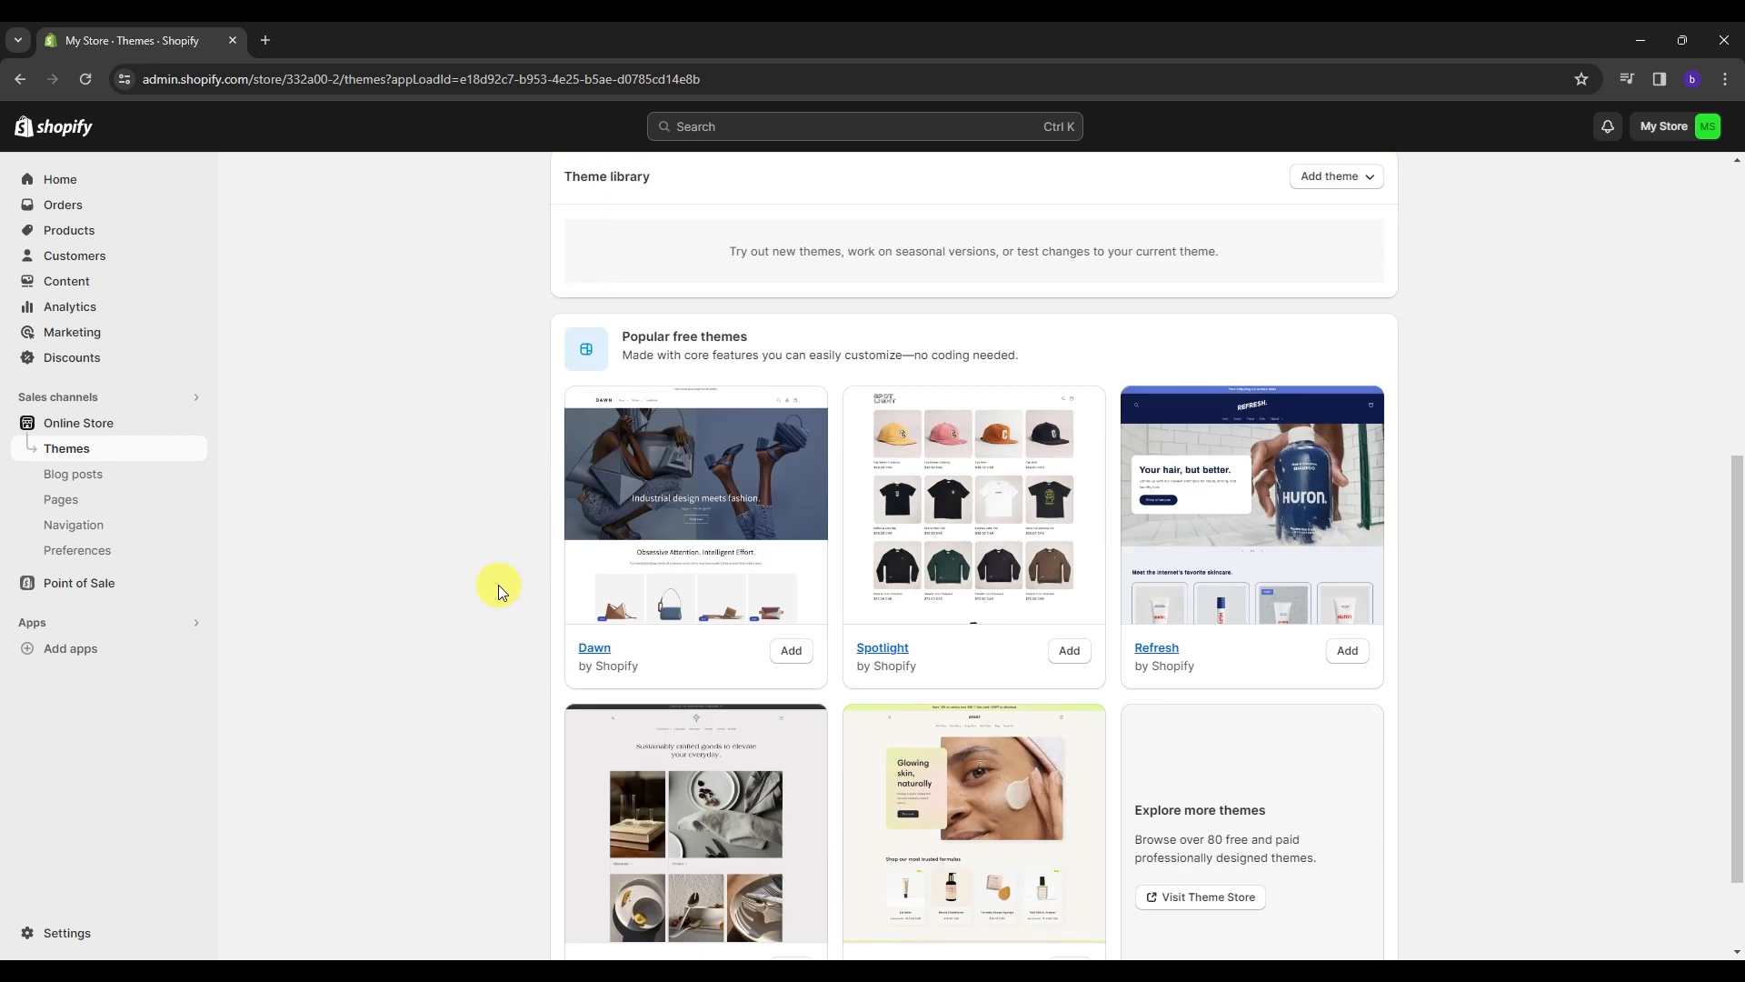
pyautogui.scroll(3)
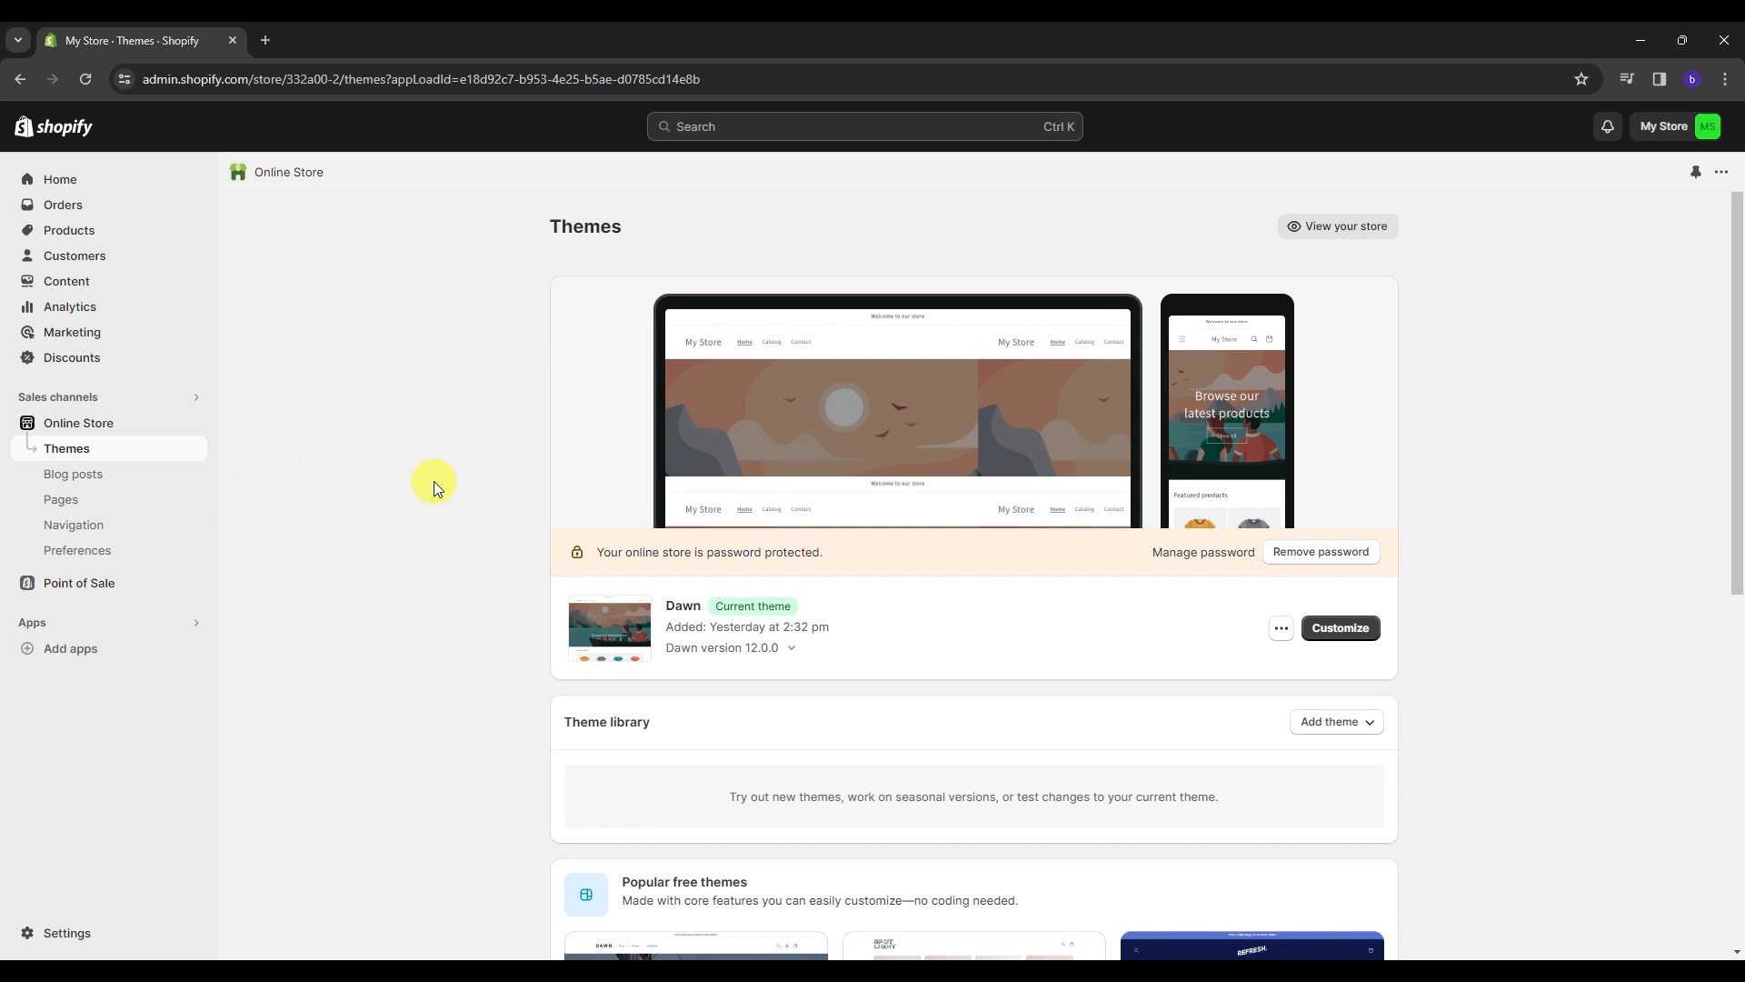
pyautogui.moveTo(471, 337)
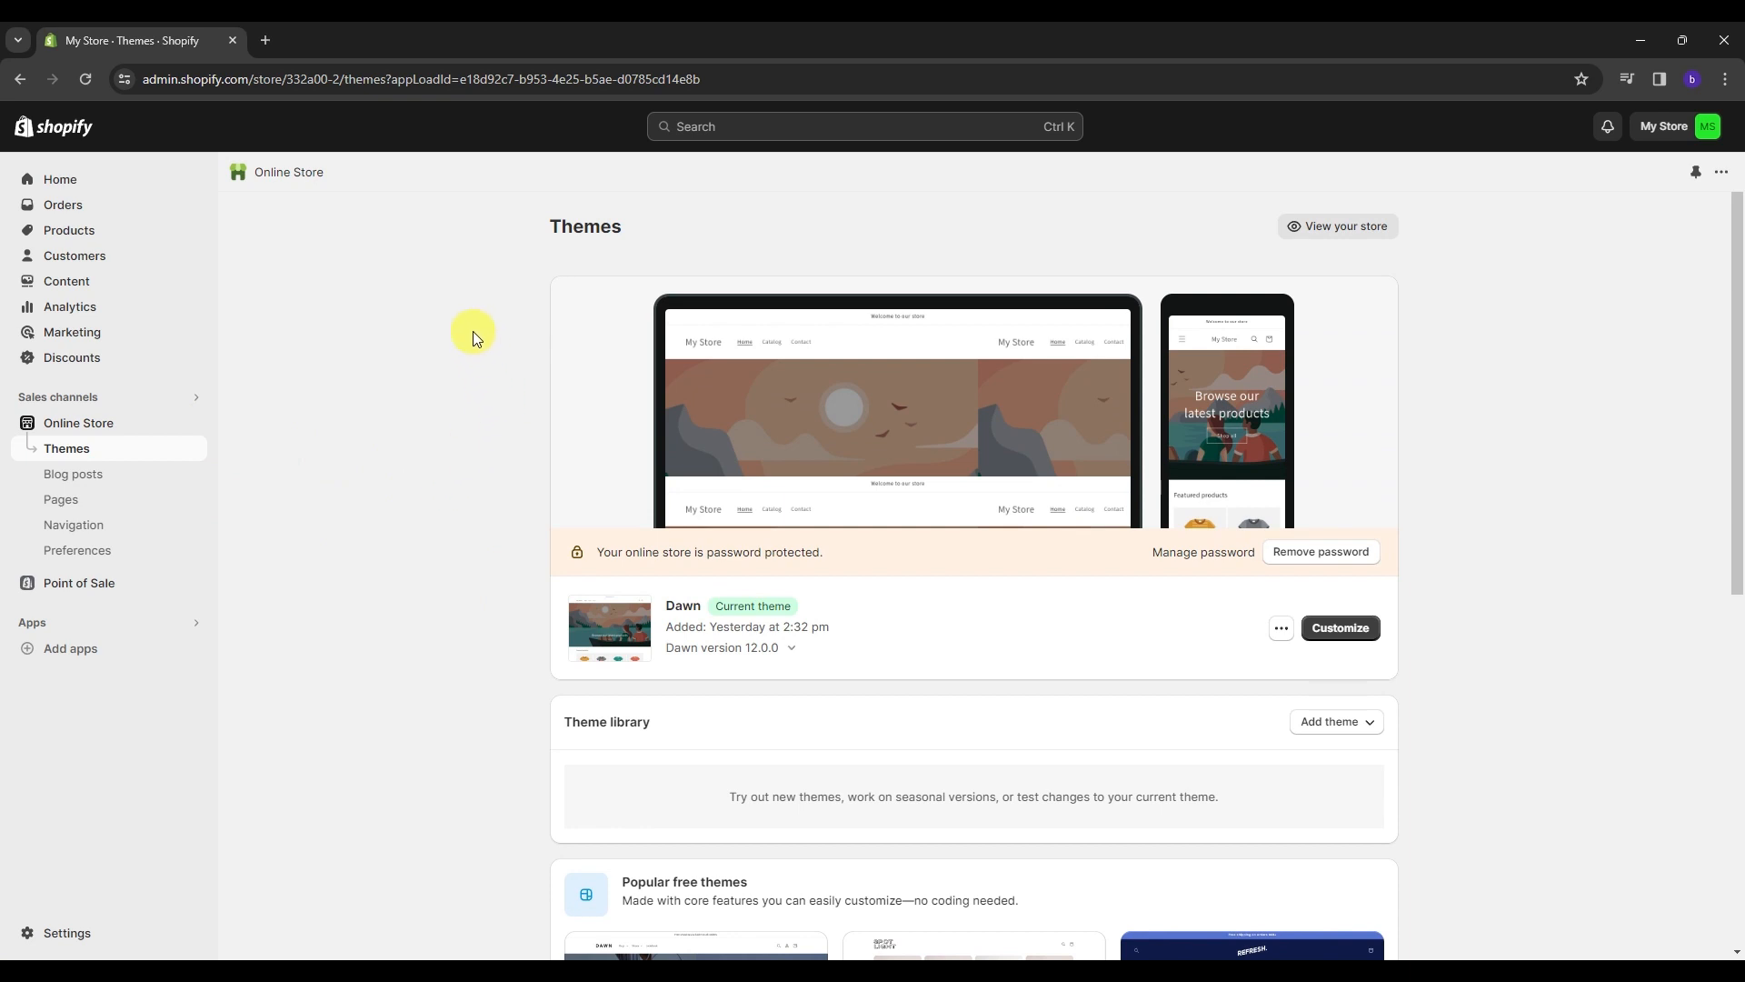
pyautogui.moveTo(565, 302)
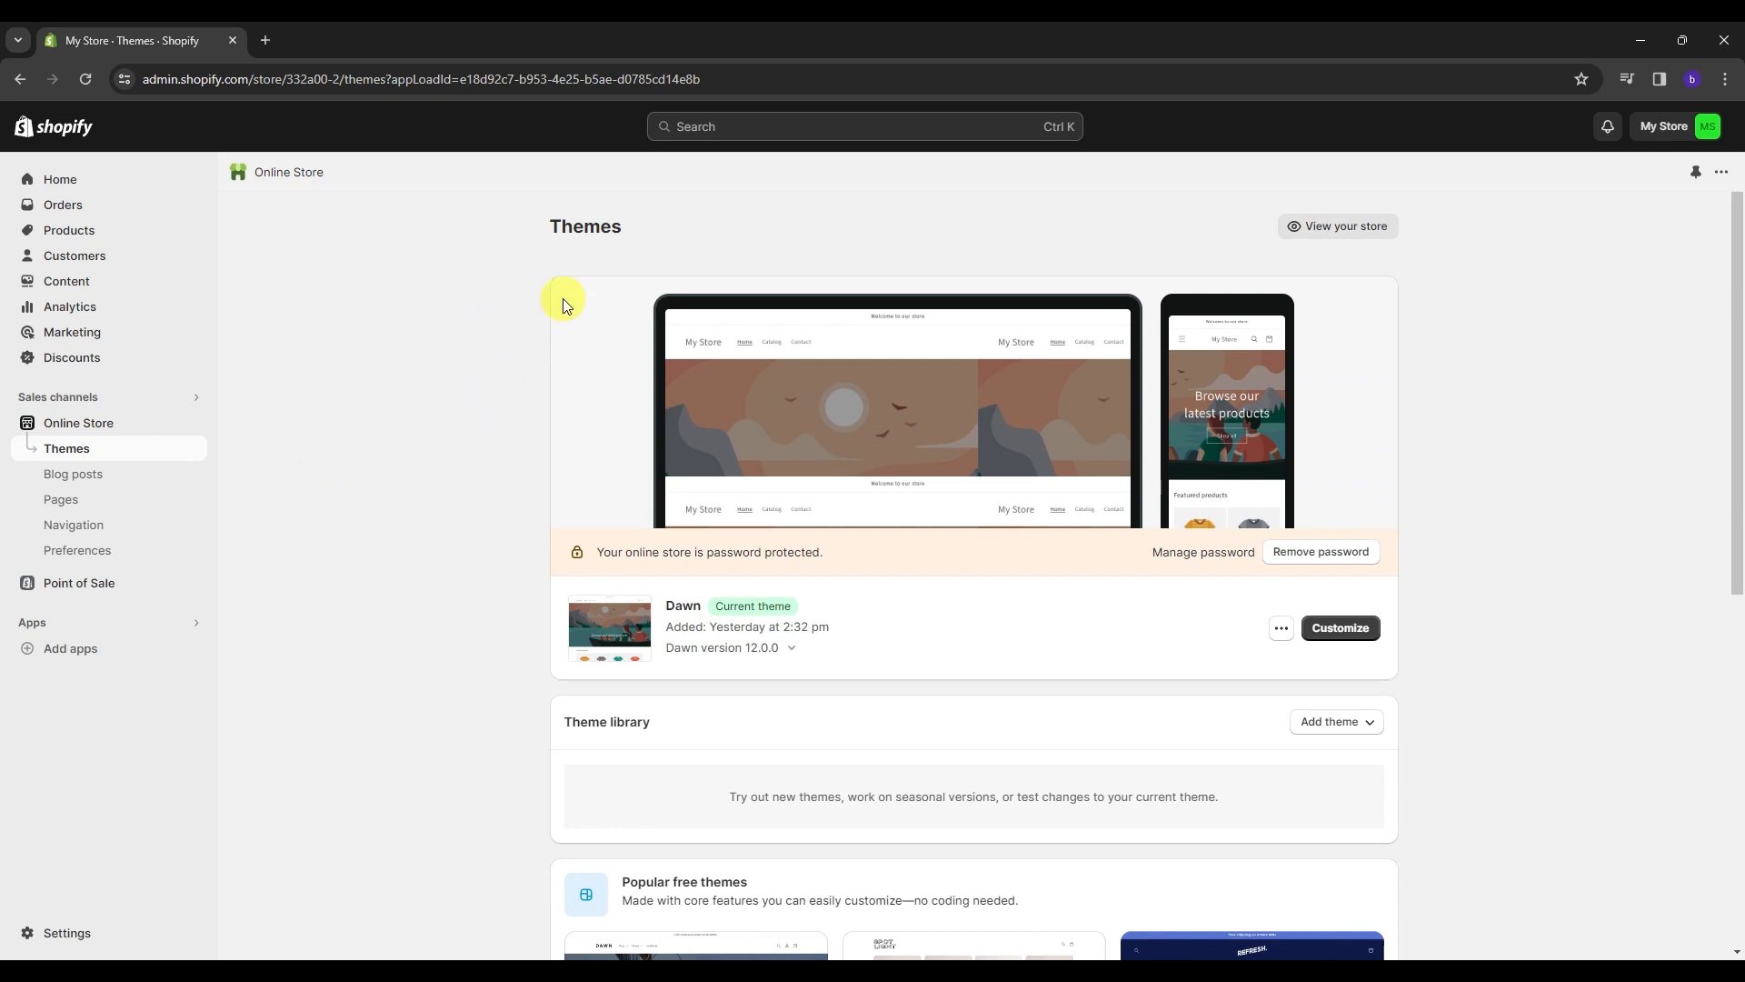
pyautogui.moveTo(852, 247)
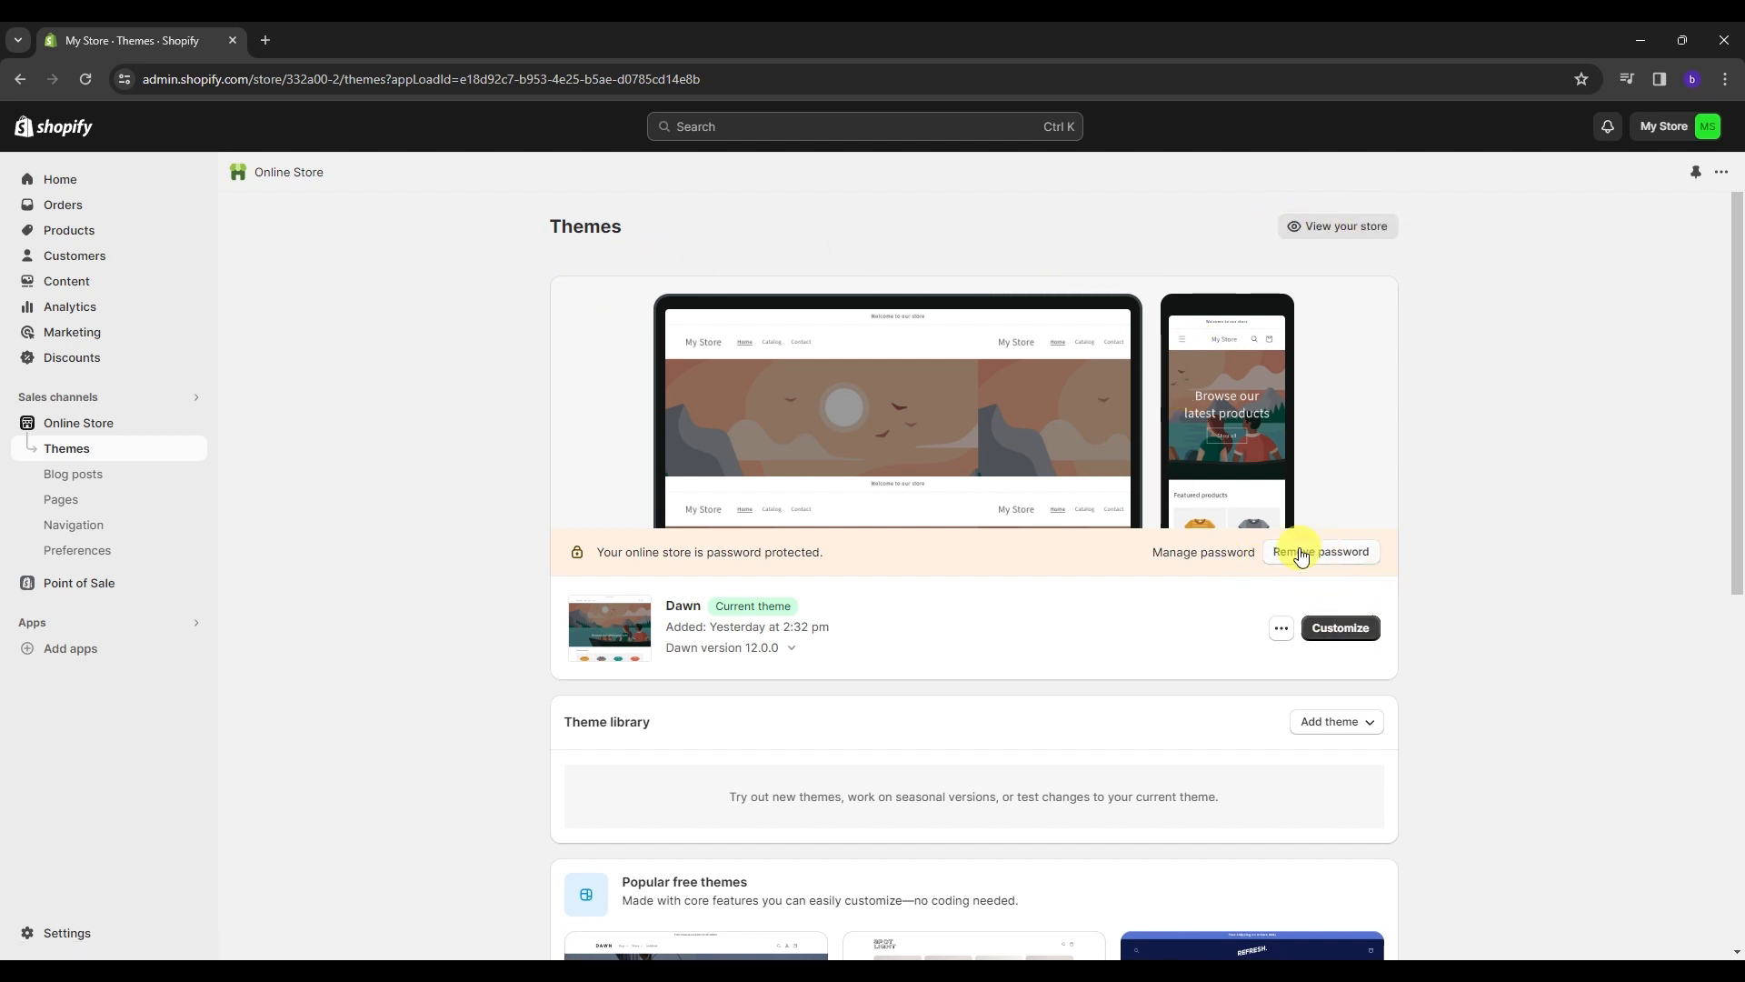
pyautogui.click(68, 230)
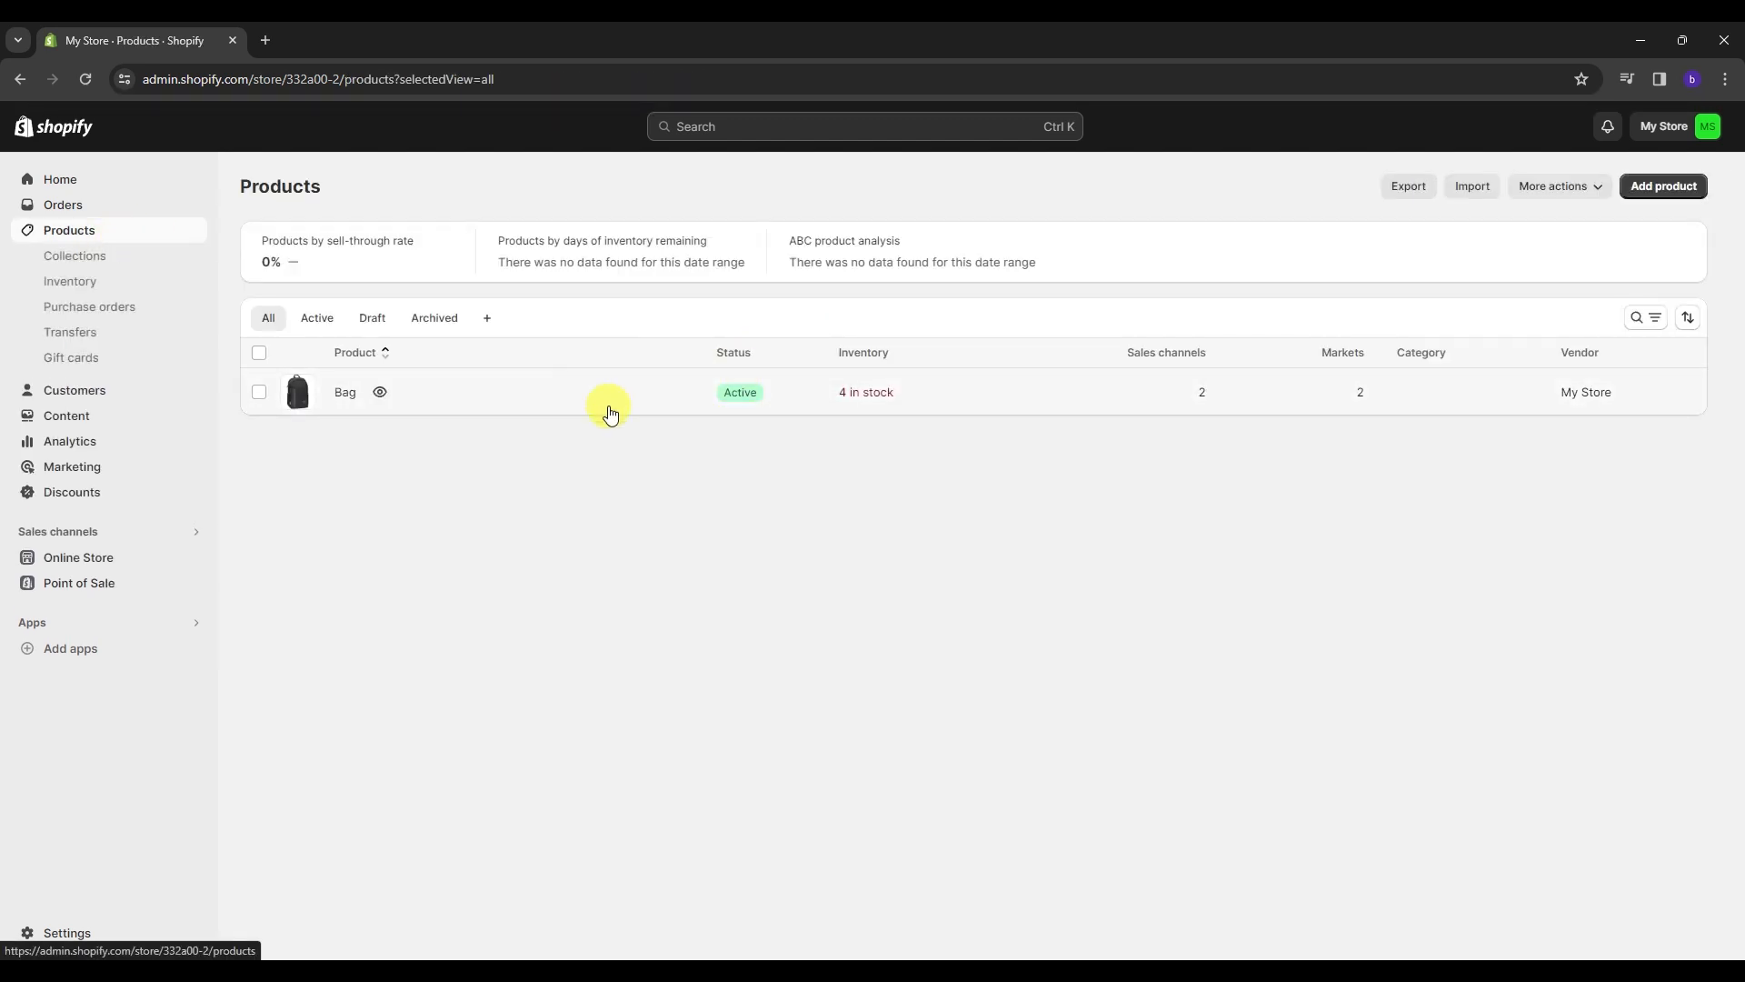
pyautogui.moveTo(150, 916)
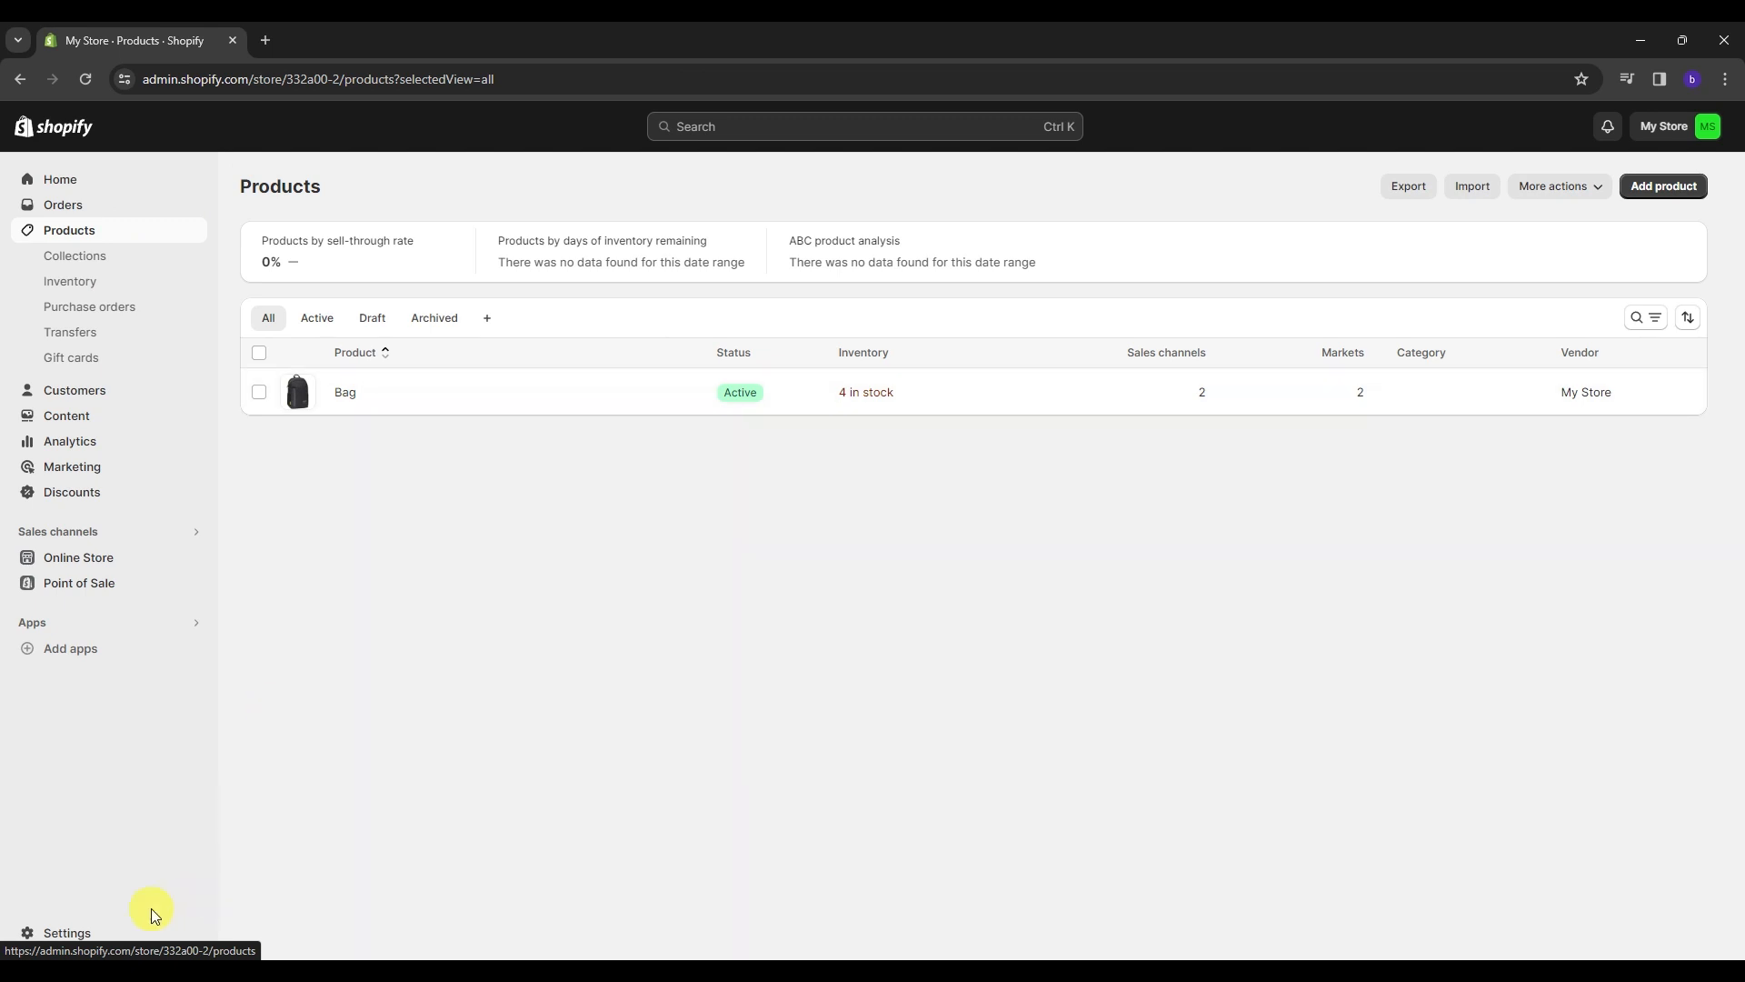
# Review the checkout options in the store's Settings
pyautogui.click(67, 937)
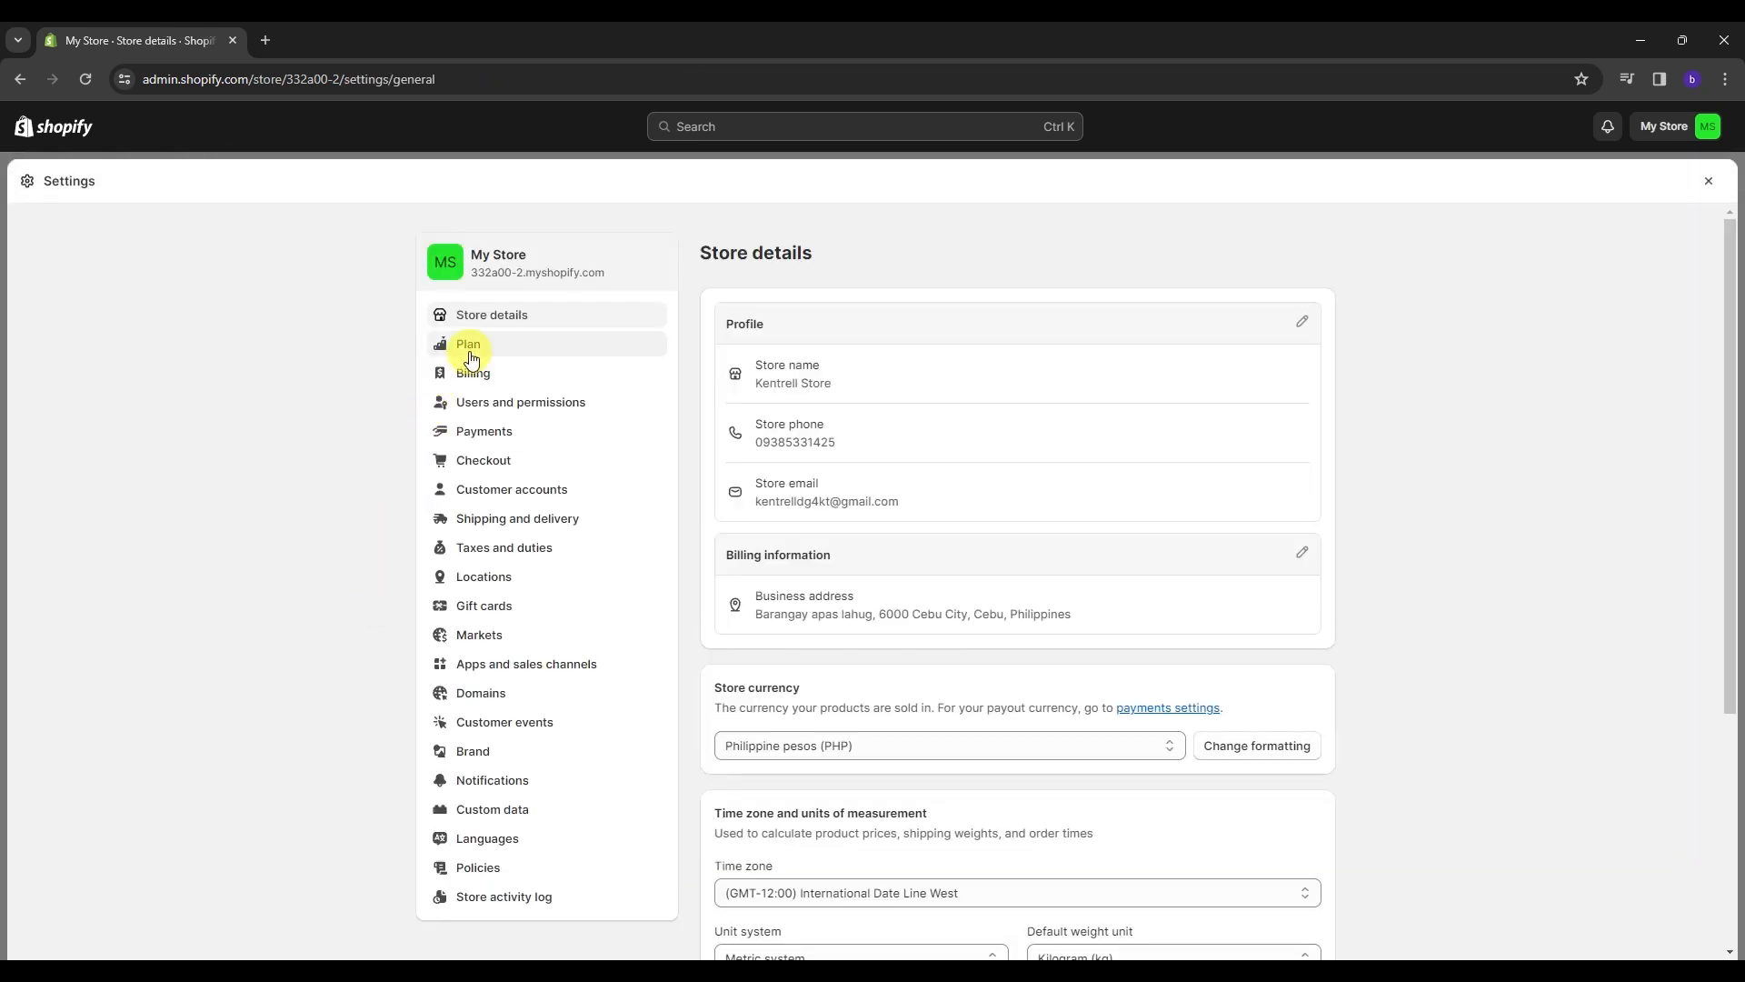
pyautogui.click(483, 460)
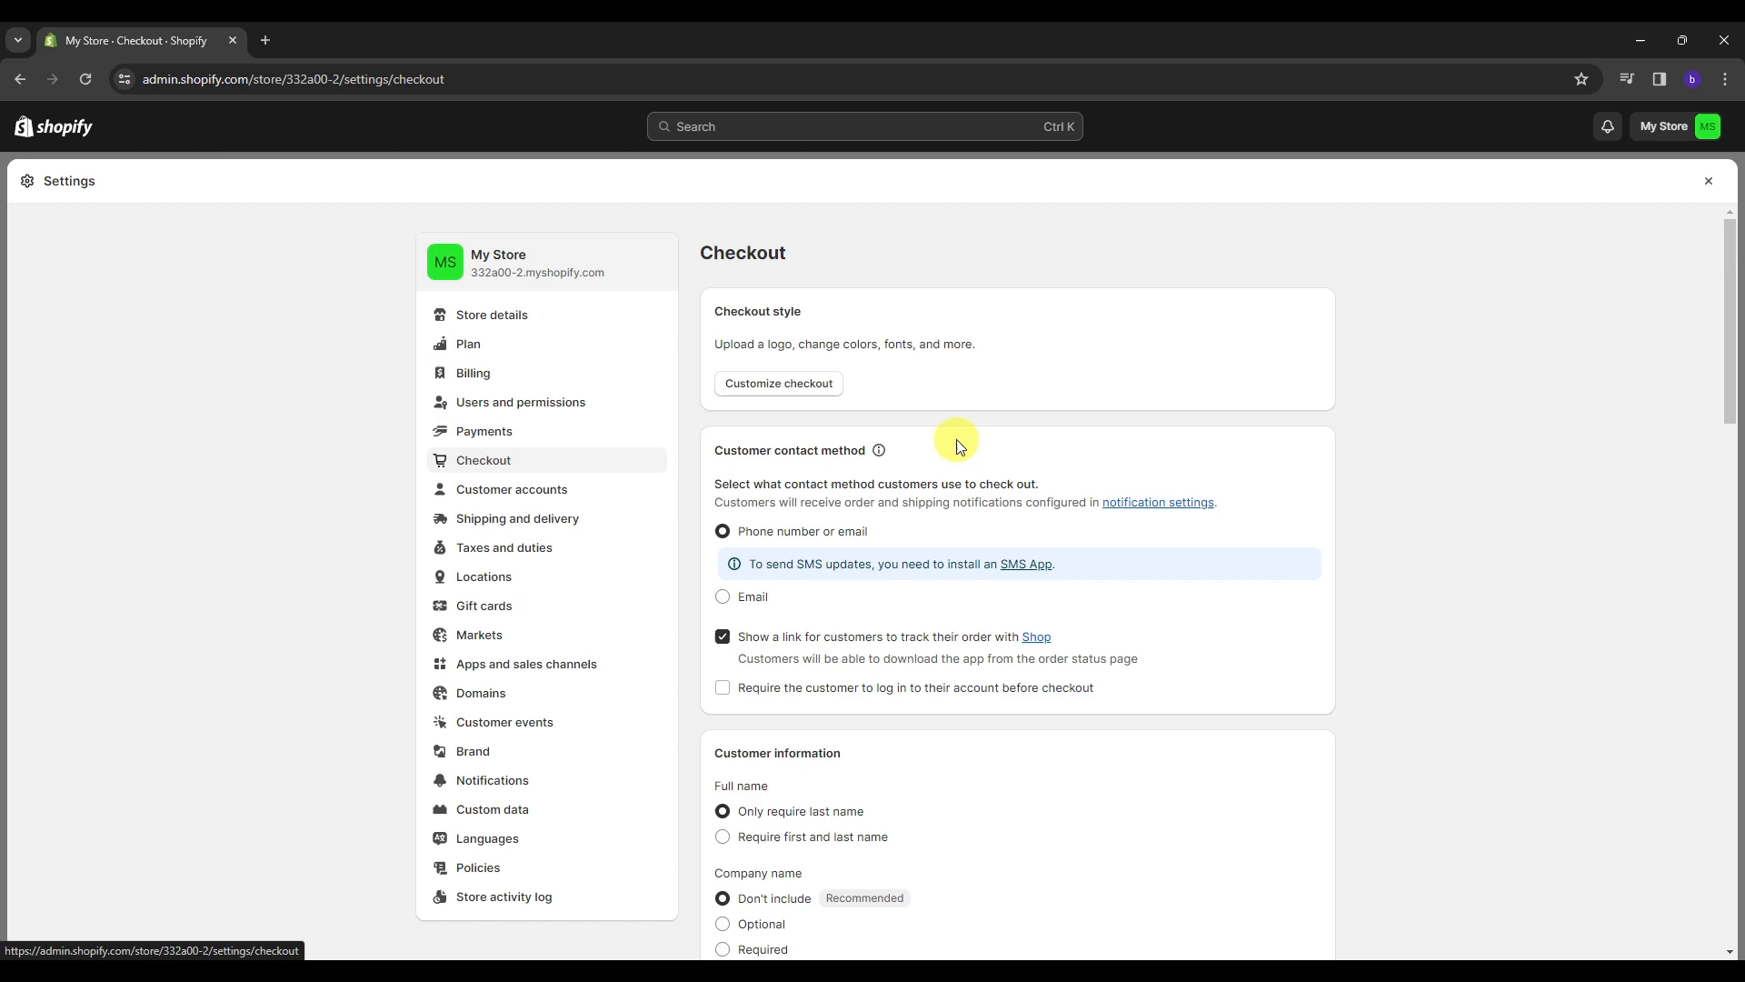
pyautogui.scroll(-3)
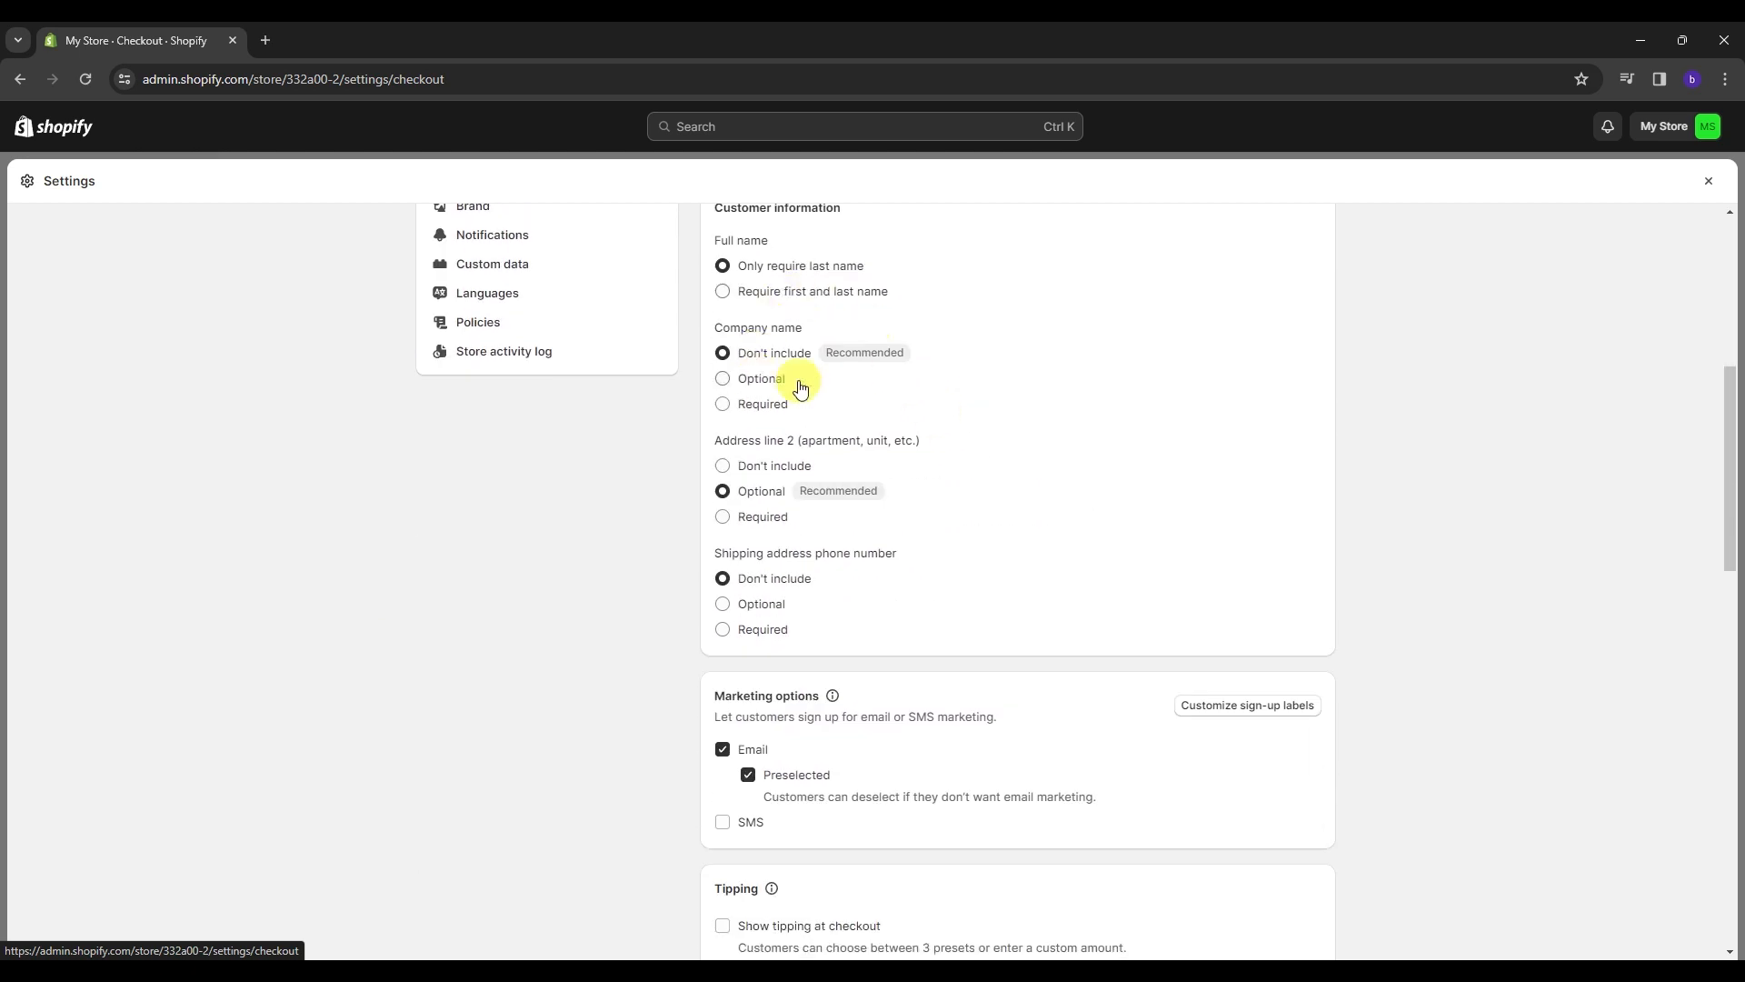
pyautogui.scroll(-3)
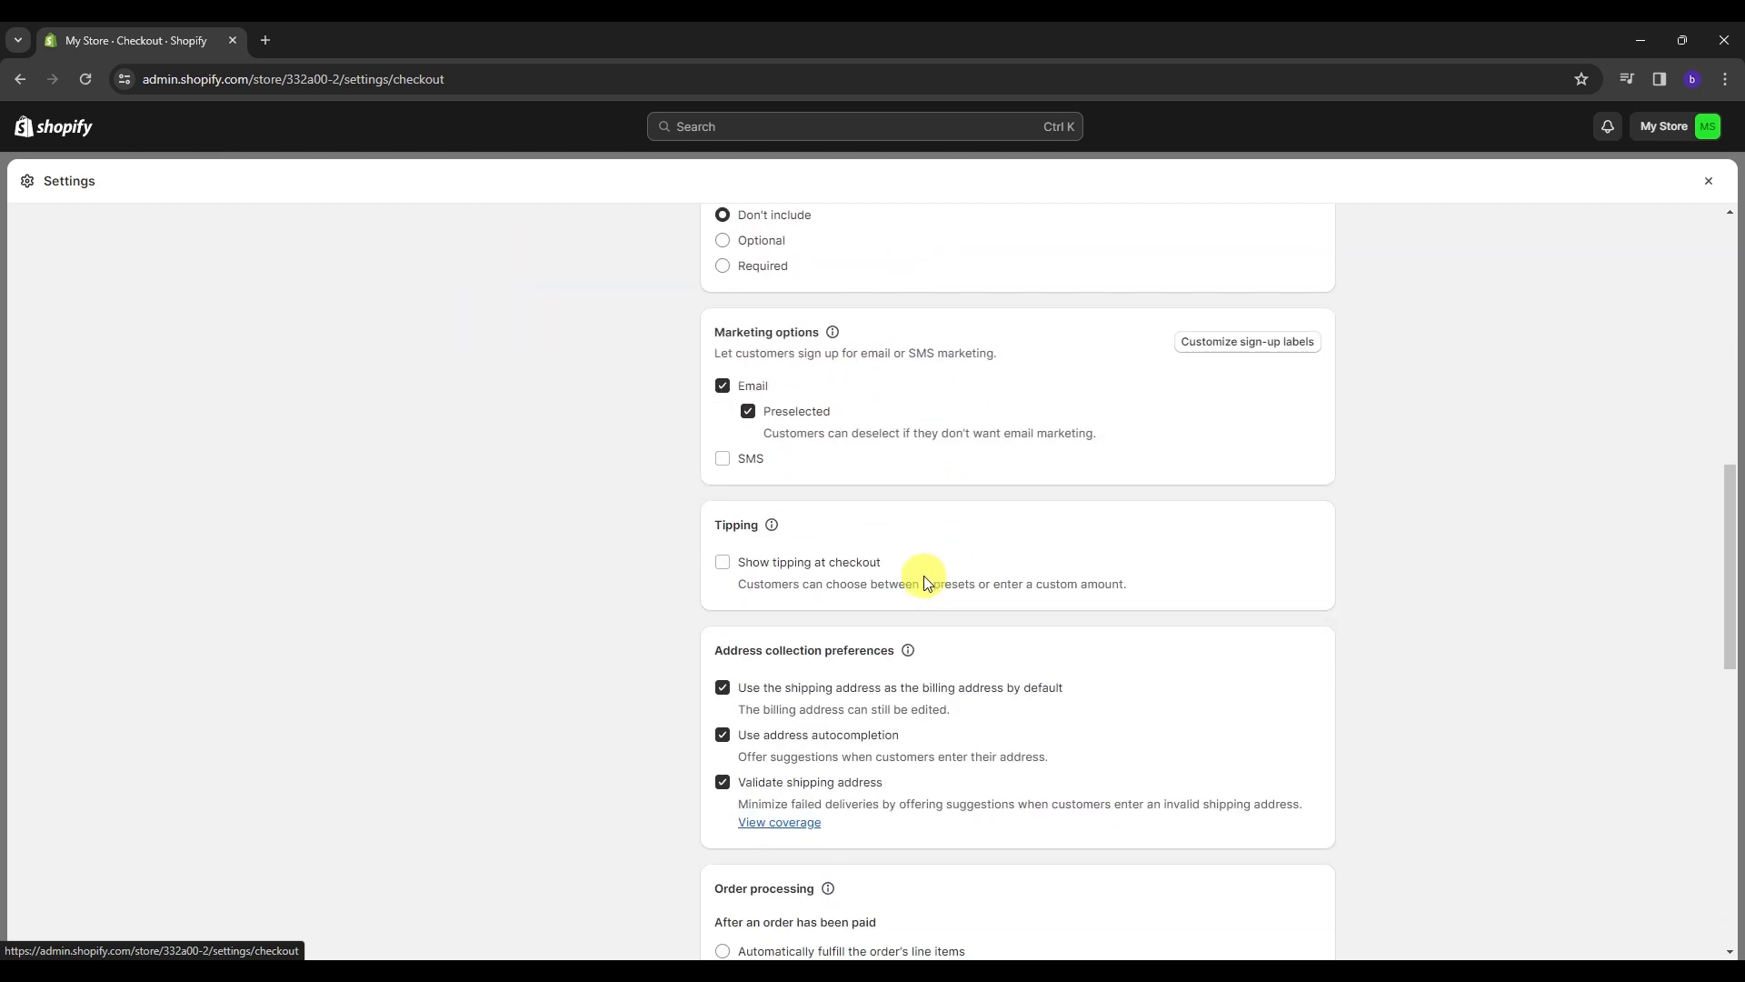
pyautogui.scroll(3)
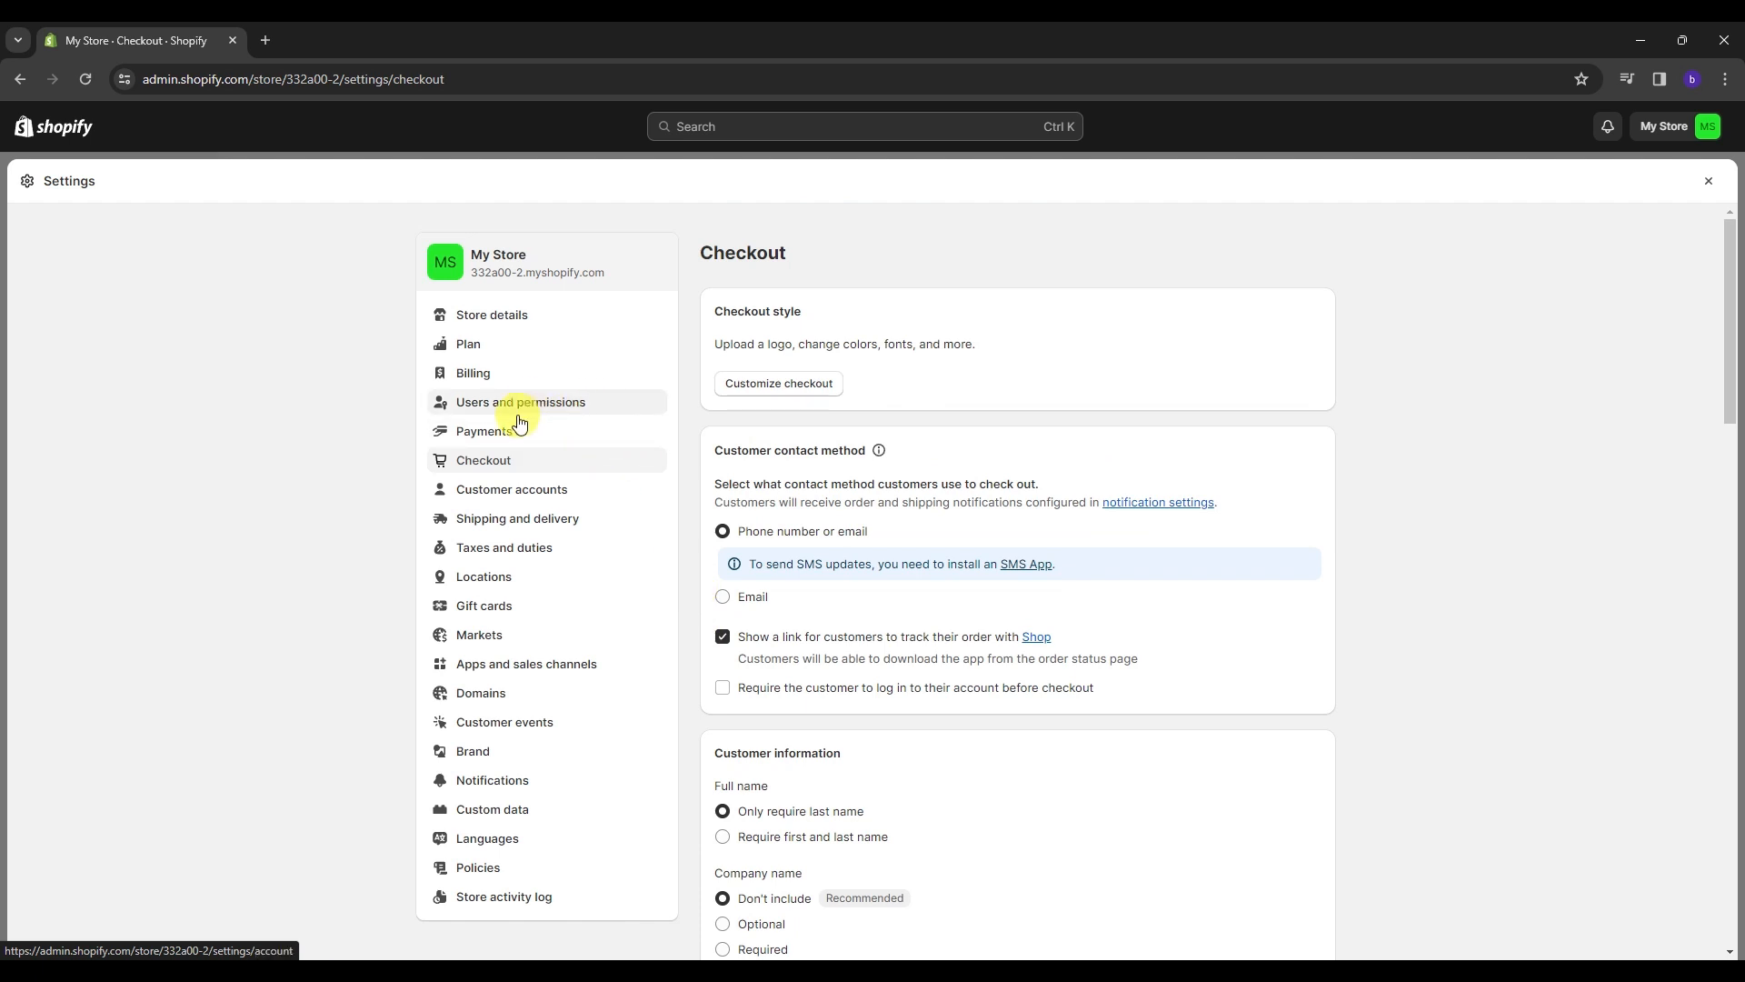
pyautogui.moveTo(593, 449)
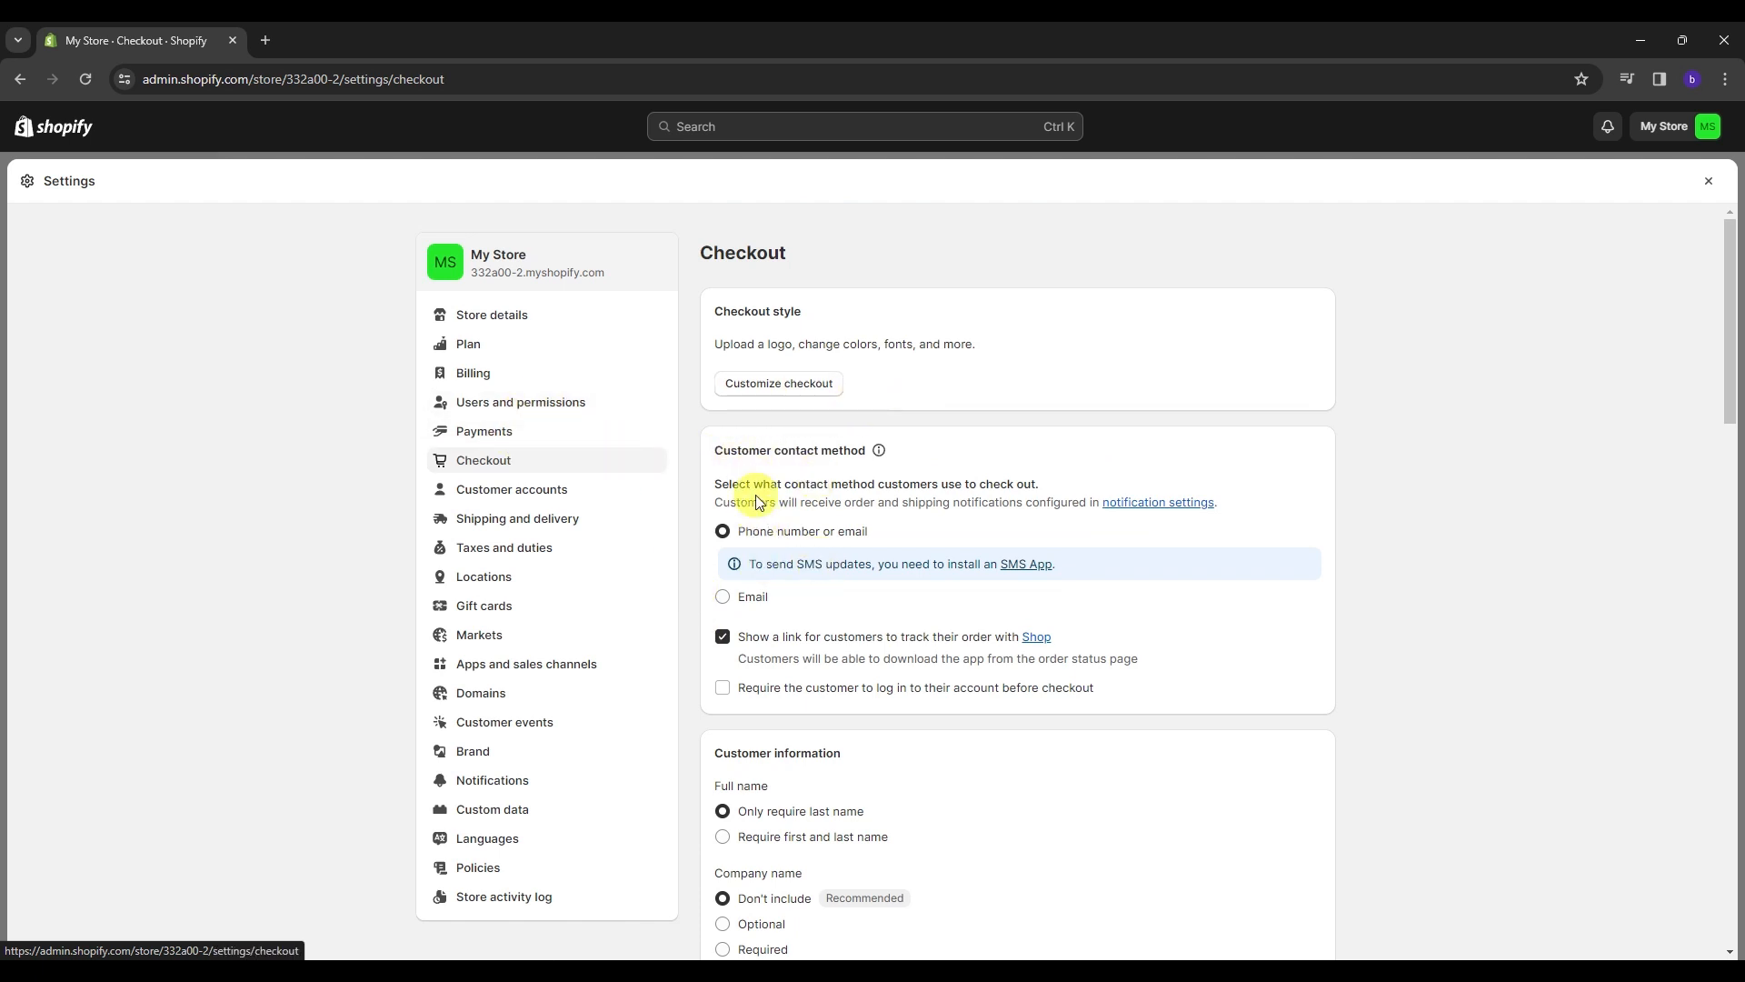
pyautogui.scroll(-3)
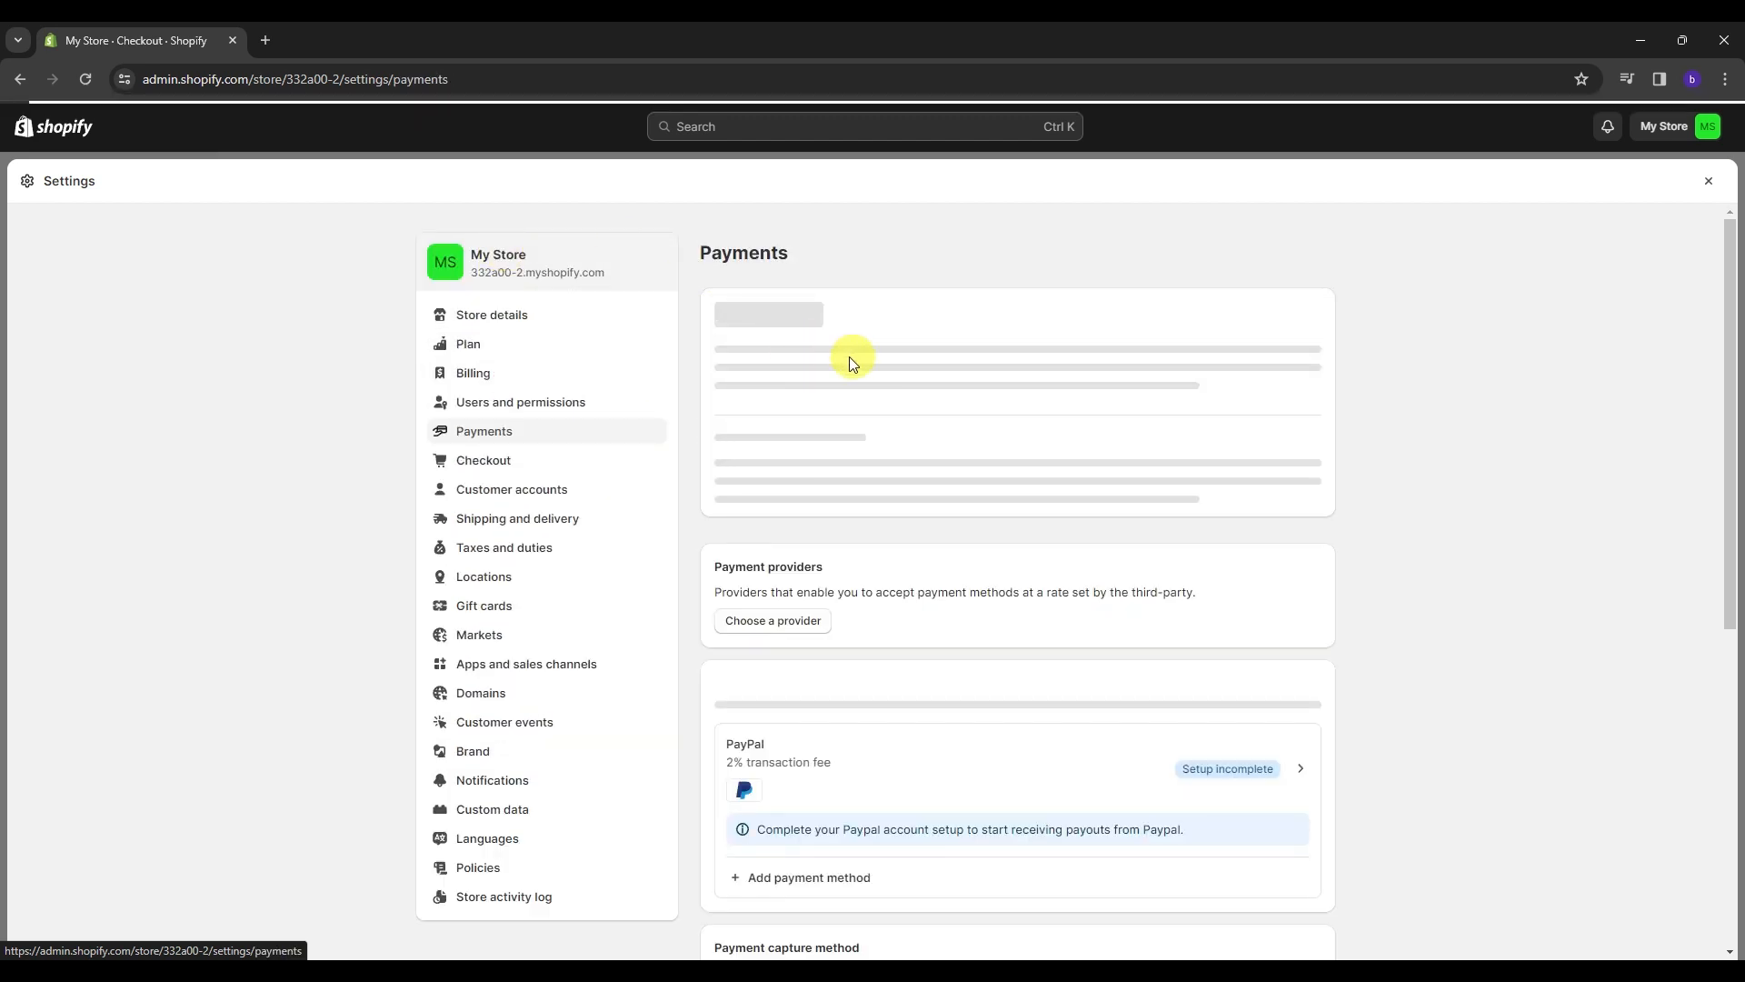
# Check the manual payment methods, confirming Cash on Delivery is the only one
pyautogui.scroll(-3)
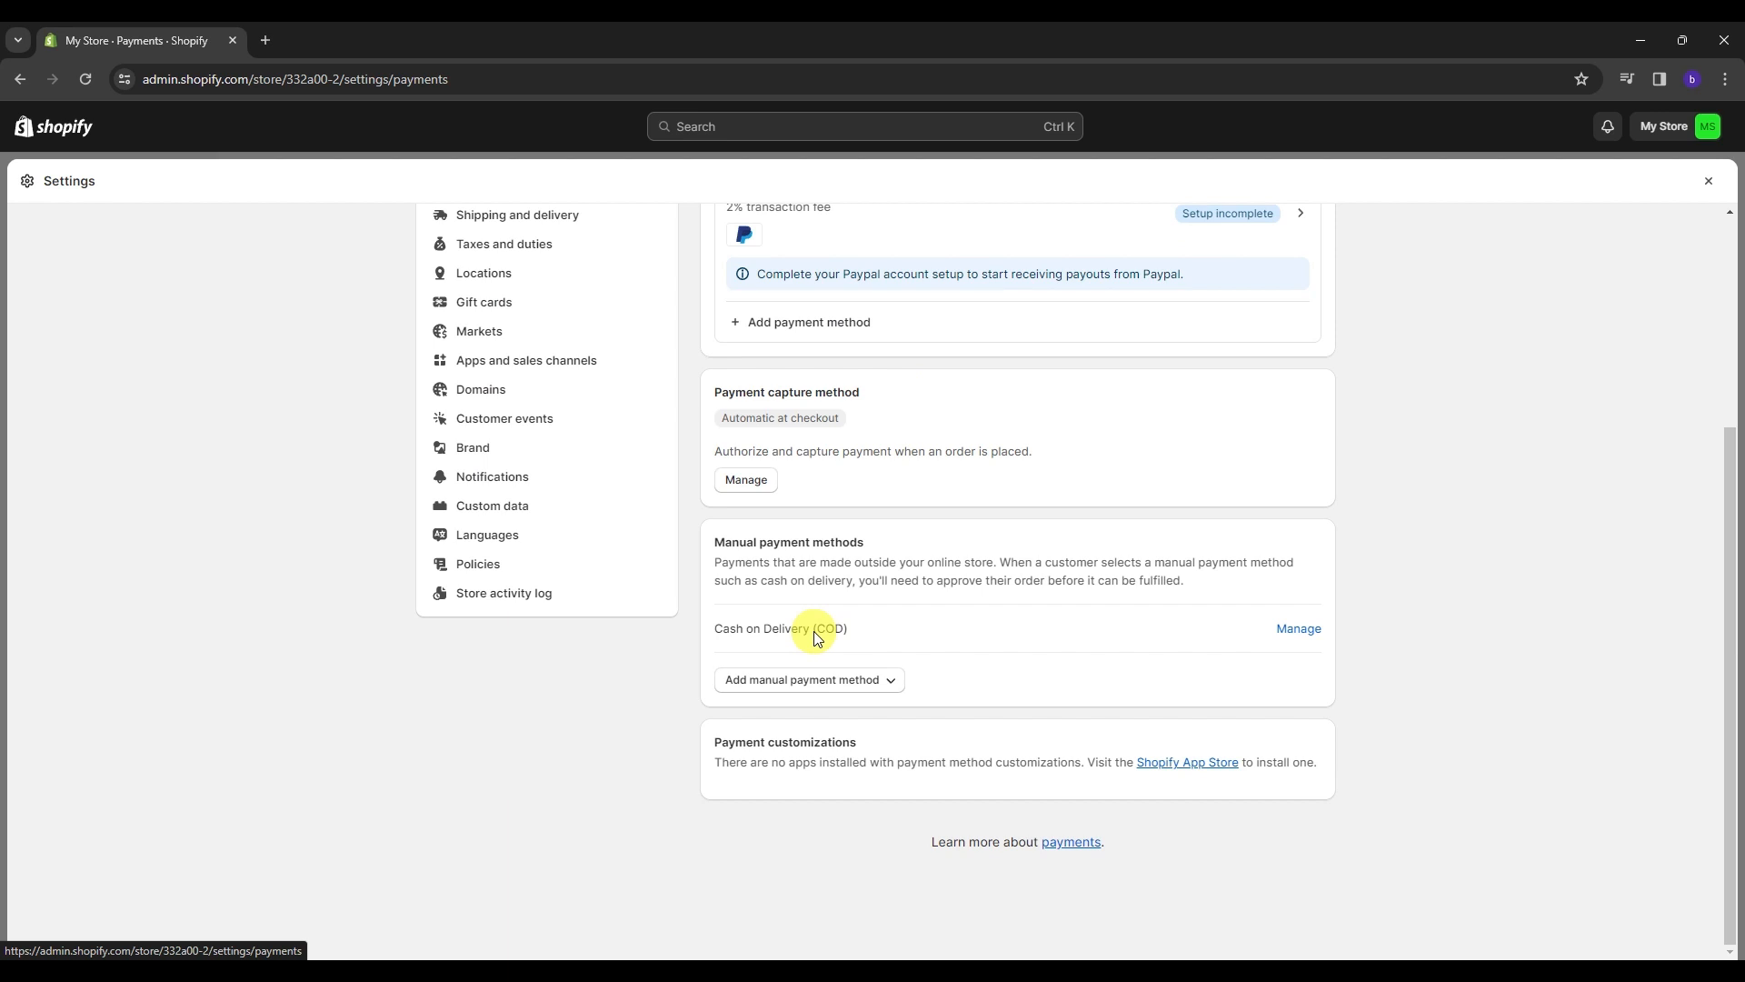
pyautogui.scroll(3)
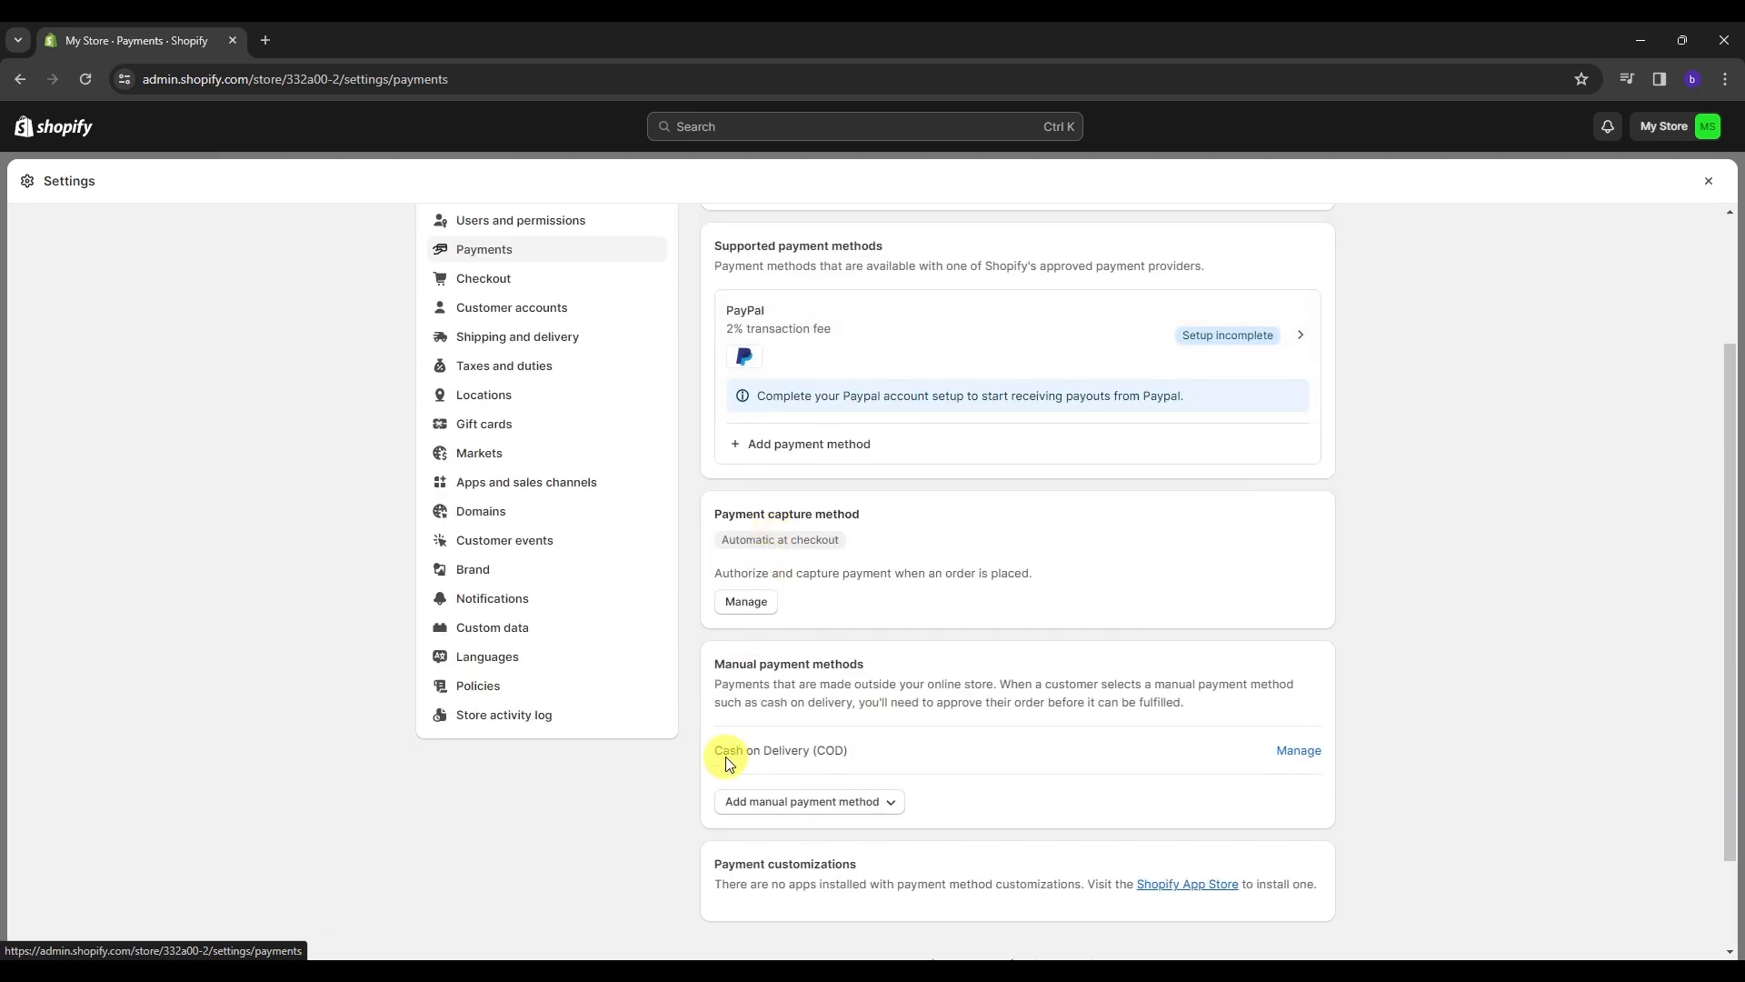
pyautogui.click(799, 802)
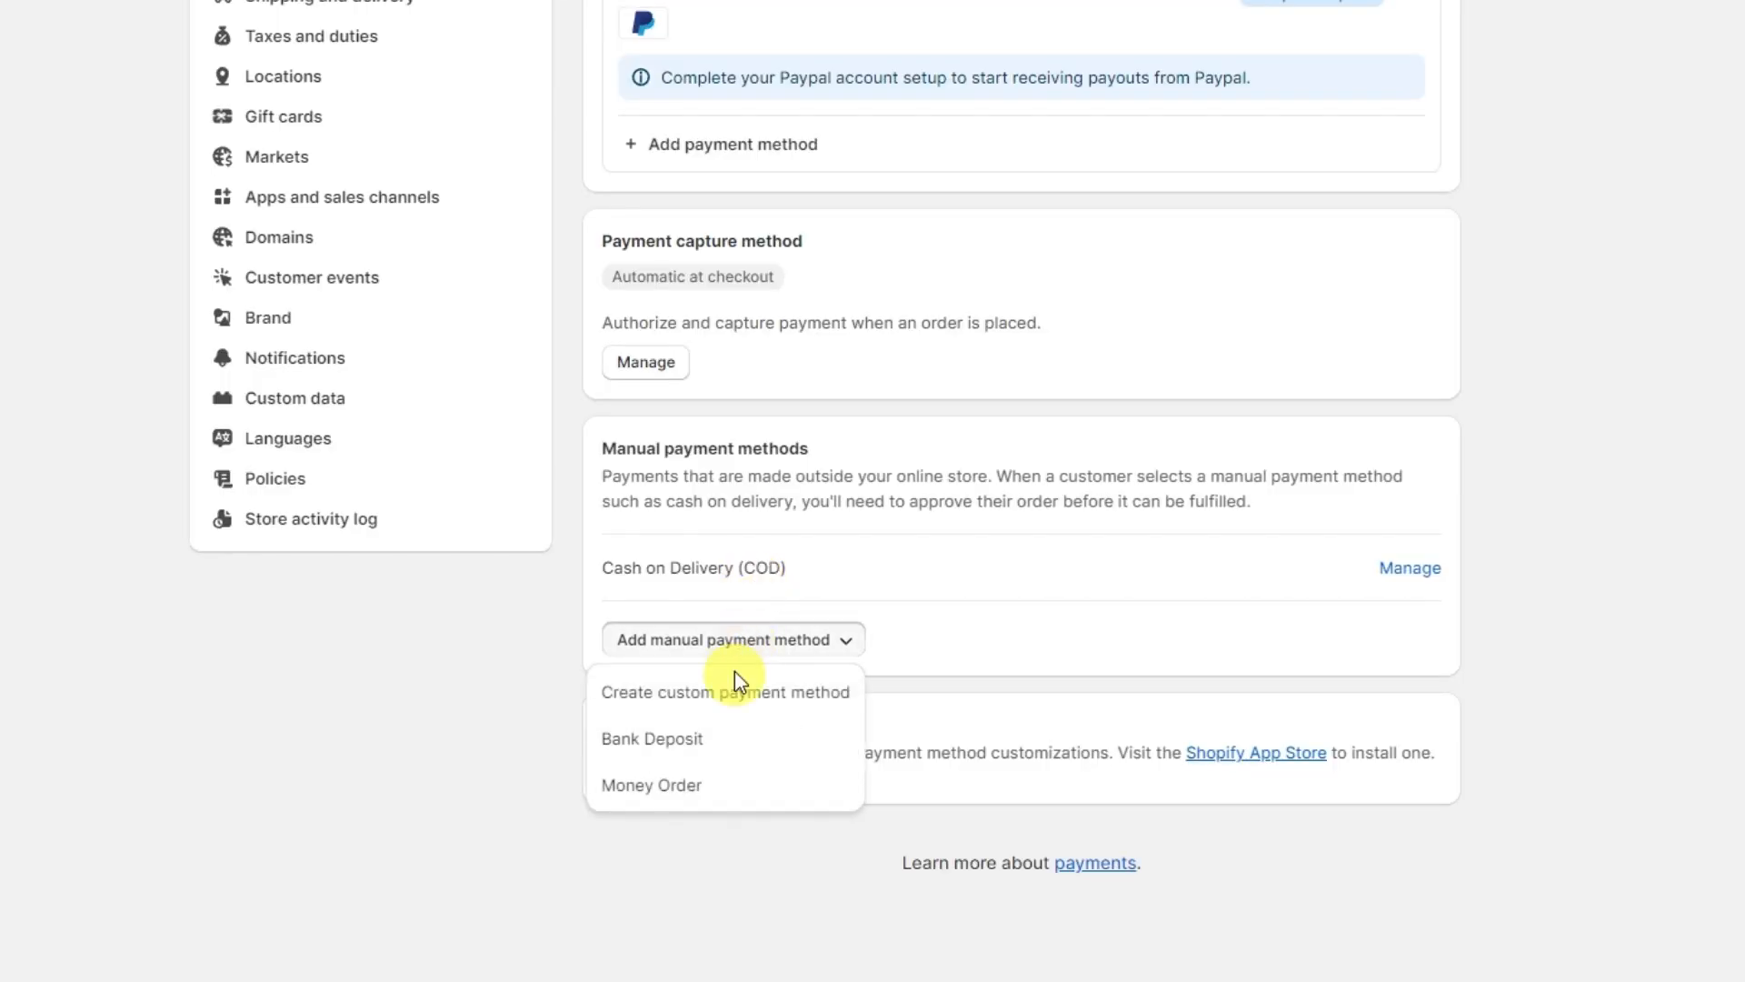
pyautogui.moveTo(630, 718)
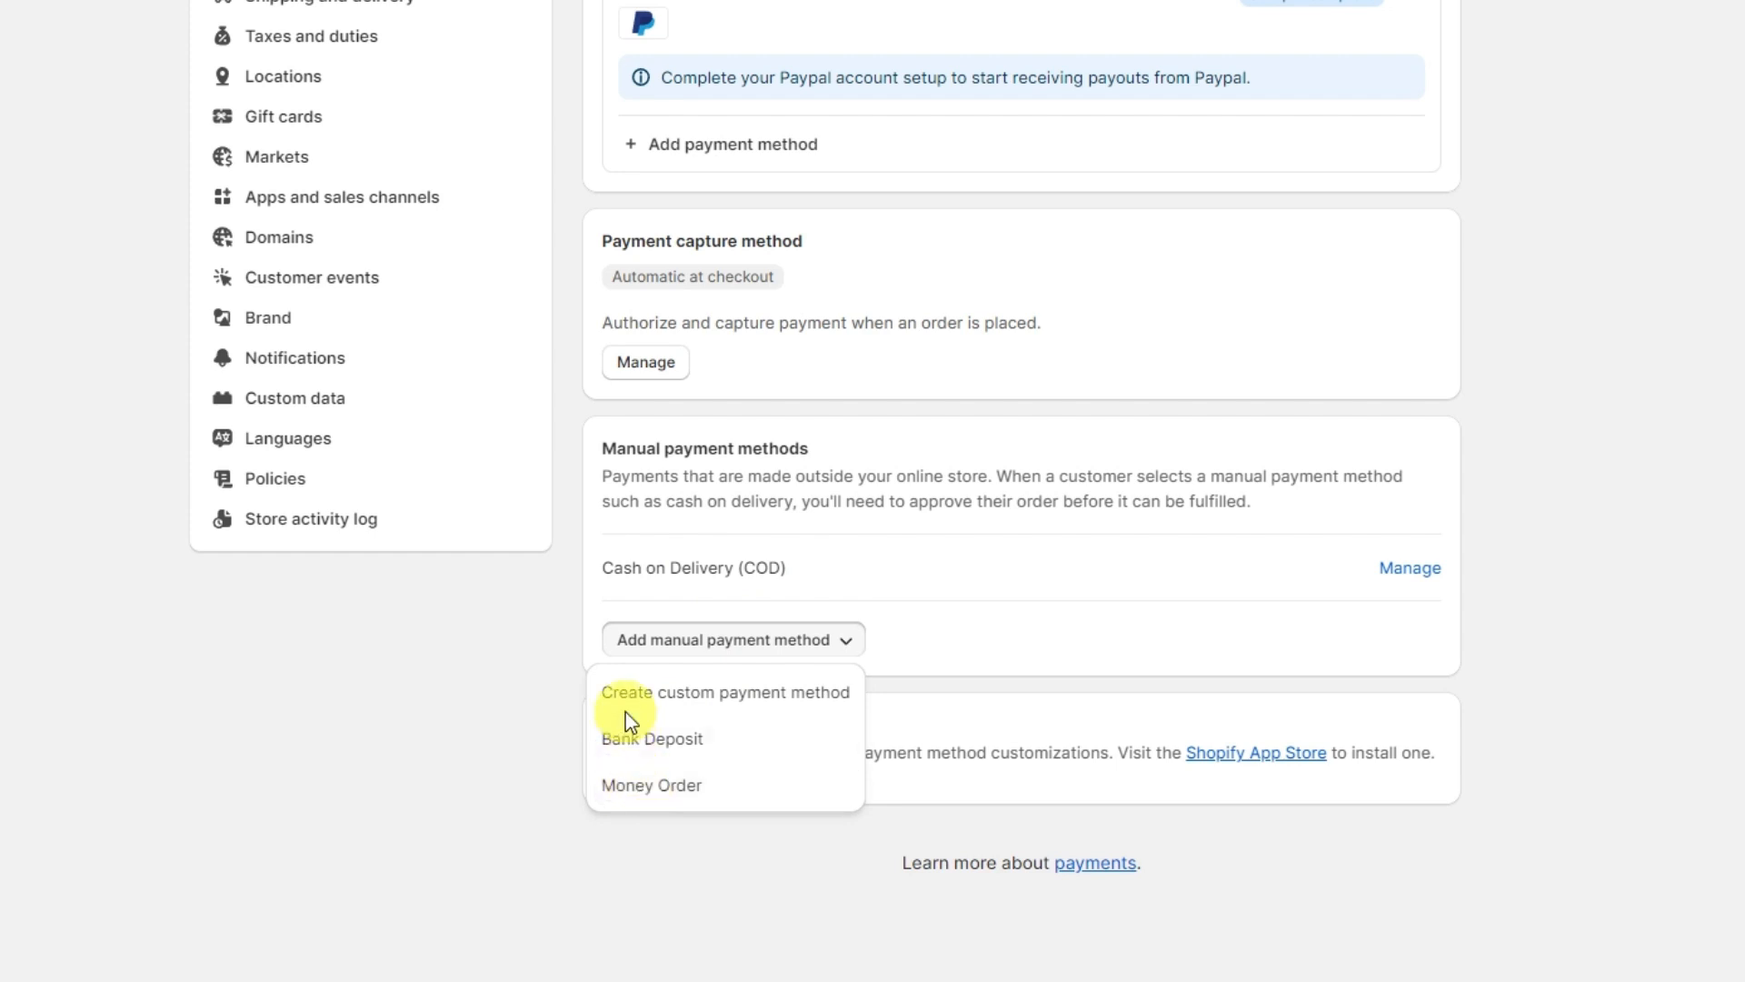
pyautogui.scroll(3)
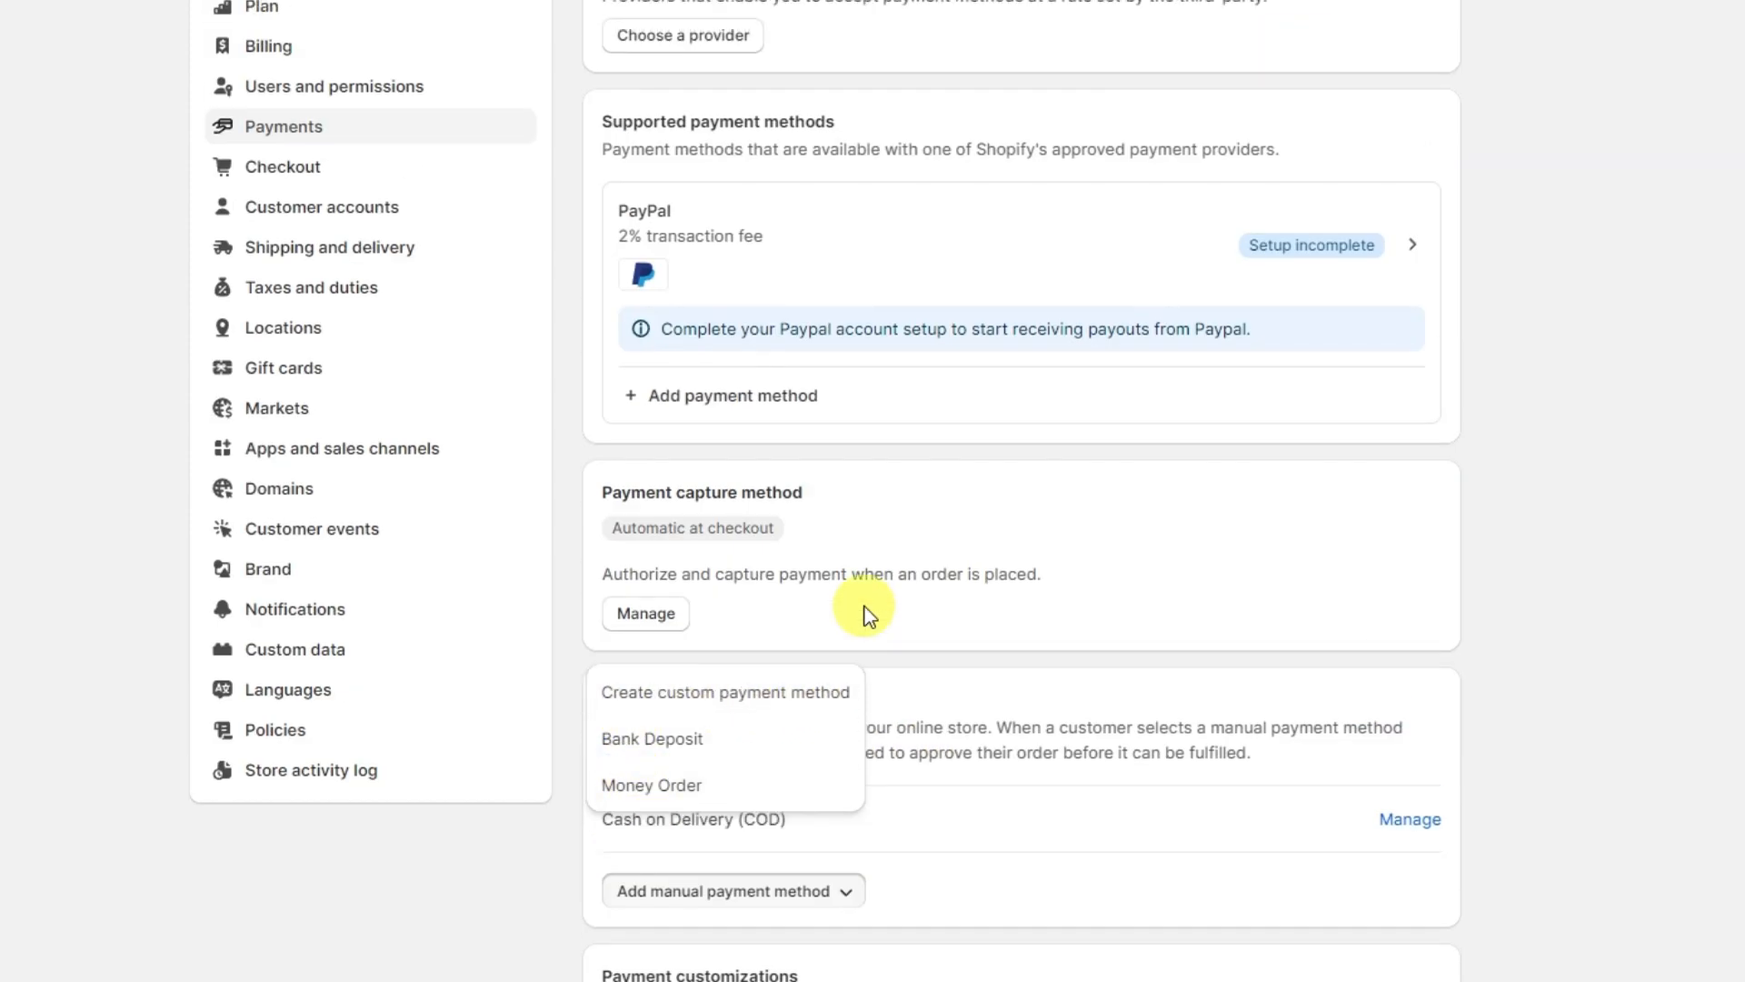
pyautogui.scroll(3)
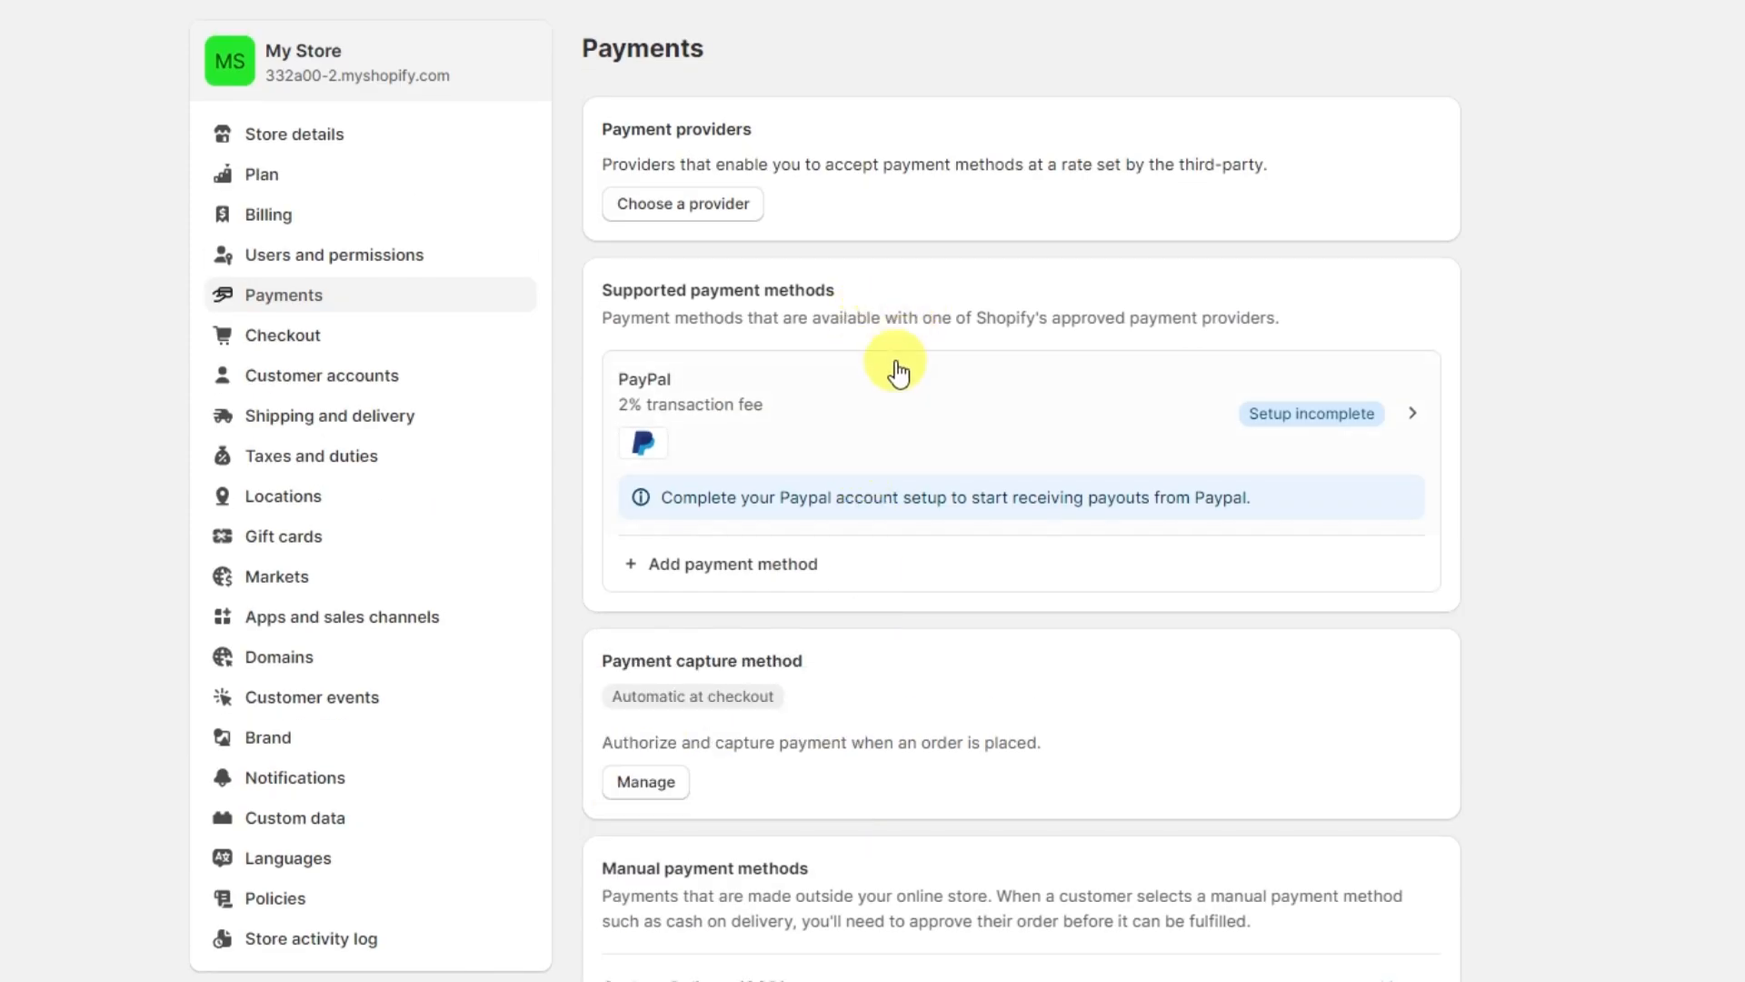
pyautogui.scroll(-3)
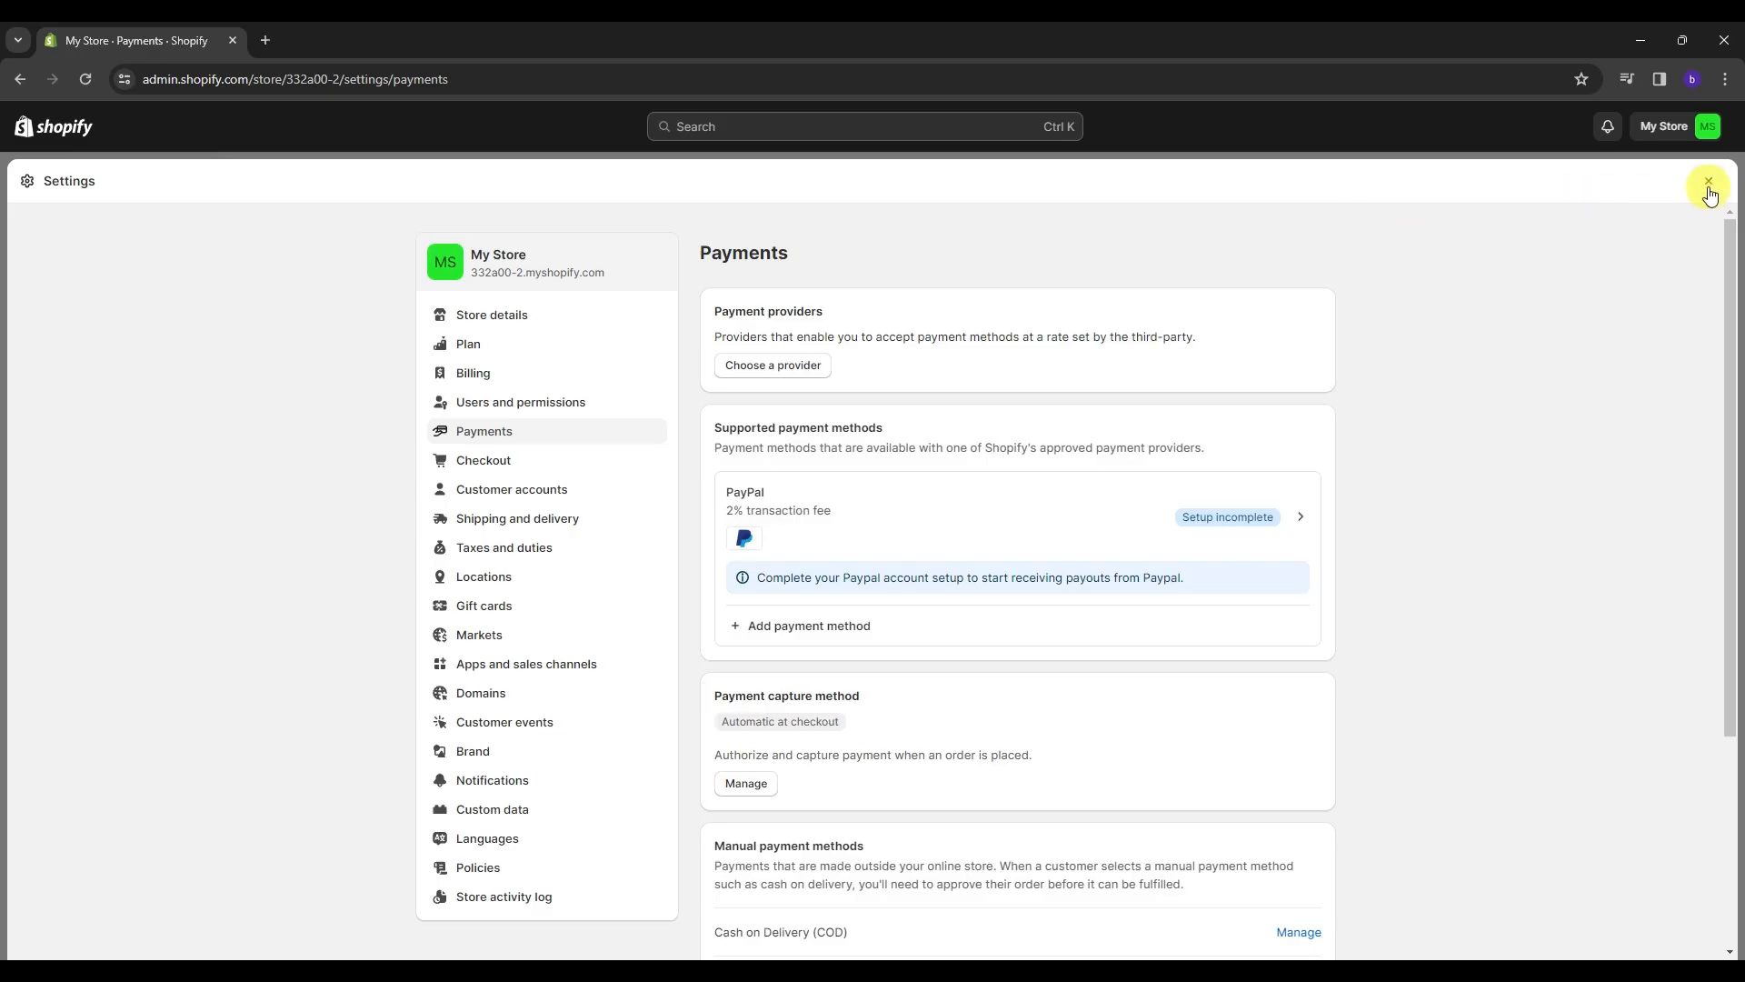
# Leave Settings and return to the Online Store themes page with Dawn current
pyautogui.click(1707, 182)
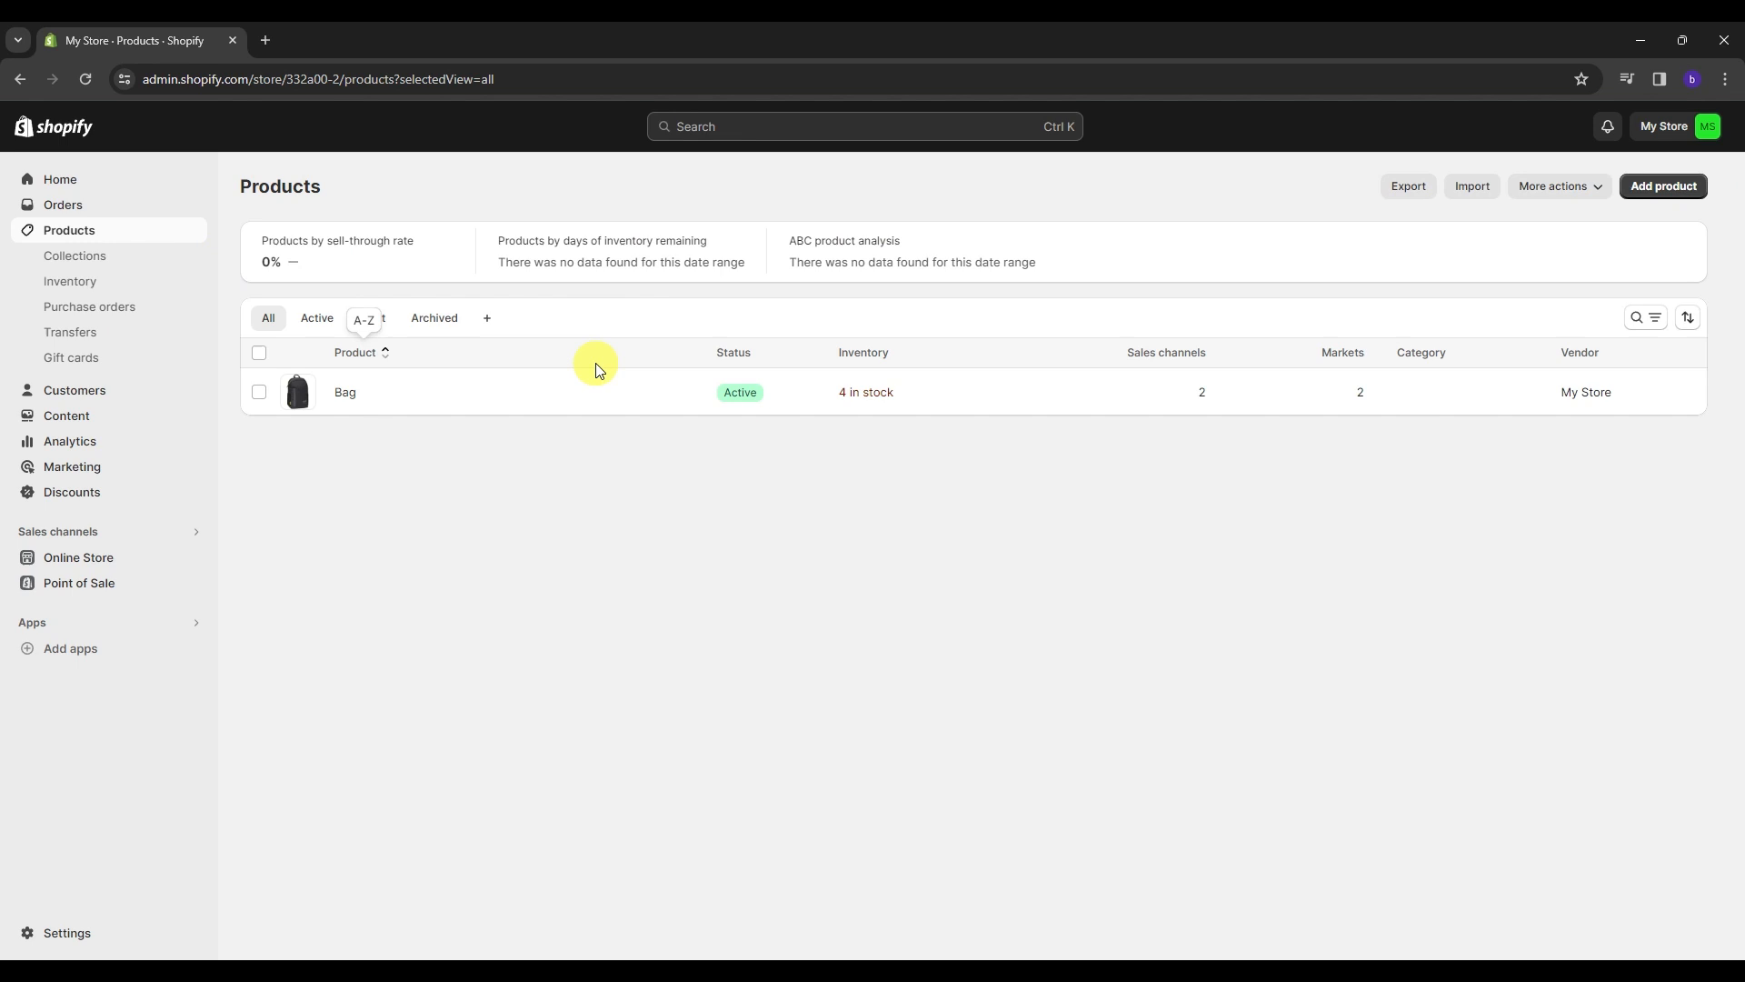
pyautogui.click(372, 319)
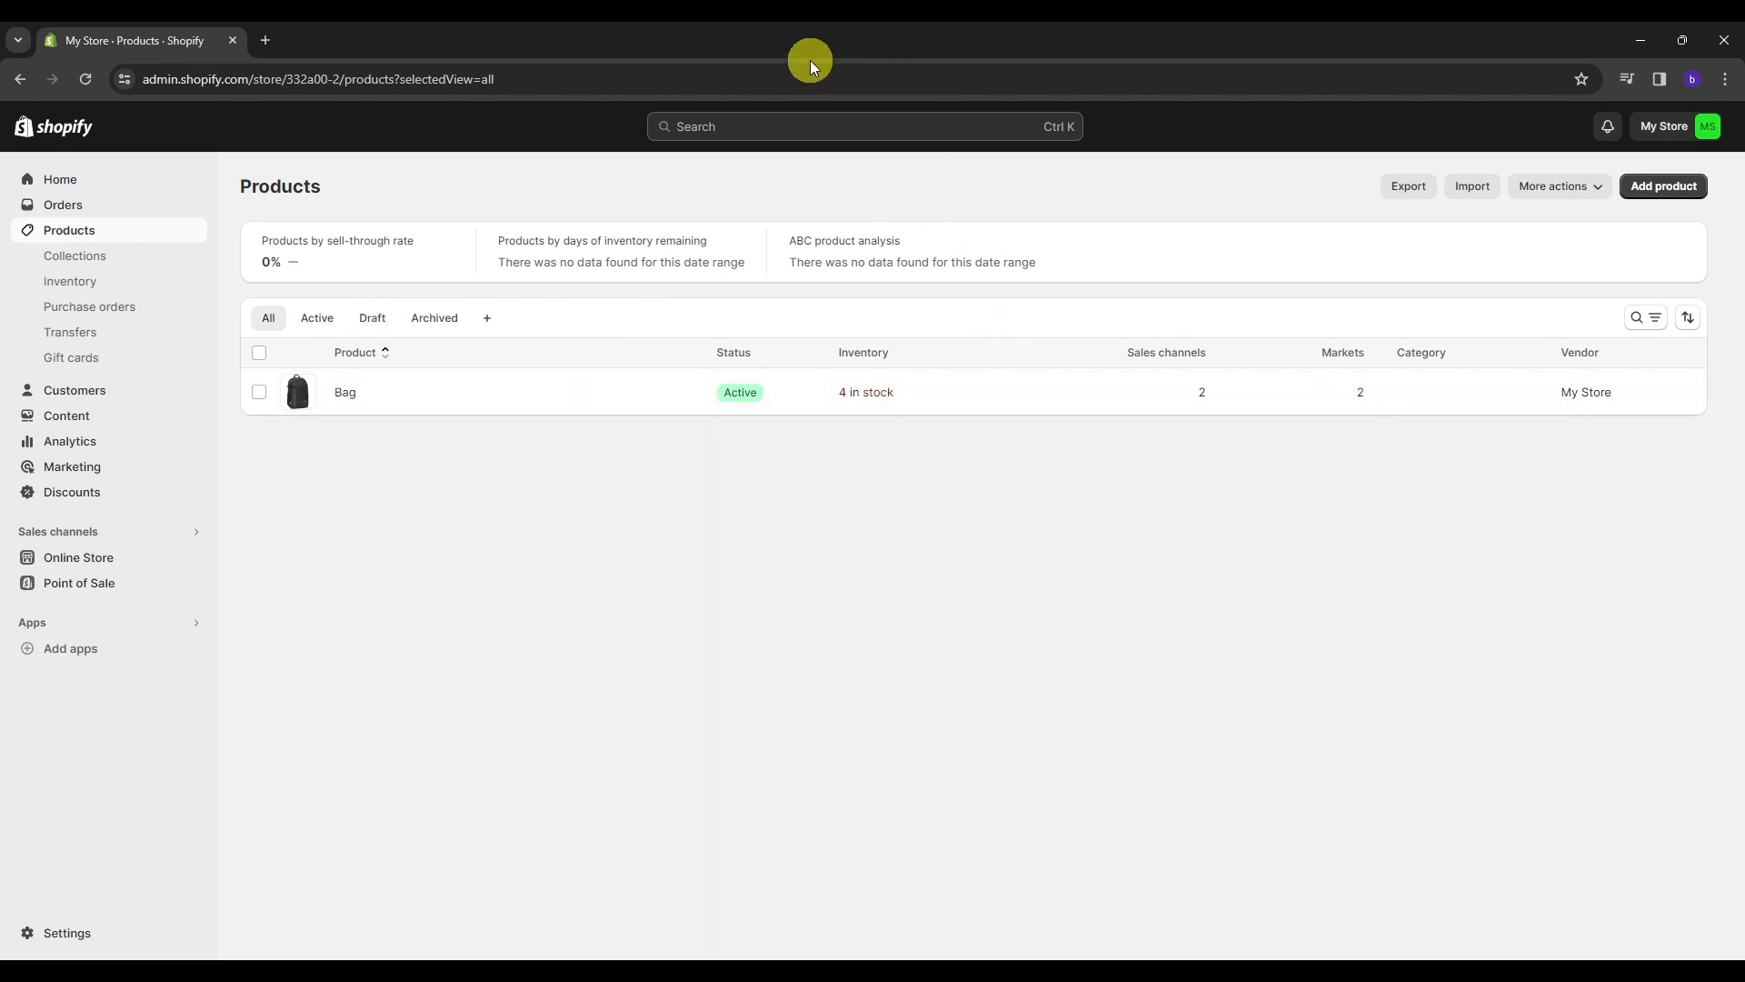
pyautogui.click(79, 559)
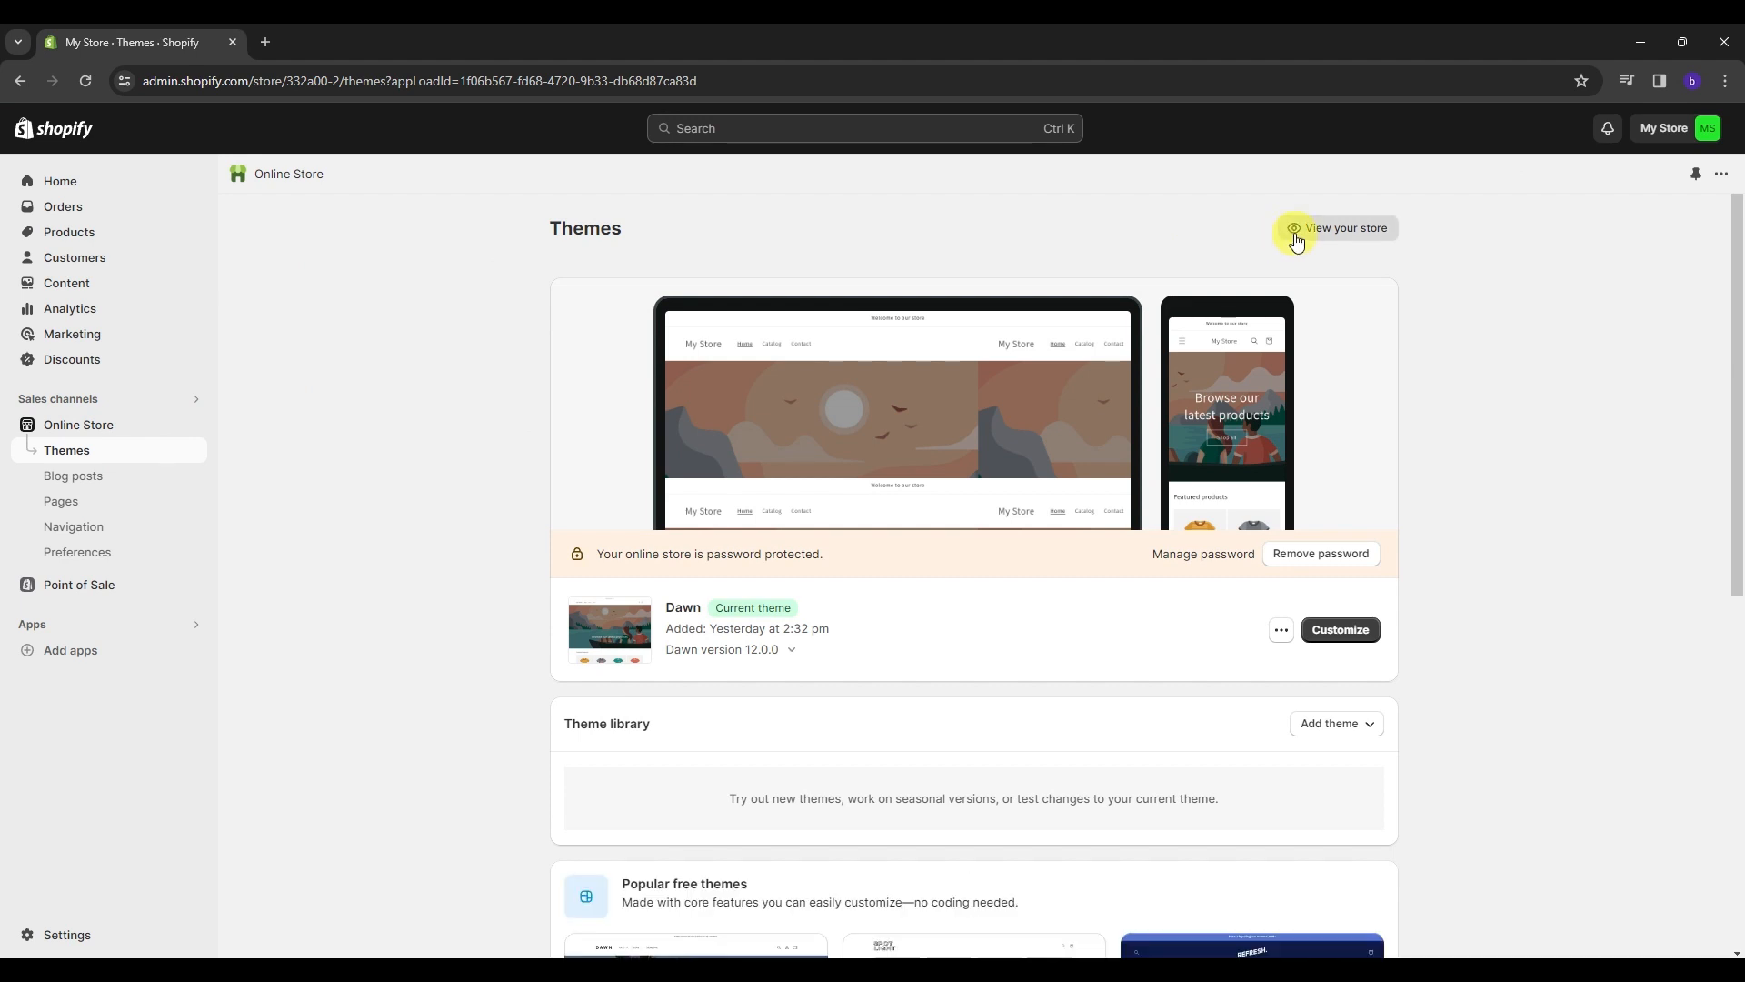
# View the live storefront in a new tab, showing the Bag on sale for ₱500.00
pyautogui.click(1345, 228)
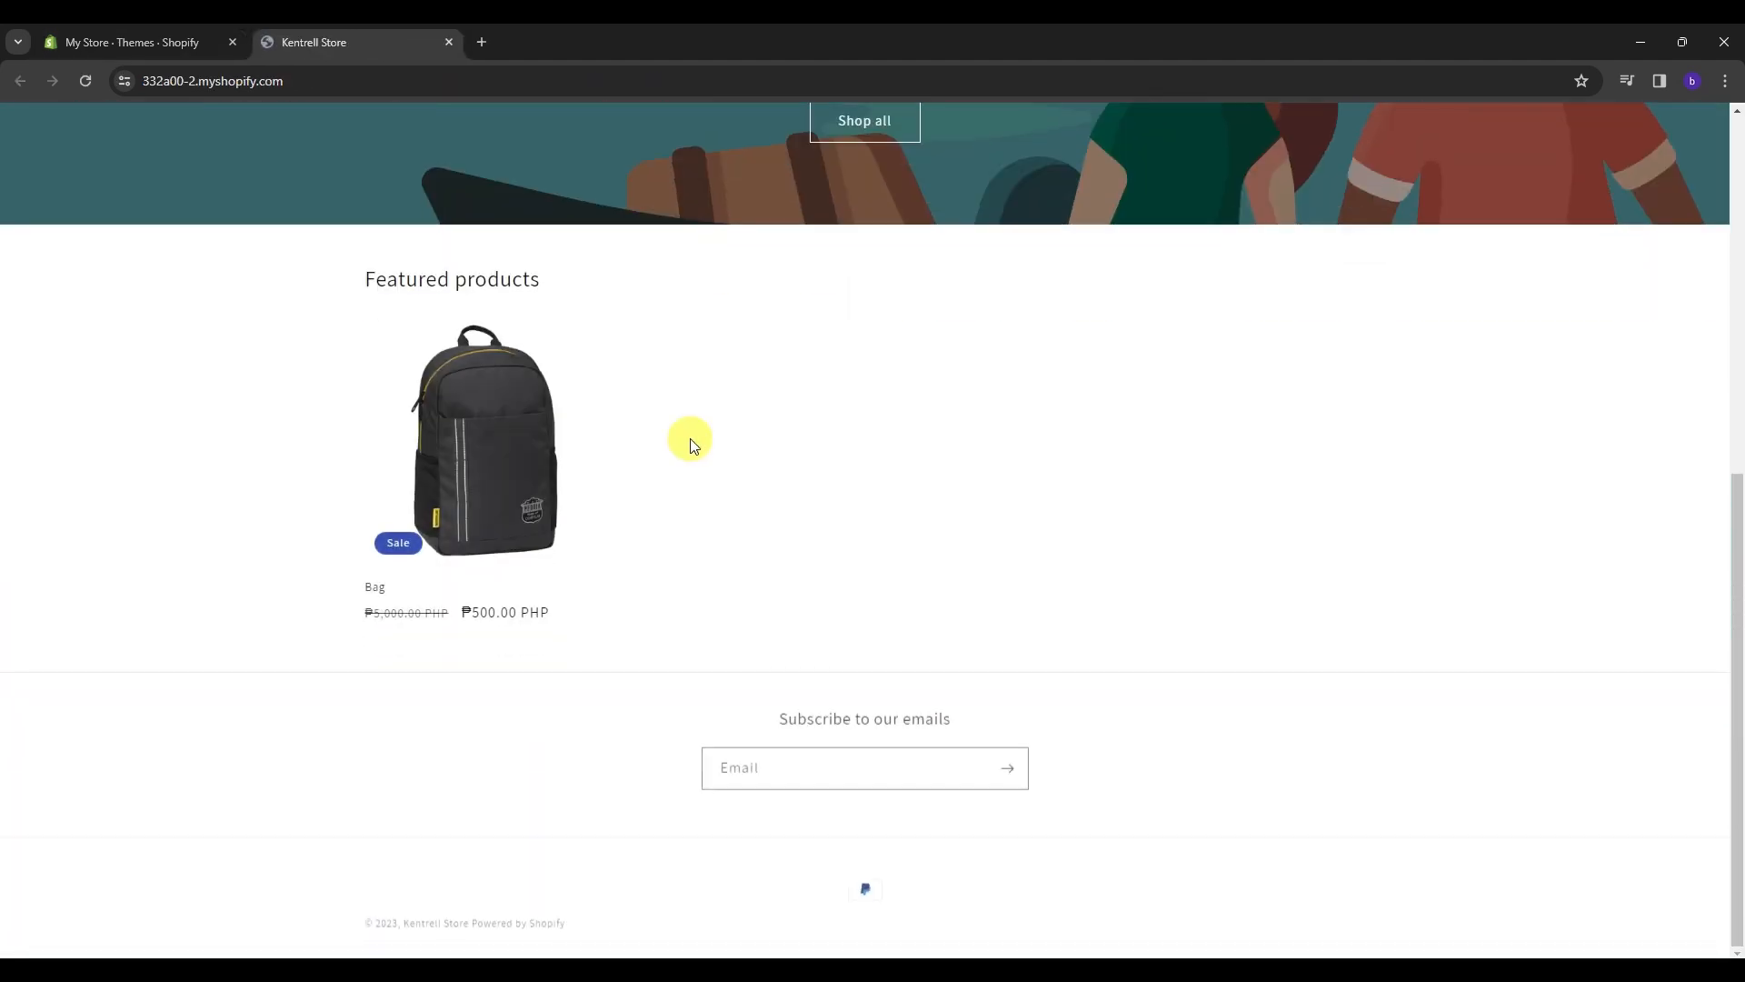
pyautogui.moveTo(458, 465)
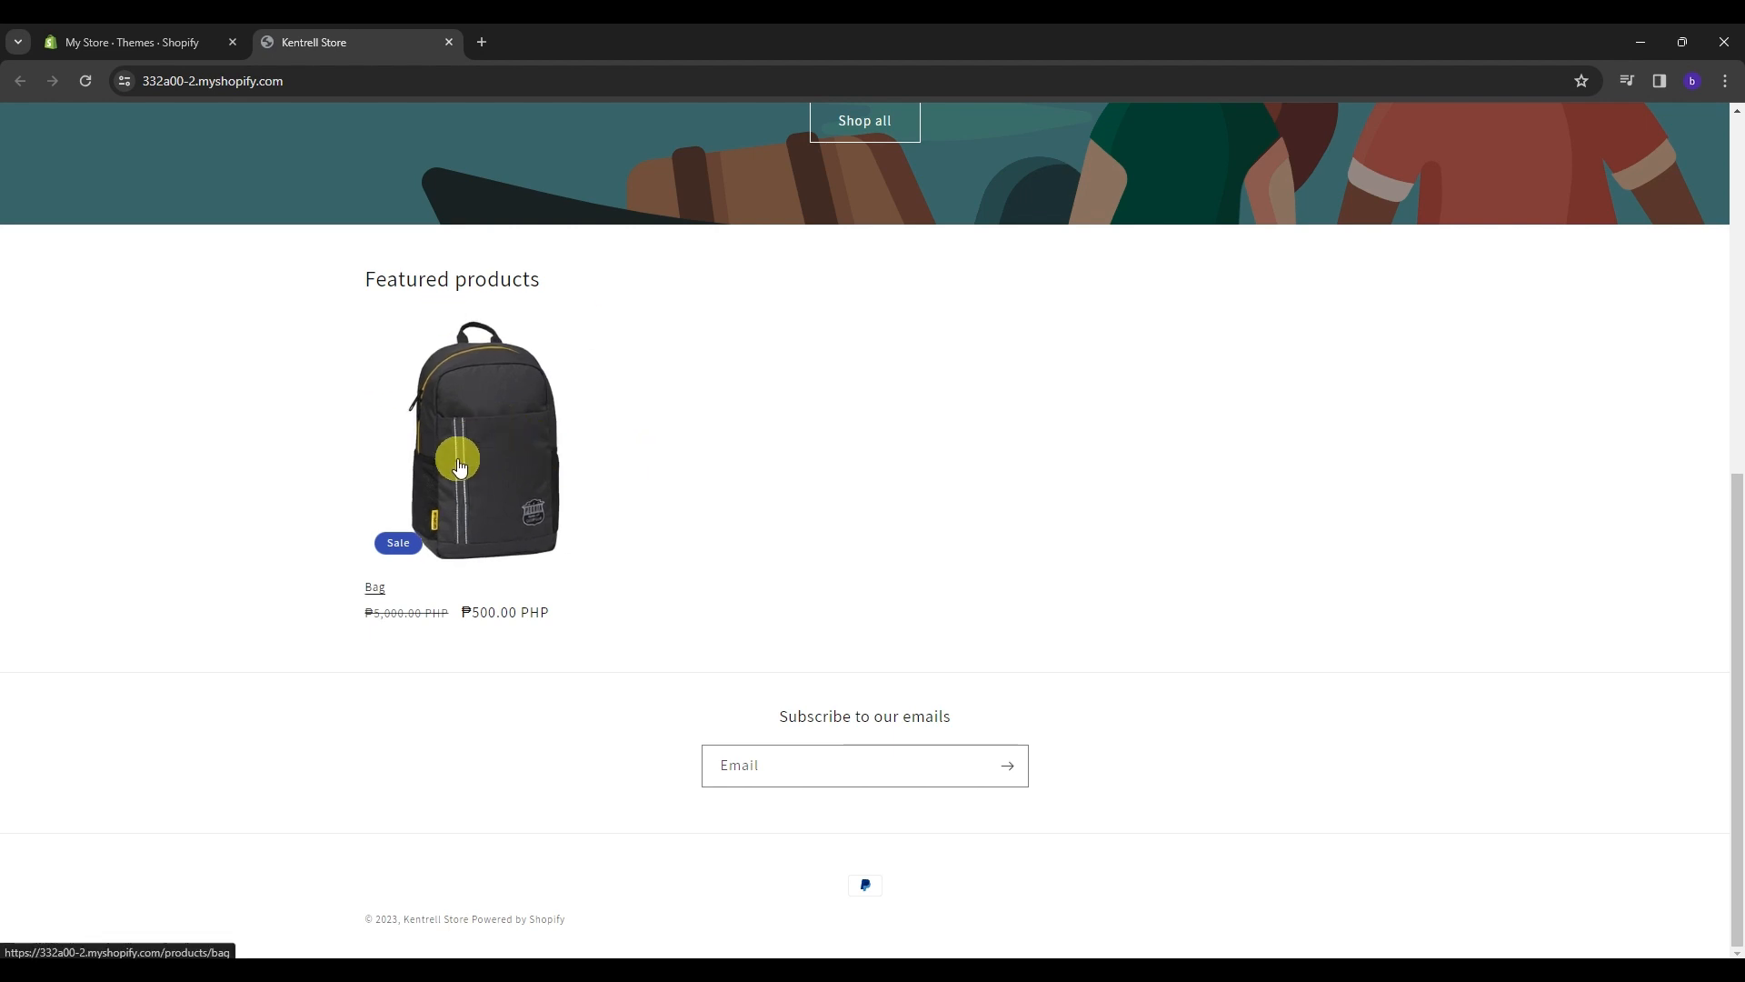
pyautogui.moveTo(554, 490)
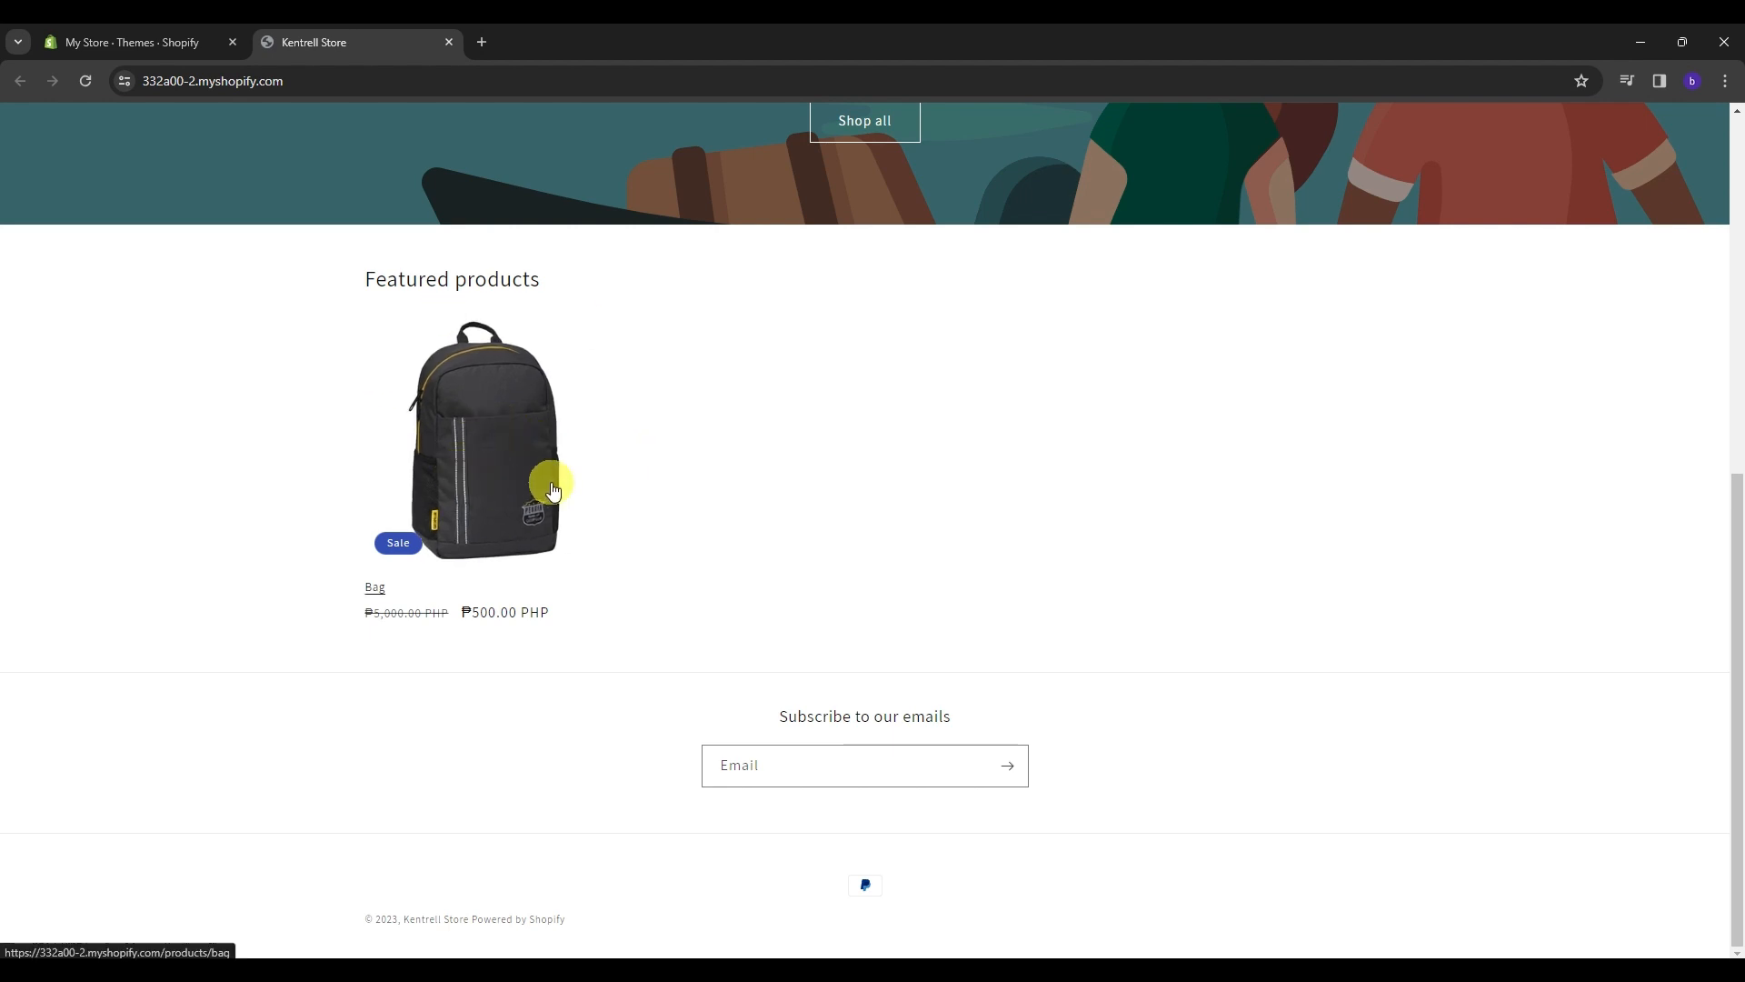
pyautogui.moveTo(477, 445)
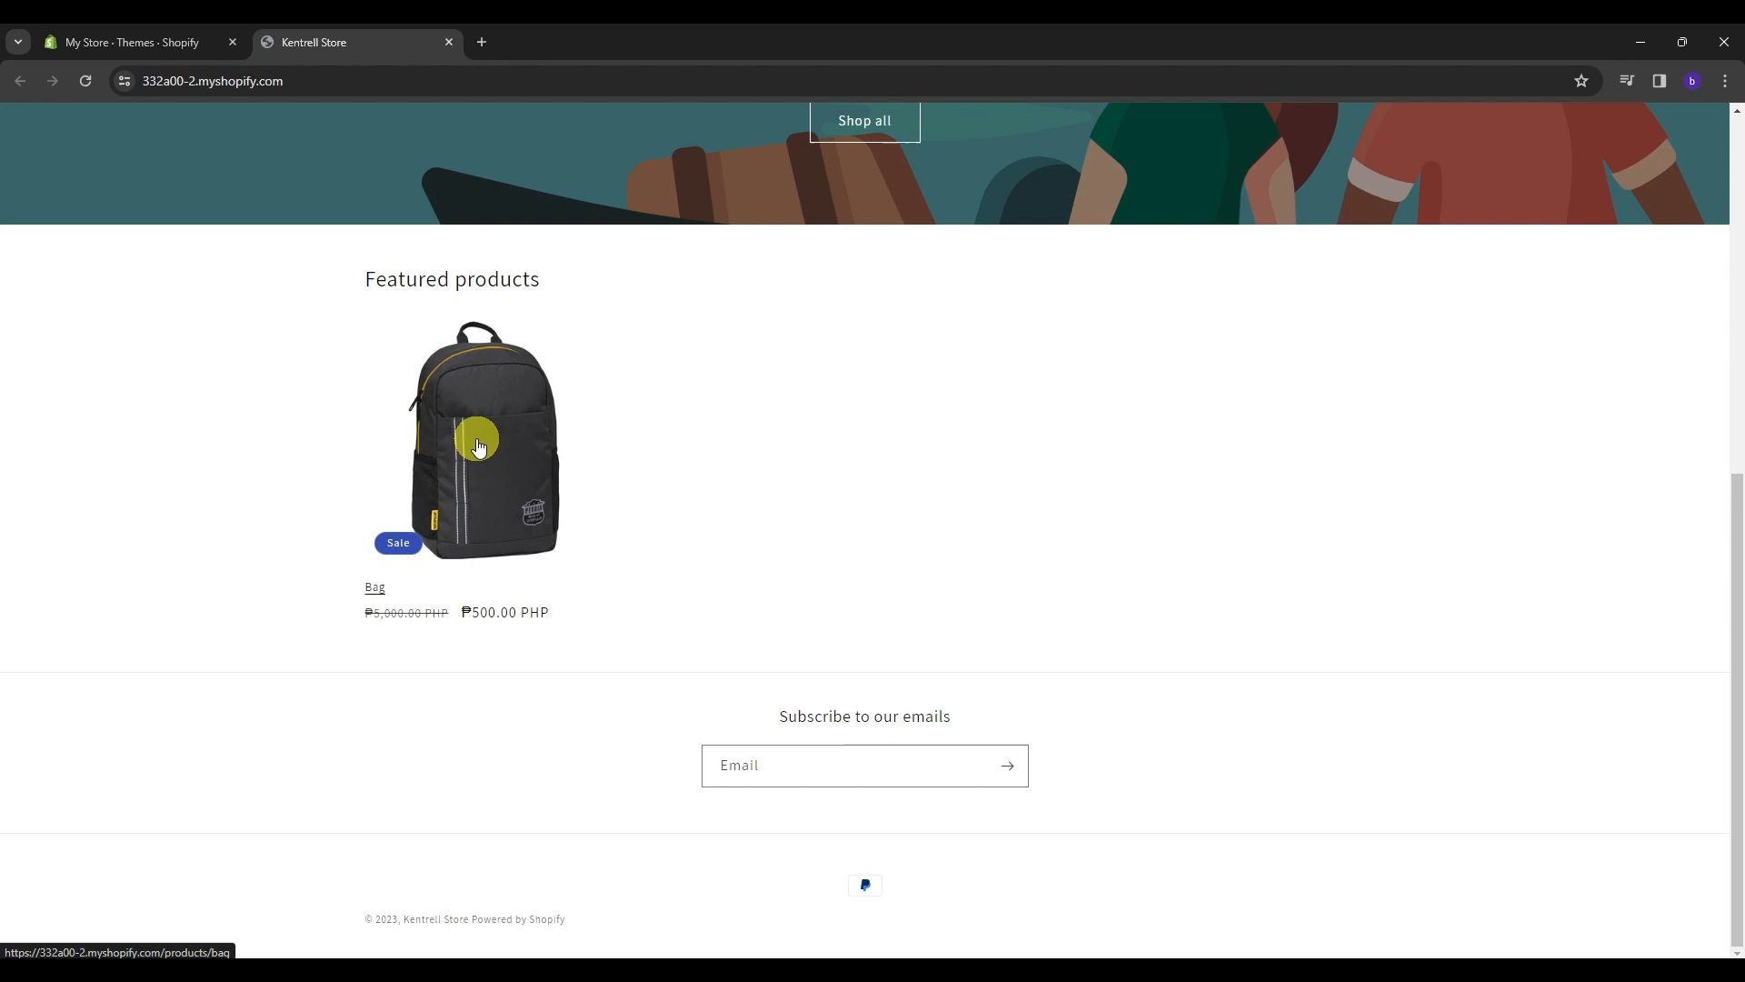
# Open the Bag product, set quantity to 2, and proceed to checkout
pyautogui.click(481, 440)
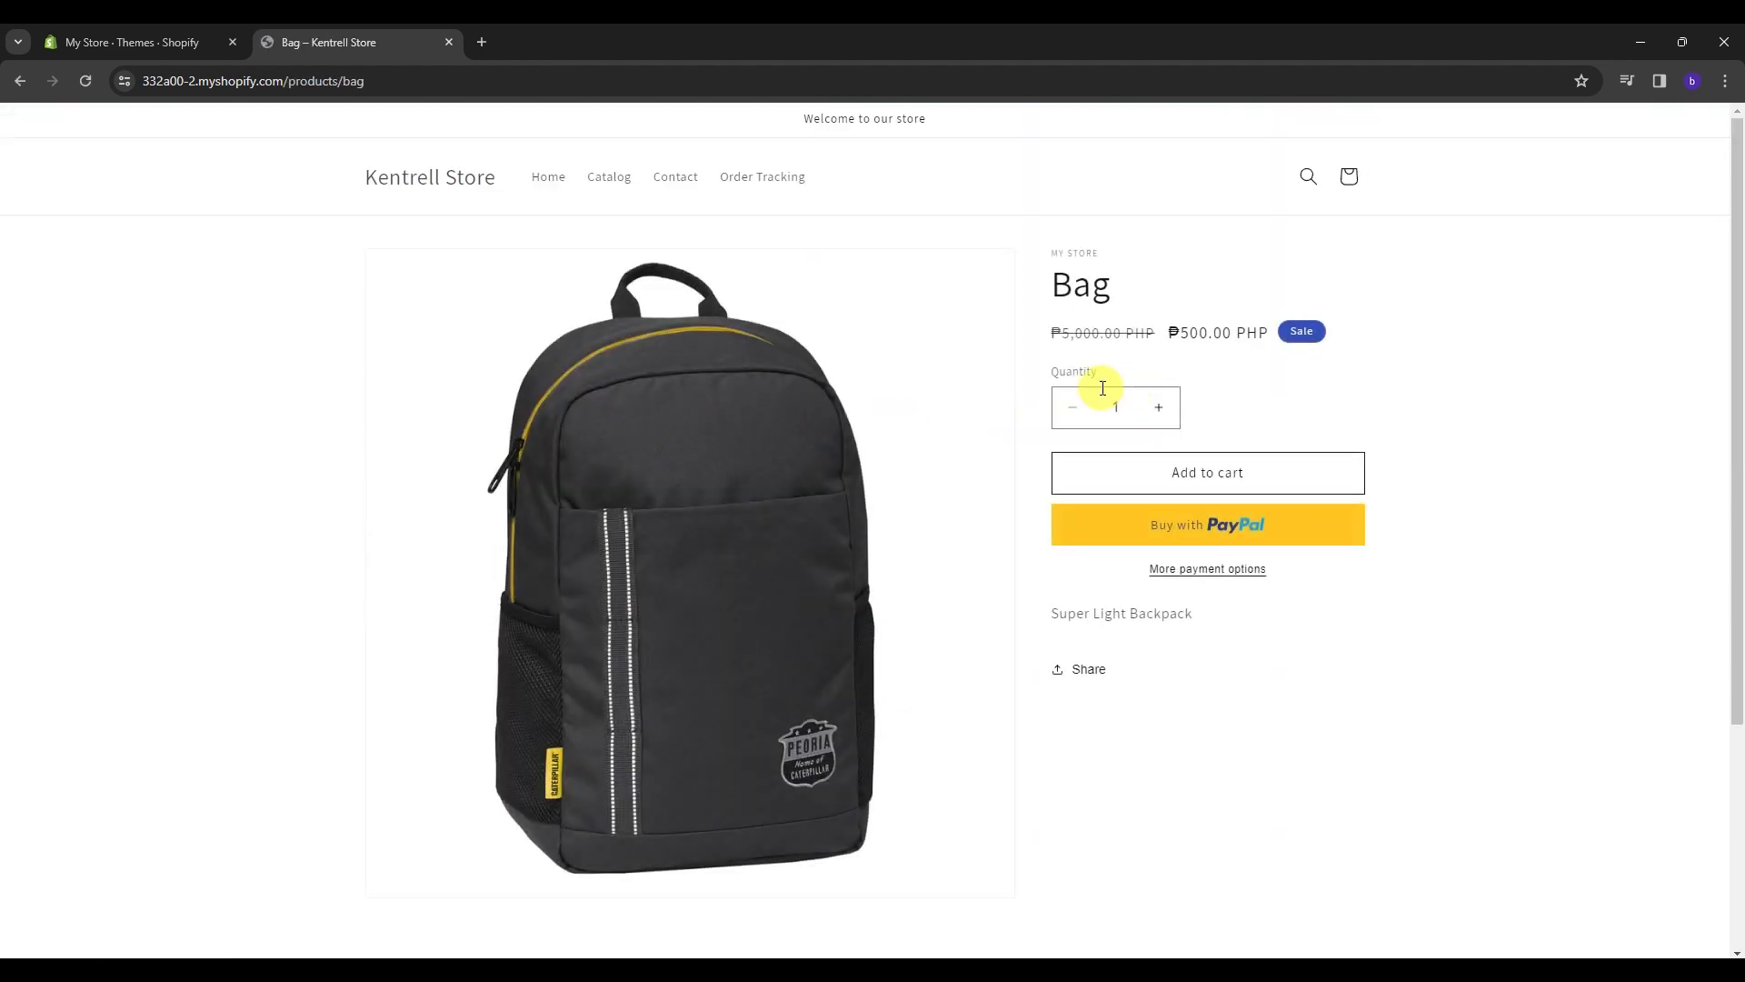
pyautogui.click(1157, 406)
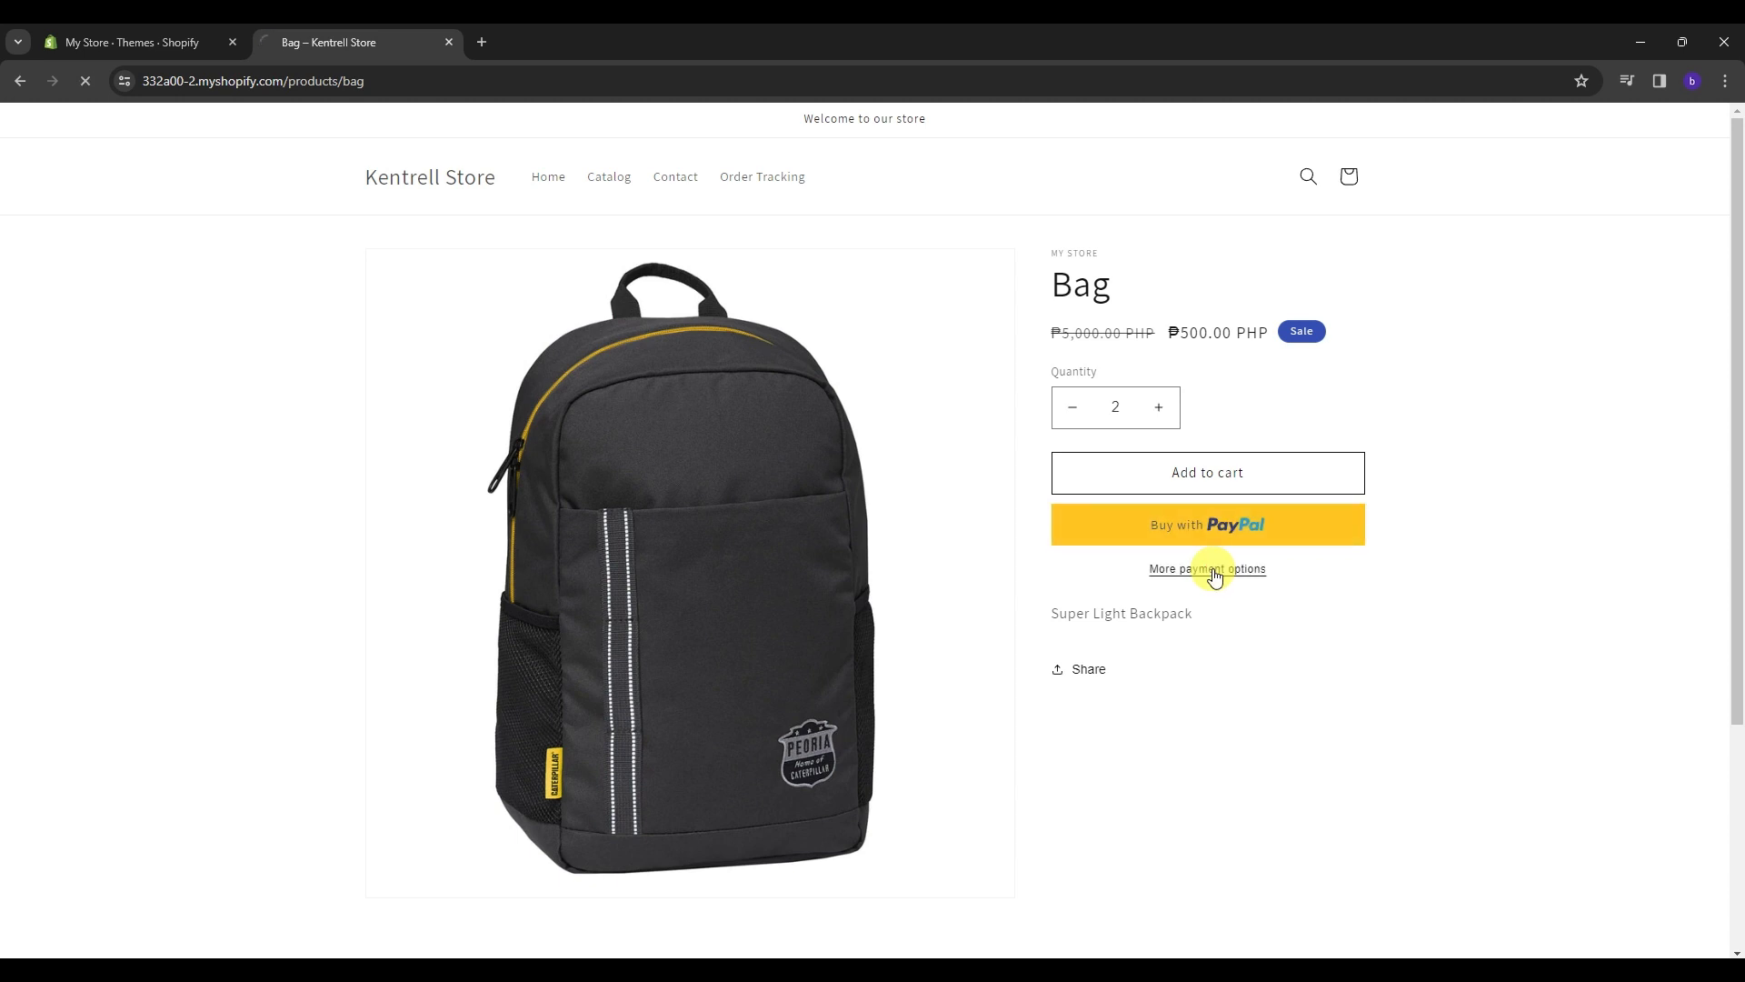
pyautogui.click(1206, 569)
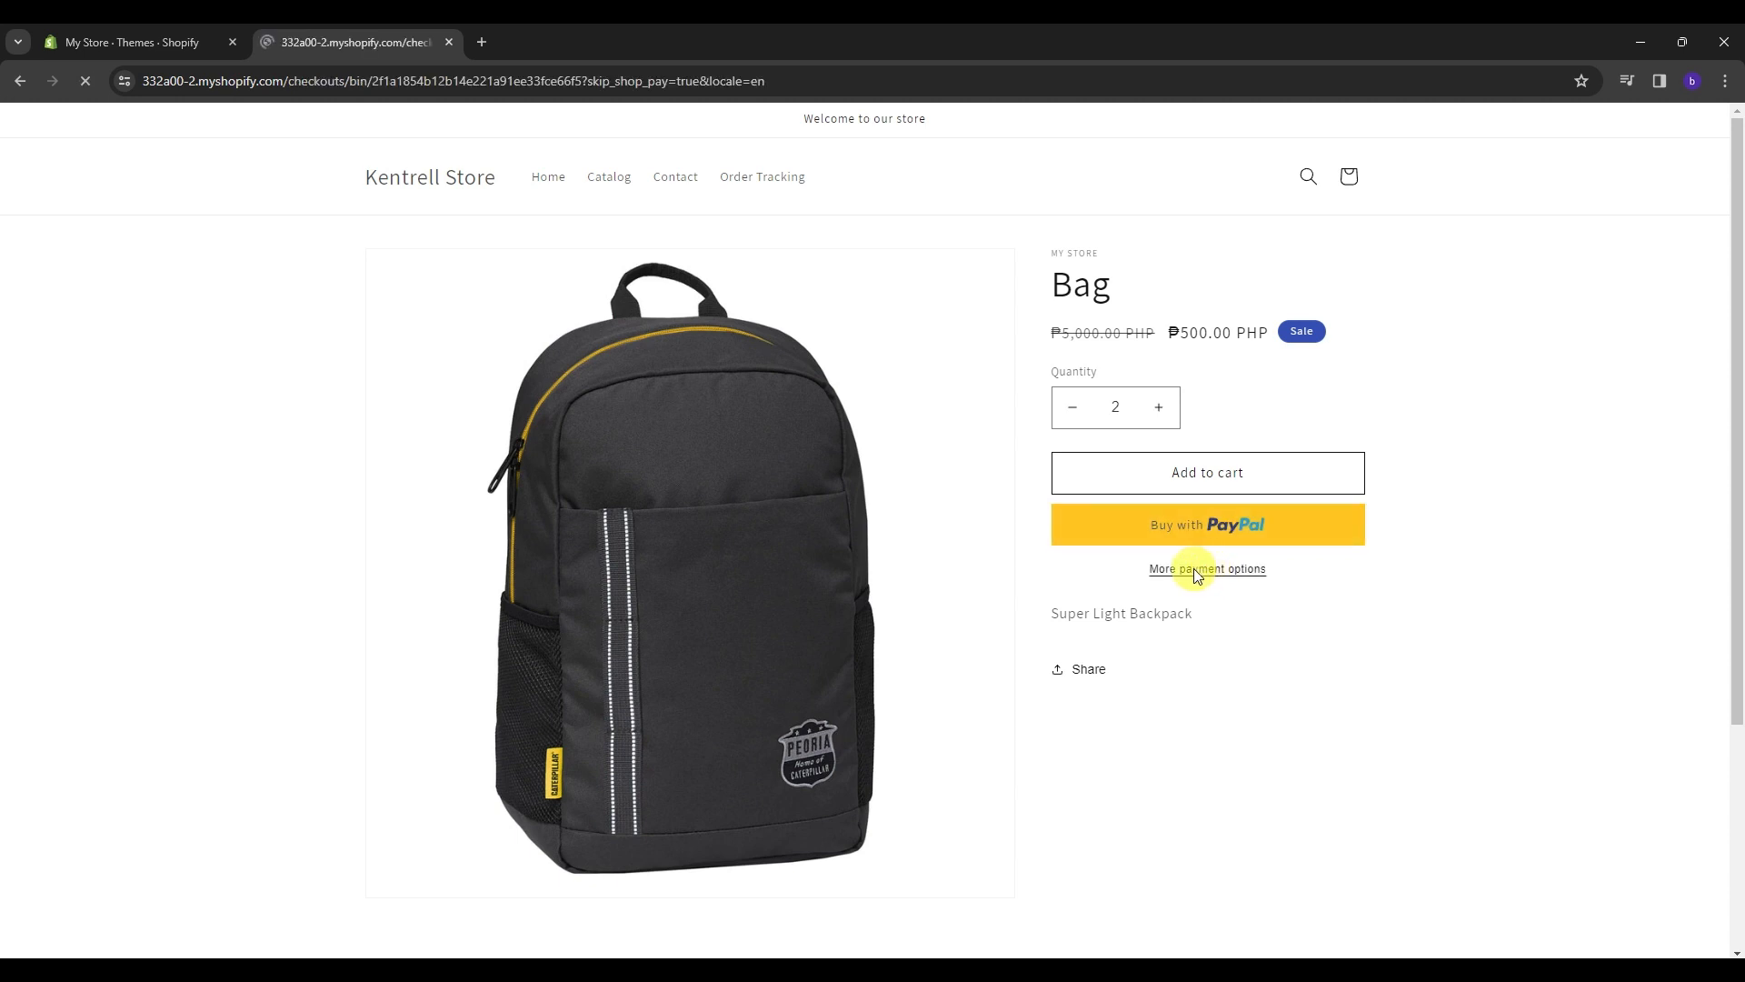
# Complete the two-Bag order with Cash on Delivery for ₱1,120.00 and free shipping
pyautogui.click(1206, 569)
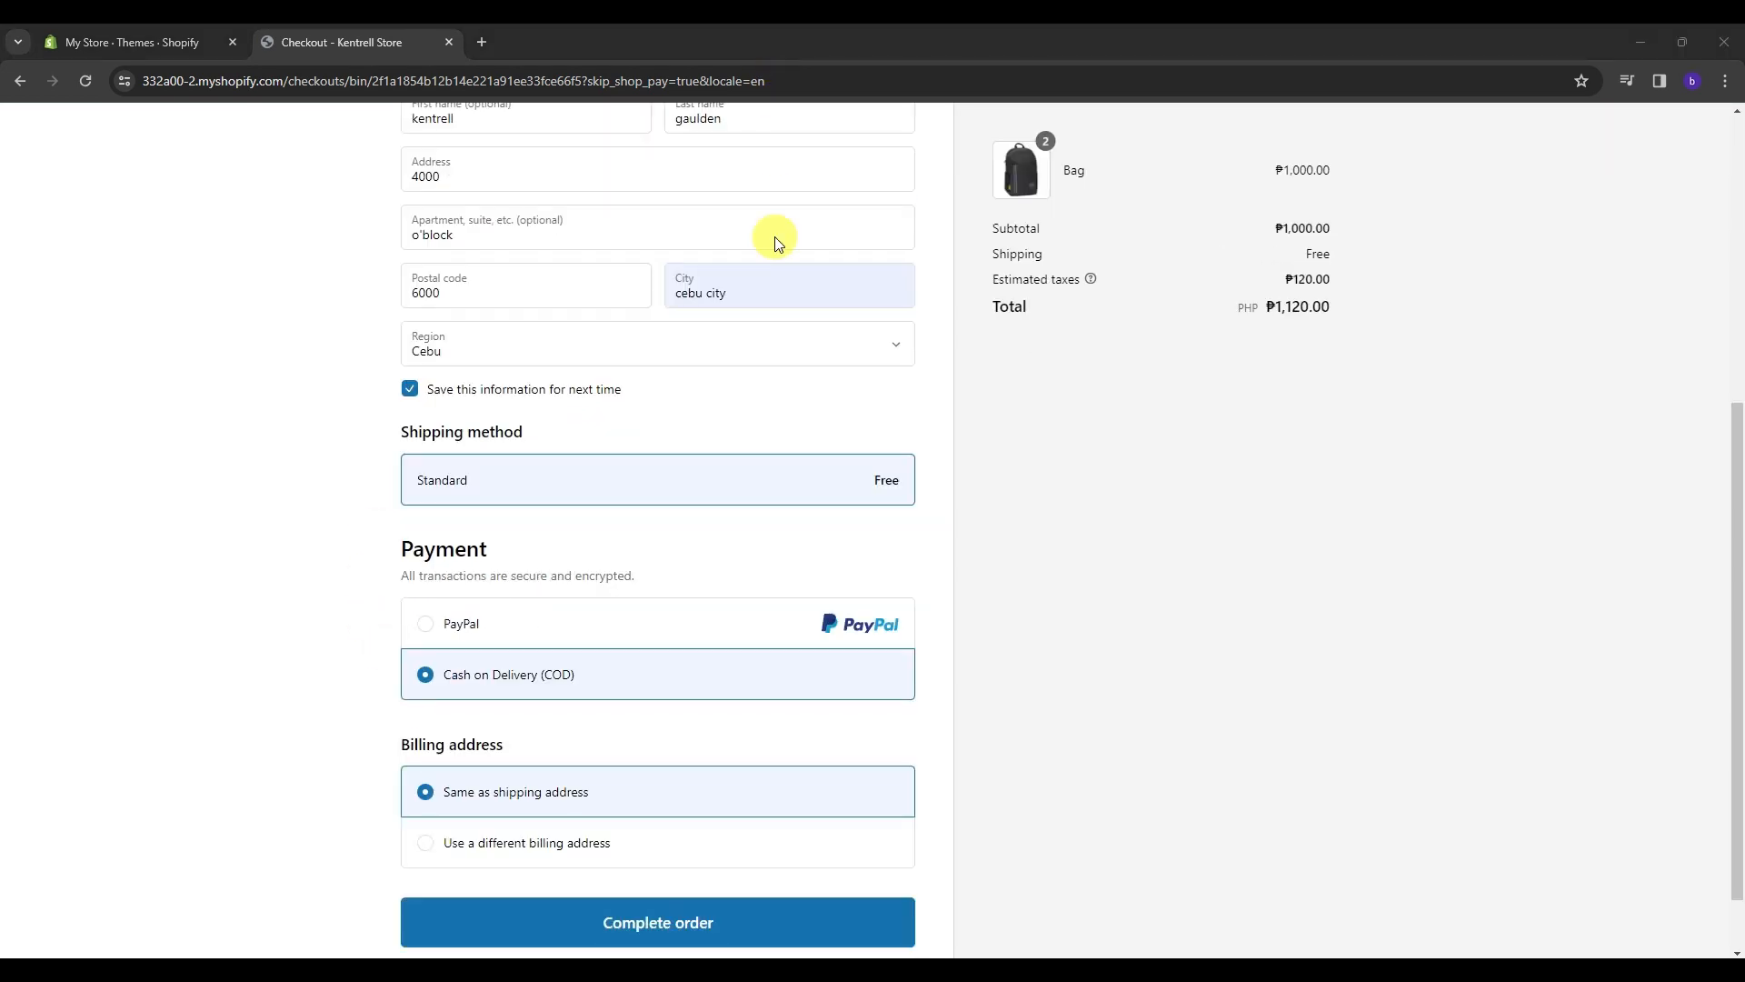
pyautogui.scroll(-3)
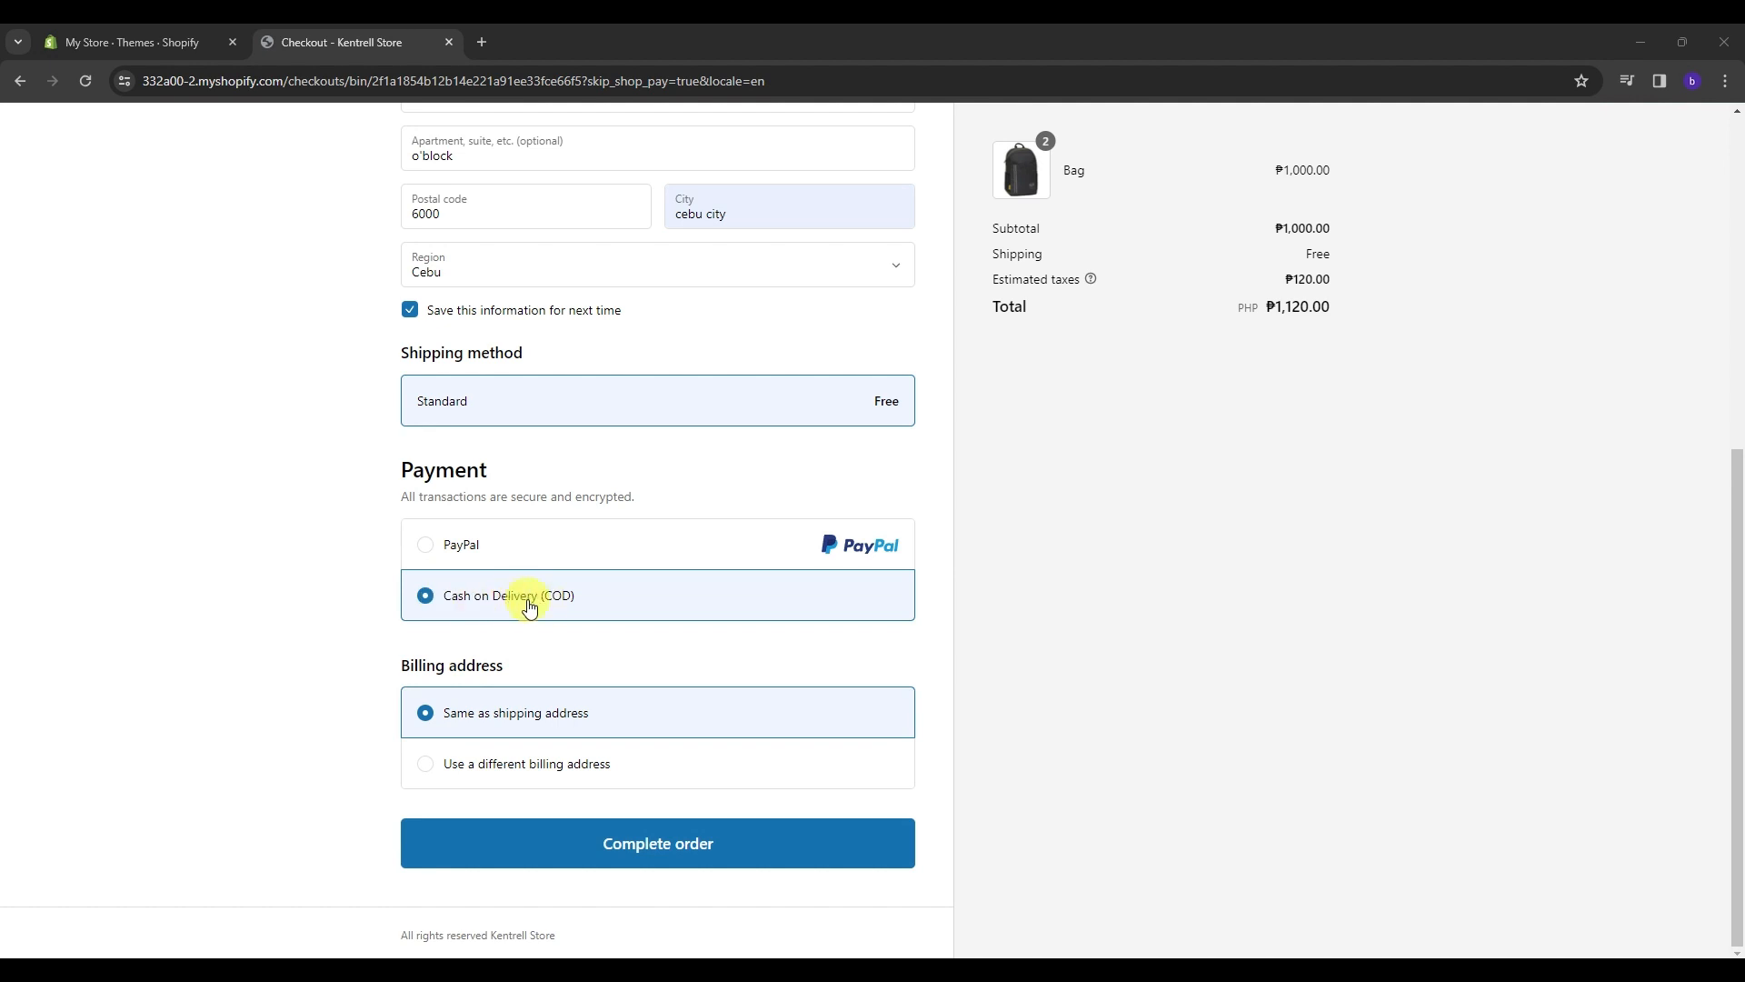
pyautogui.moveTo(699, 852)
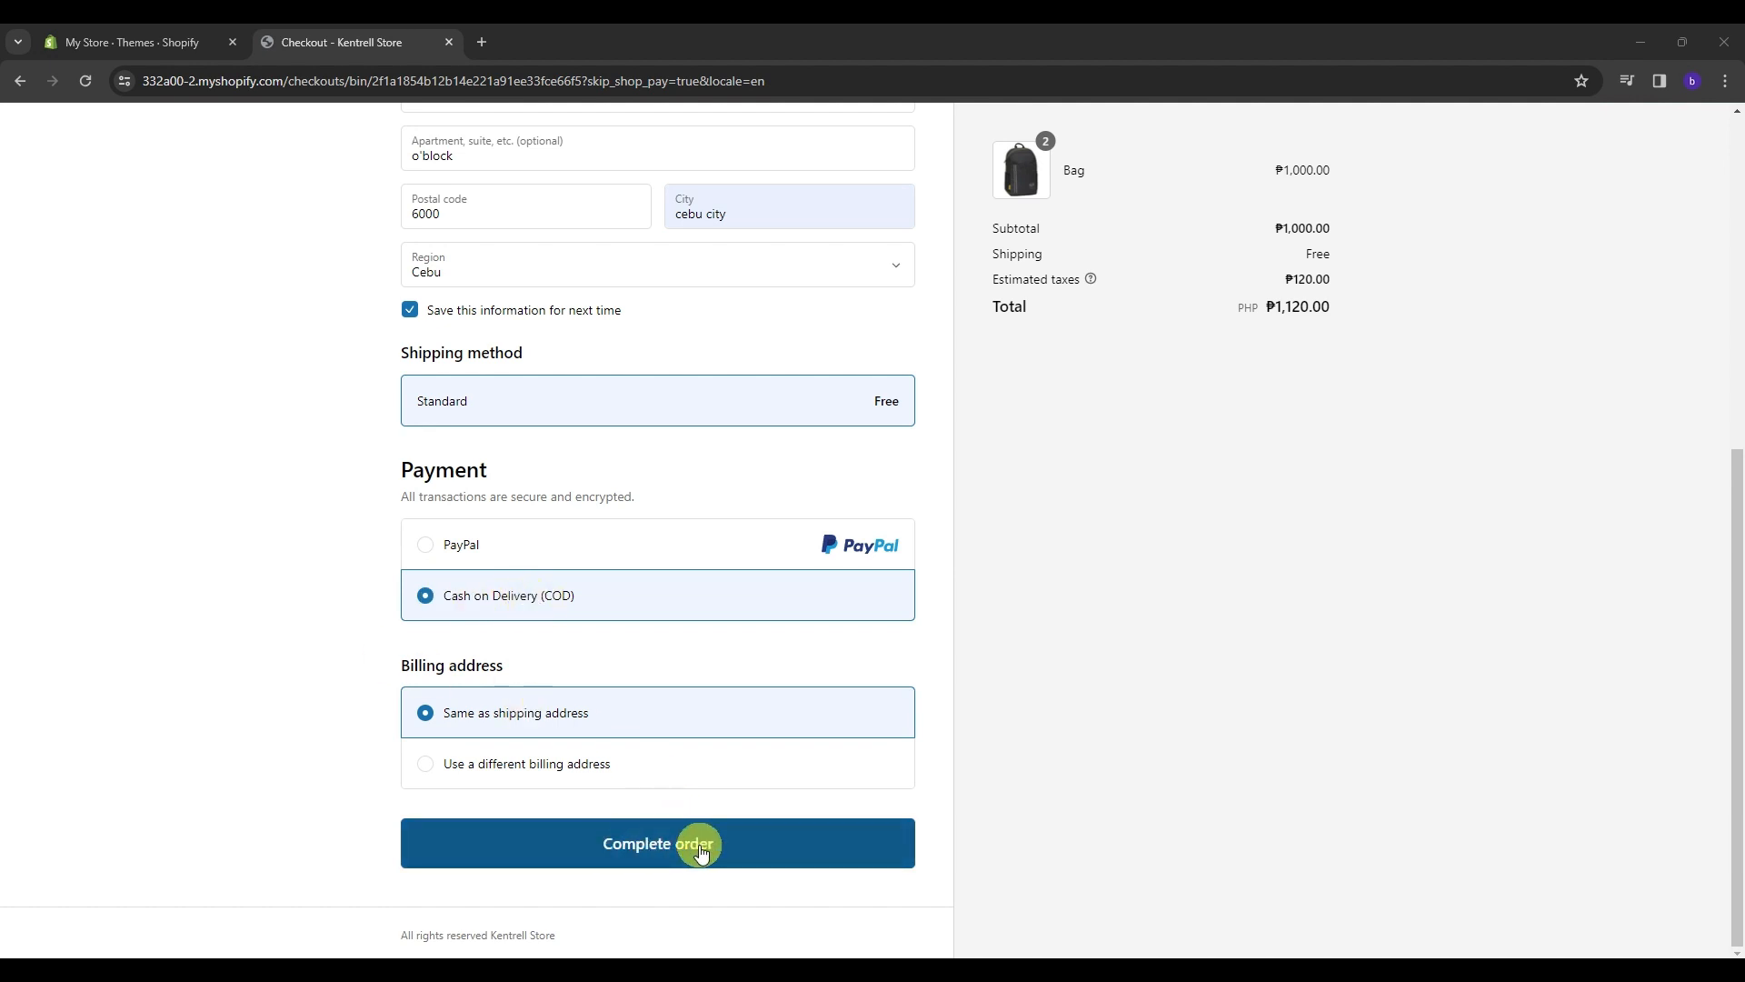
pyautogui.click(656, 843)
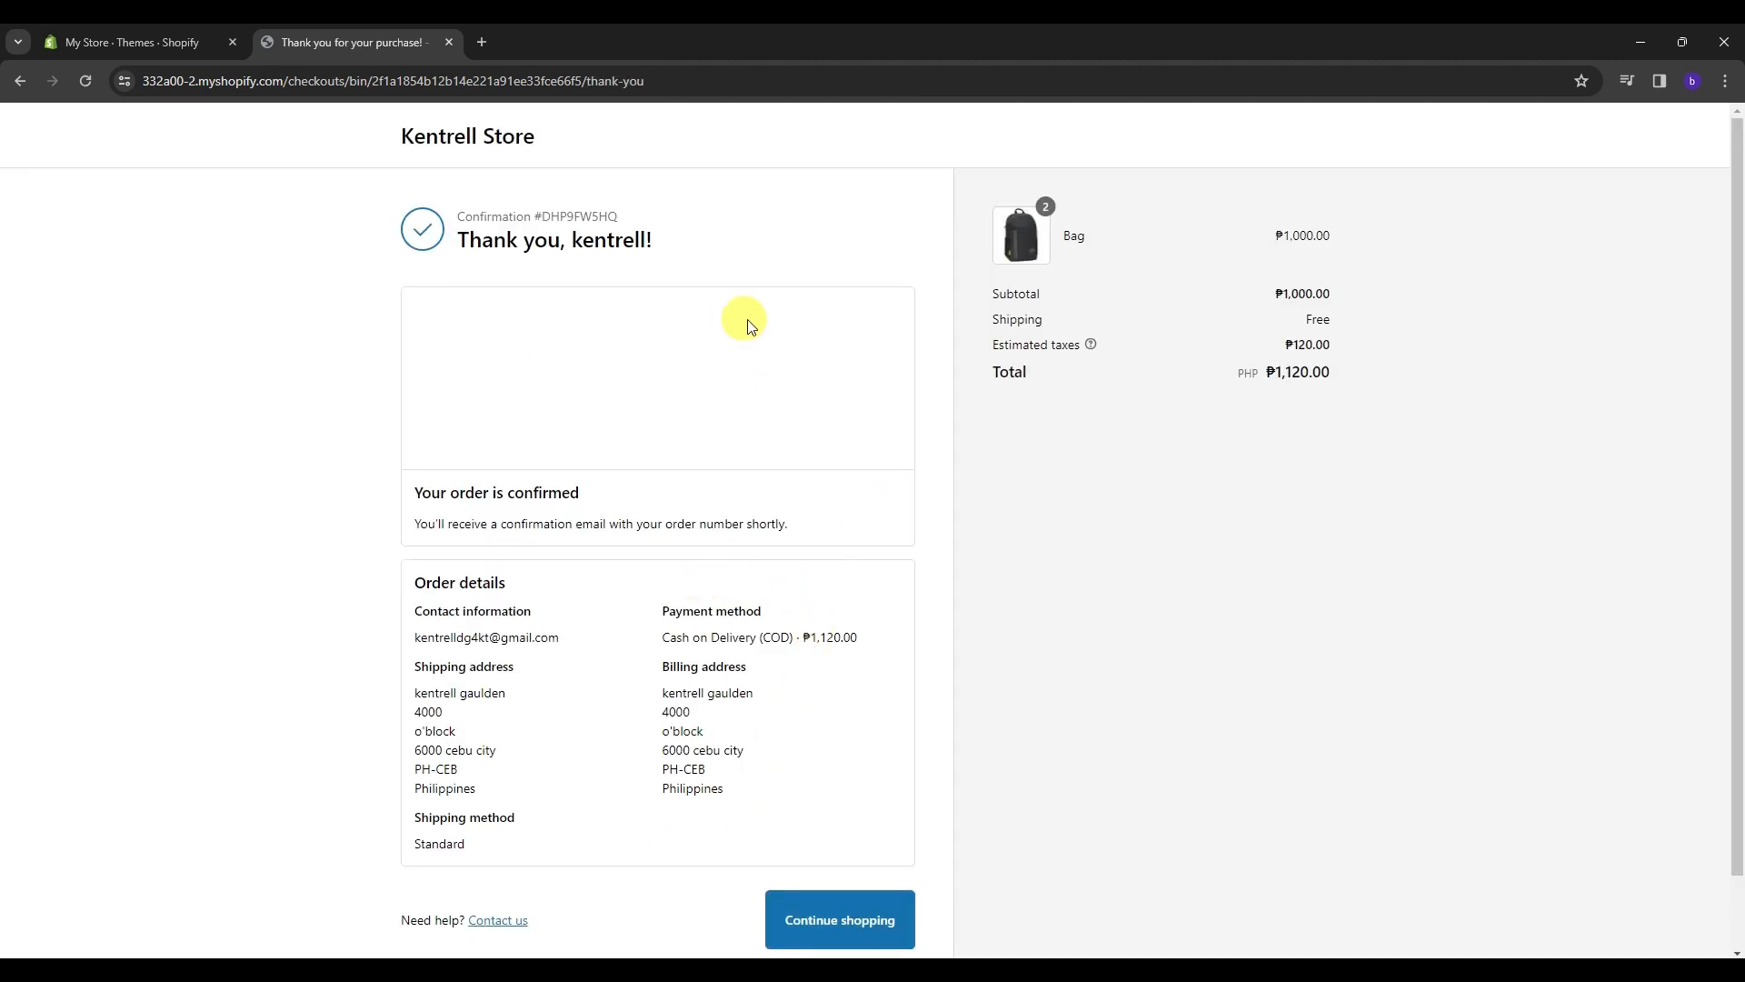
pyautogui.moveTo(775, 261)
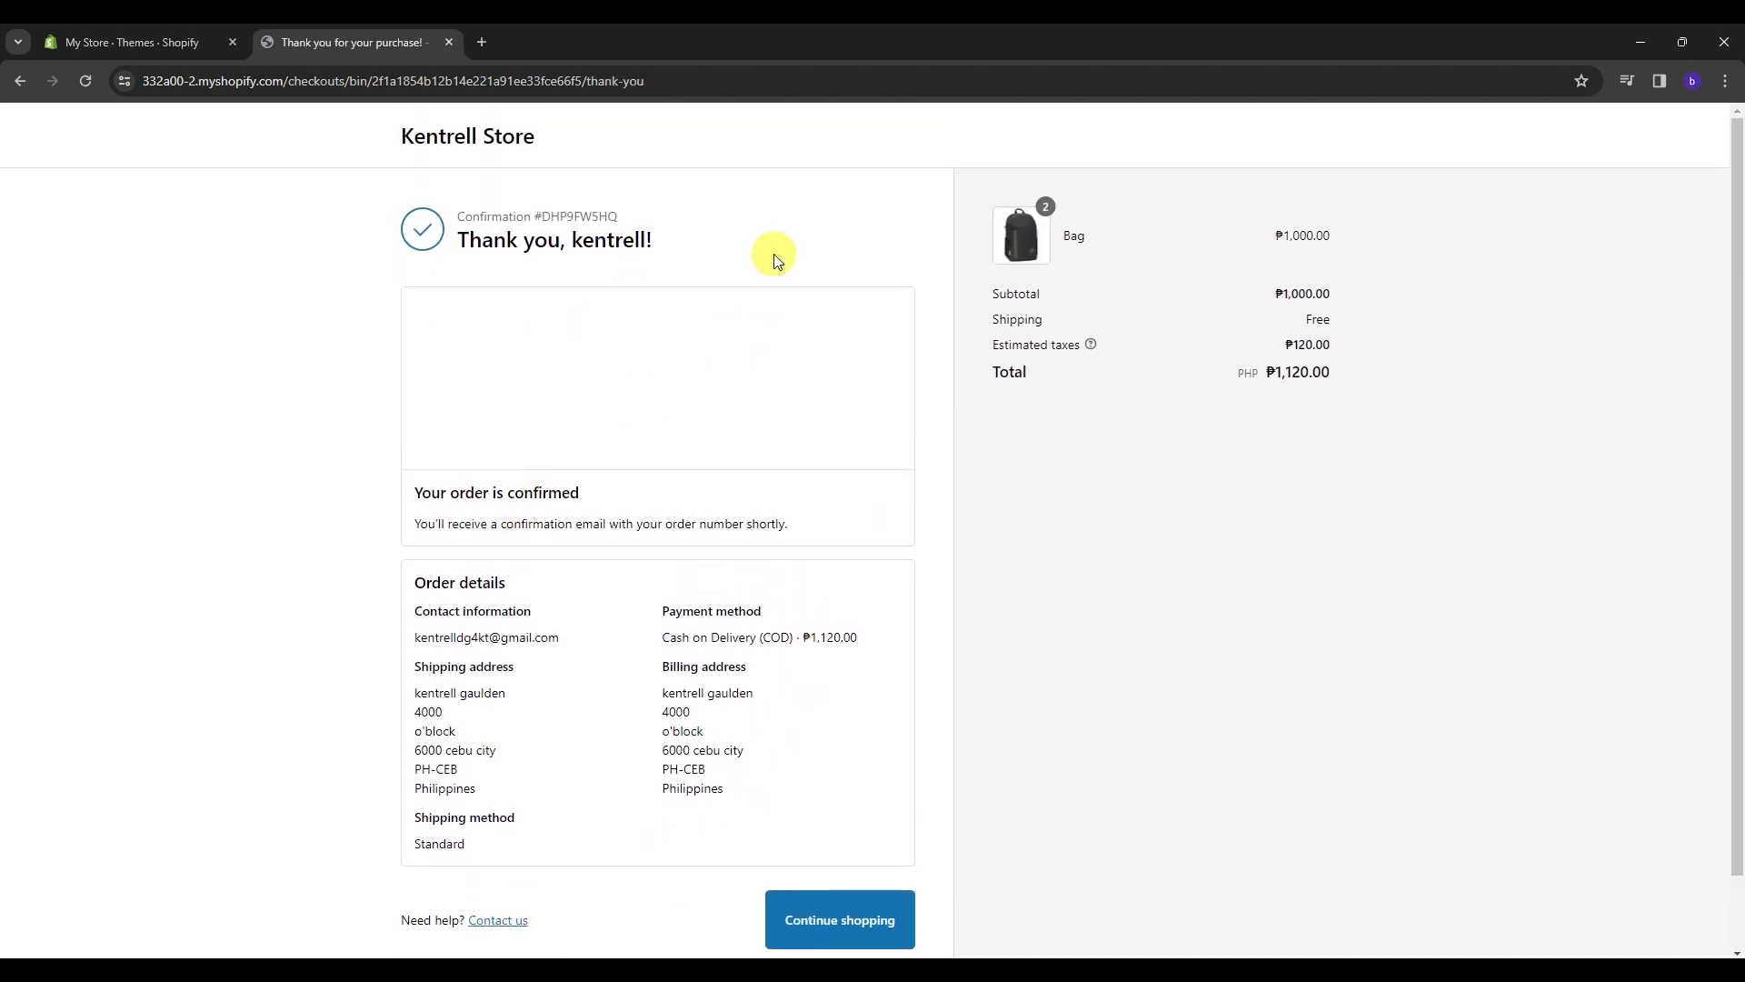
pyautogui.moveTo(836, 491)
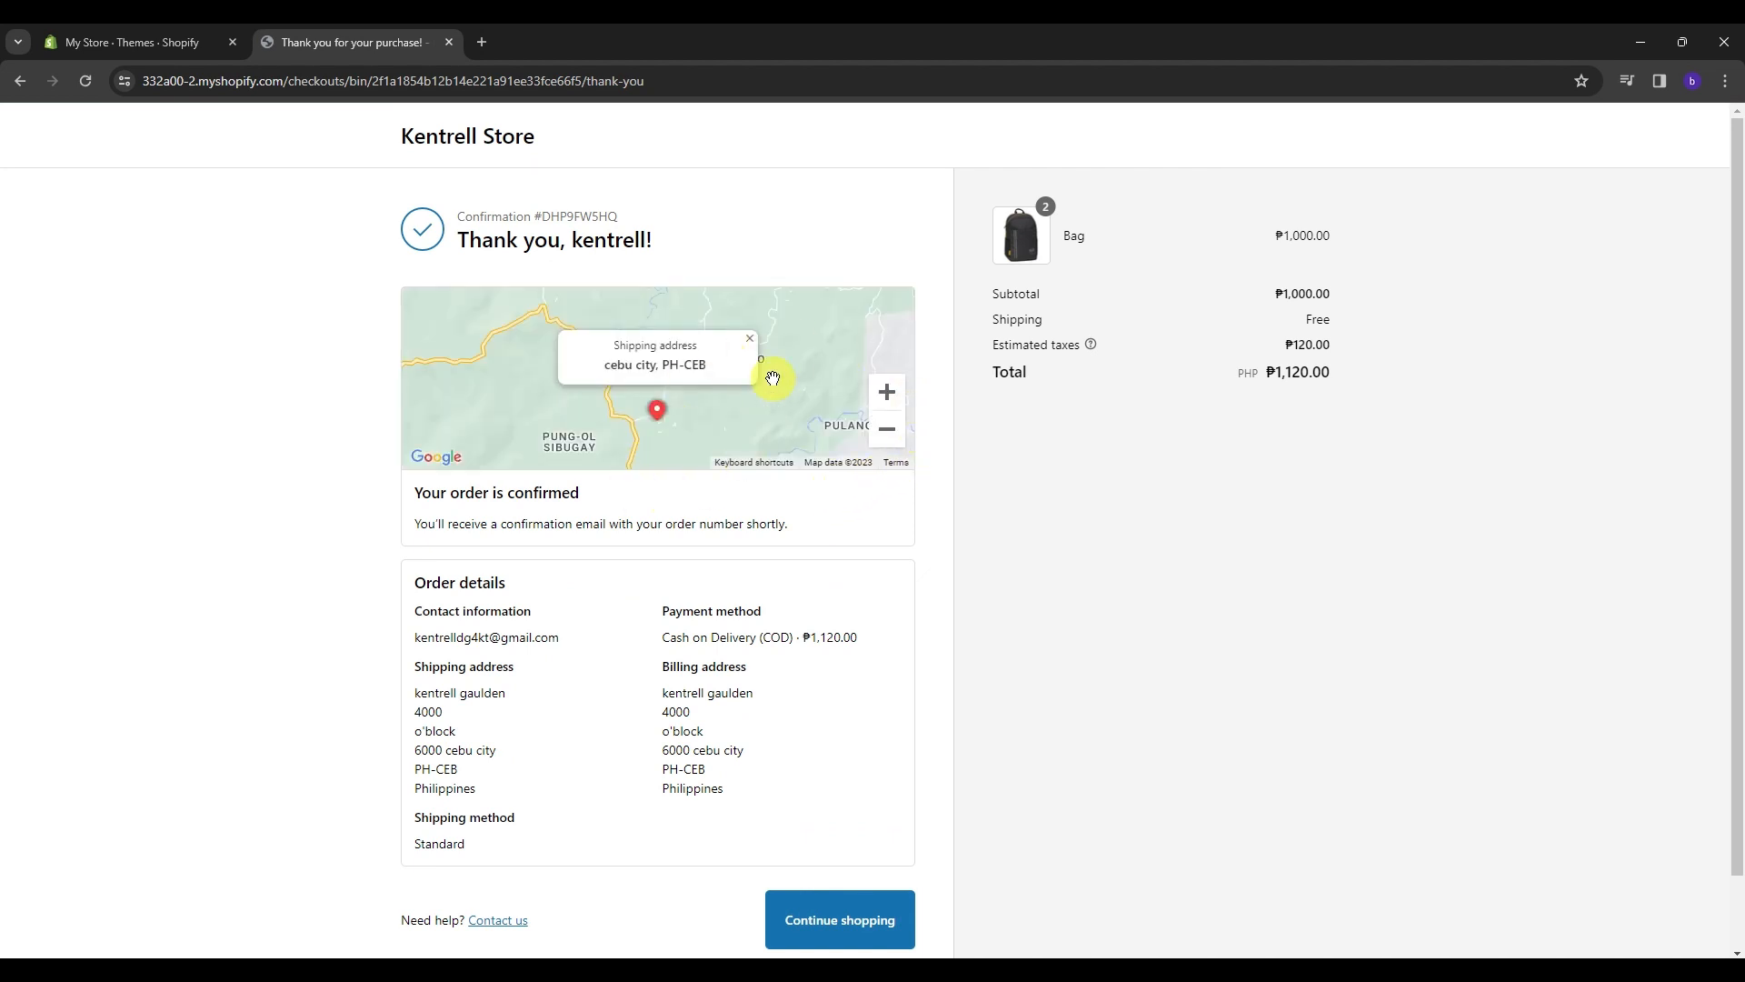
pyautogui.moveTo(810, 331)
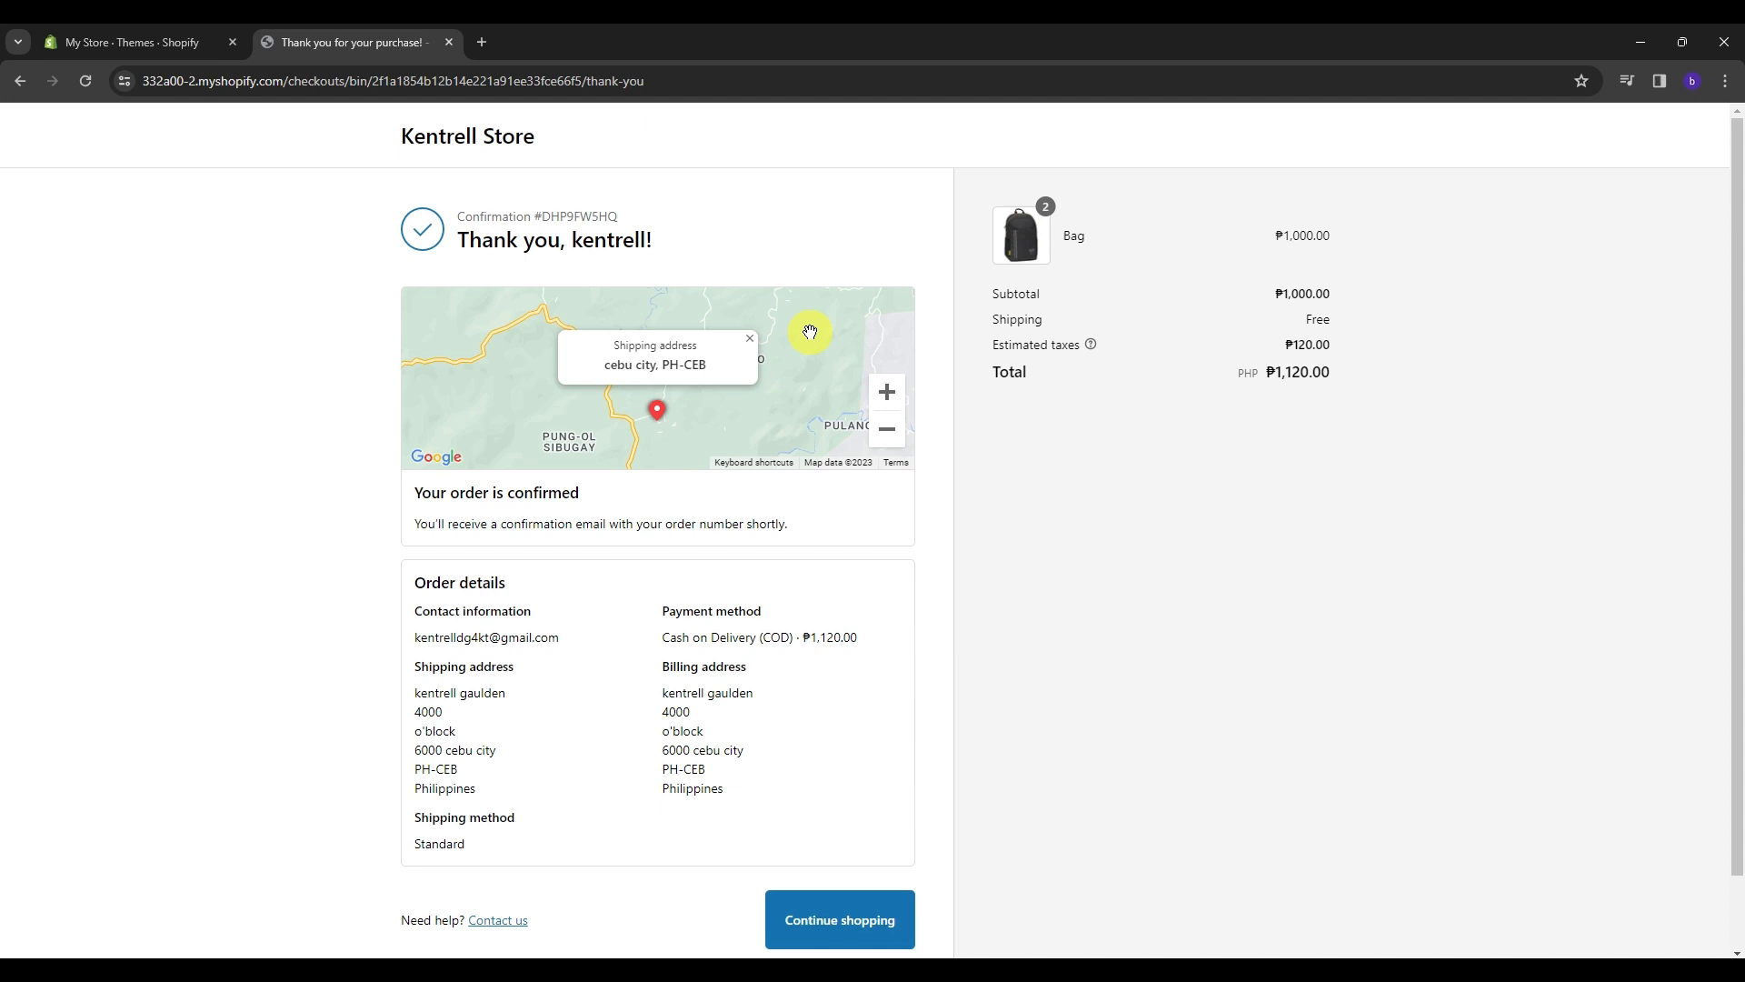
pyautogui.moveTo(752, 465)
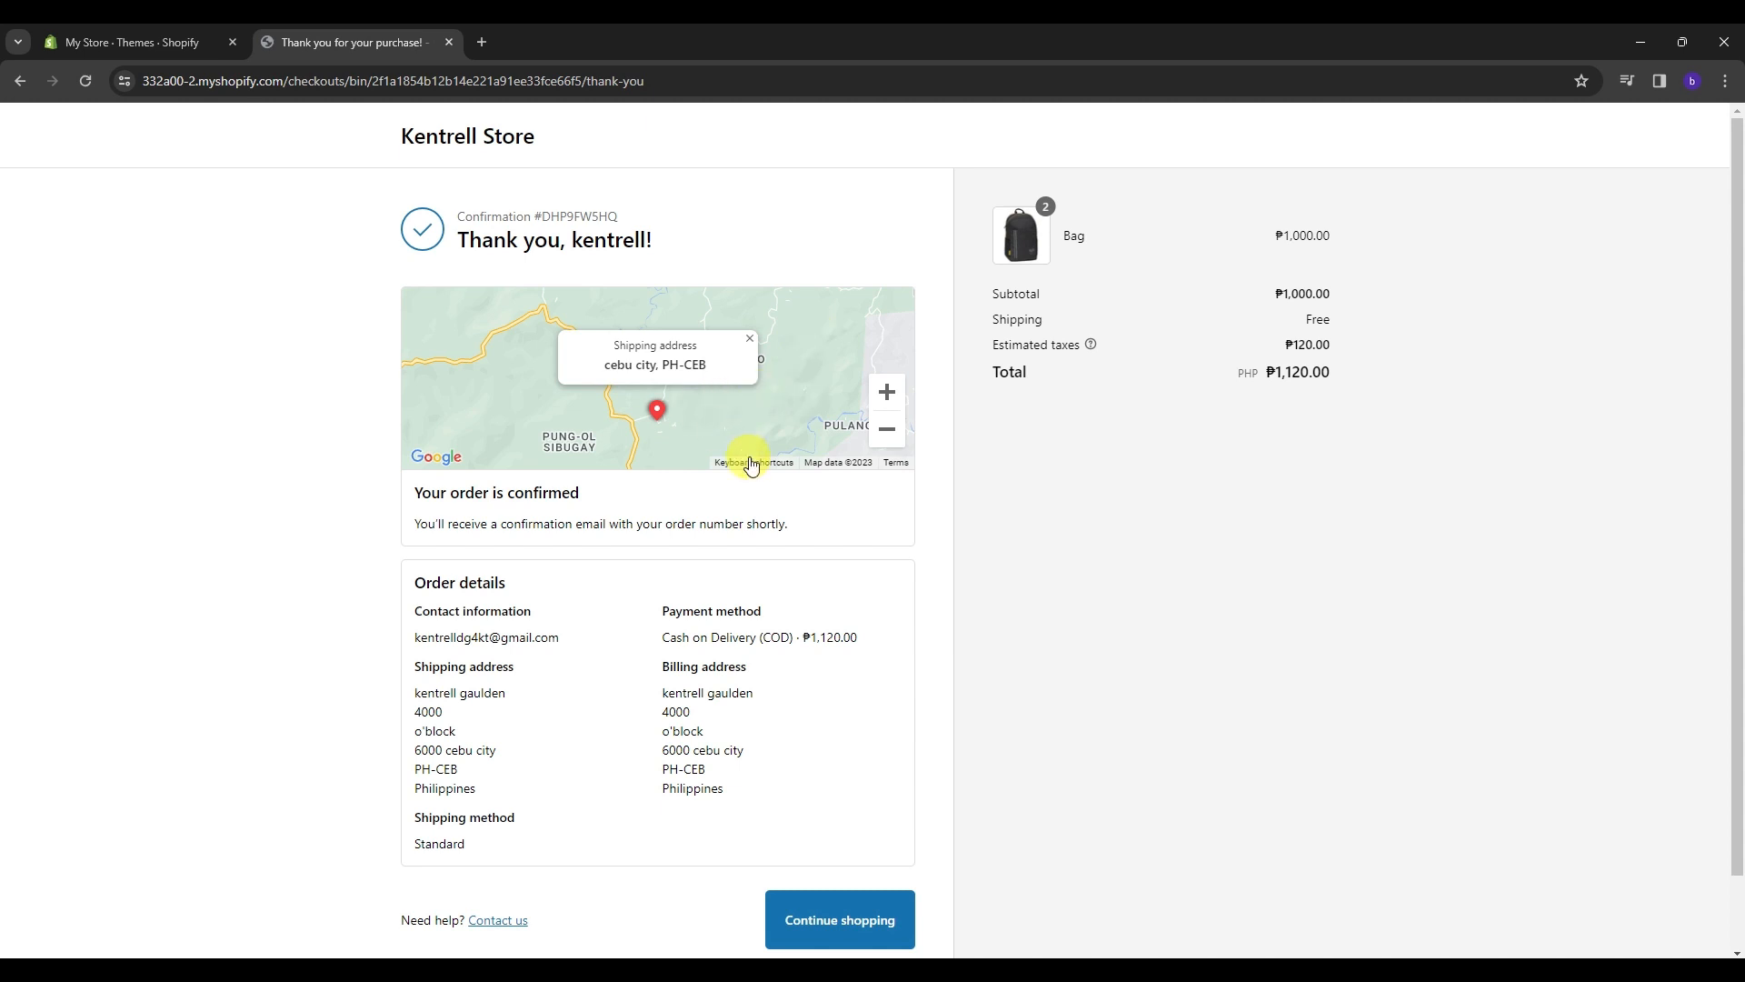
pyautogui.moveTo(743, 450)
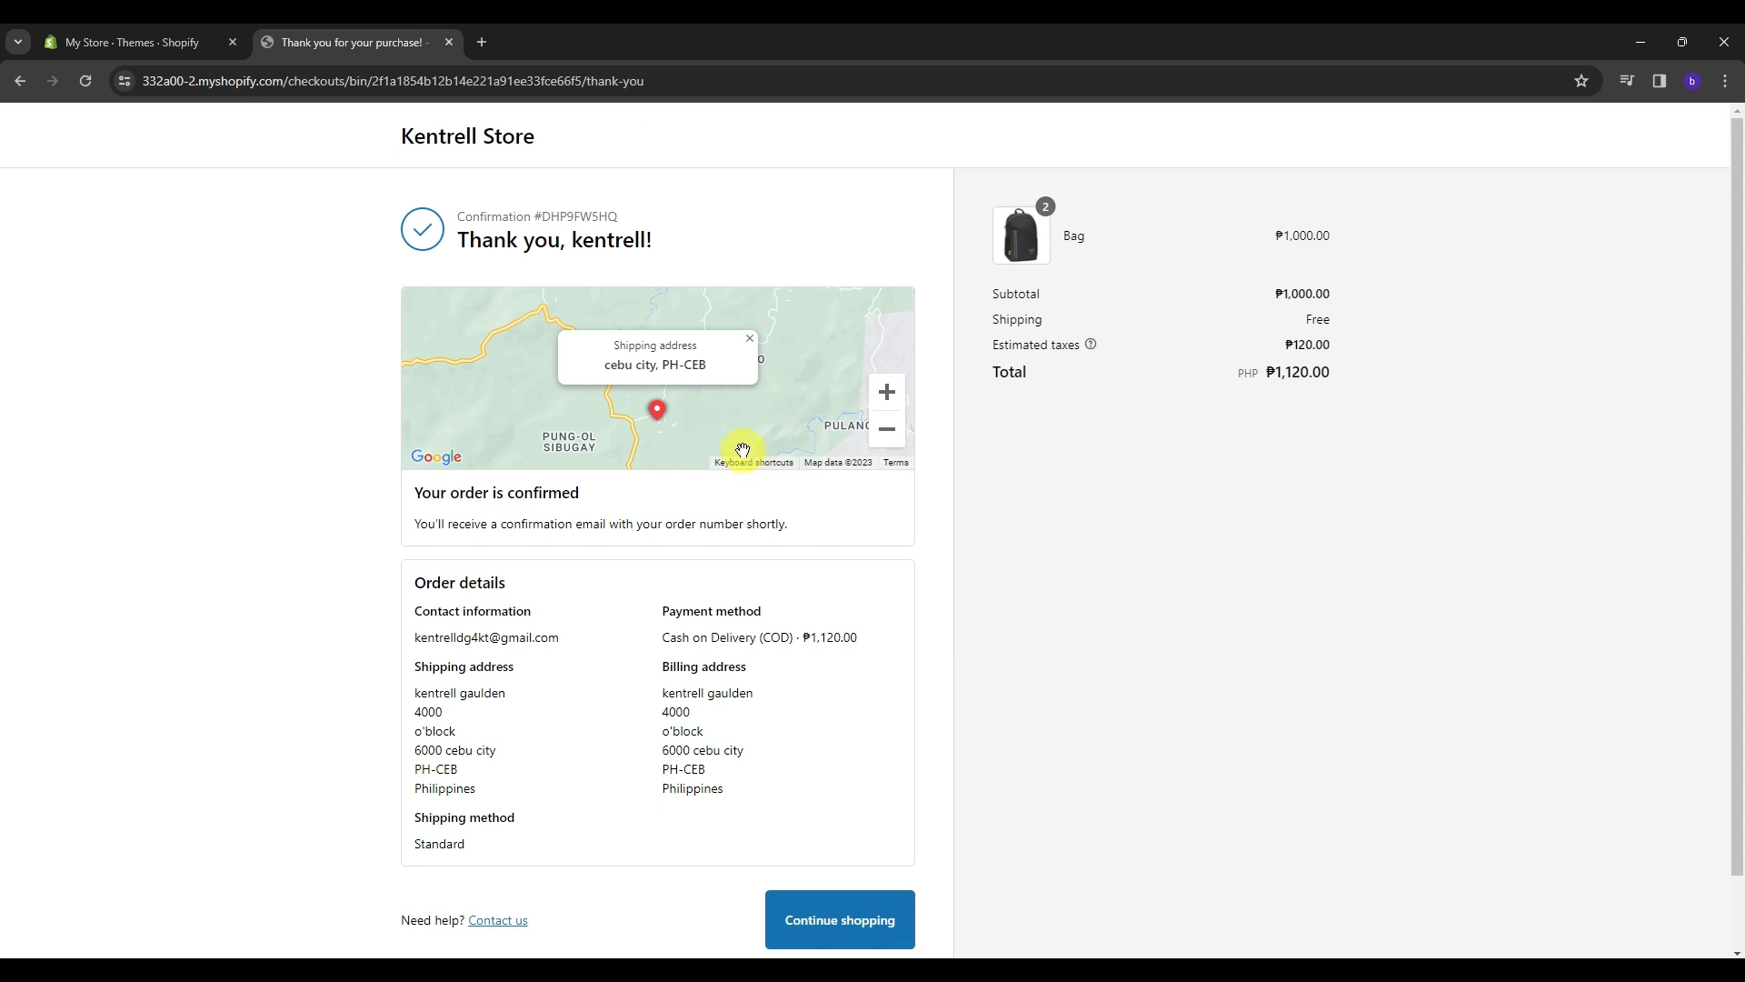
# Return to the admin tab and view Orders, showing #1001 pending and unfulfilled
pyautogui.click(125, 43)
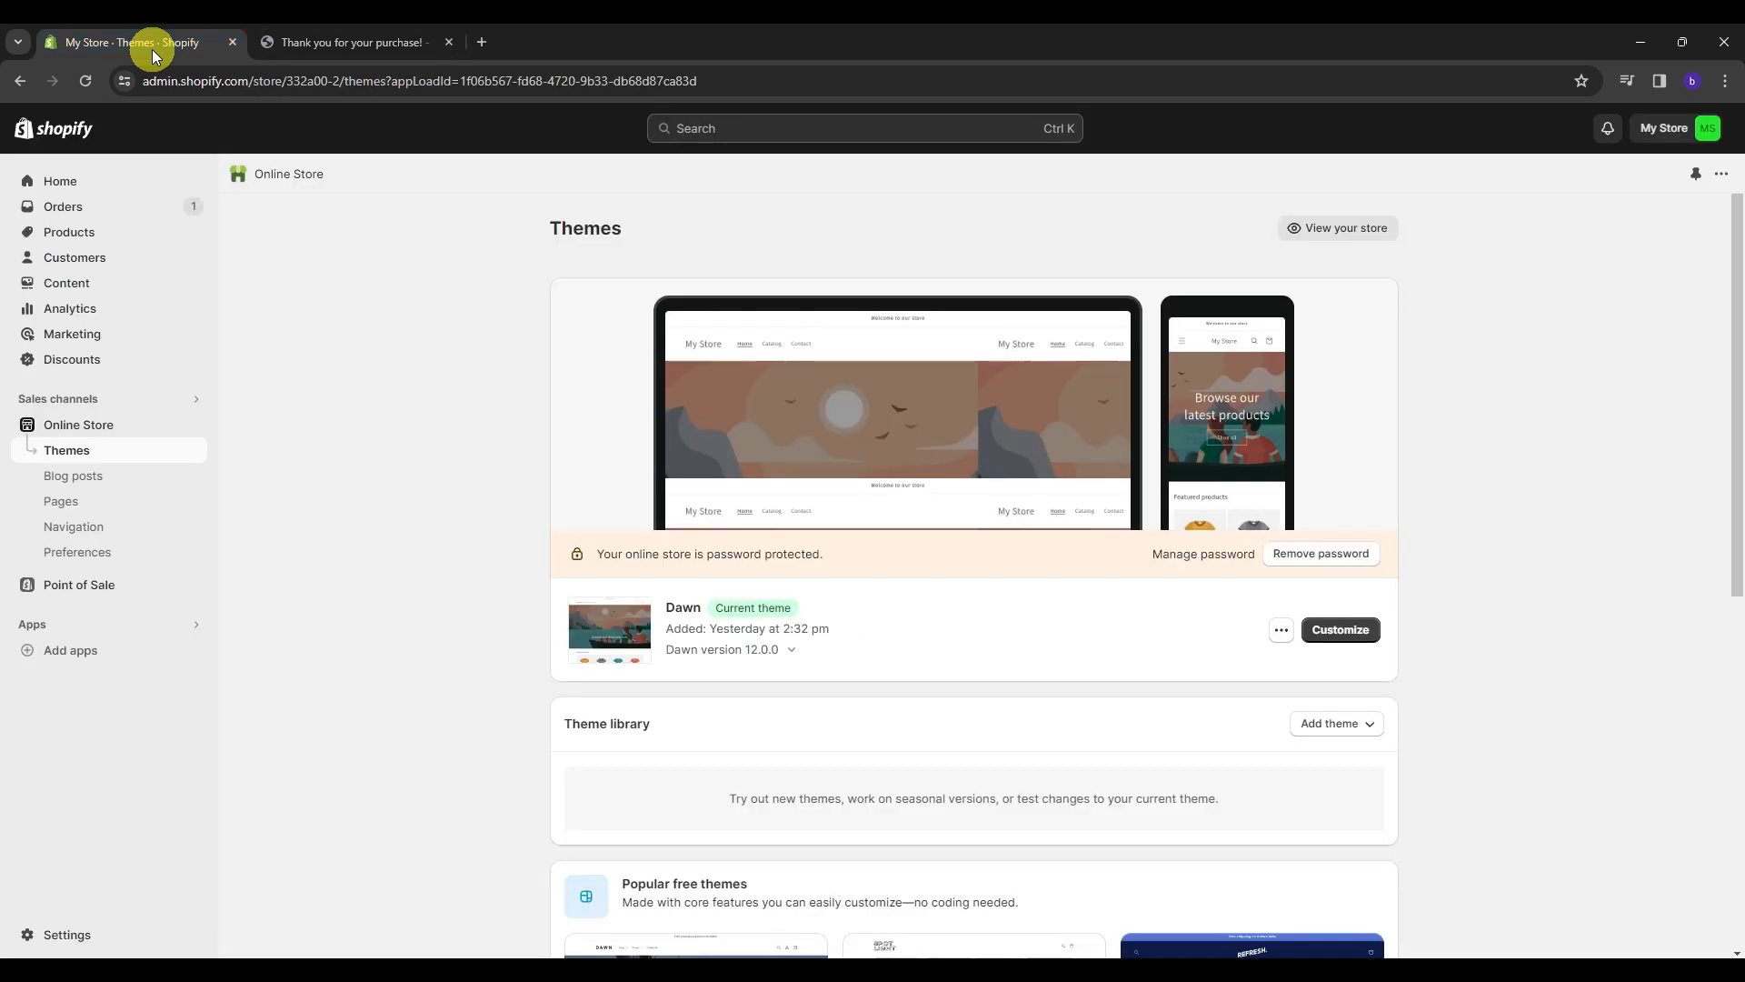
pyautogui.moveTo(283, 246)
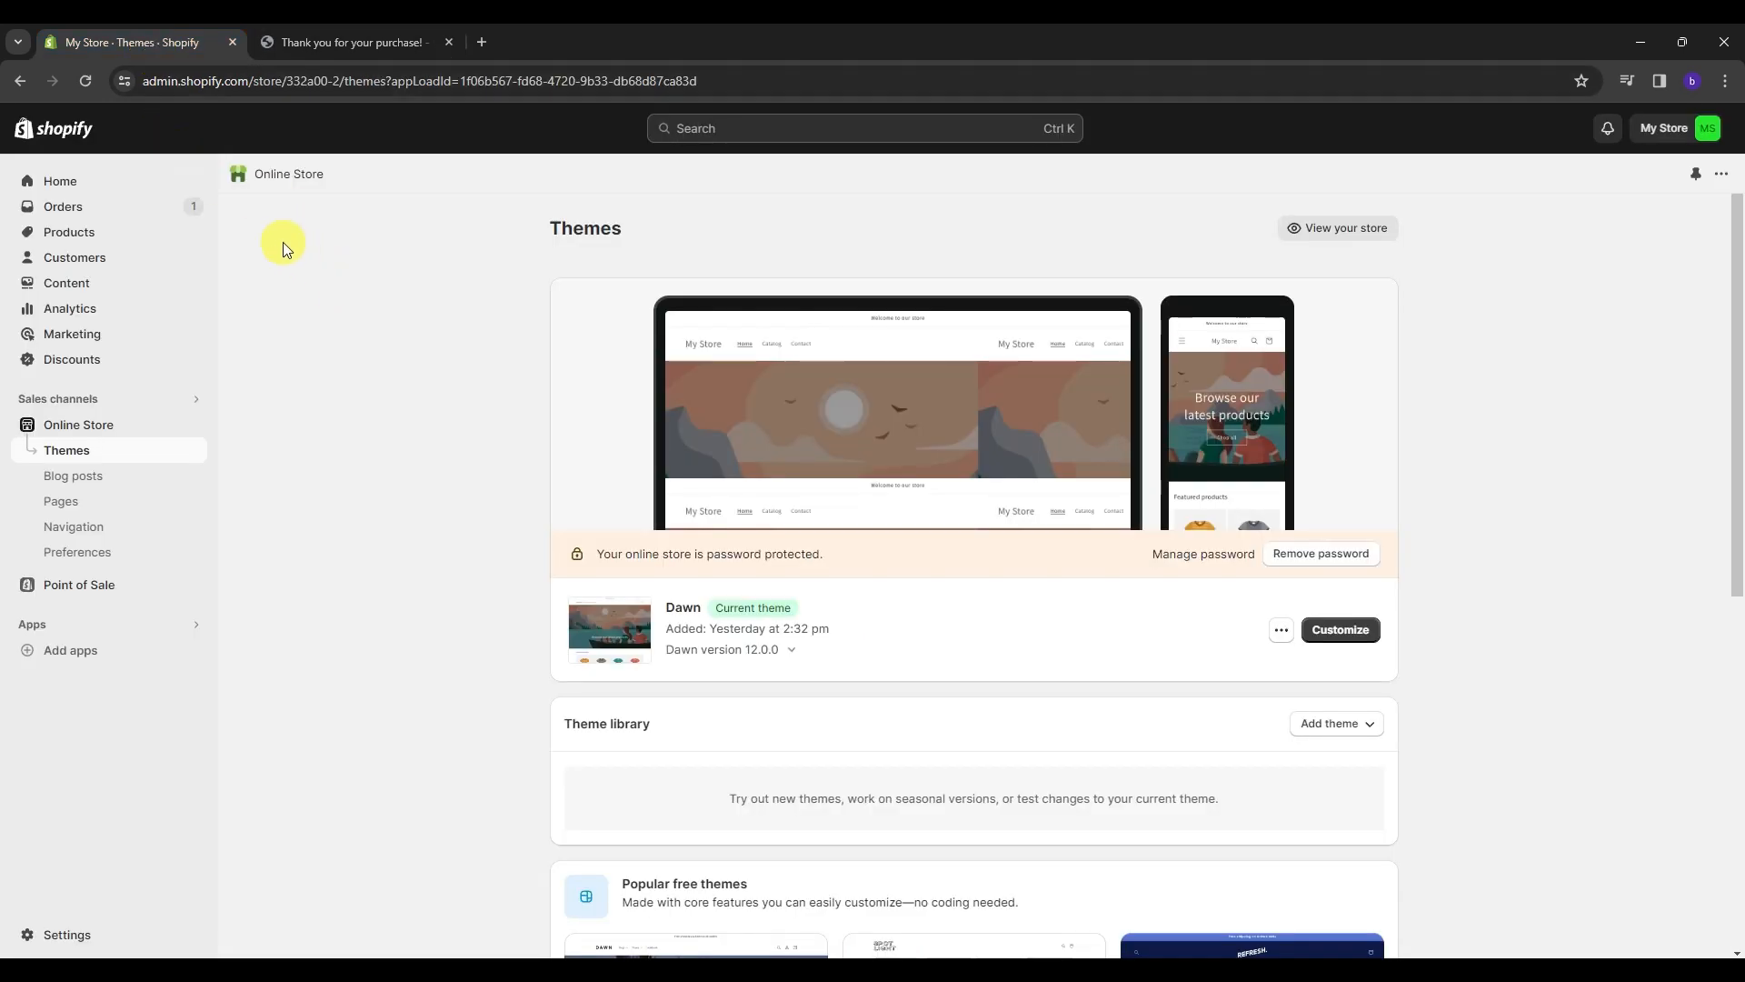
pyautogui.moveTo(123, 212)
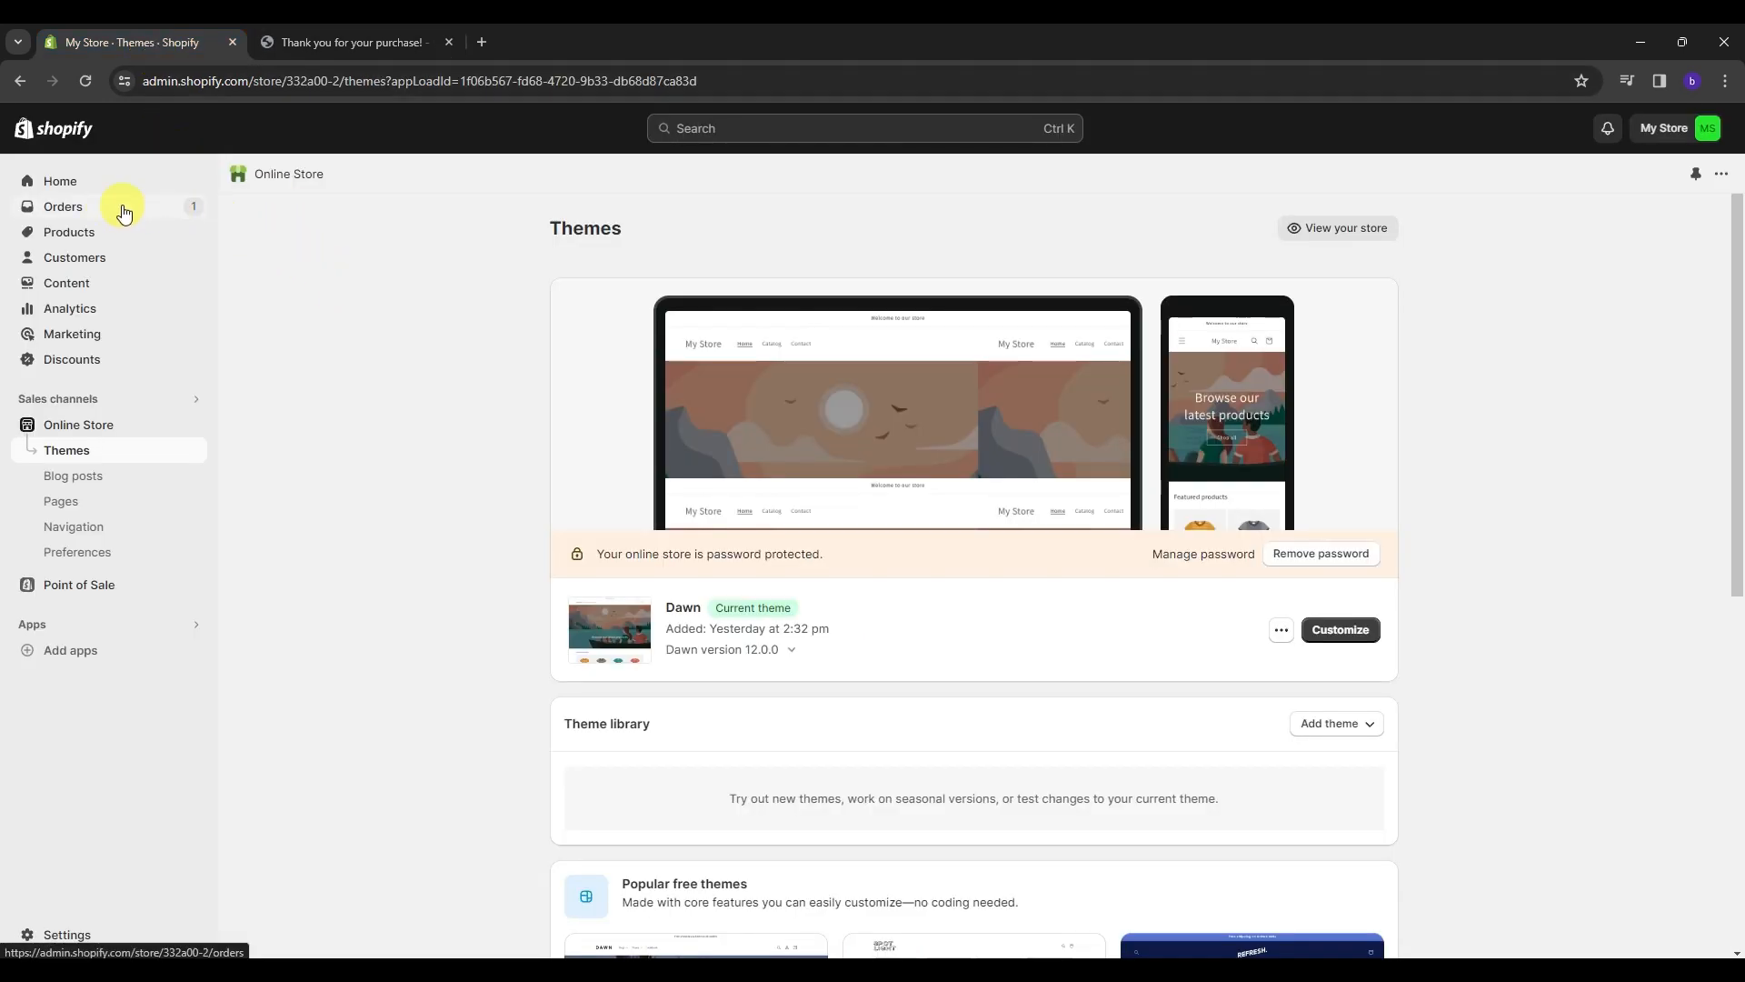
pyautogui.click(63, 207)
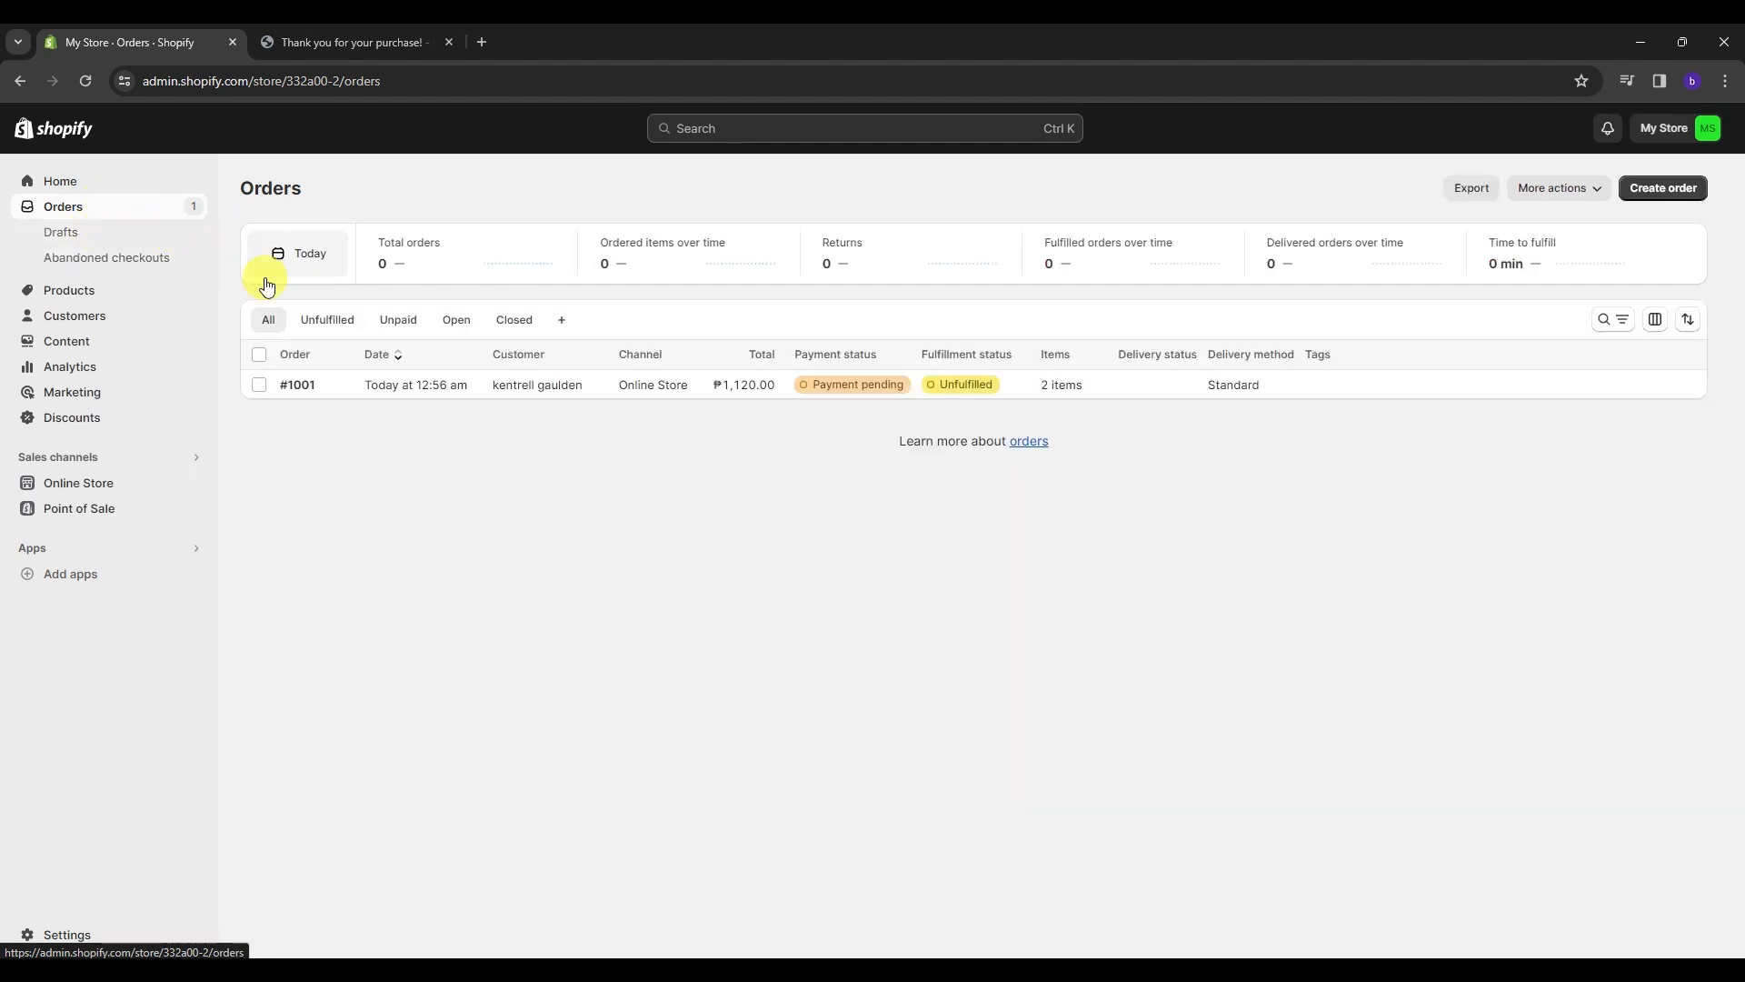
pyautogui.moveTo(438, 391)
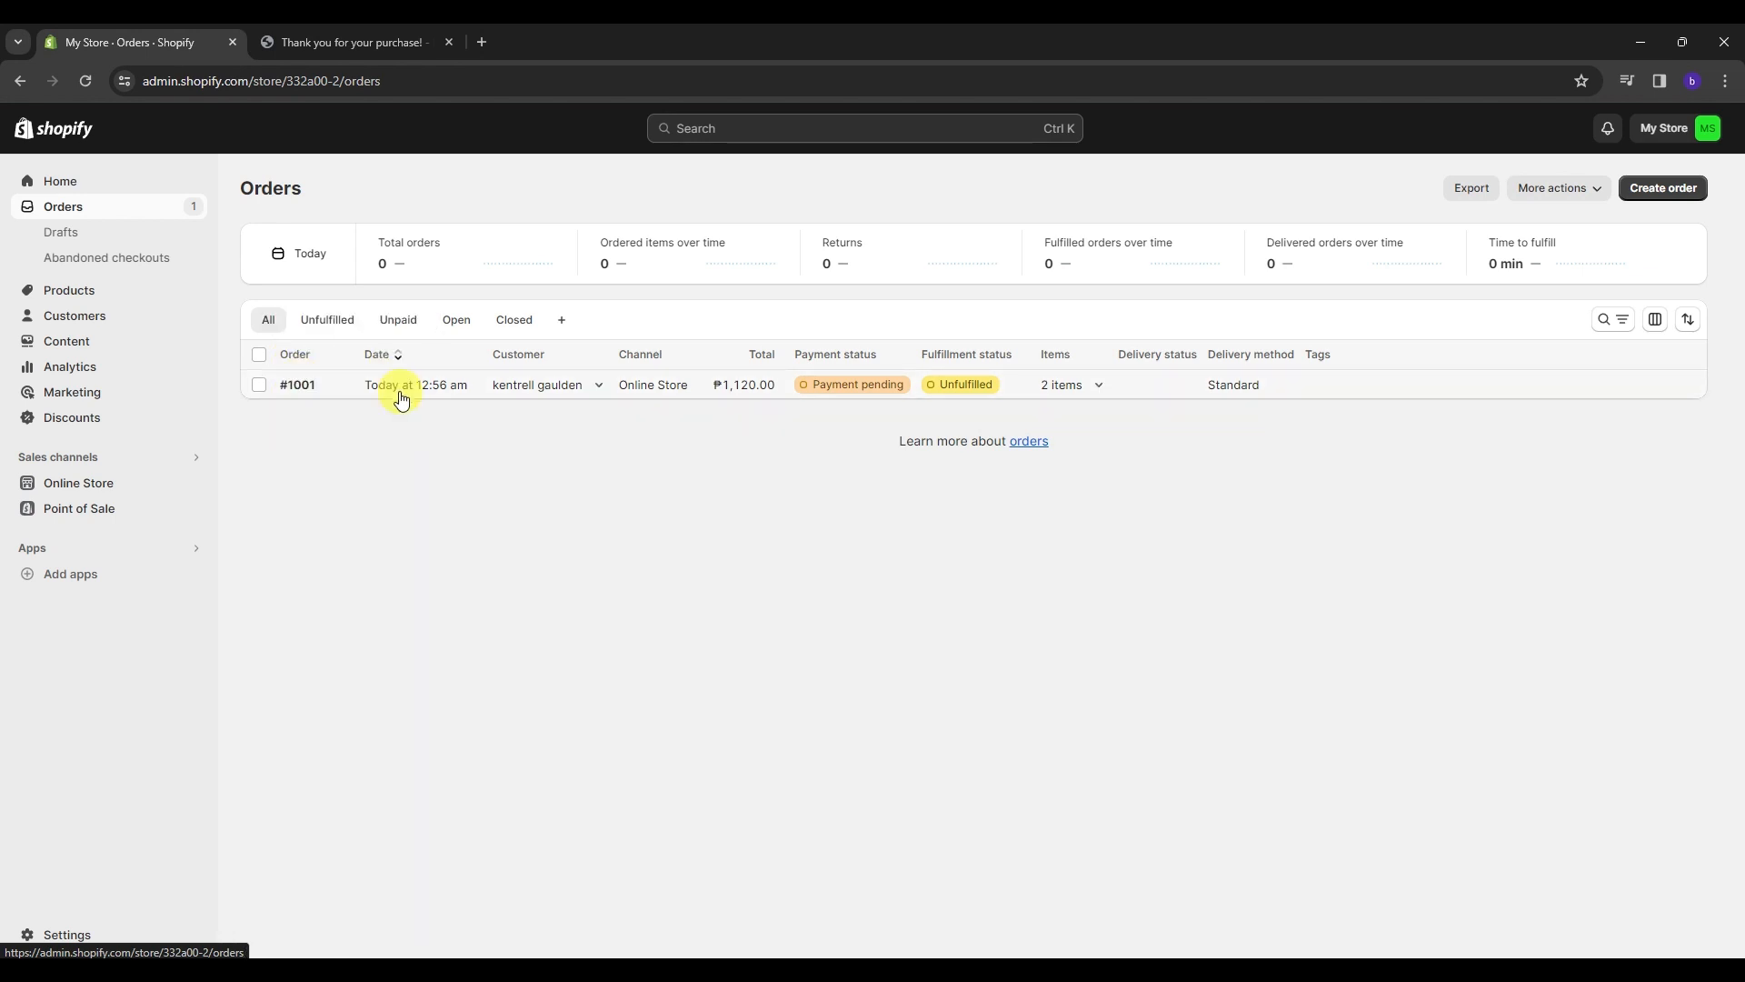
pyautogui.moveTo(743, 392)
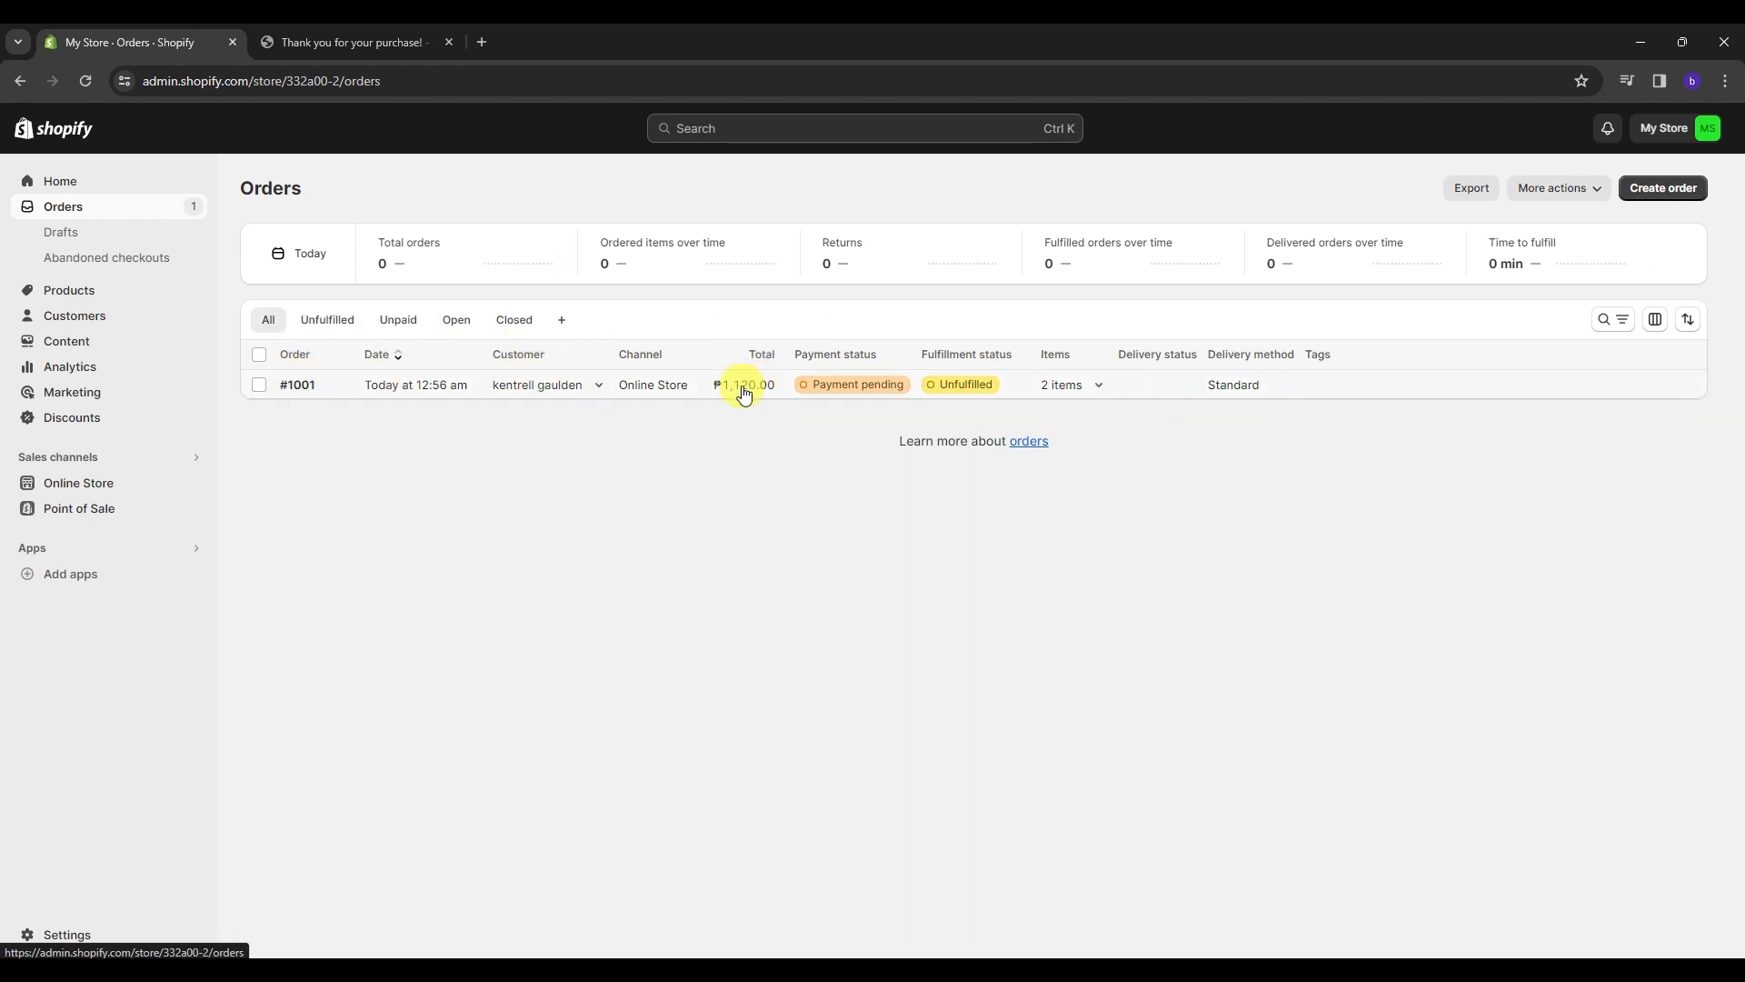
pyautogui.moveTo(857, 386)
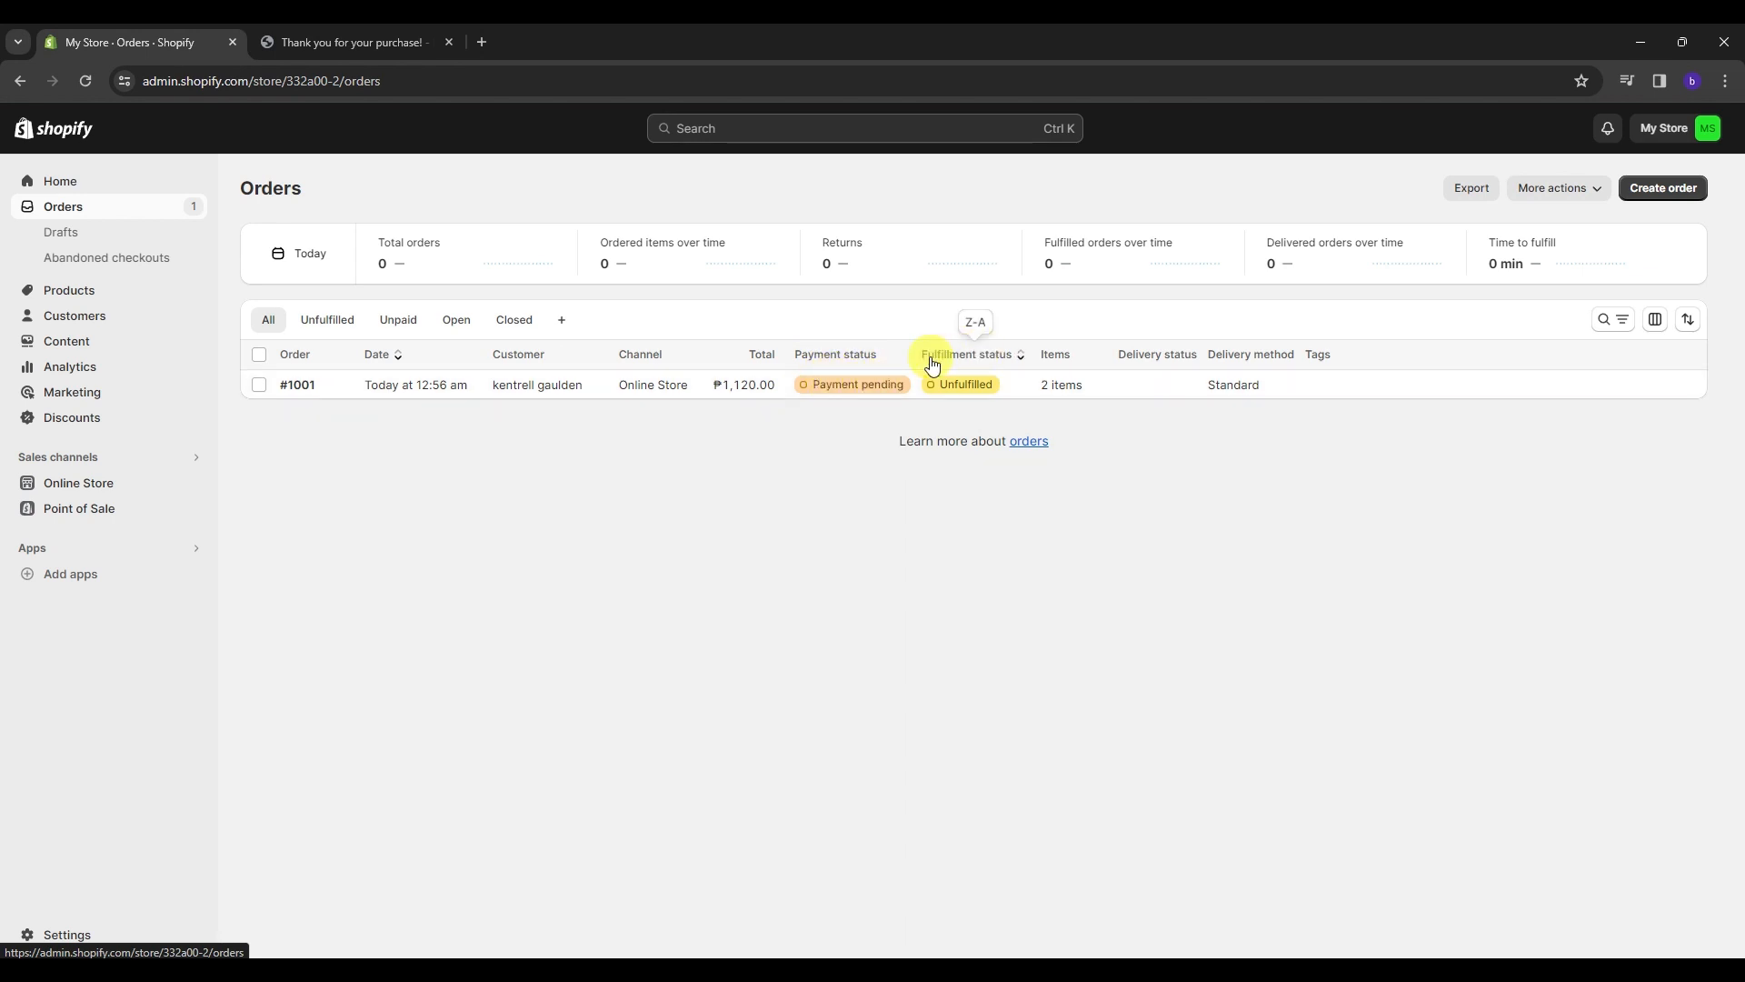
pyautogui.moveTo(949, 400)
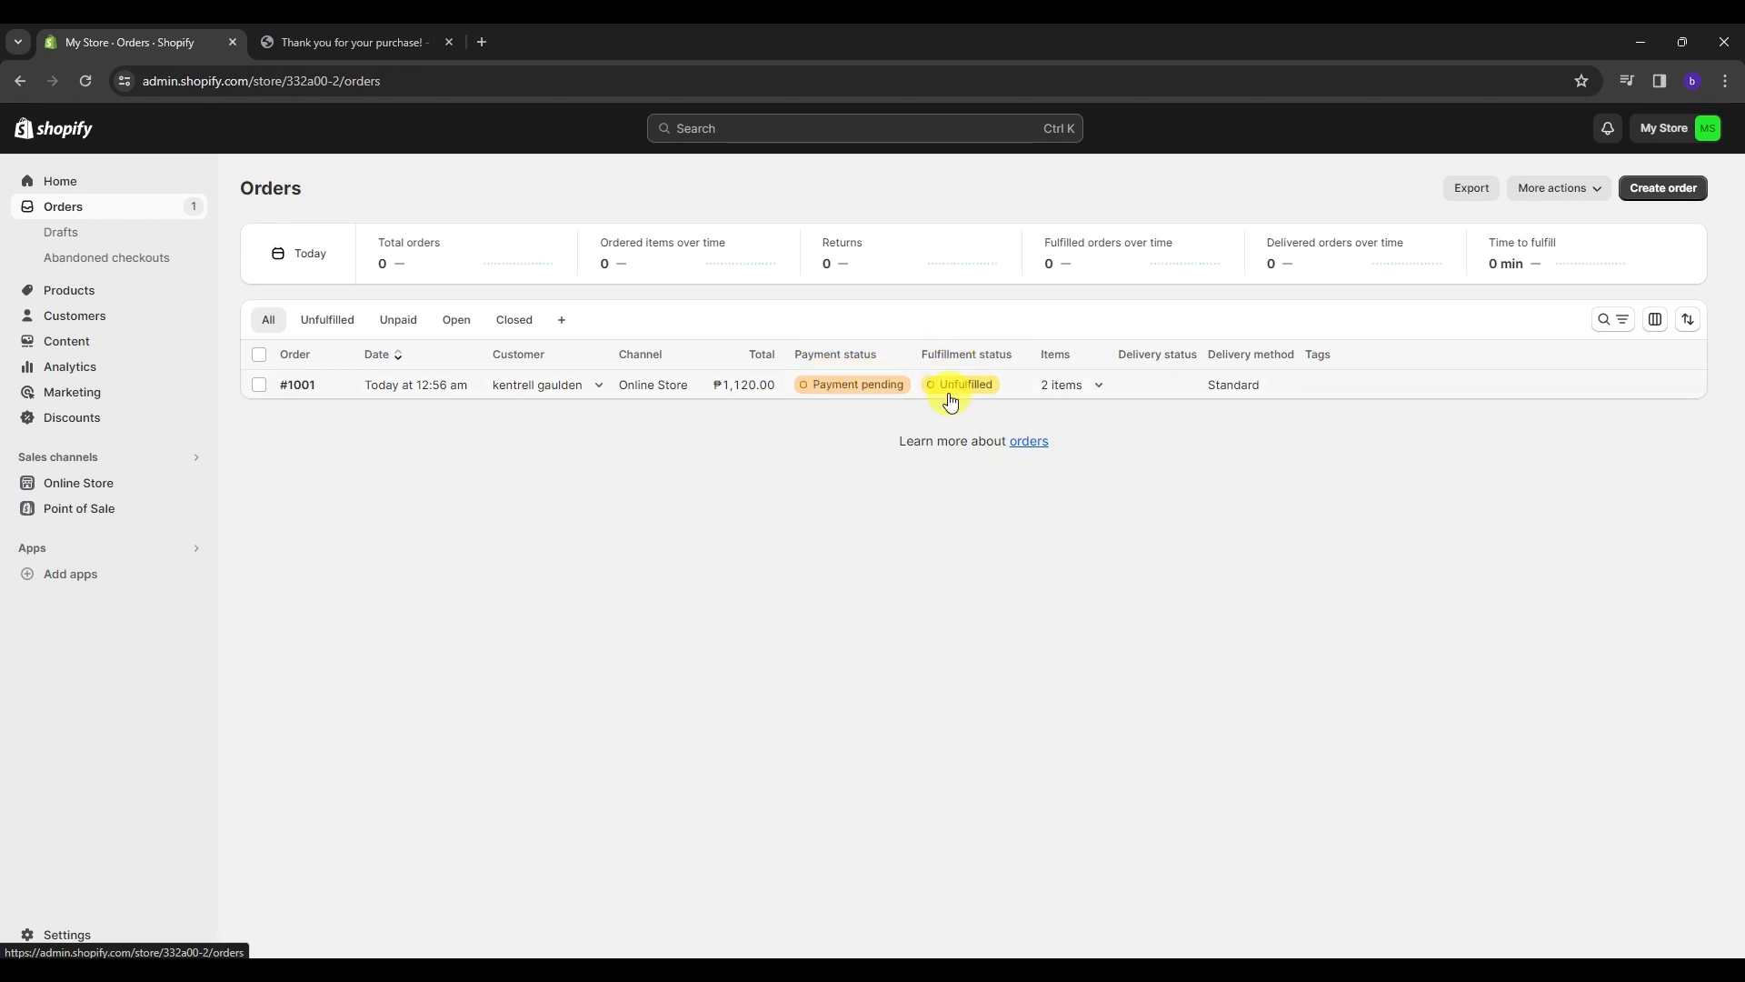
pyautogui.moveTo(970, 392)
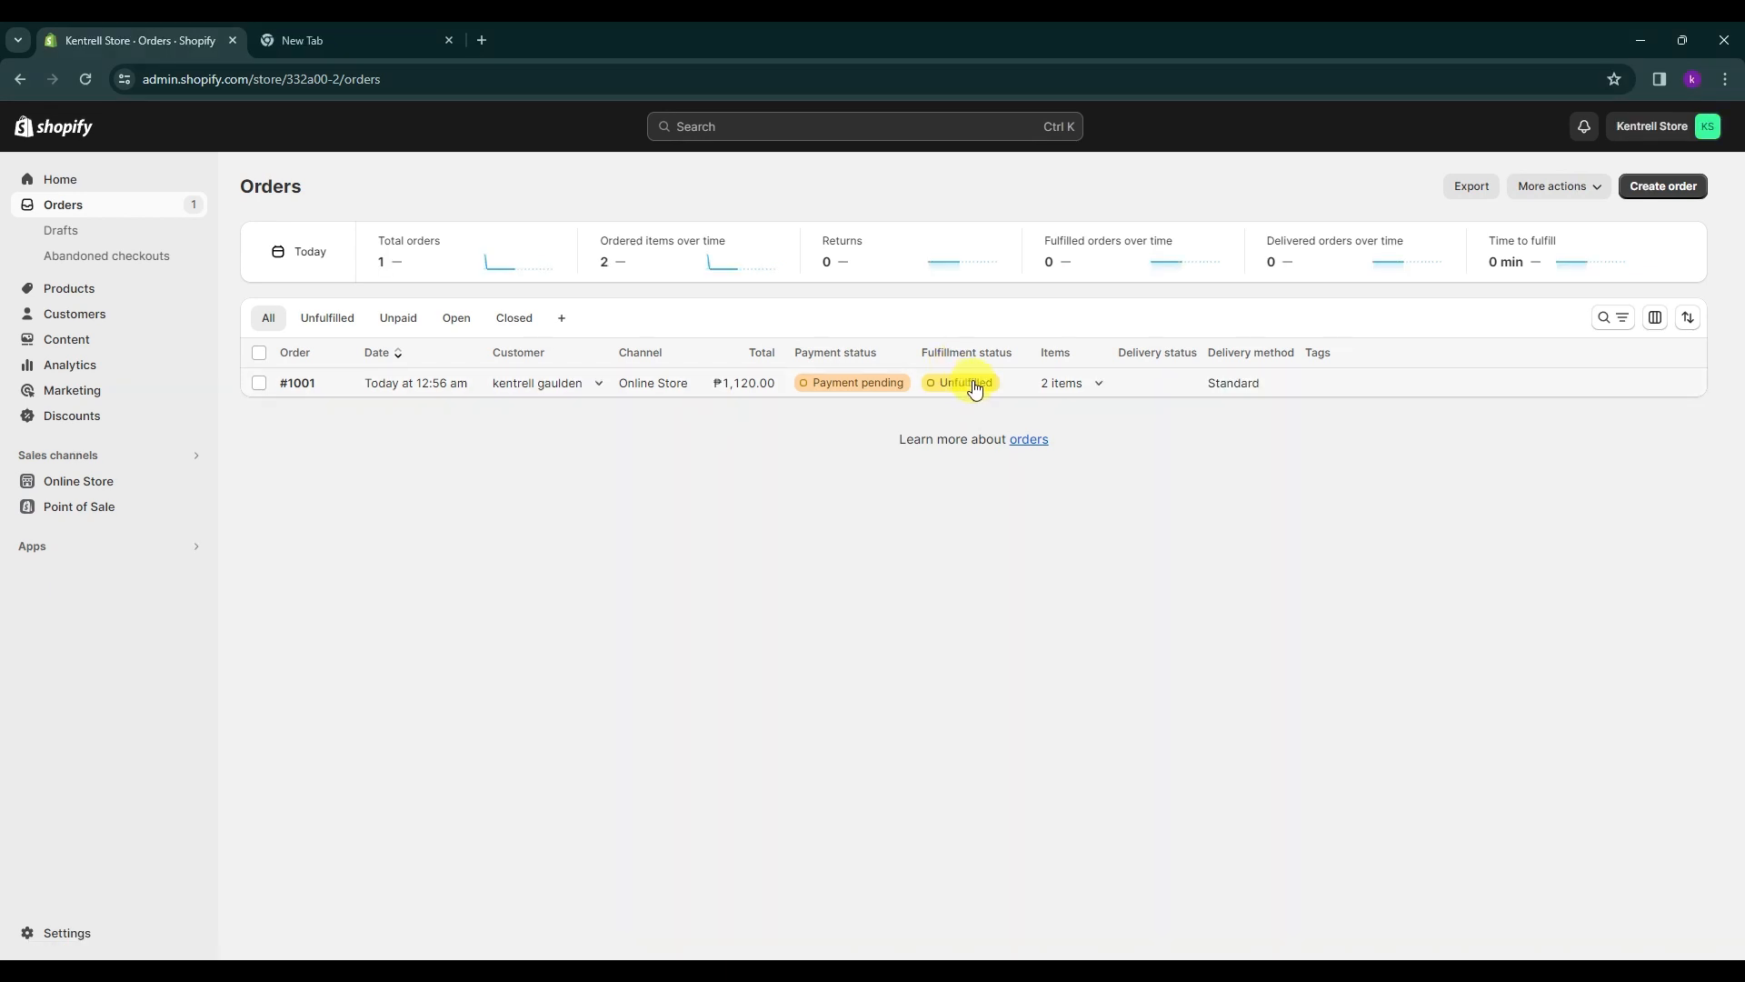
pyautogui.click(297, 382)
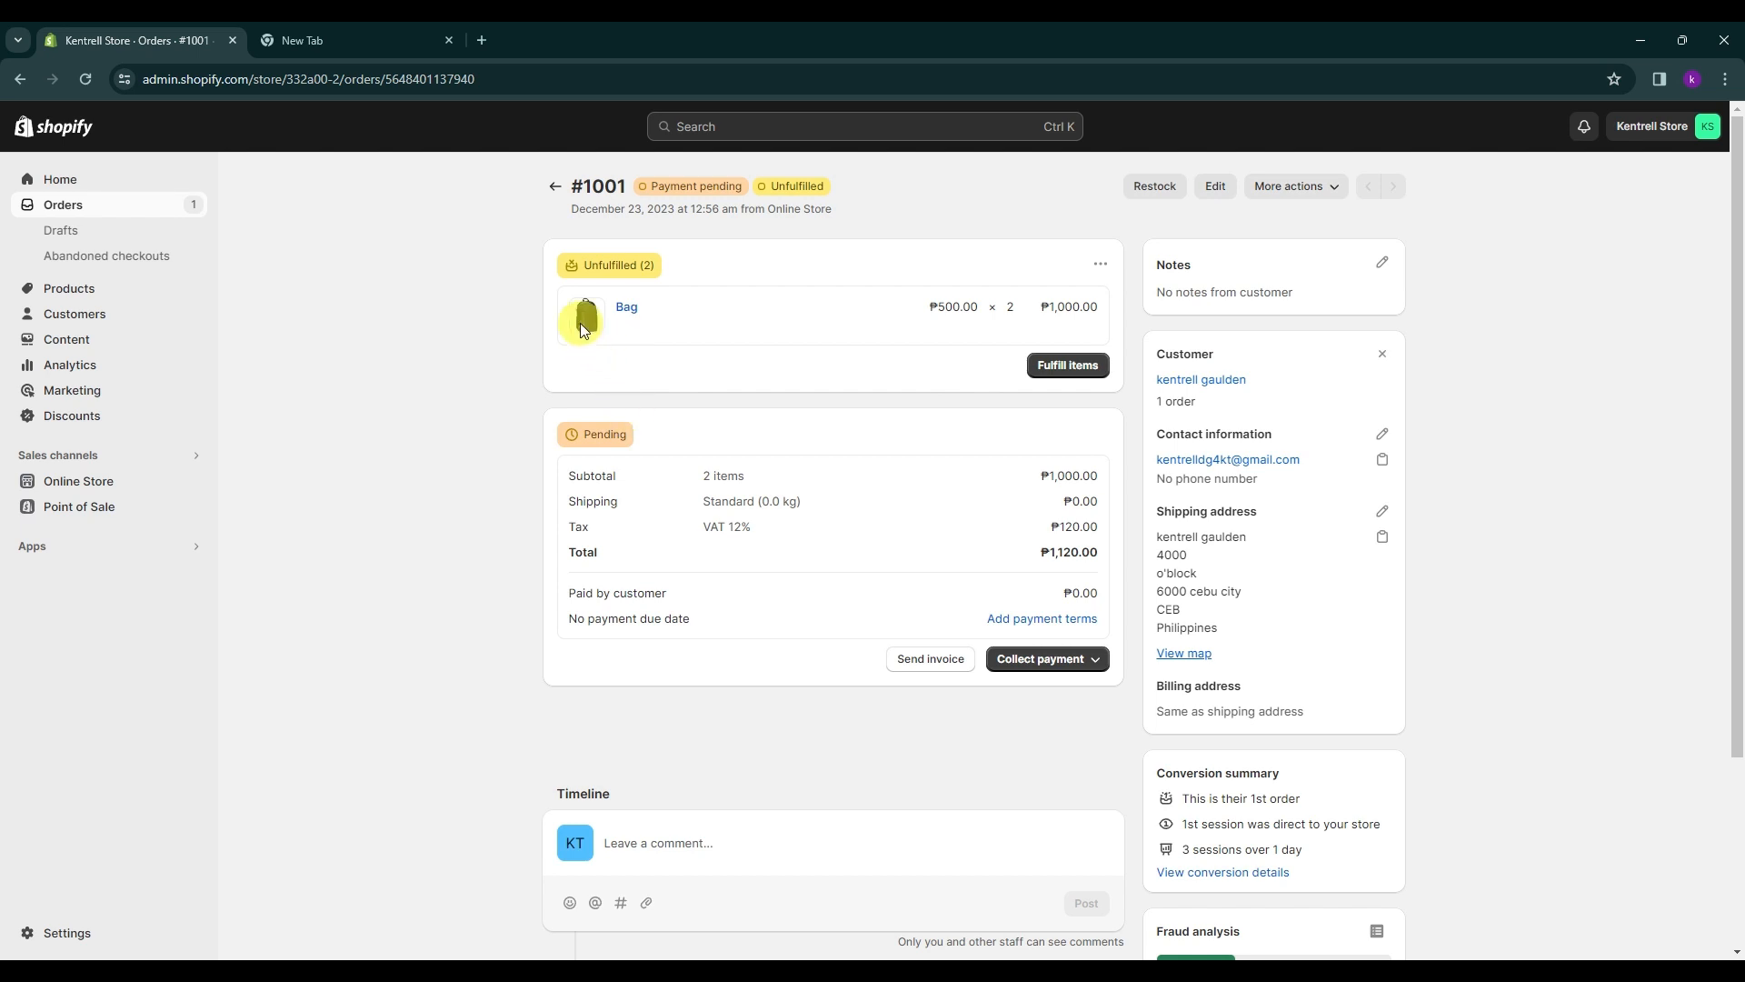
pyautogui.moveTo(1035, 314)
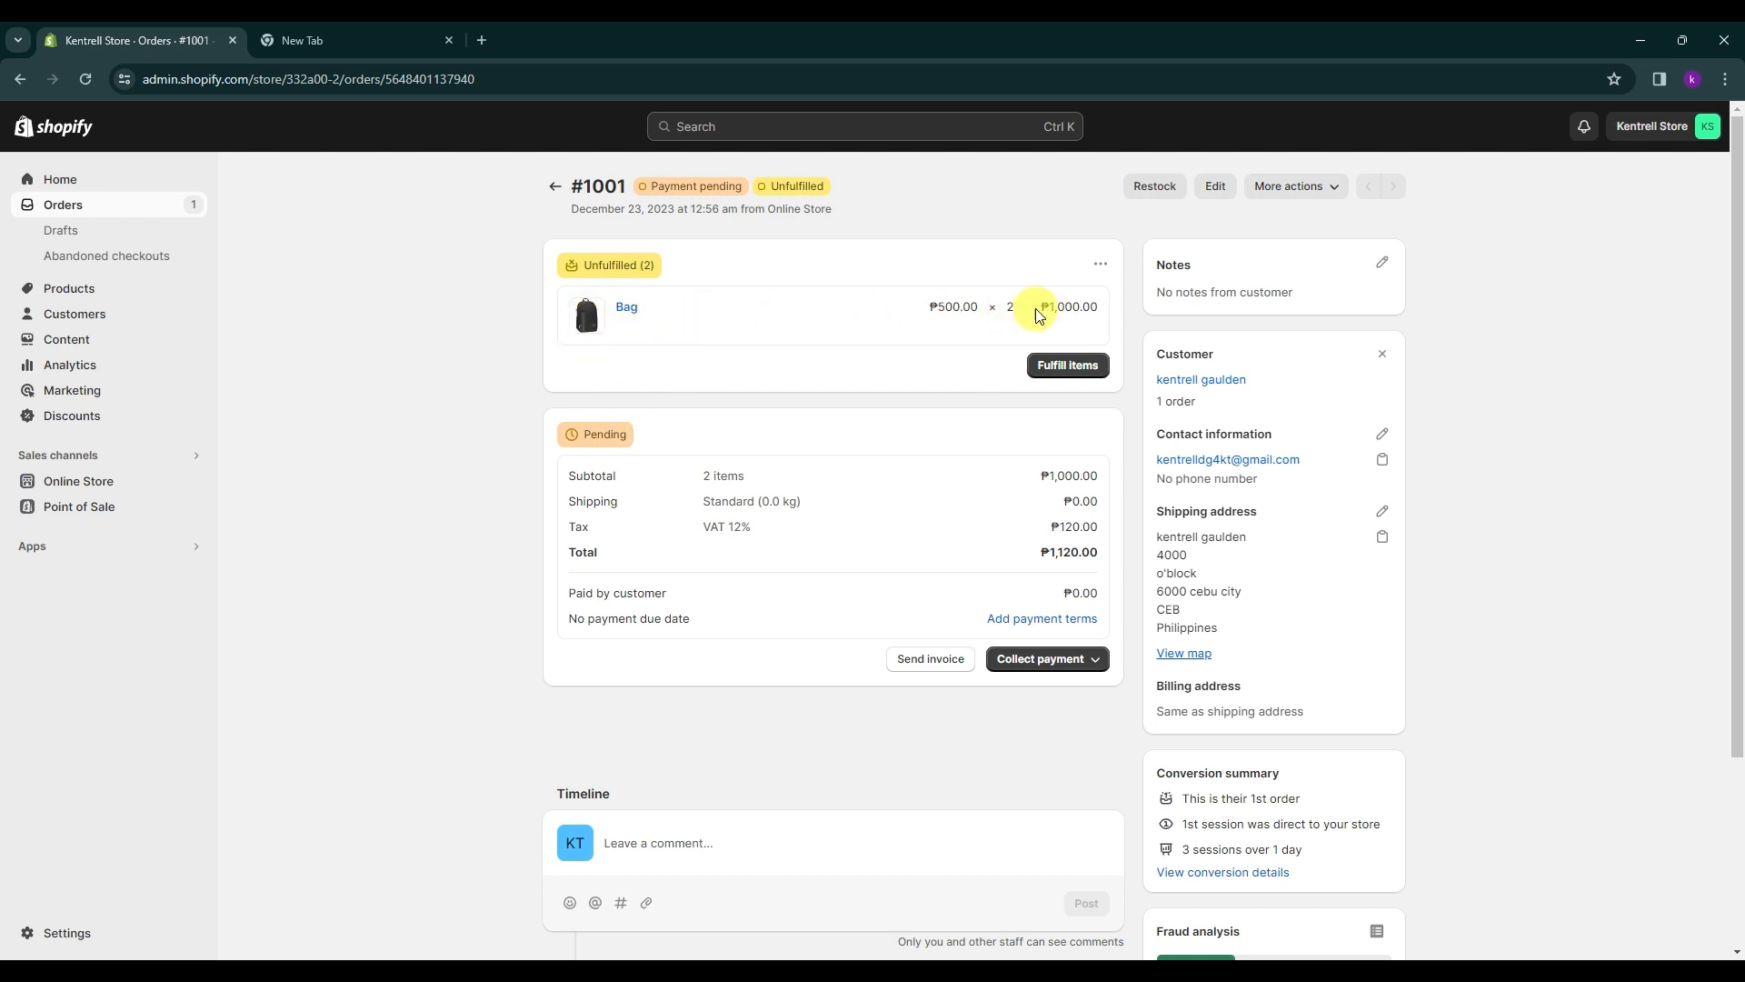
pyautogui.moveTo(752, 460)
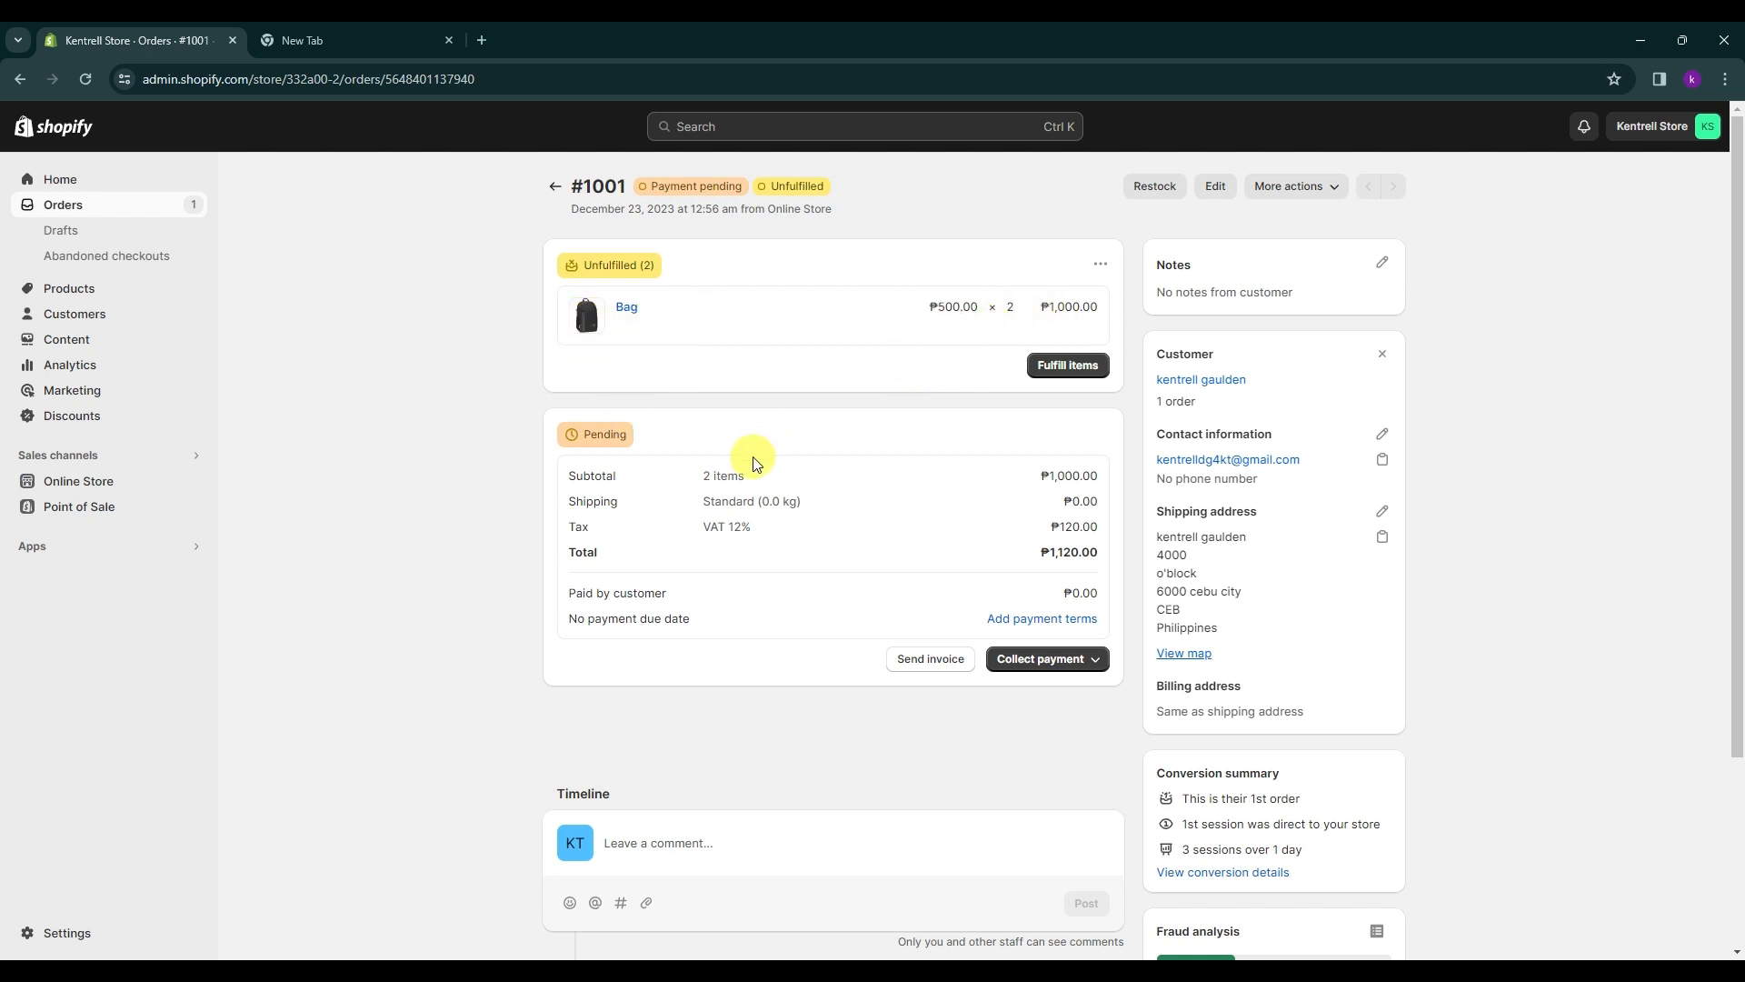
pyautogui.moveTo(791, 476)
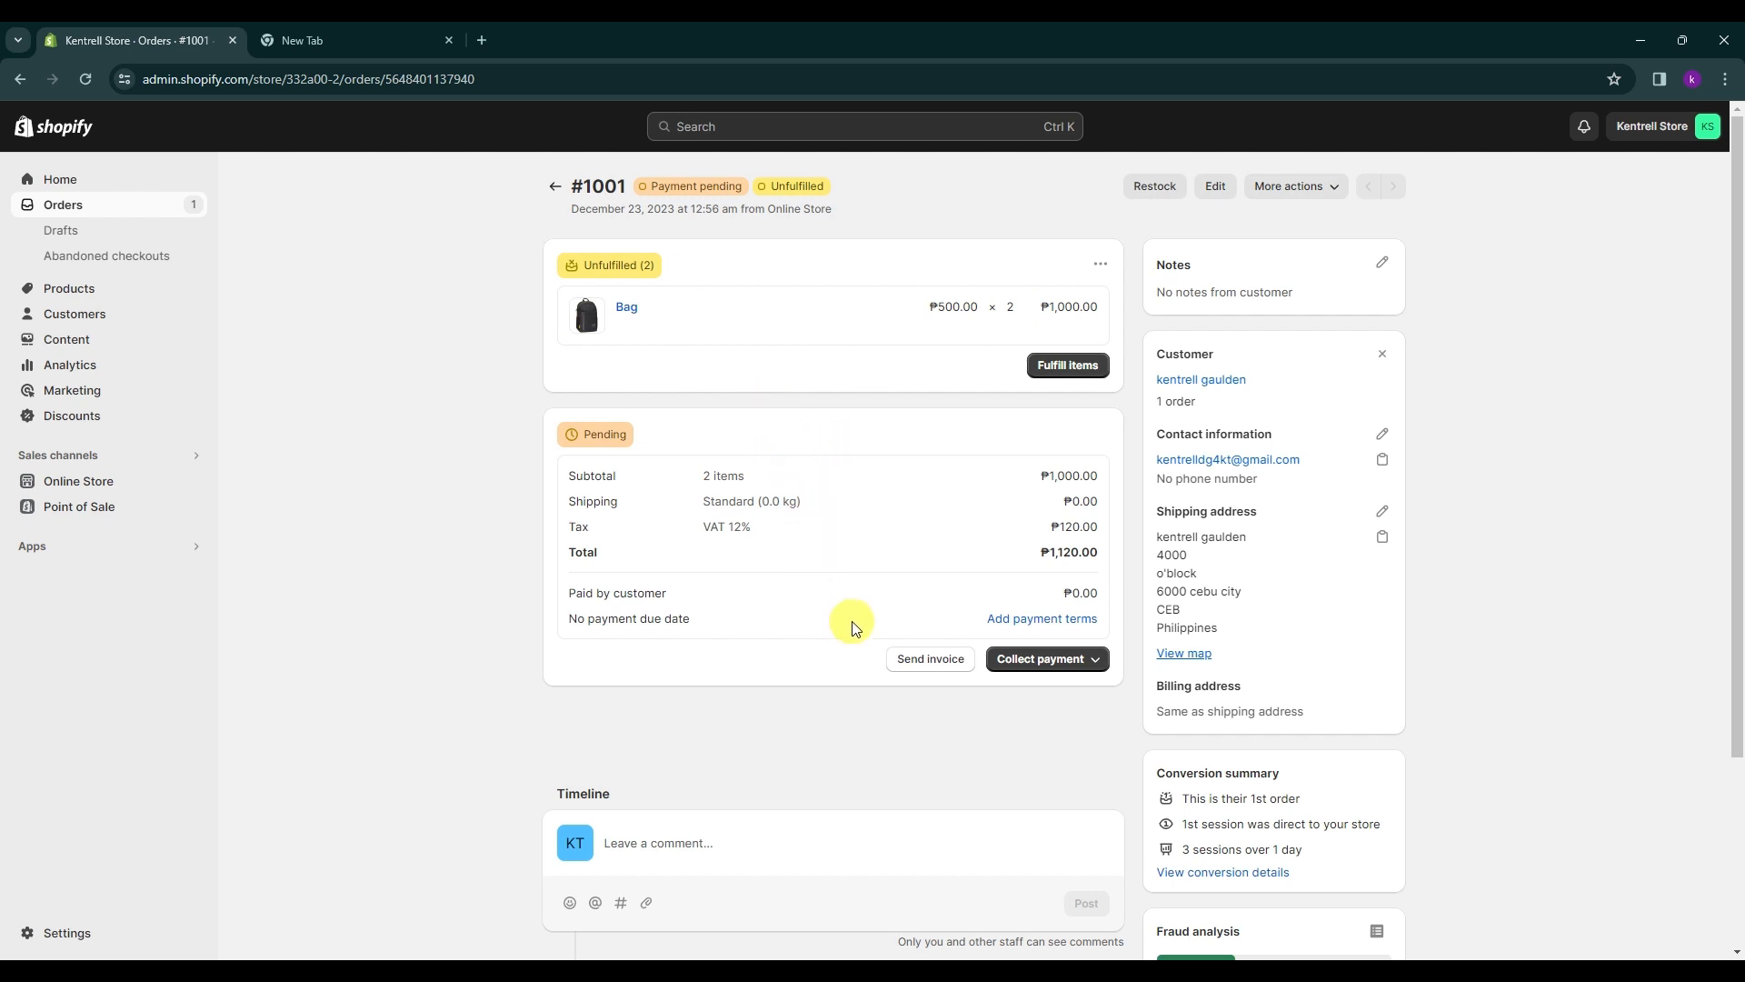
pyautogui.moveTo(1064, 370)
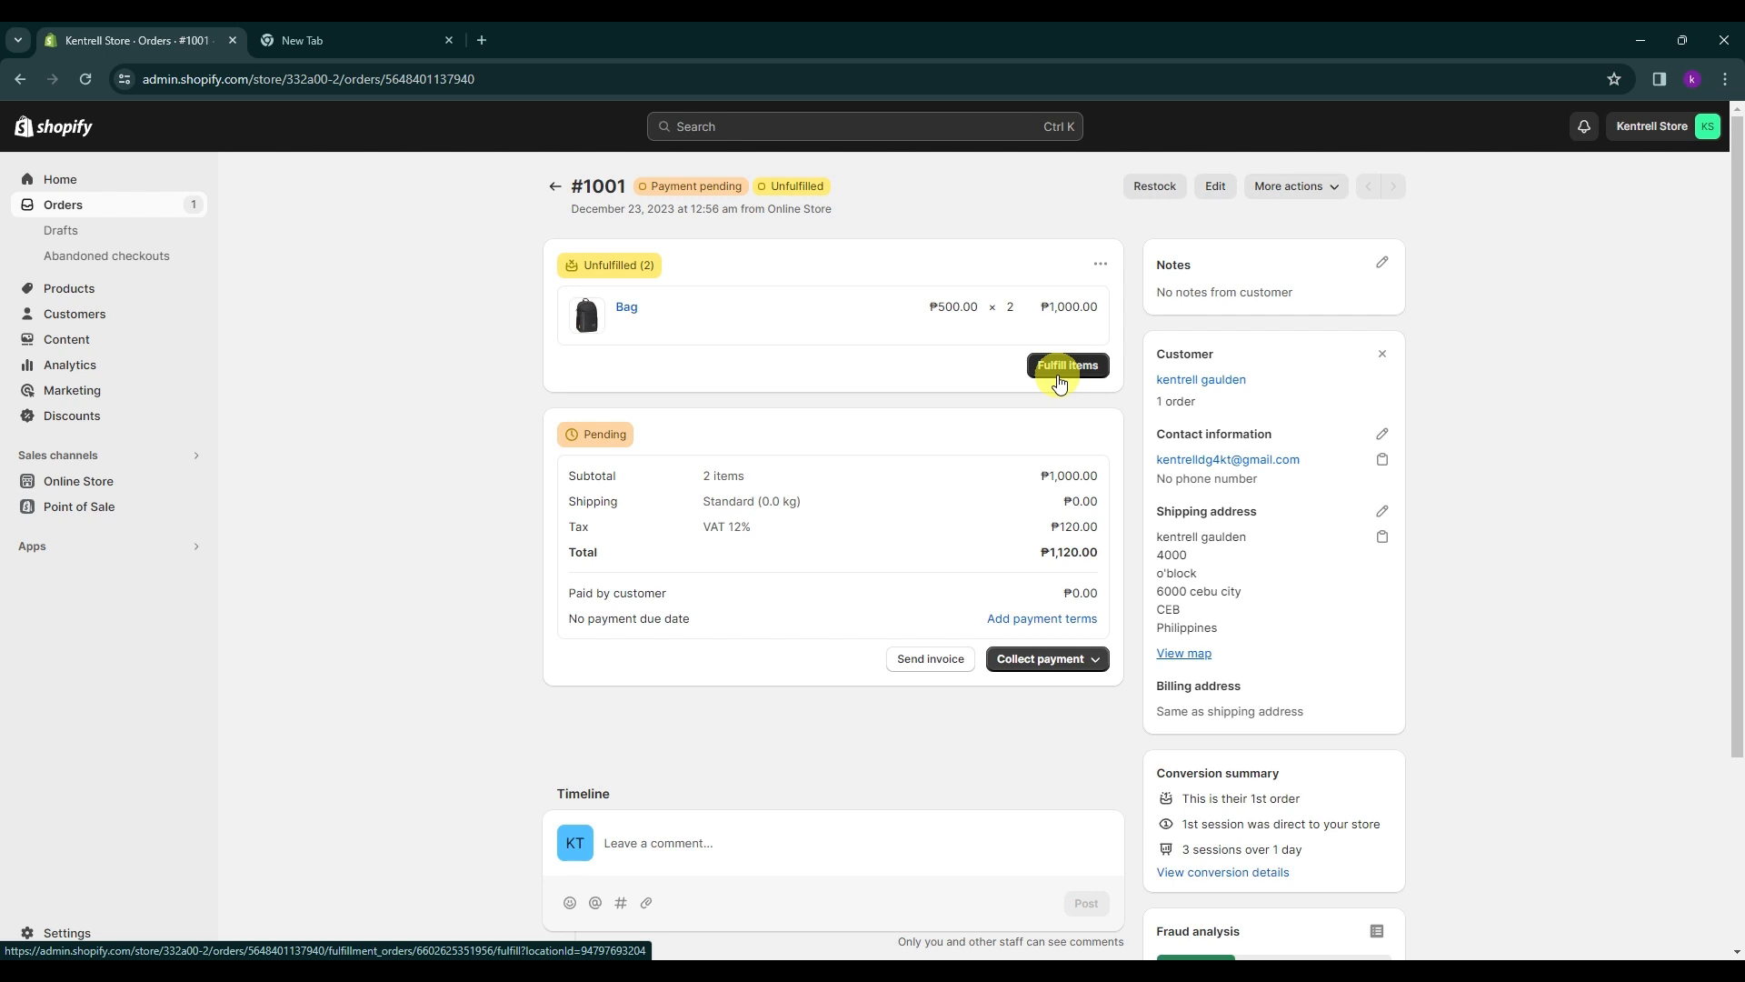
pyautogui.moveTo(1383, 360)
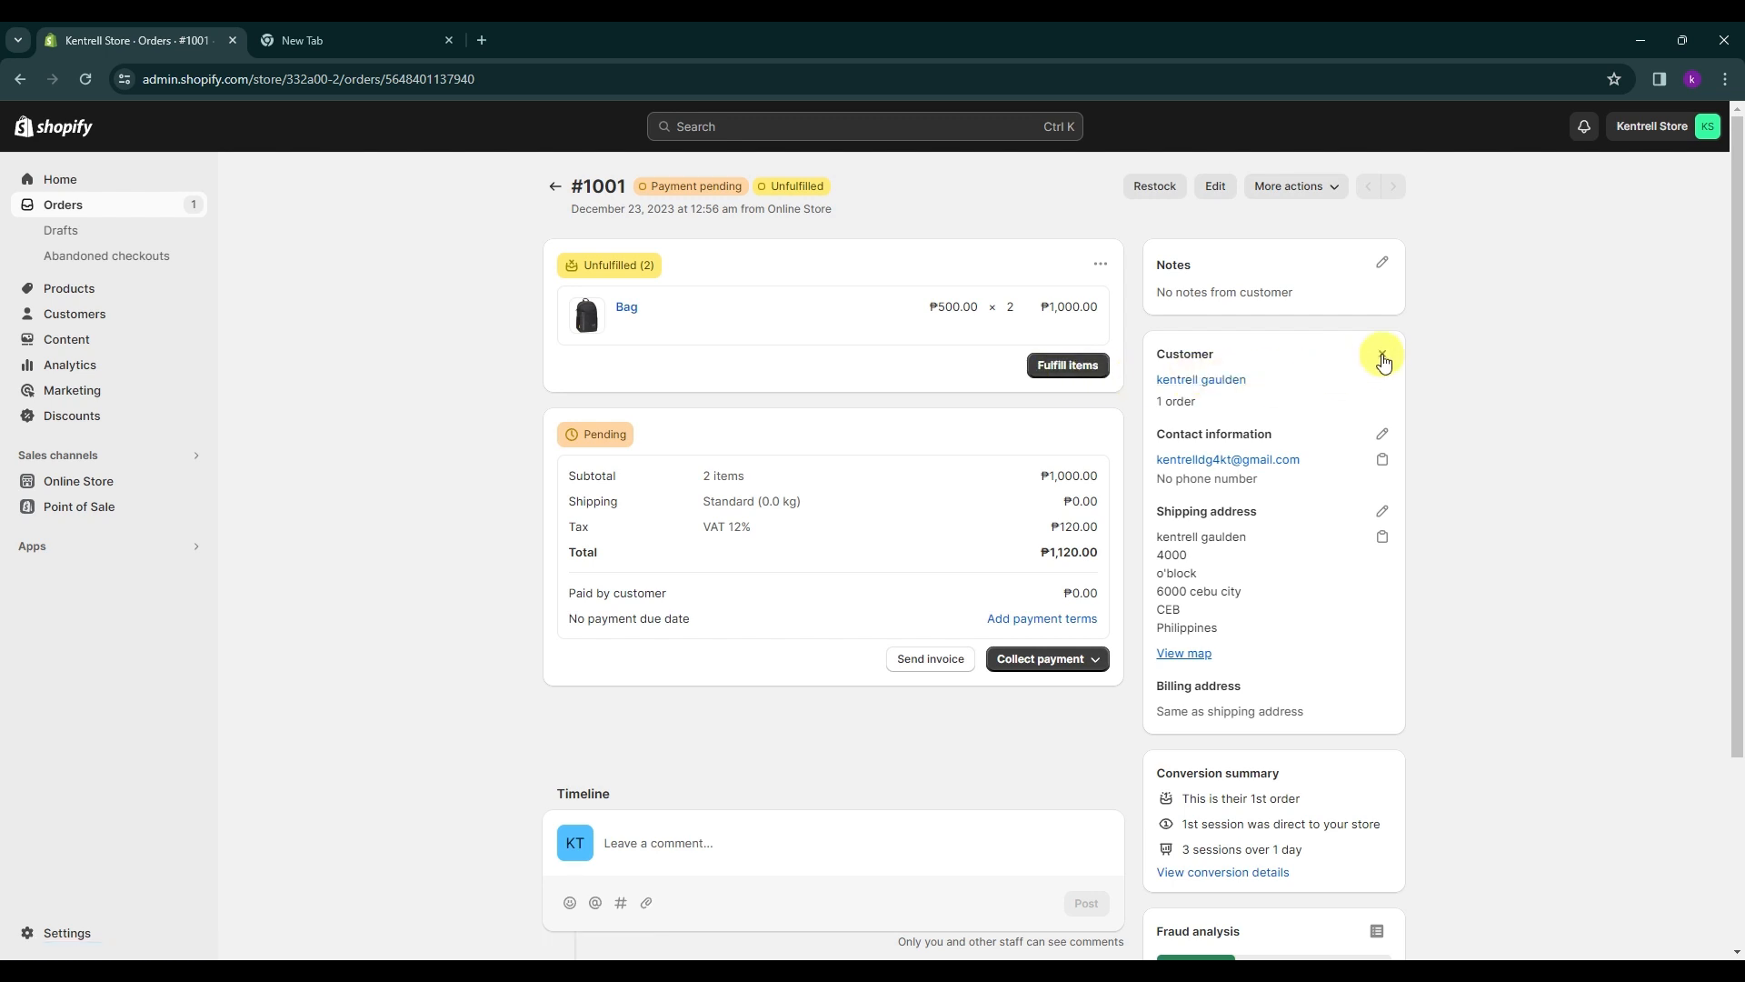
pyautogui.click(1383, 354)
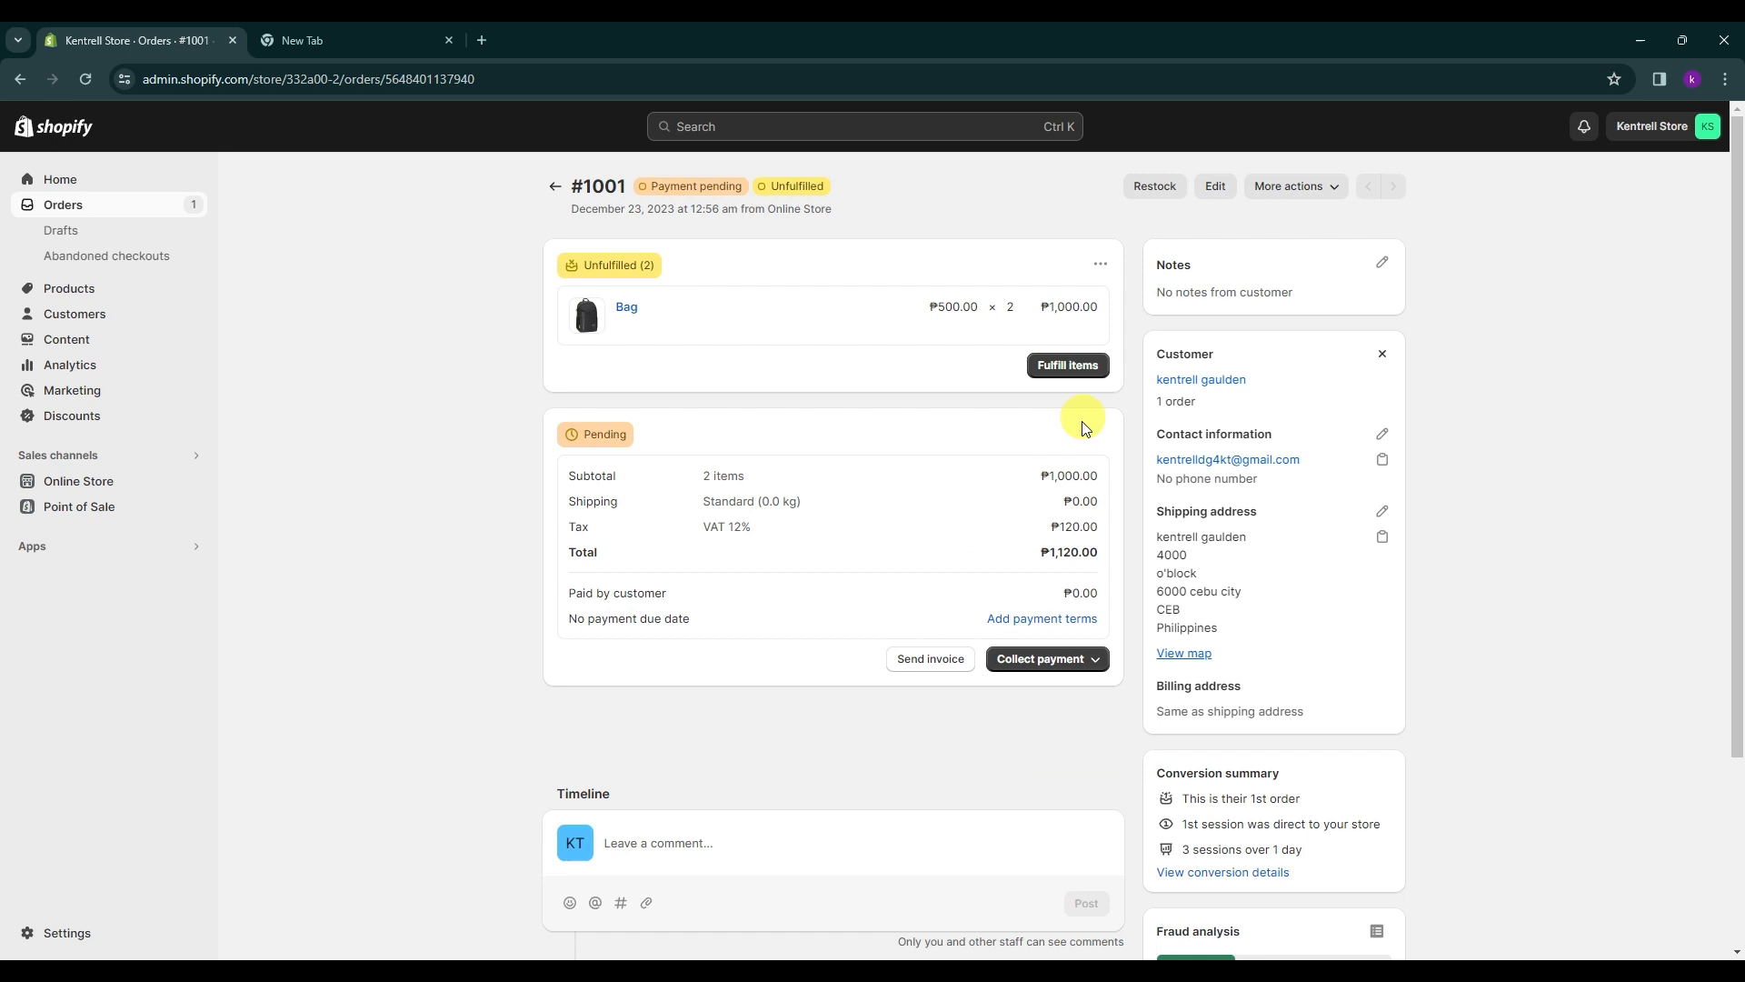
pyautogui.moveTo(1065, 366)
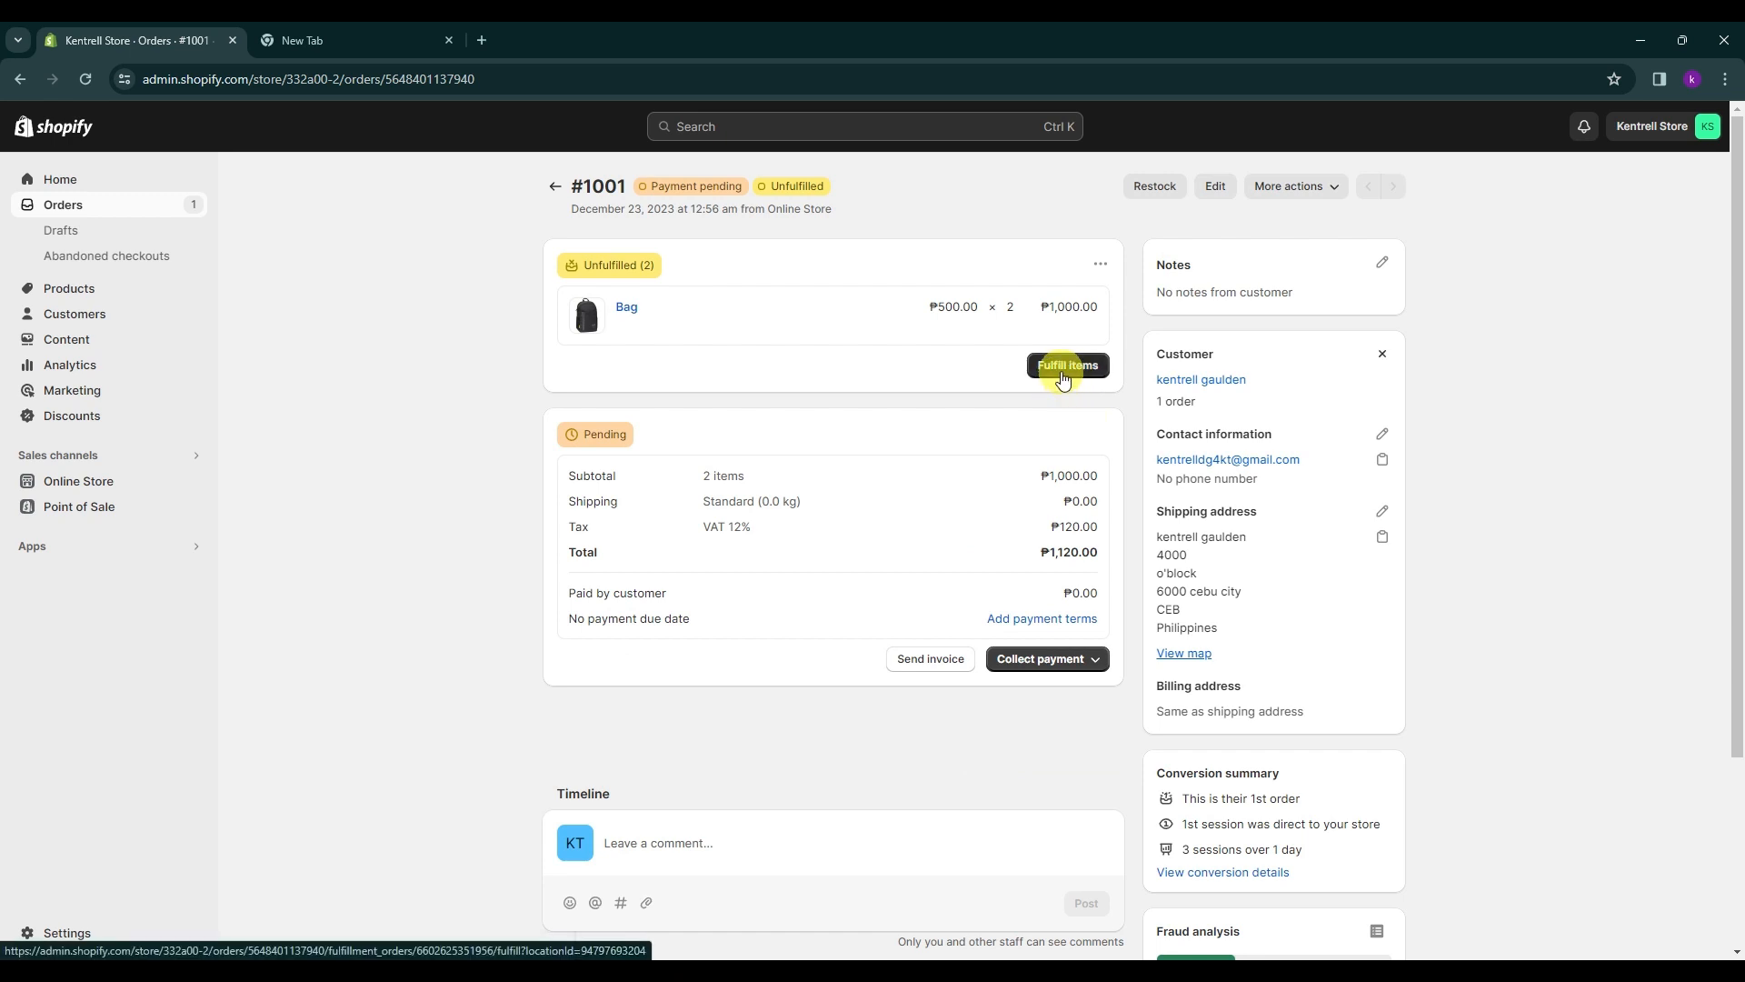
pyautogui.moveTo(1082, 317)
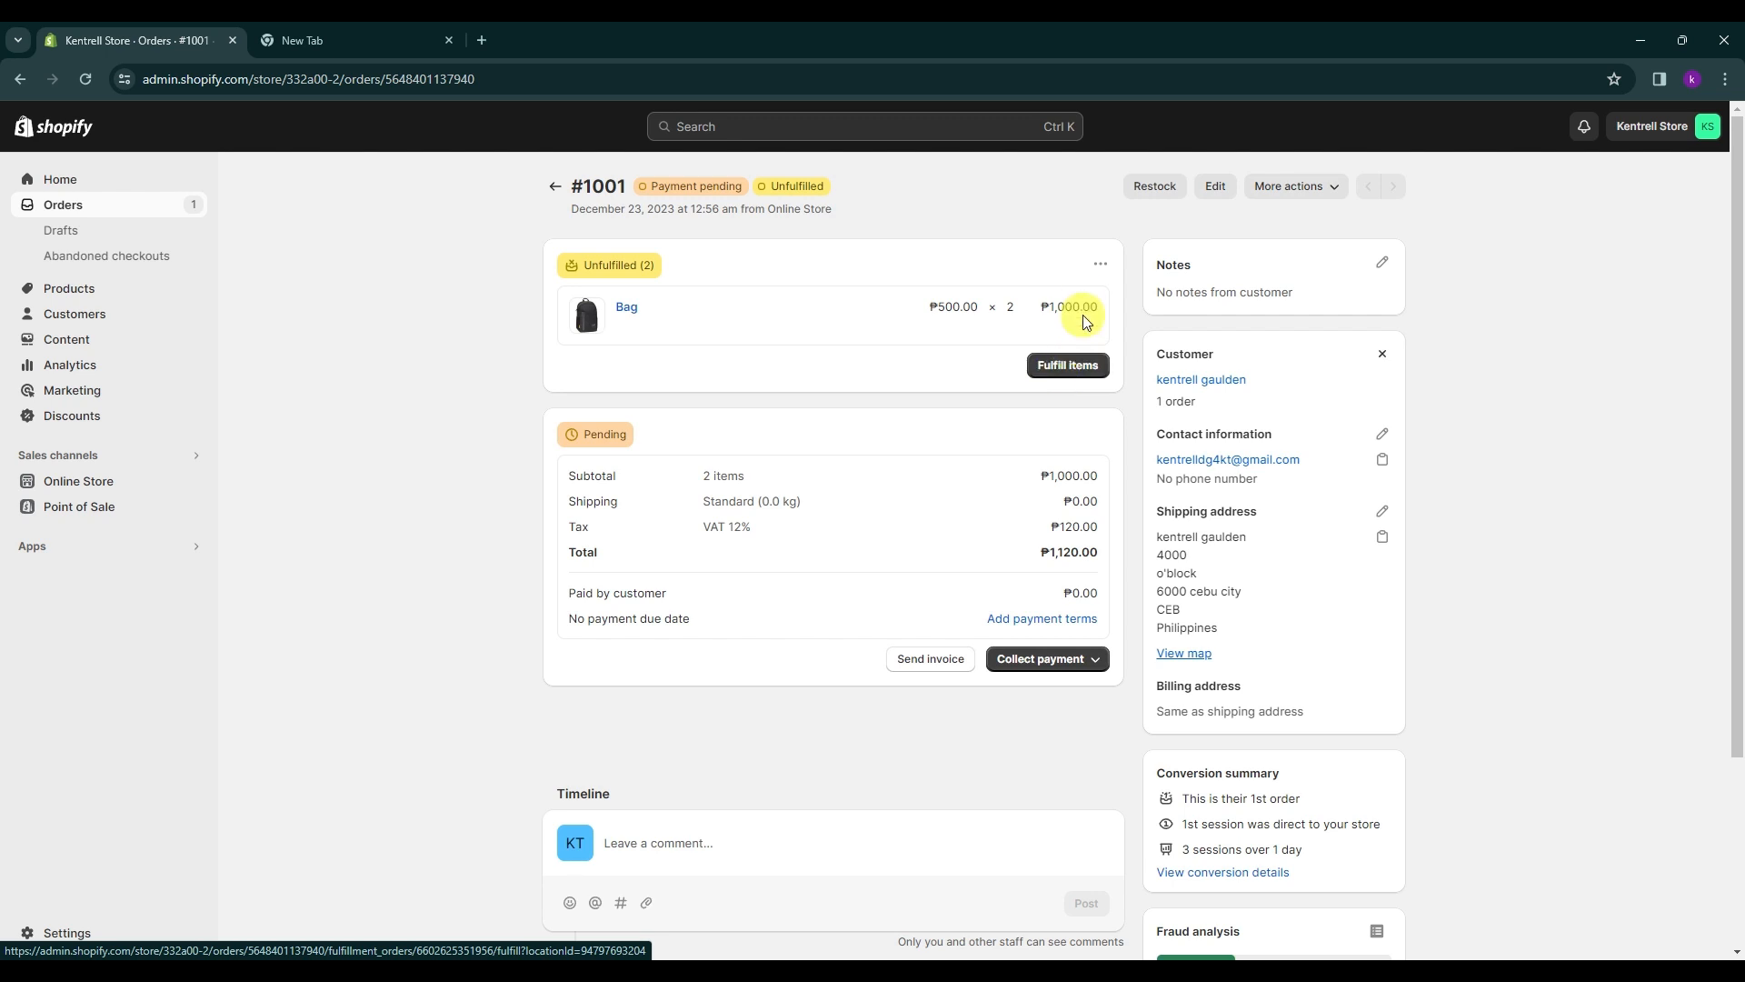
pyautogui.moveTo(1055, 317)
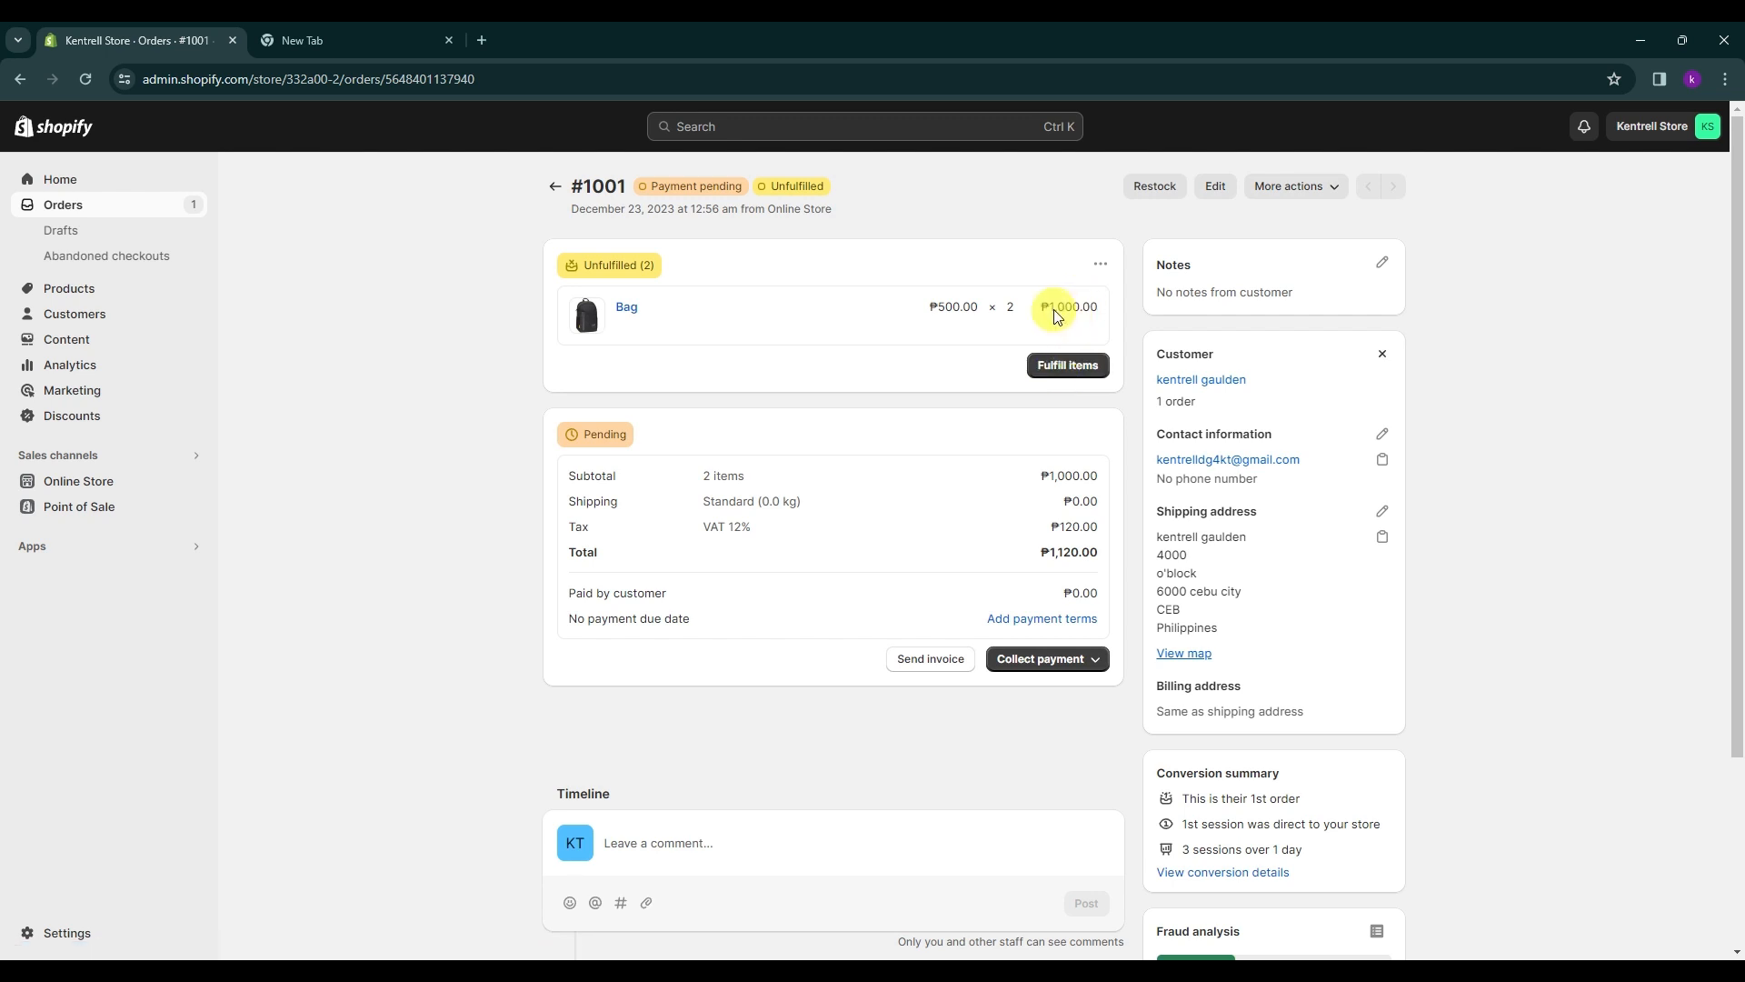
pyautogui.moveTo(878, 456)
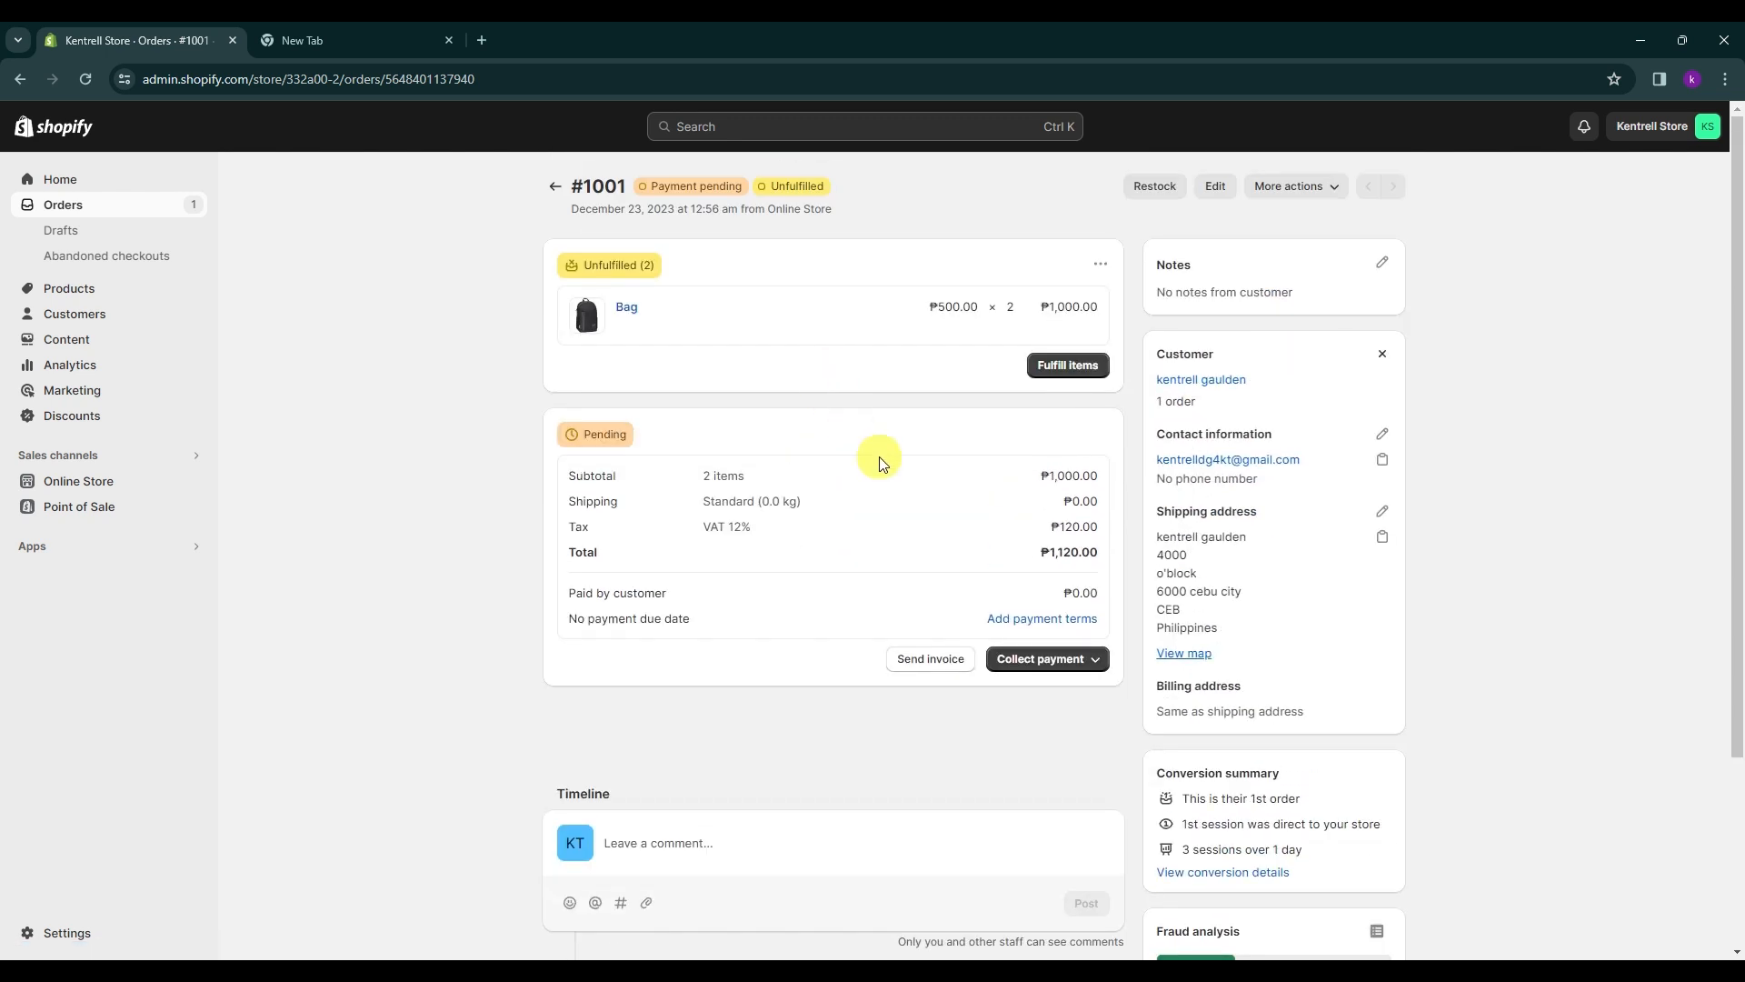
pyautogui.moveTo(902, 502)
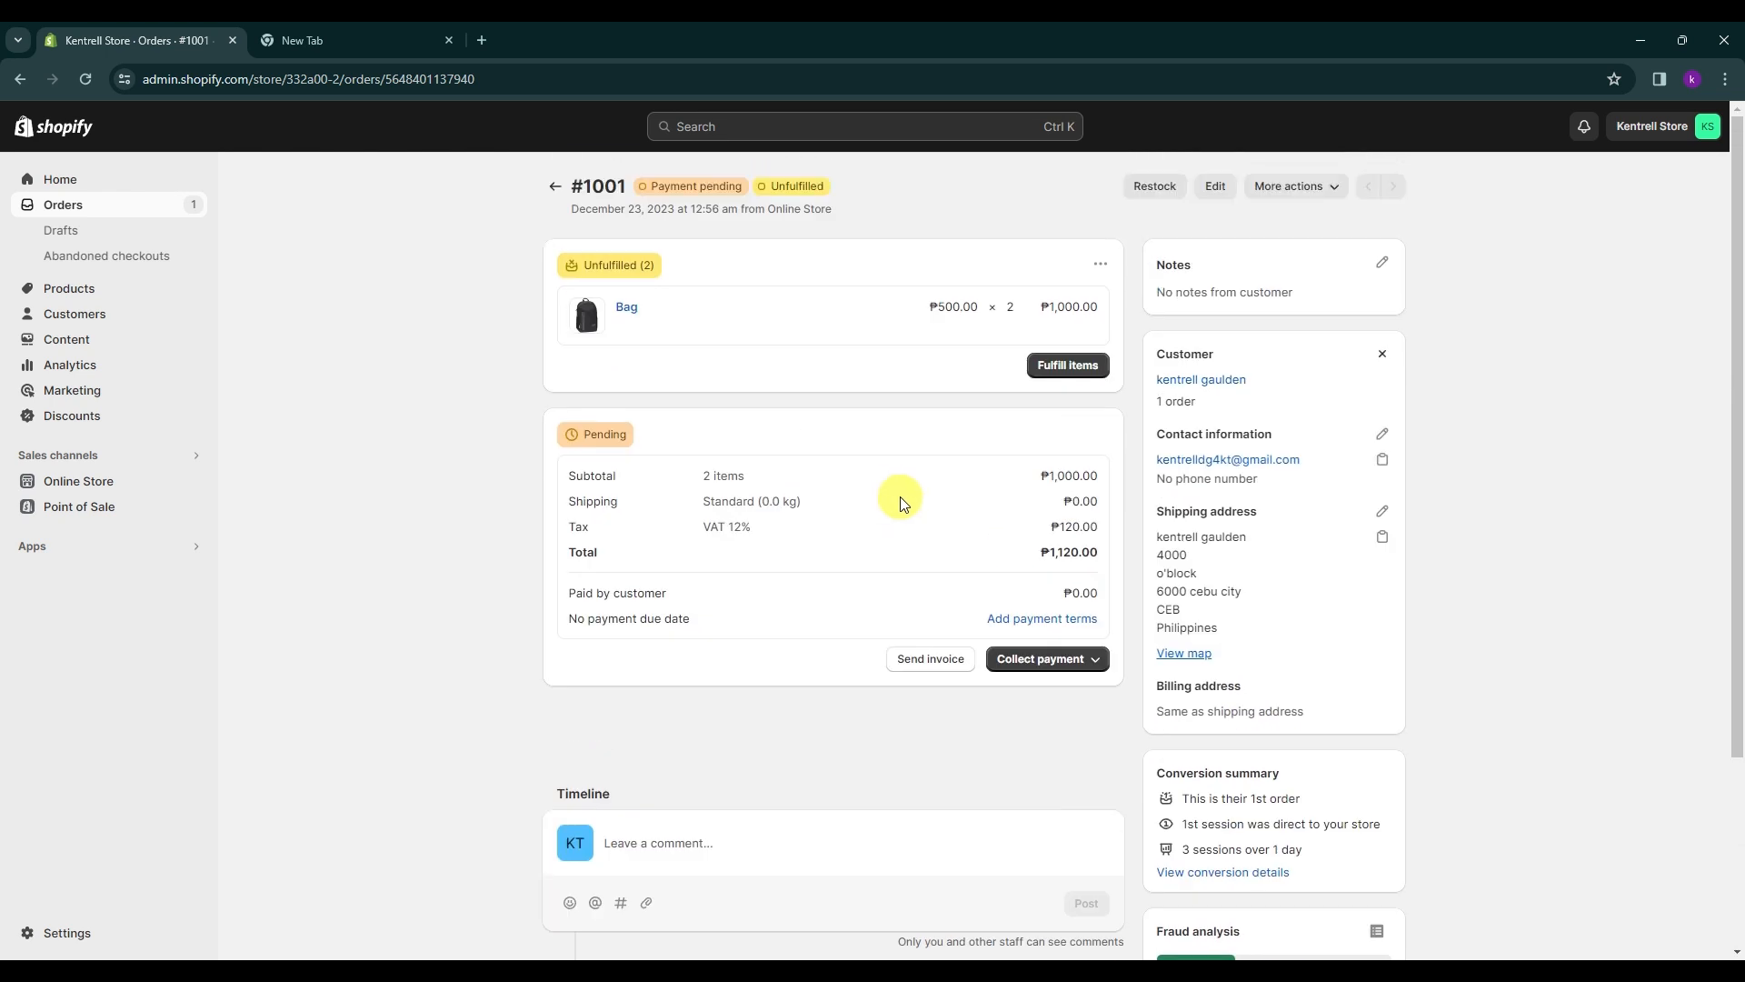
# Choose Hold fulfillment for order #1001's unfulfilled Bags
pyautogui.click(1099, 264)
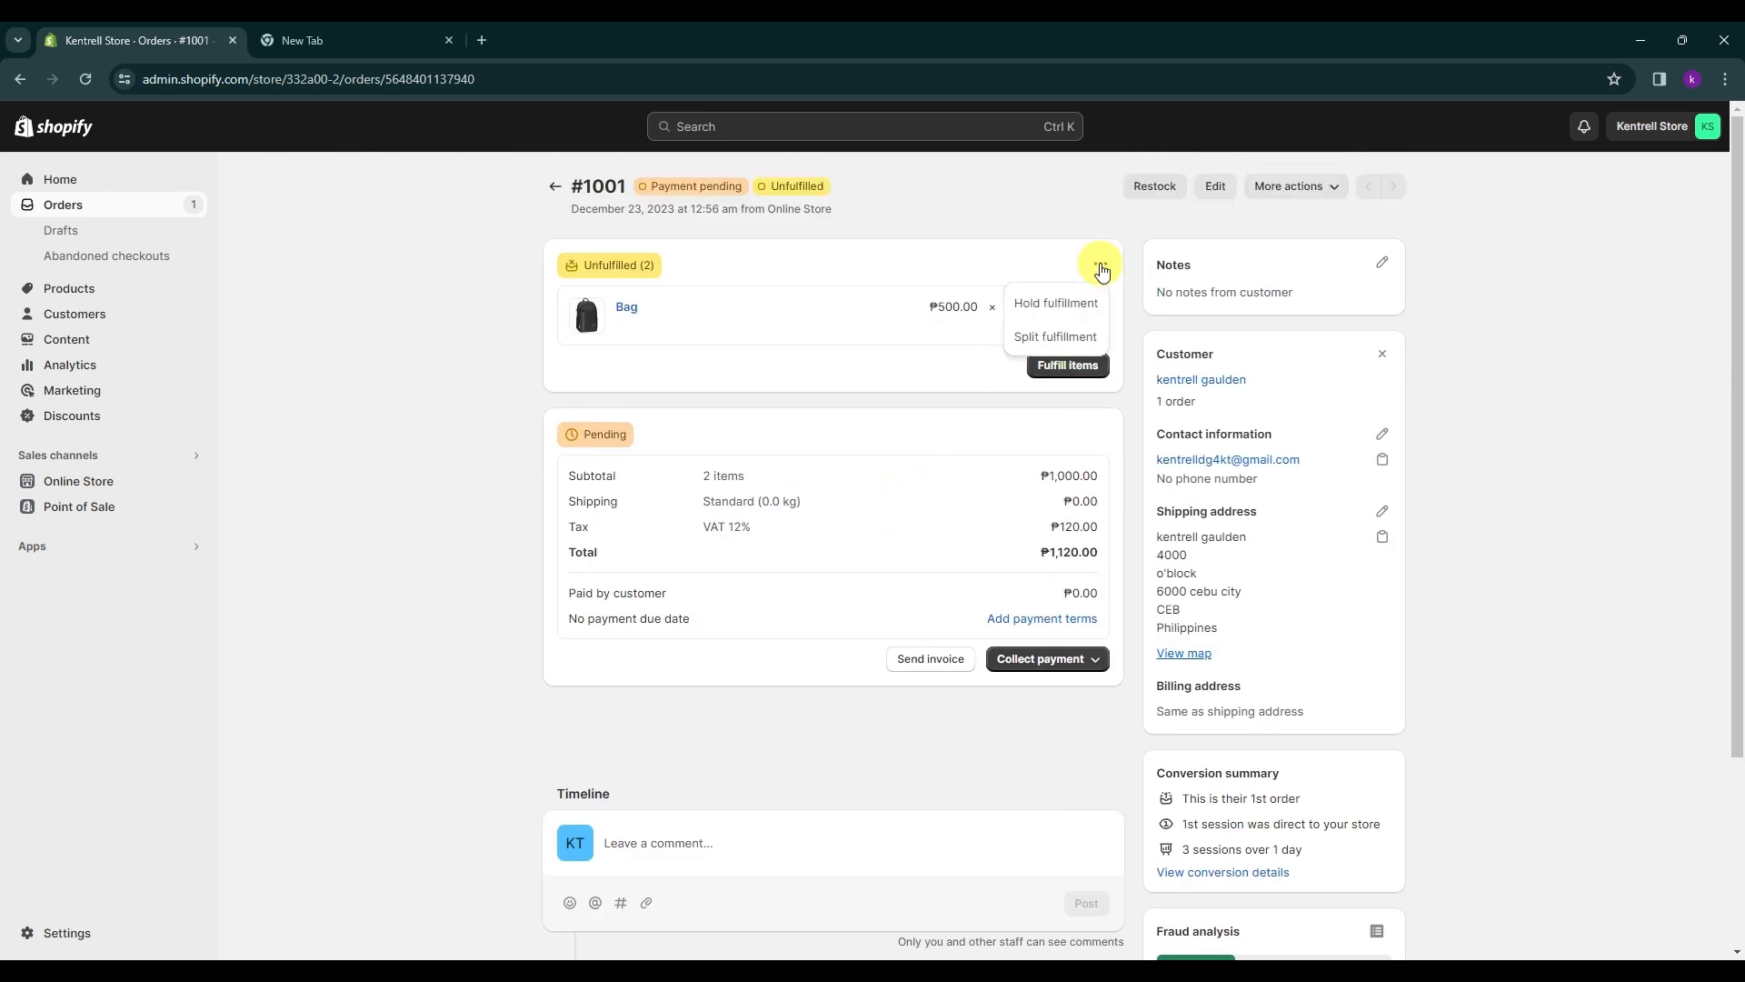
pyautogui.moveTo(1053, 302)
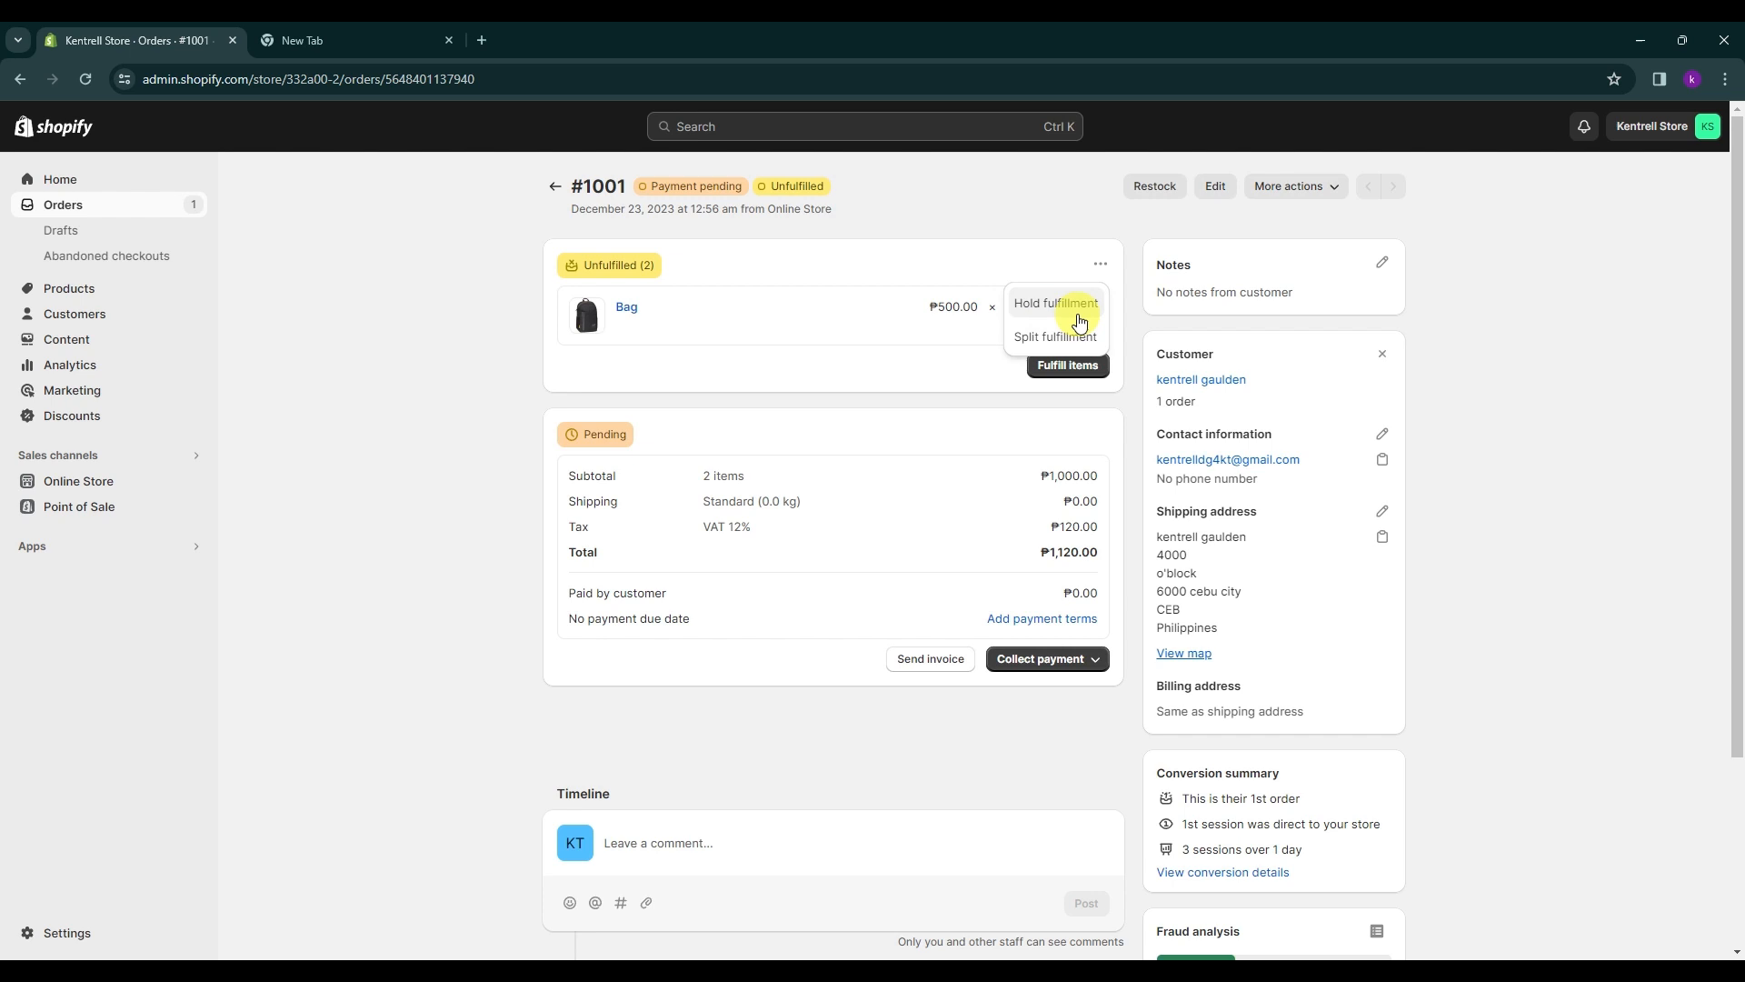
pyautogui.moveTo(1042, 343)
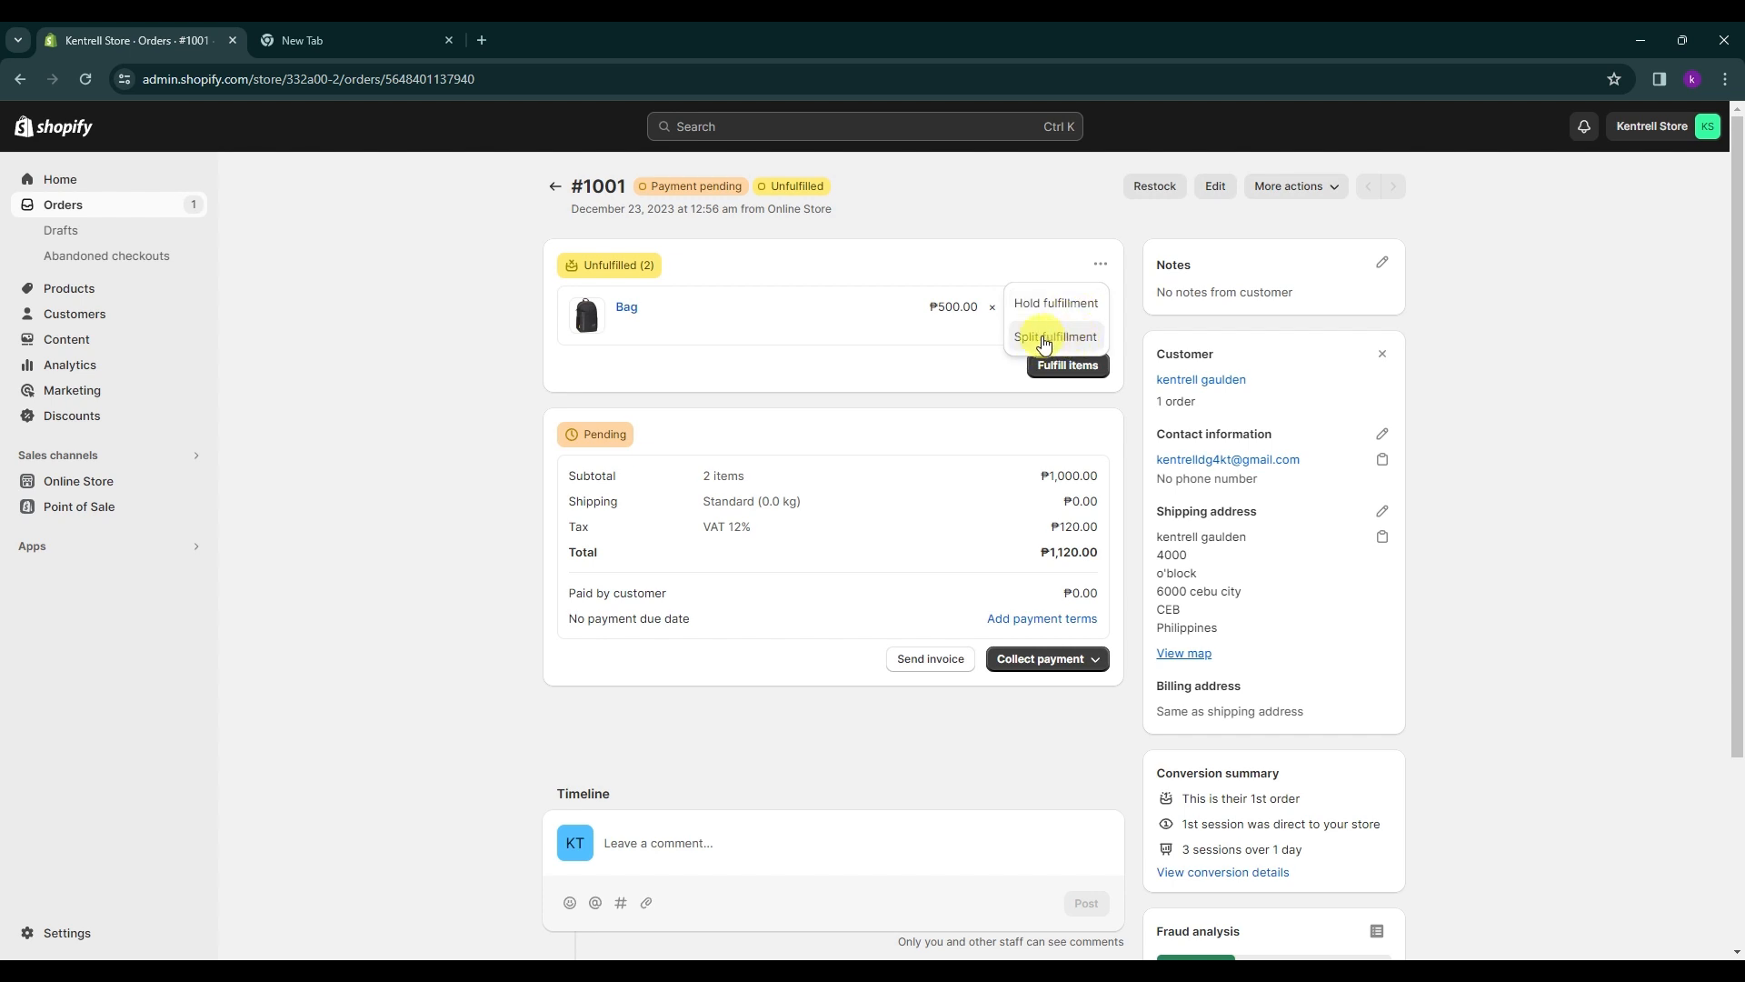
pyautogui.click(1052, 302)
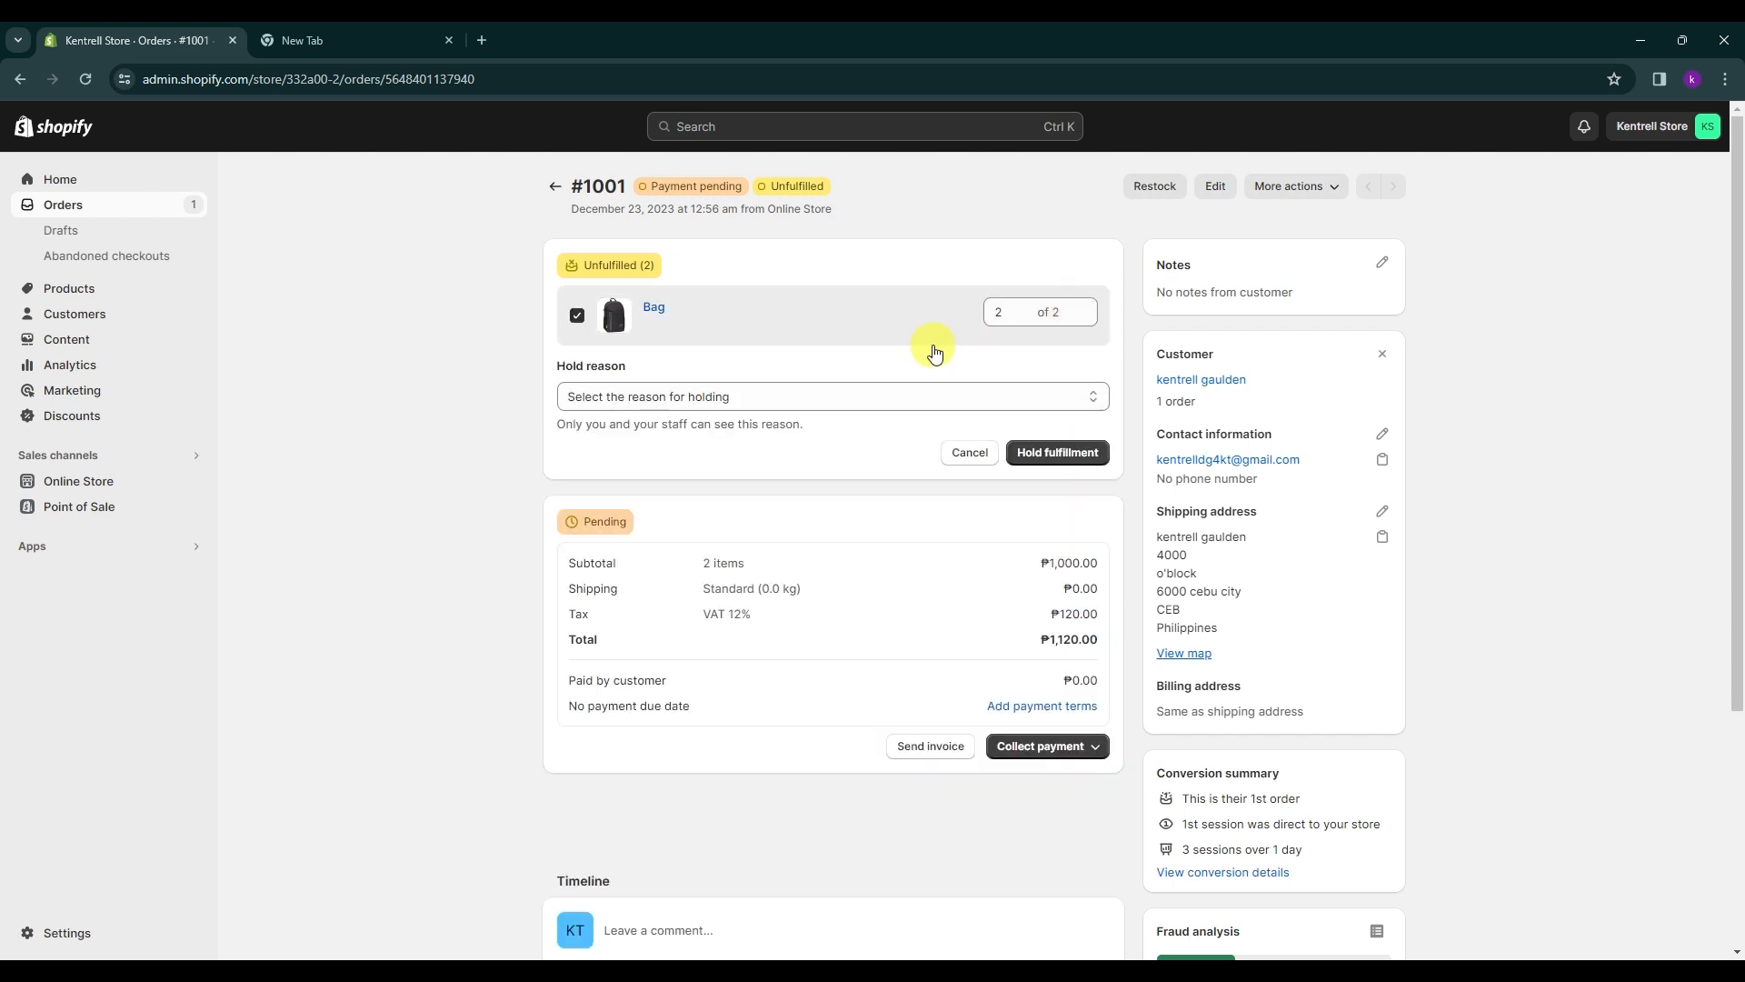
# Review the hold reasons, cancel the hold, and reopen the Bags' fulfillment menu
pyautogui.click(828, 396)
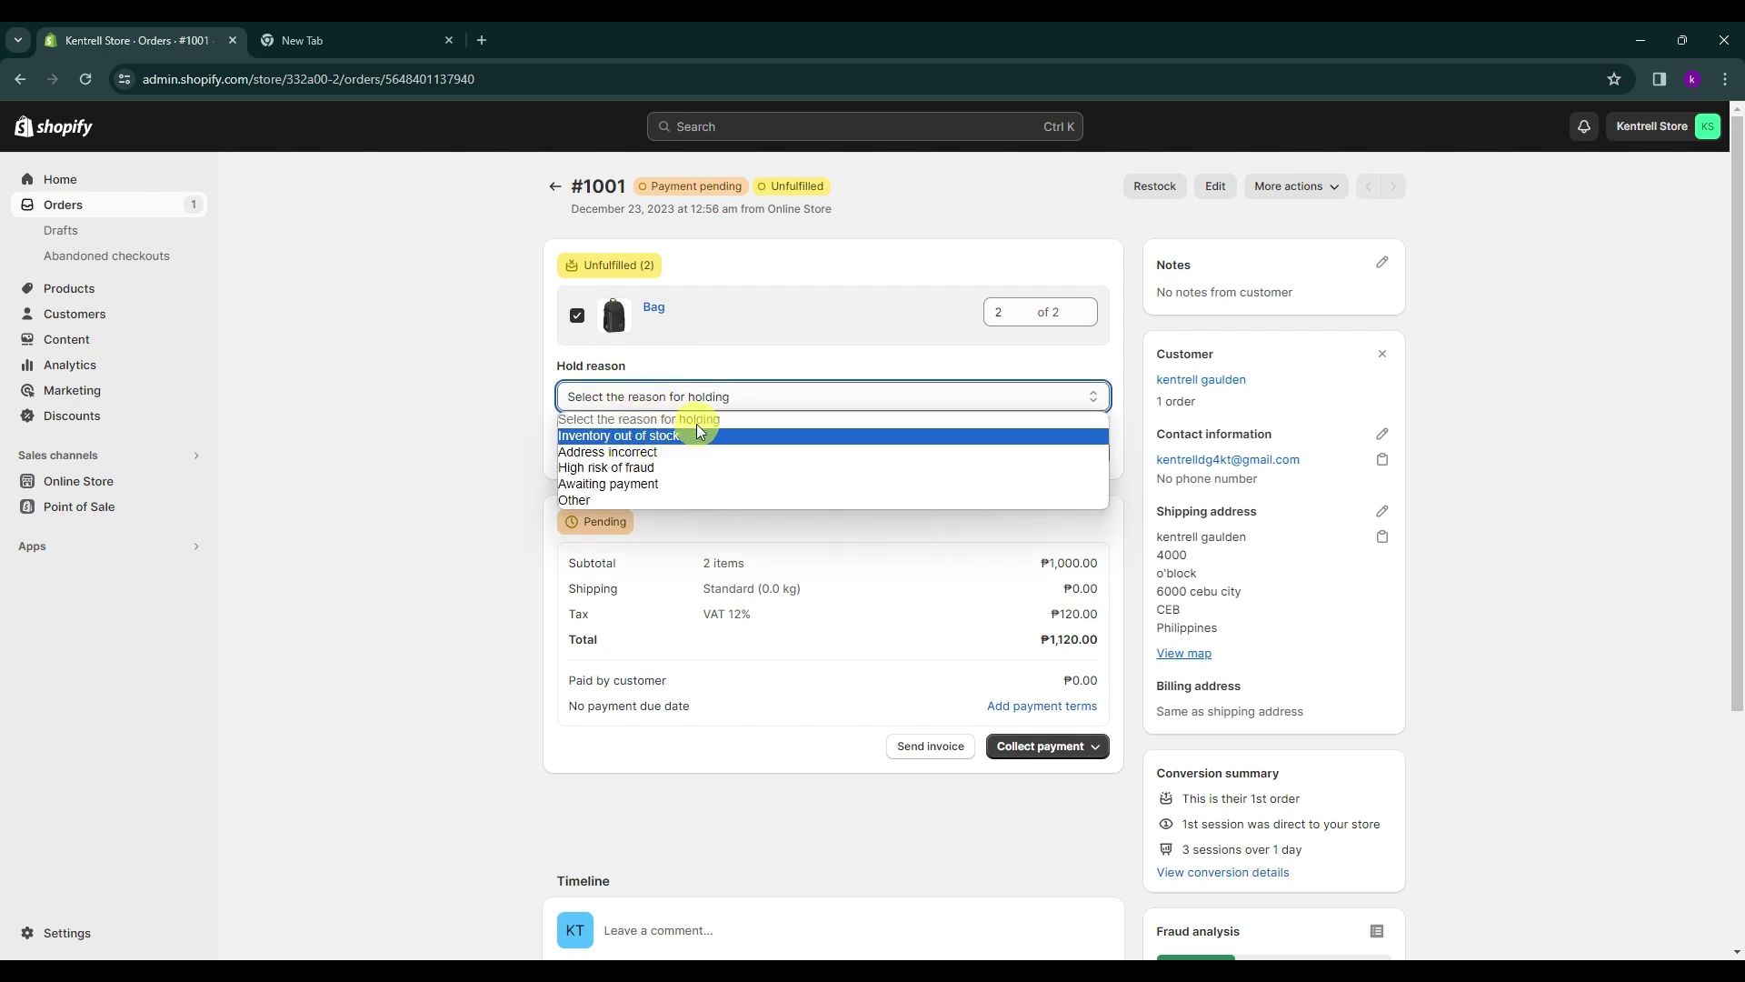
pyautogui.moveTo(638, 423)
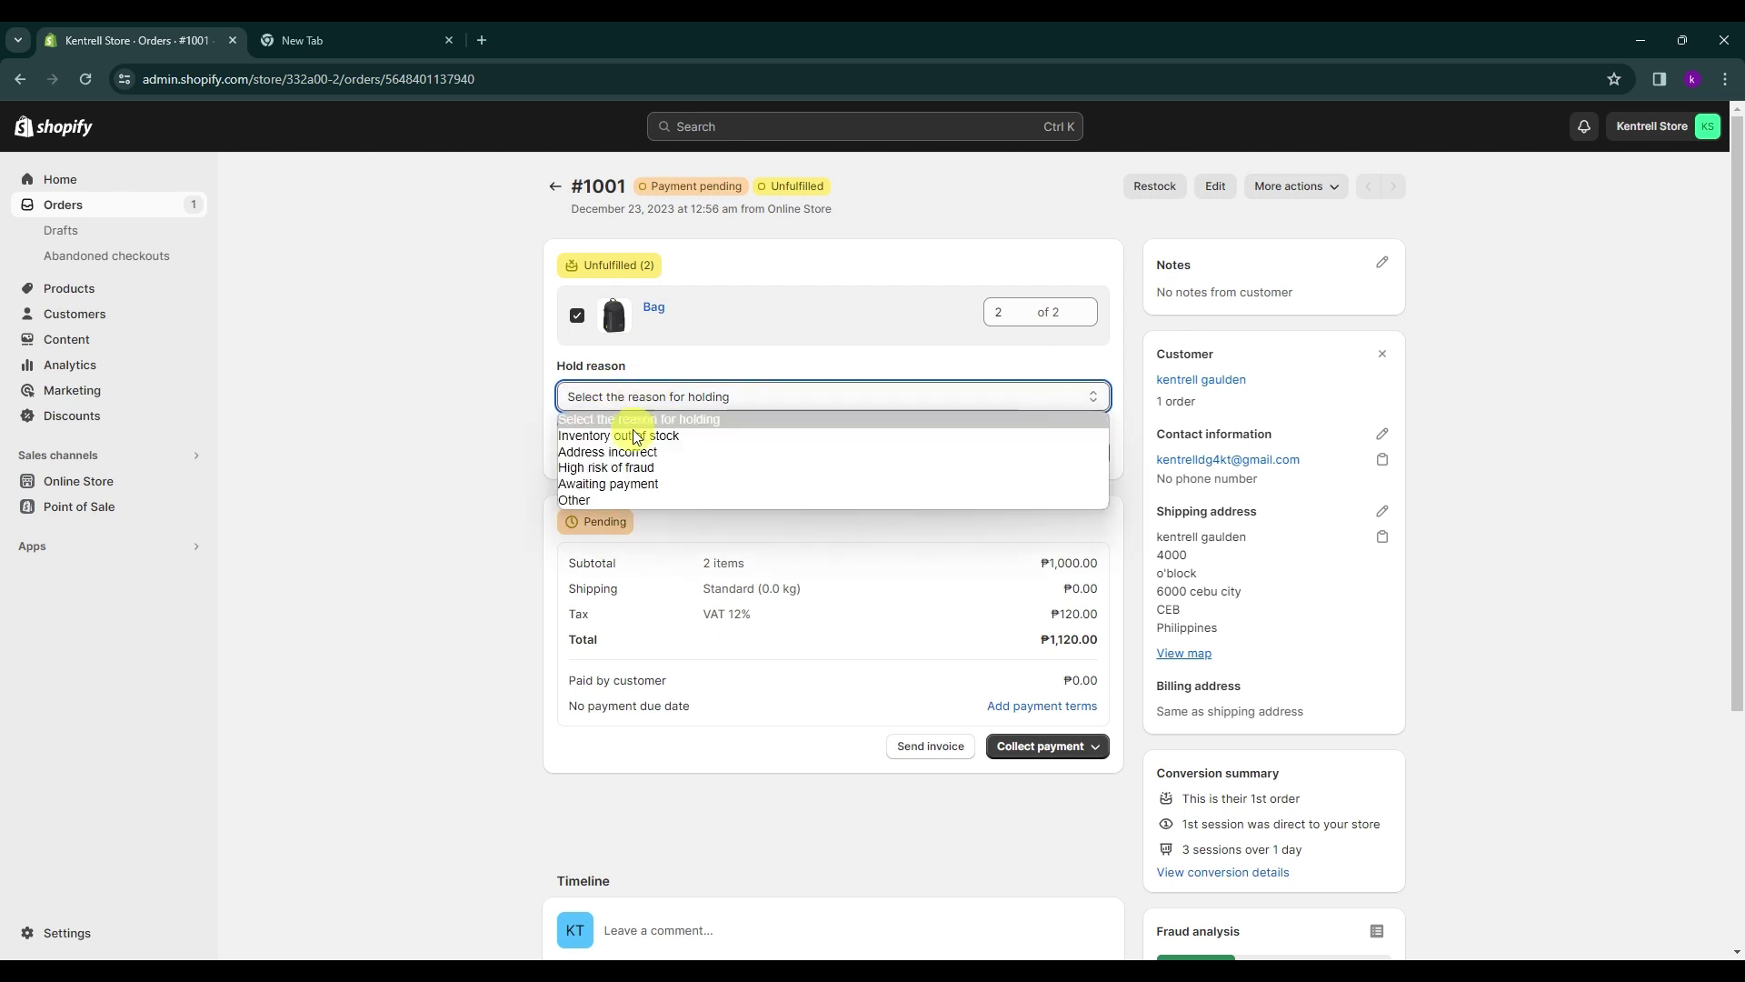
pyautogui.moveTo(619, 435)
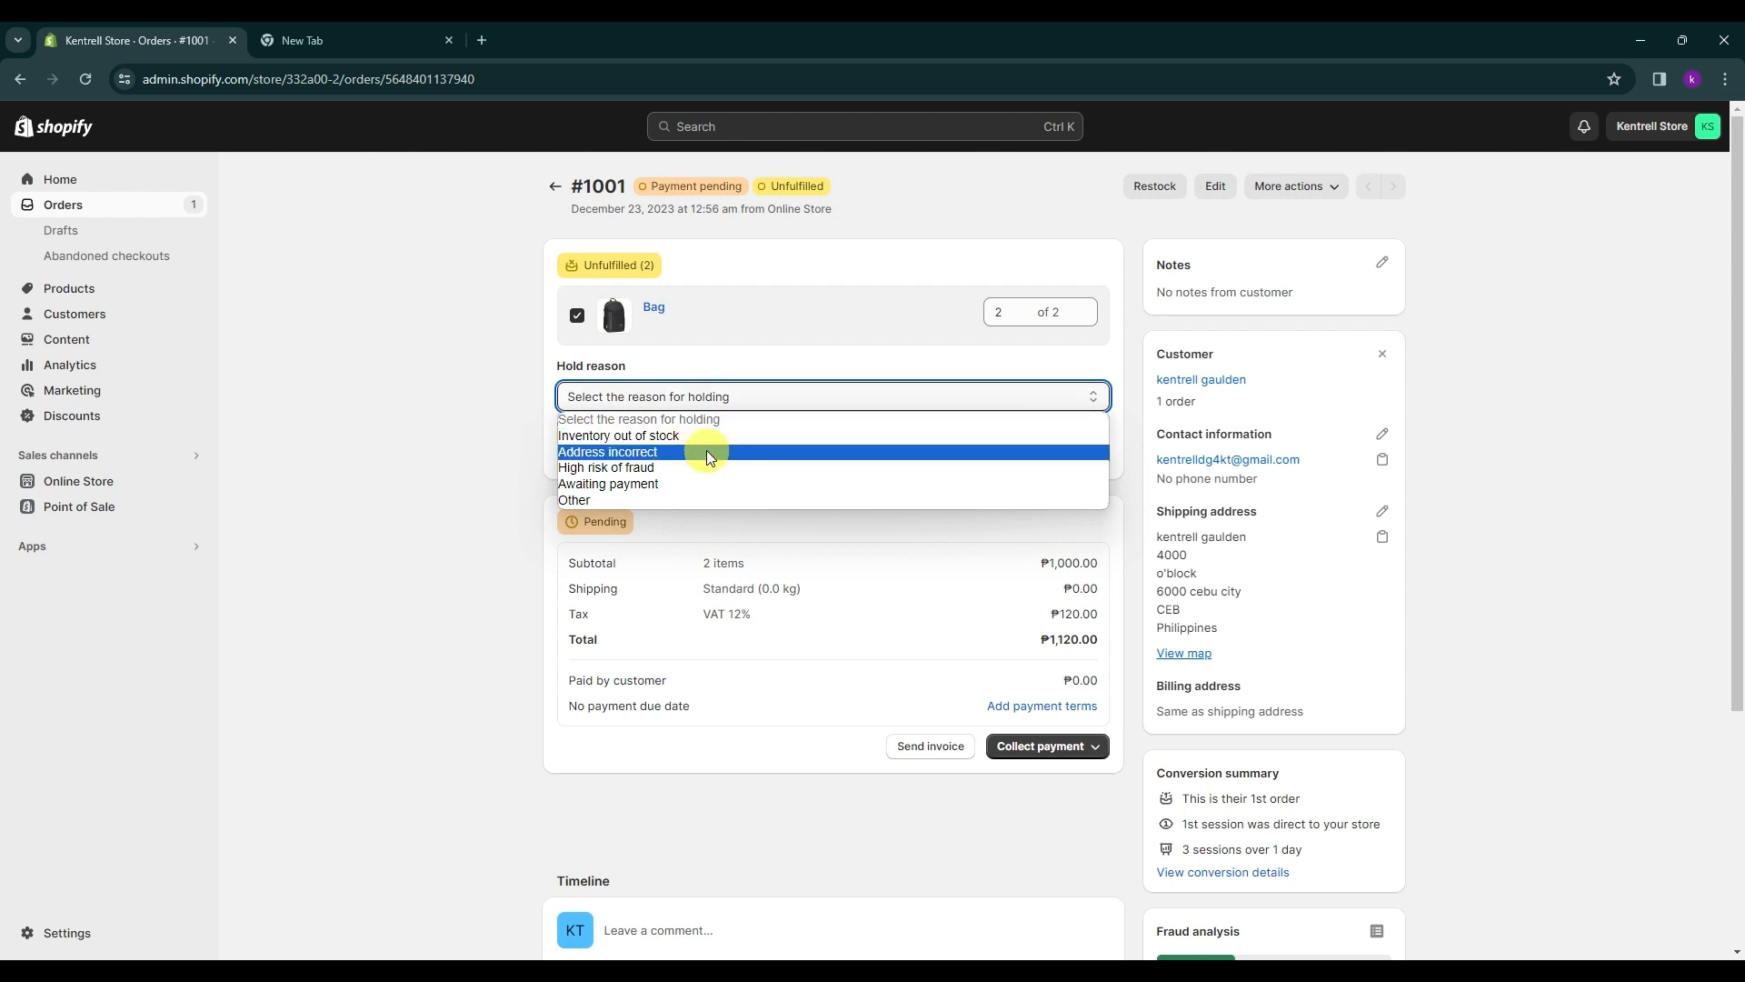
pyautogui.moveTo(601, 454)
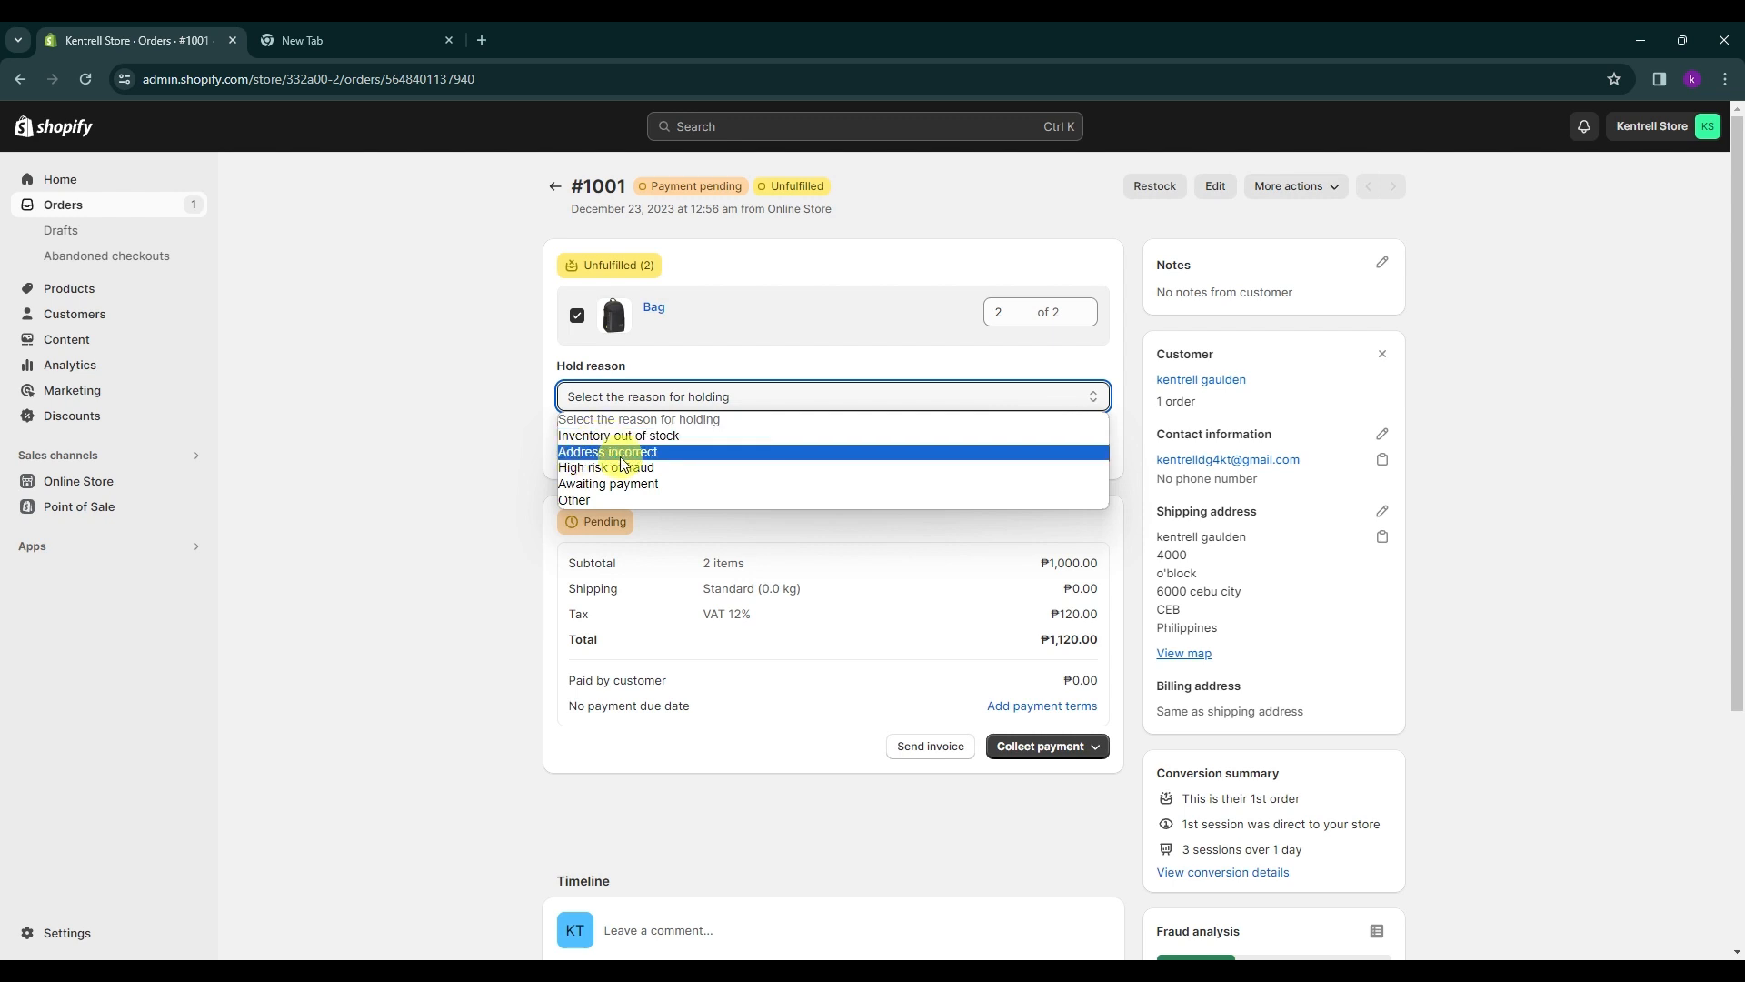
pyautogui.moveTo(606, 467)
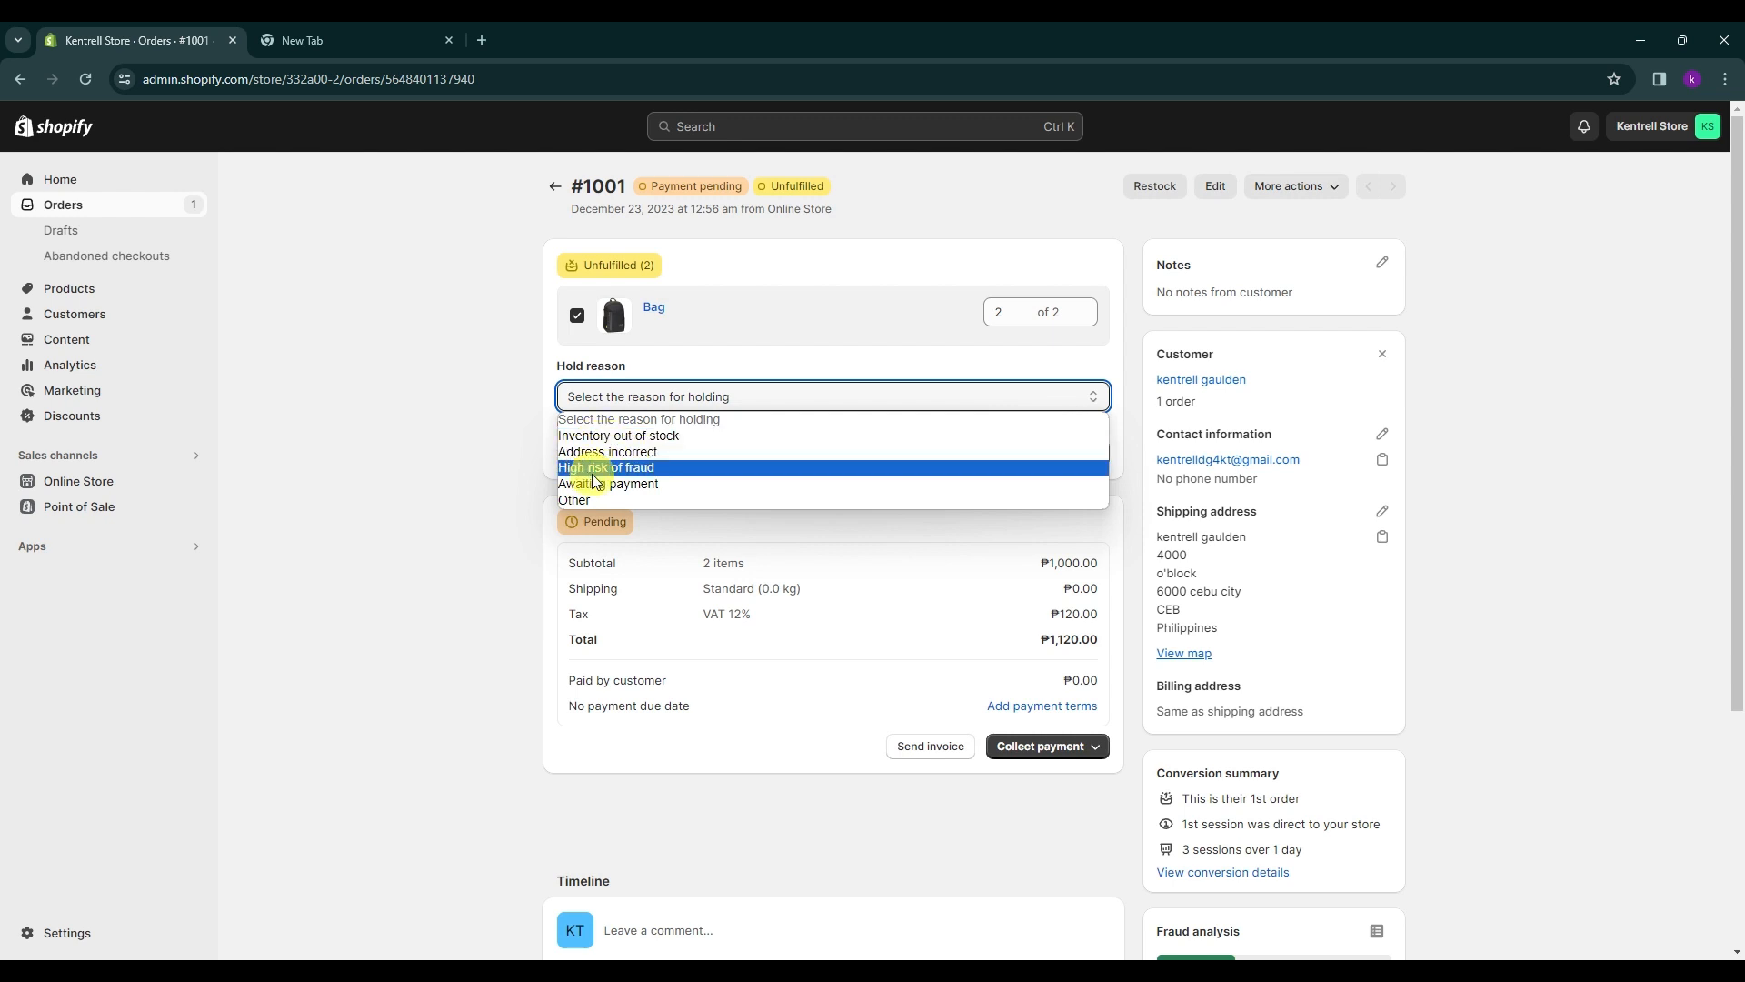
pyautogui.moveTo(584, 501)
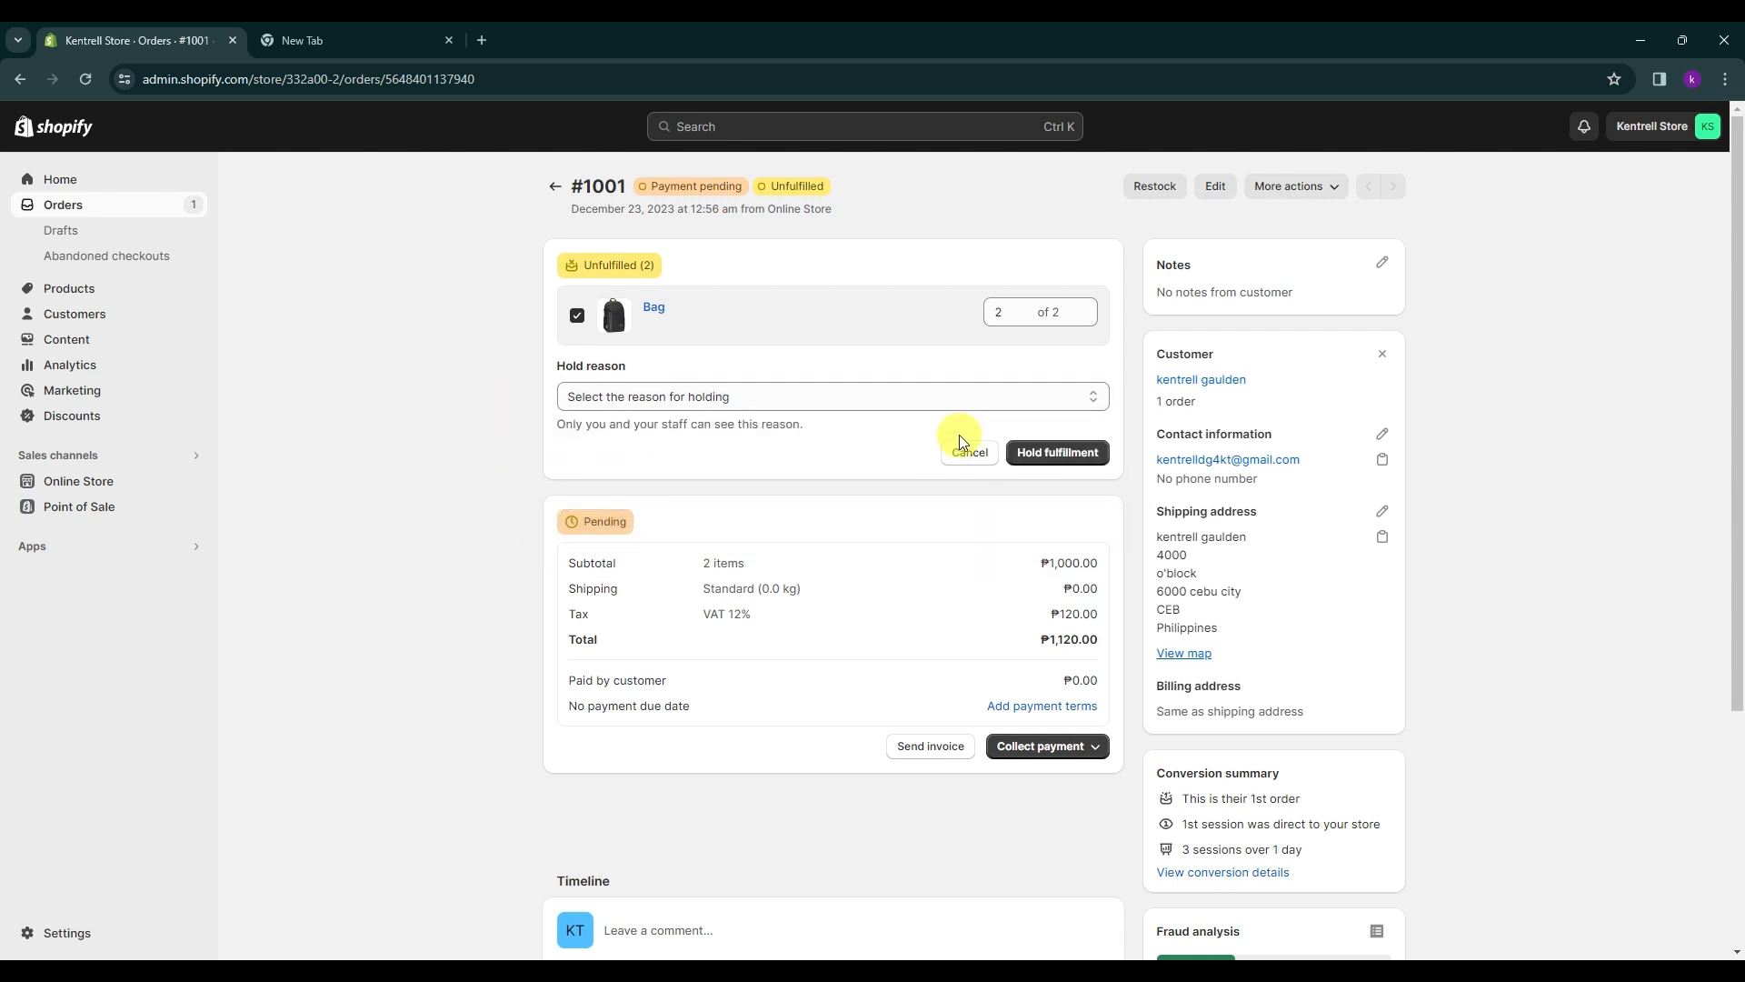
pyautogui.click(967, 451)
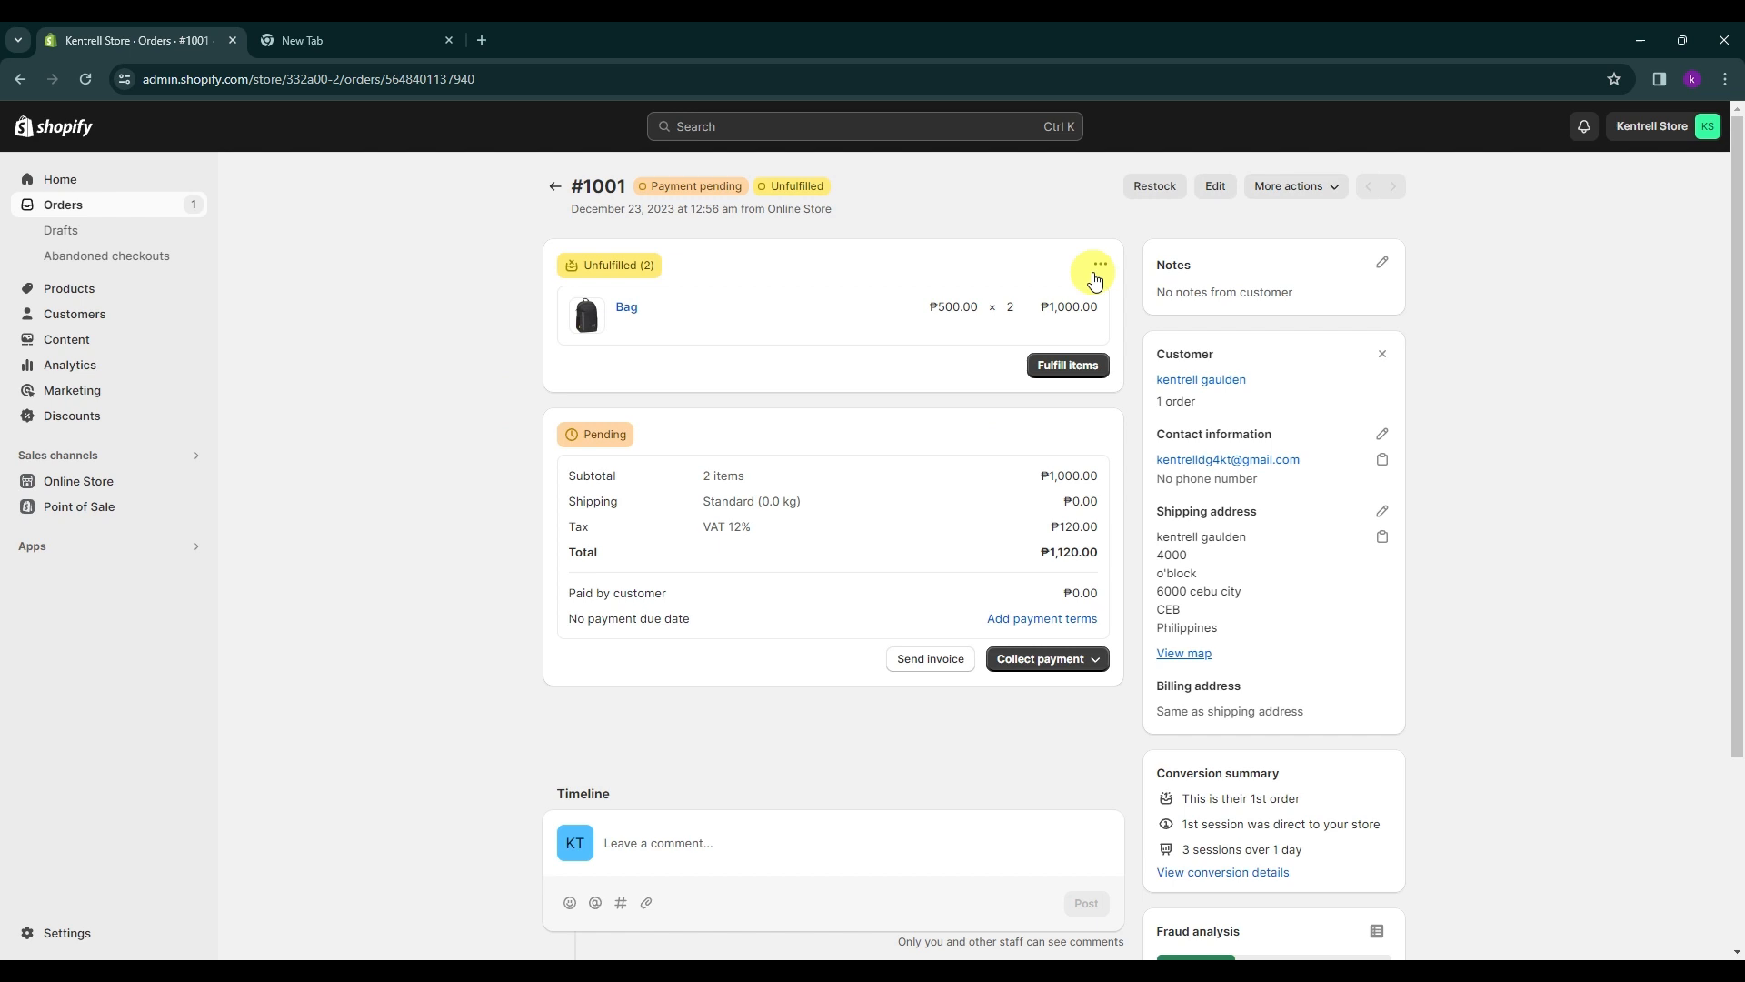
pyautogui.click(1099, 264)
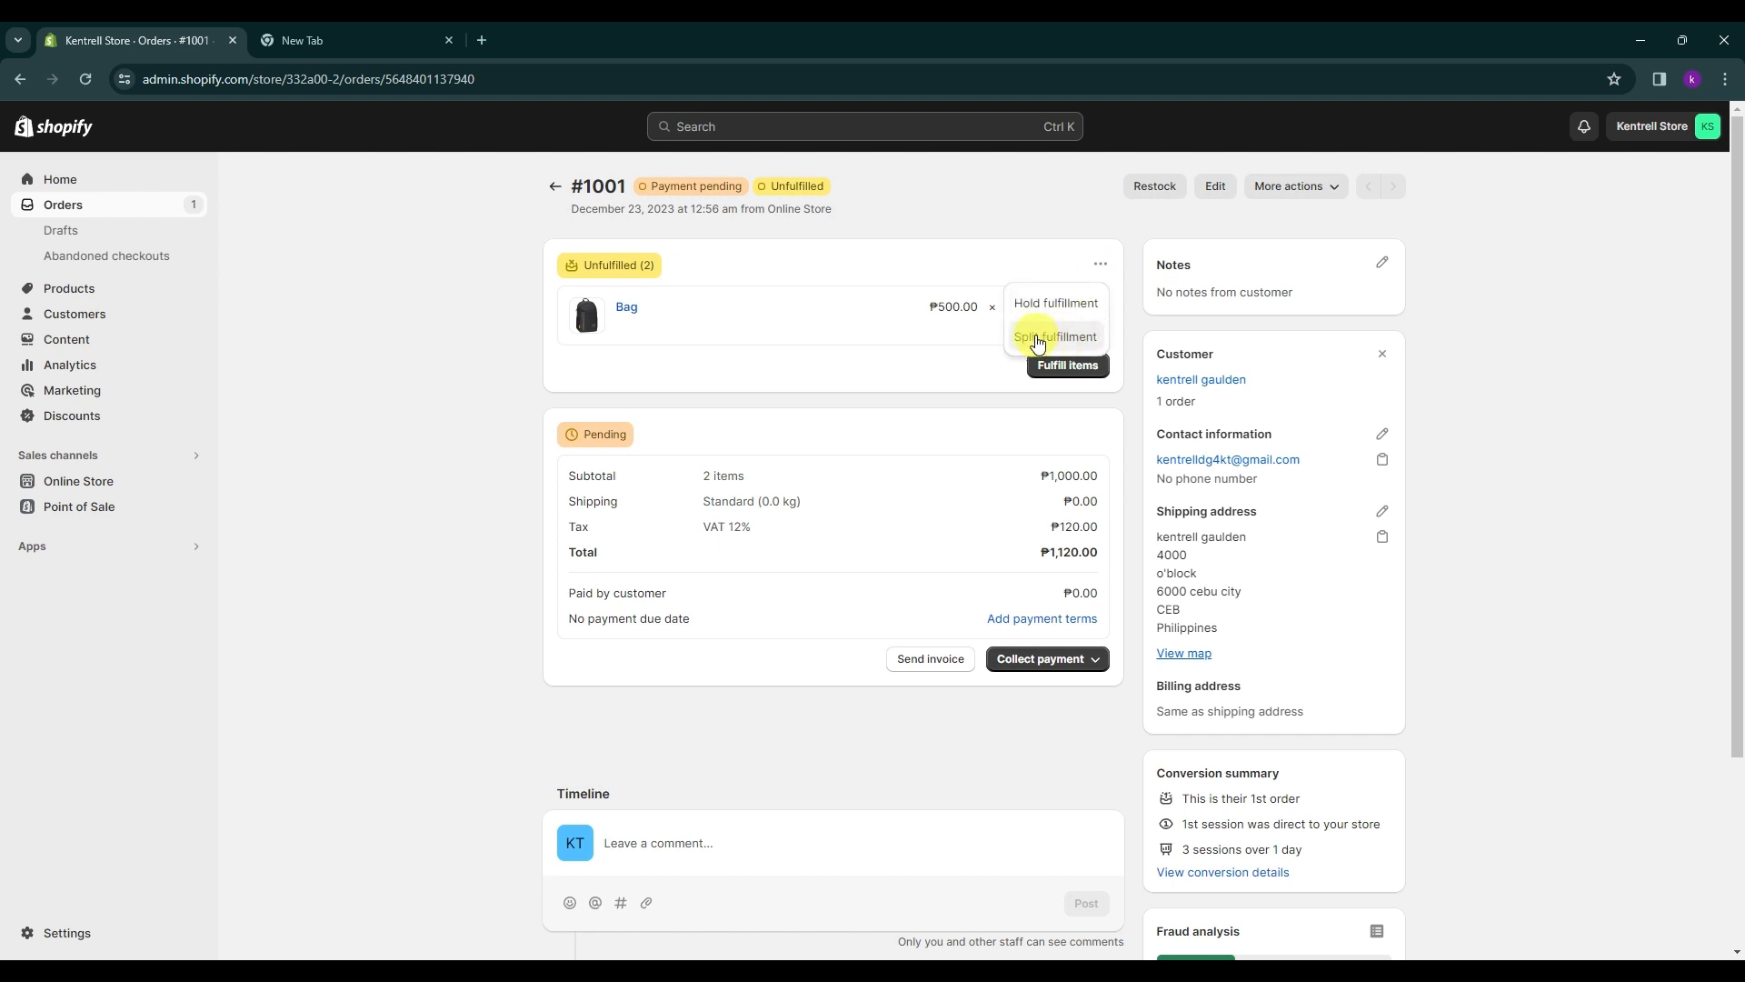
pyautogui.moveTo(1052, 337)
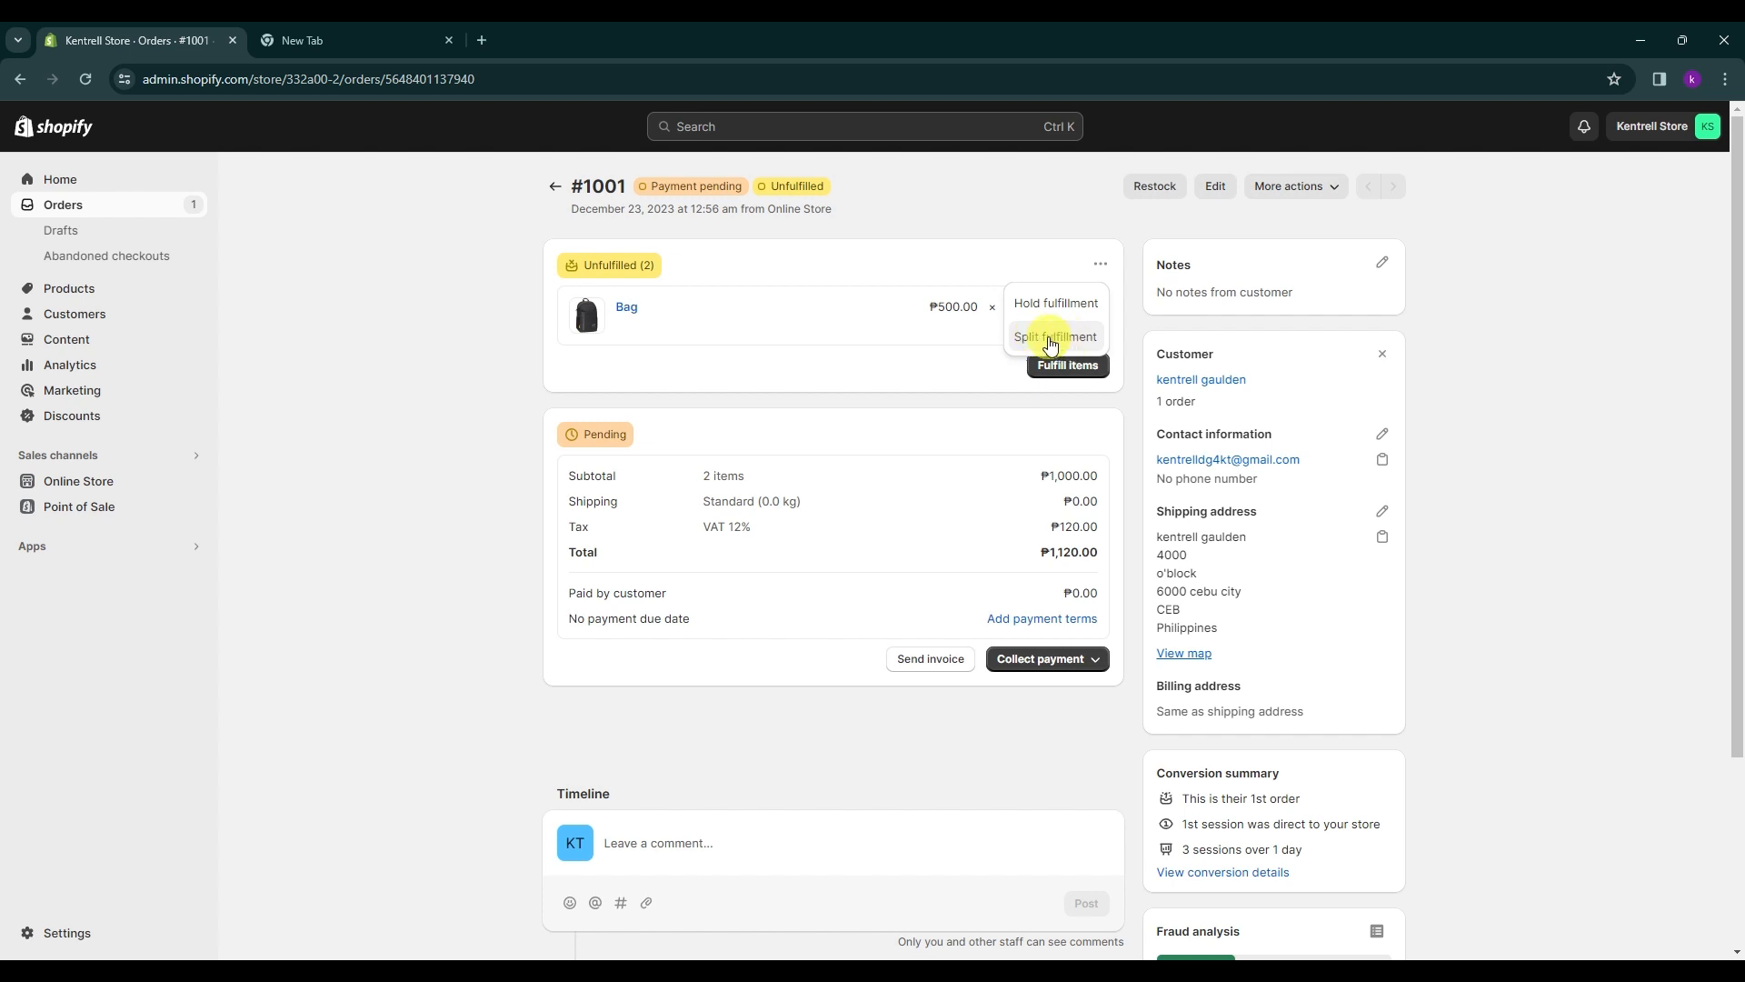
# Start a split fulfillment for order #1001 with both Bags included at 2 of 2
pyautogui.click(1052, 337)
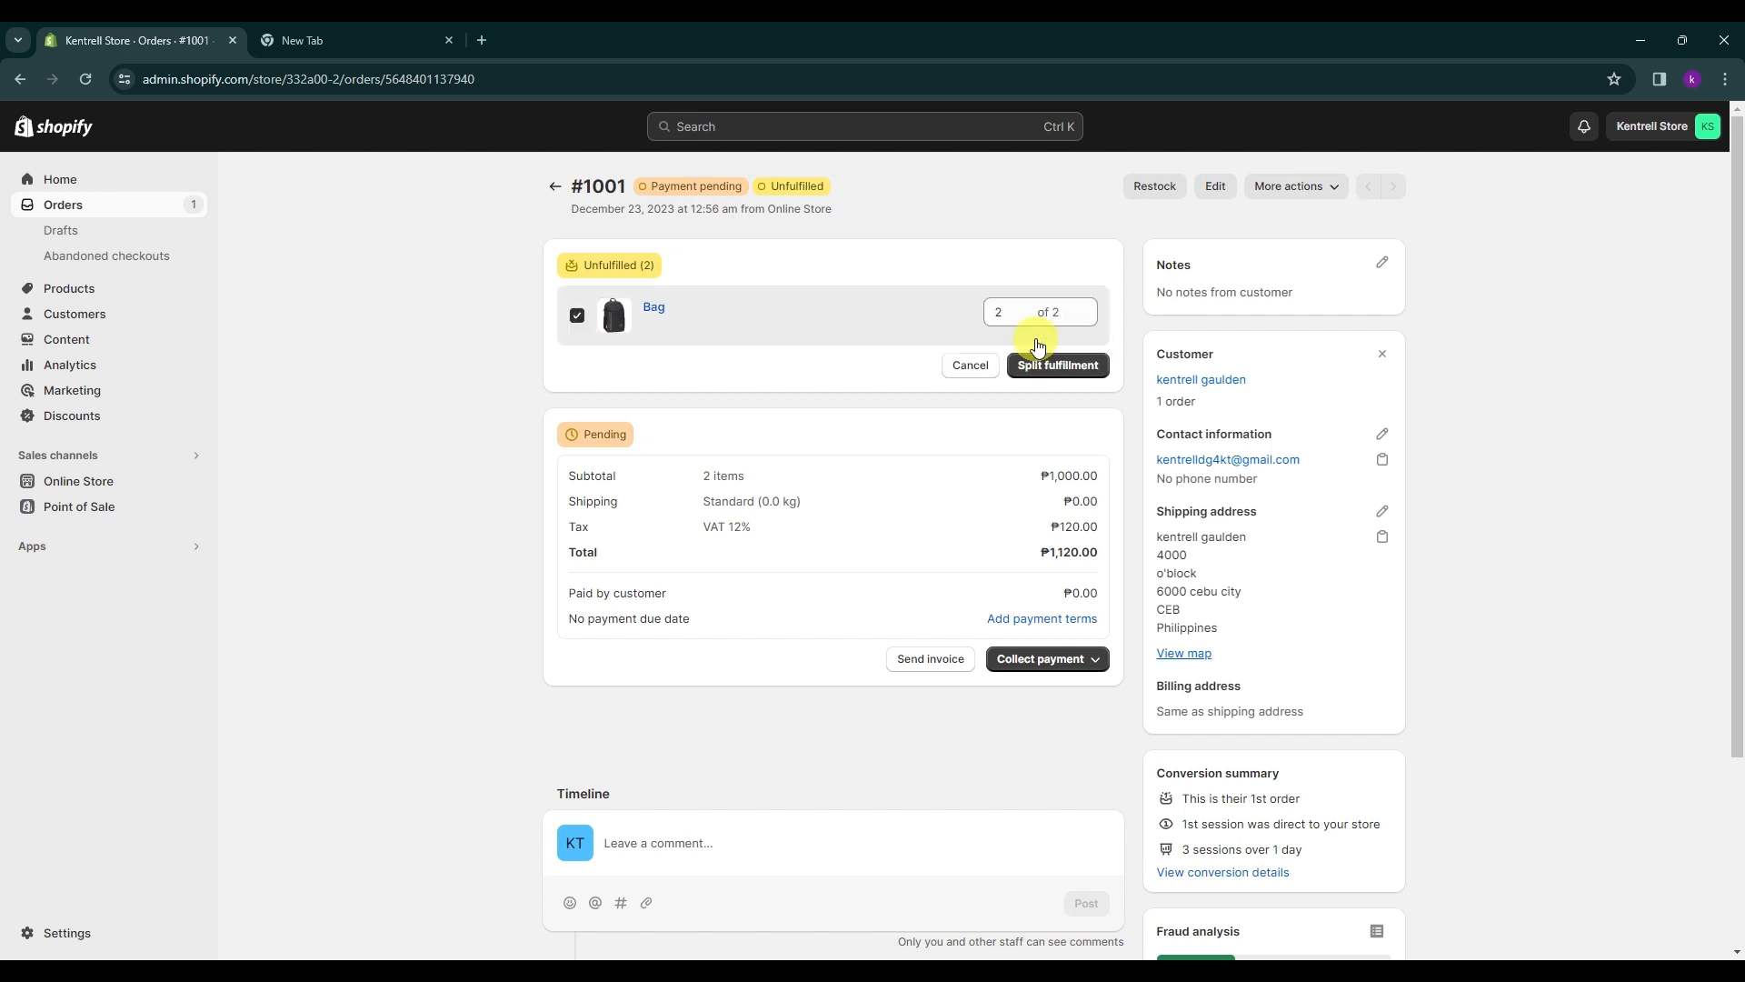
pyautogui.click(1012, 312)
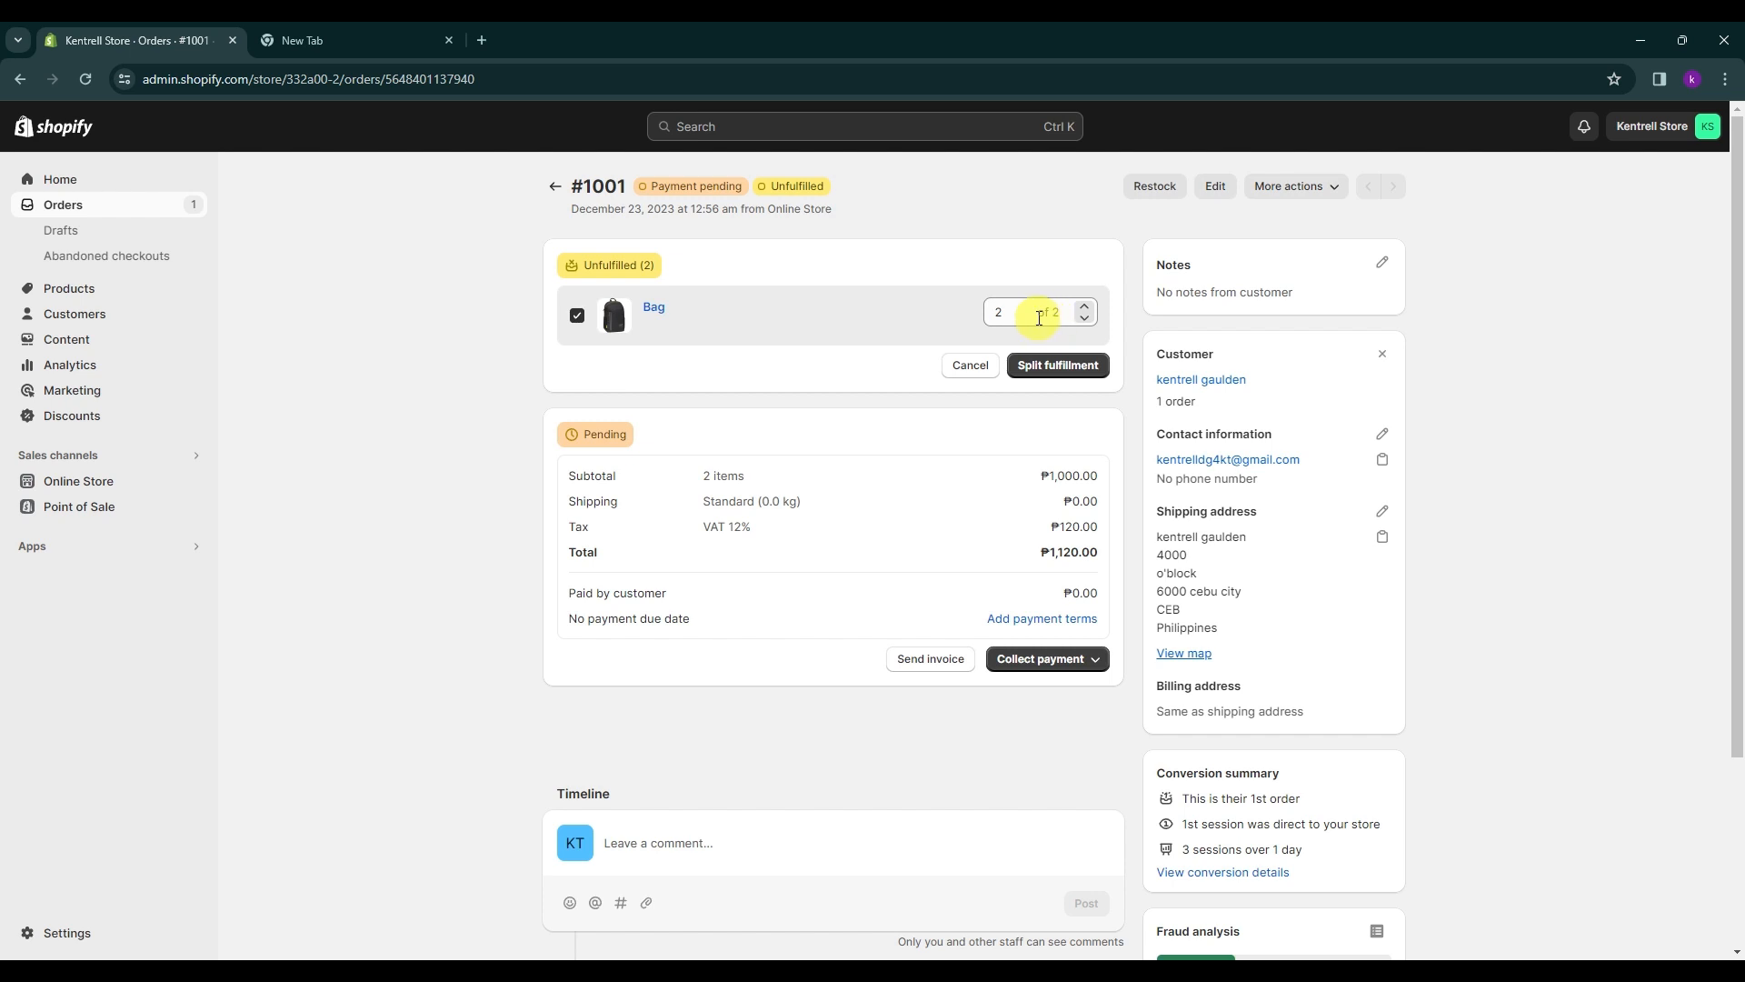
pyautogui.moveTo(737, 467)
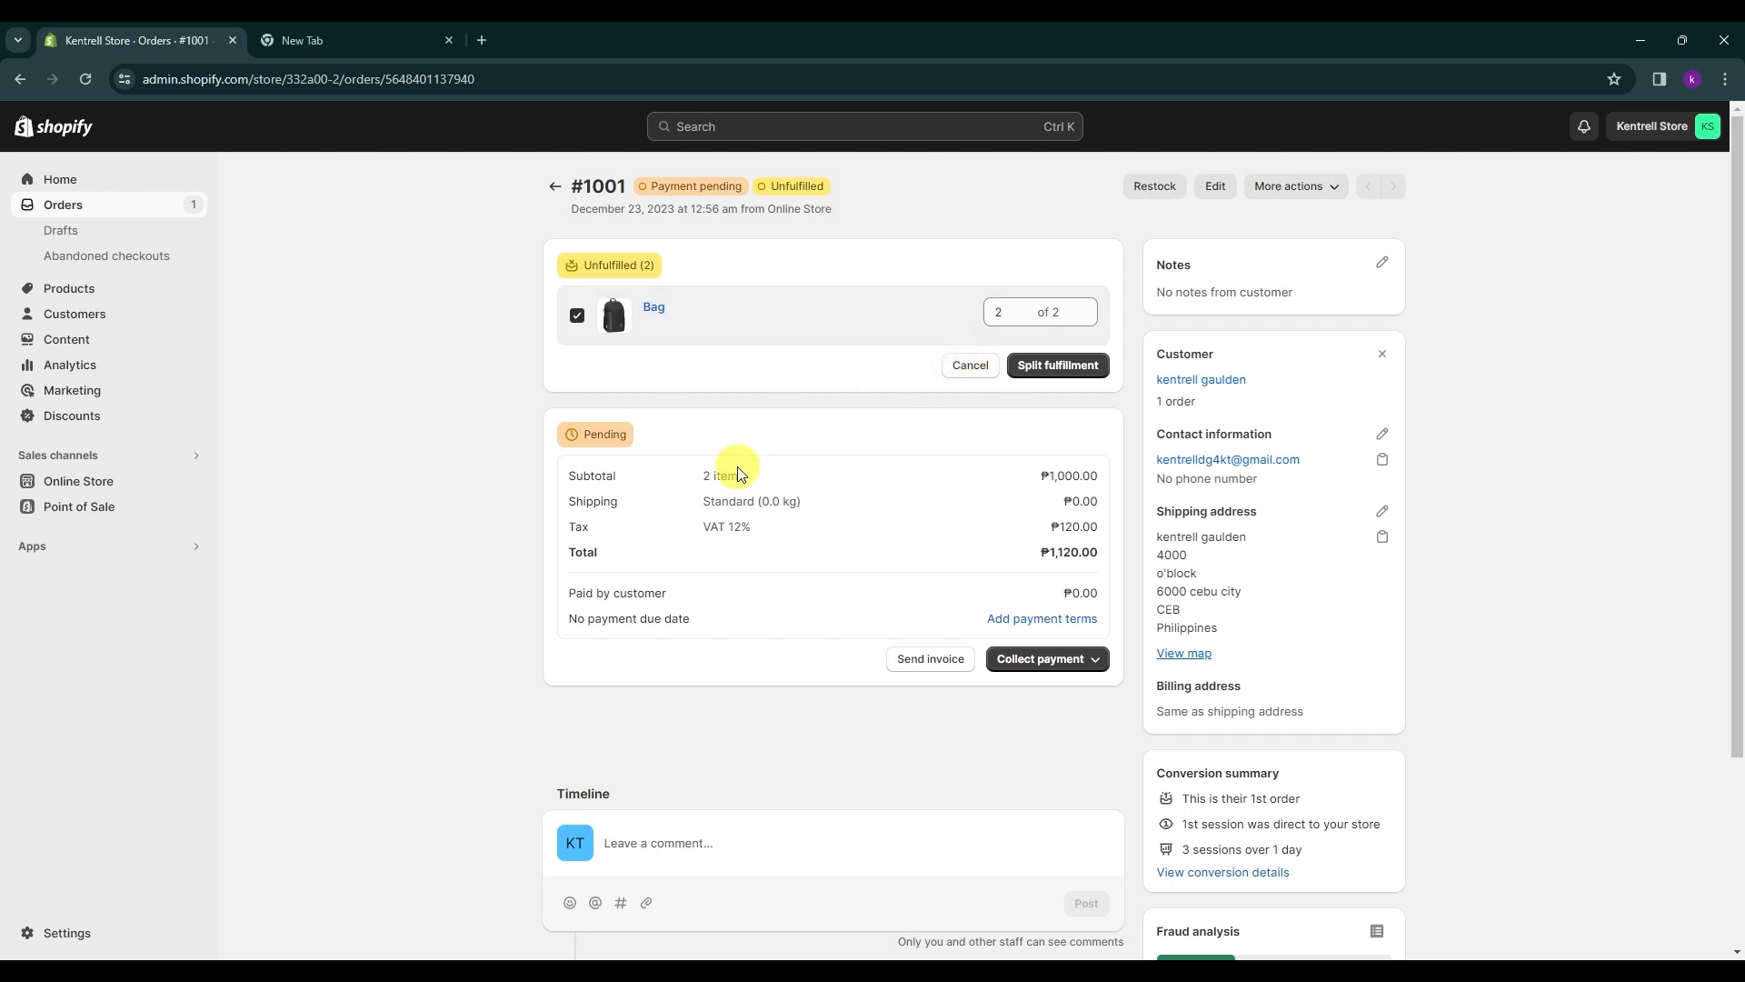
pyautogui.moveTo(579, 490)
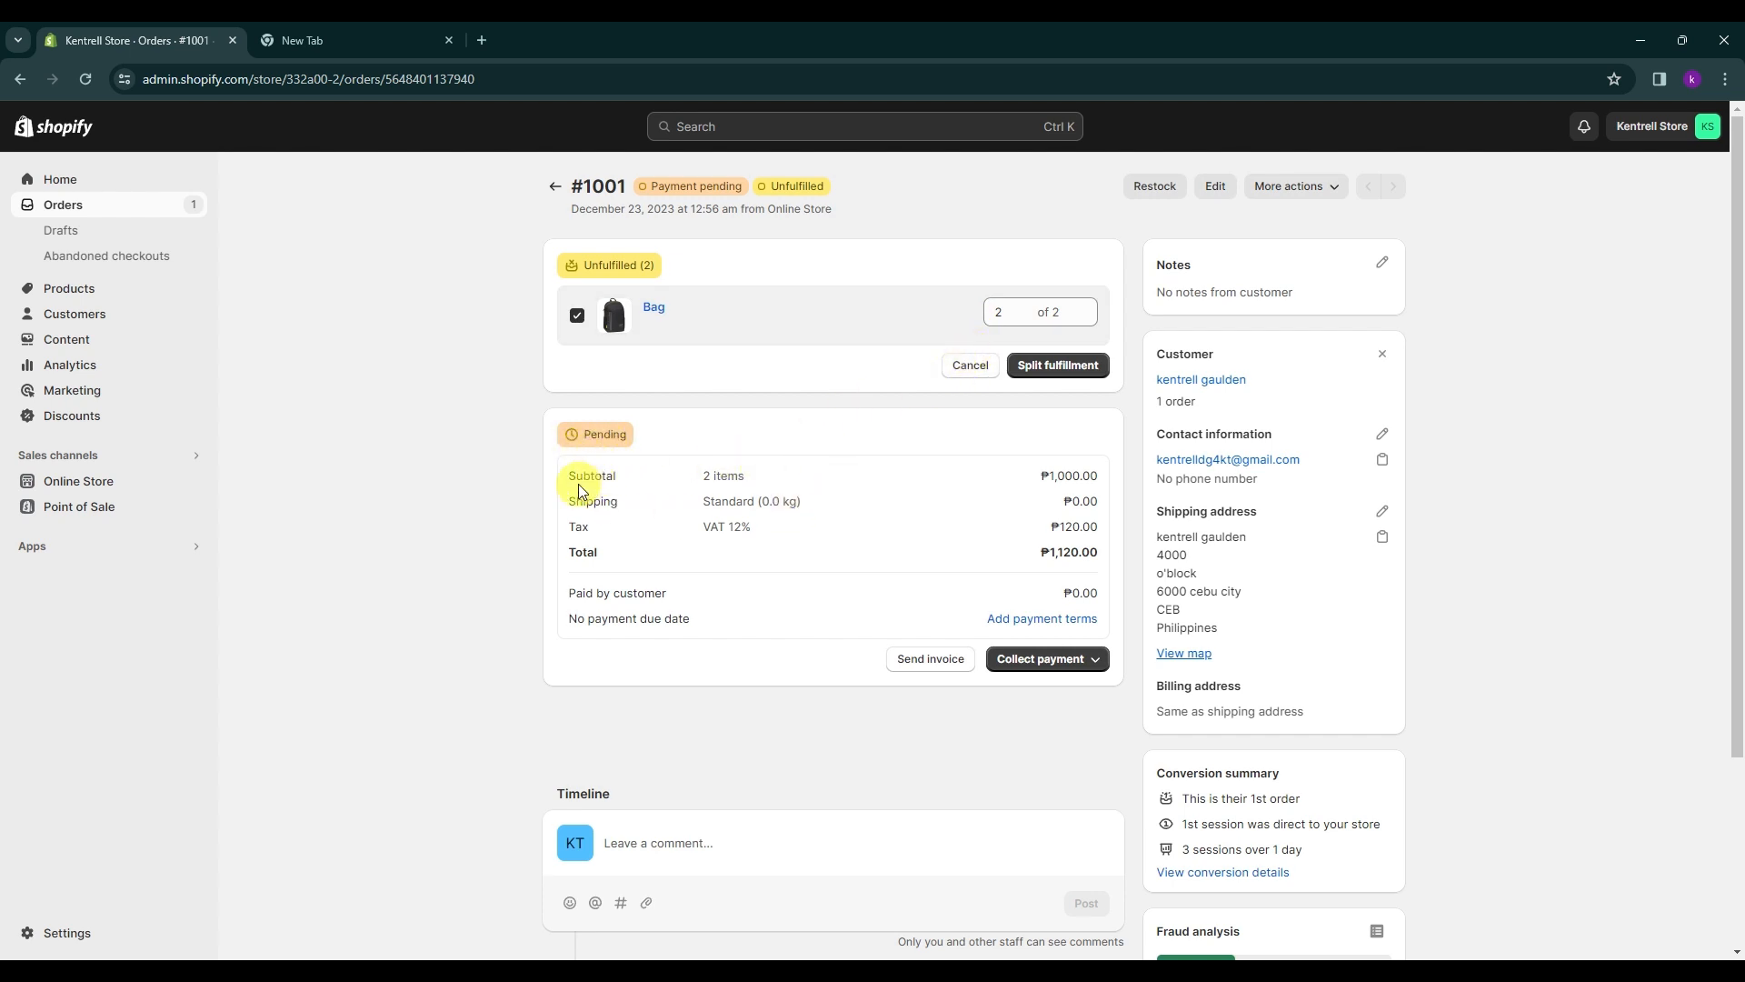
pyautogui.moveTo(593, 512)
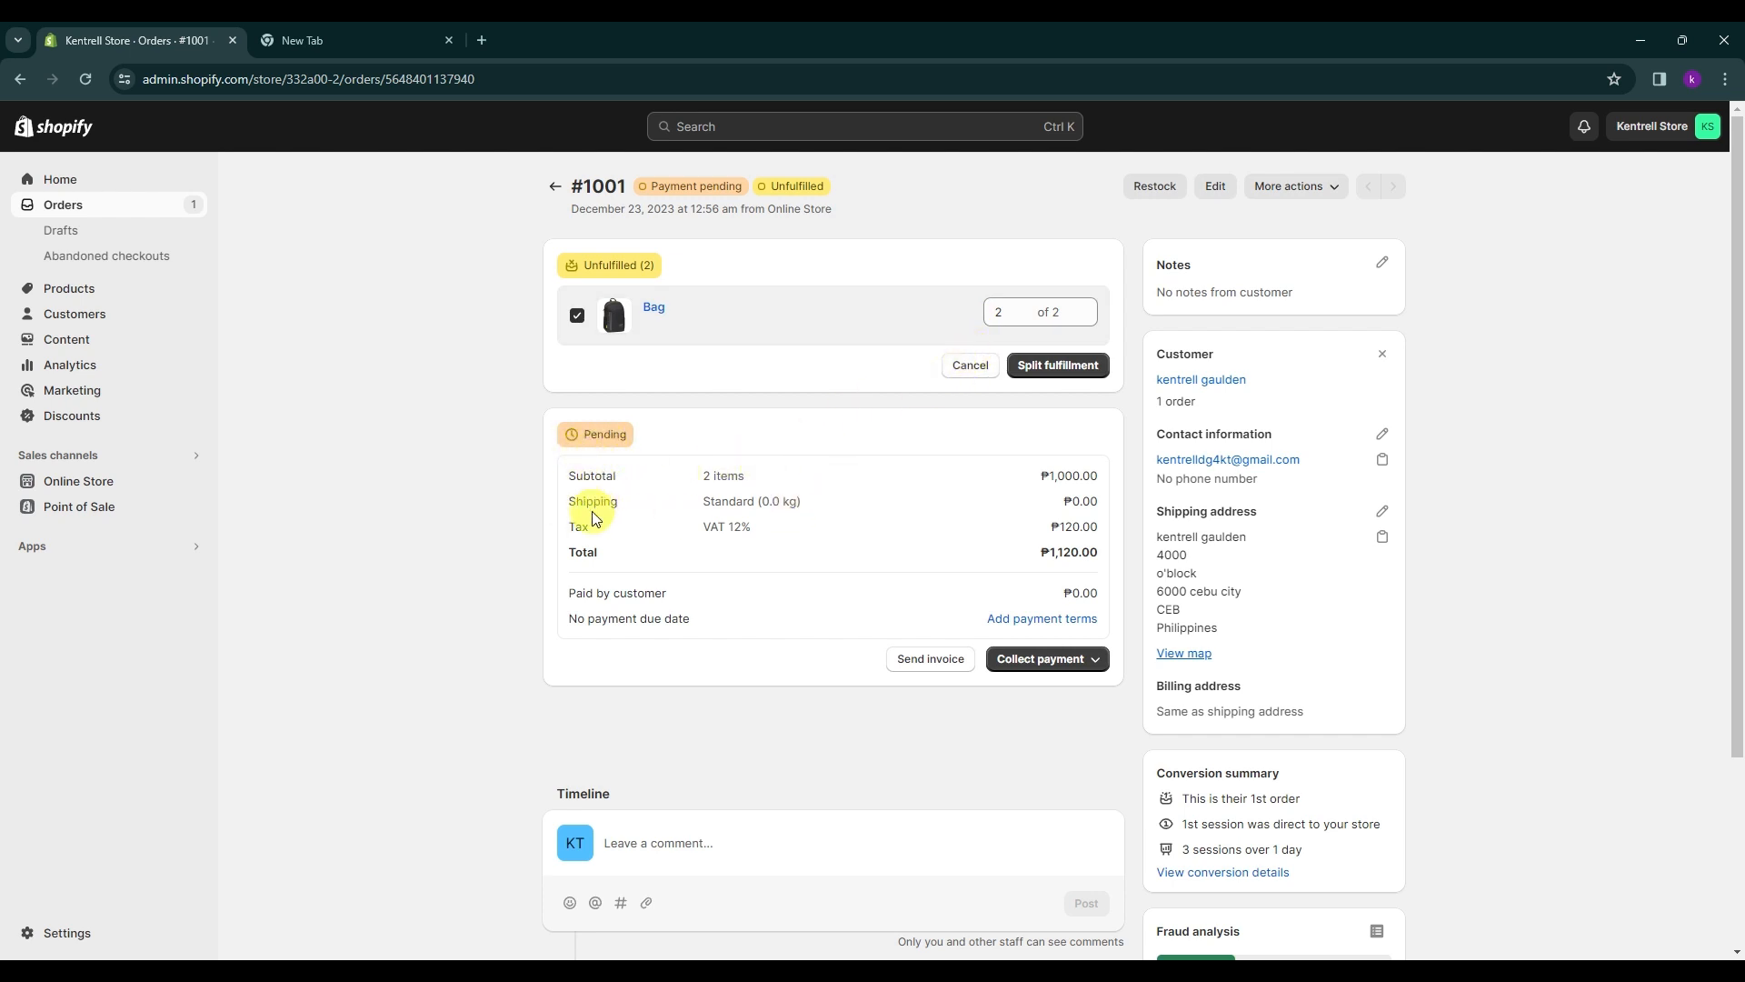
pyautogui.moveTo(1037, 579)
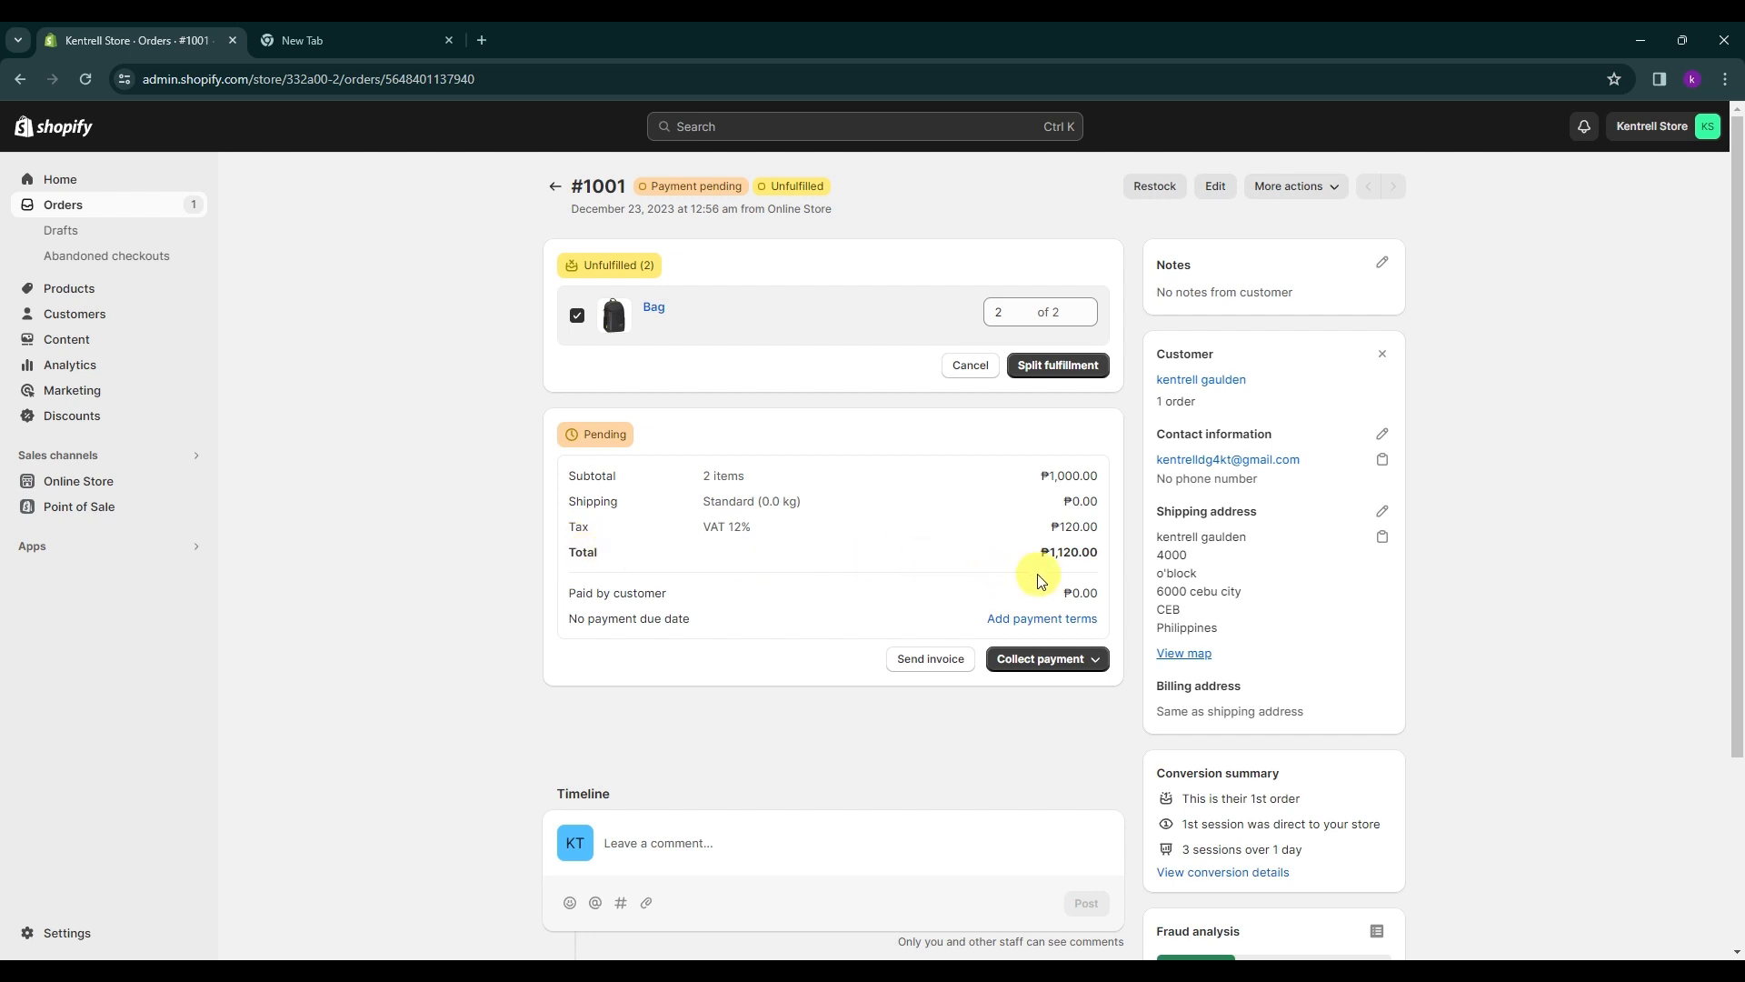
pyautogui.moveTo(1065, 621)
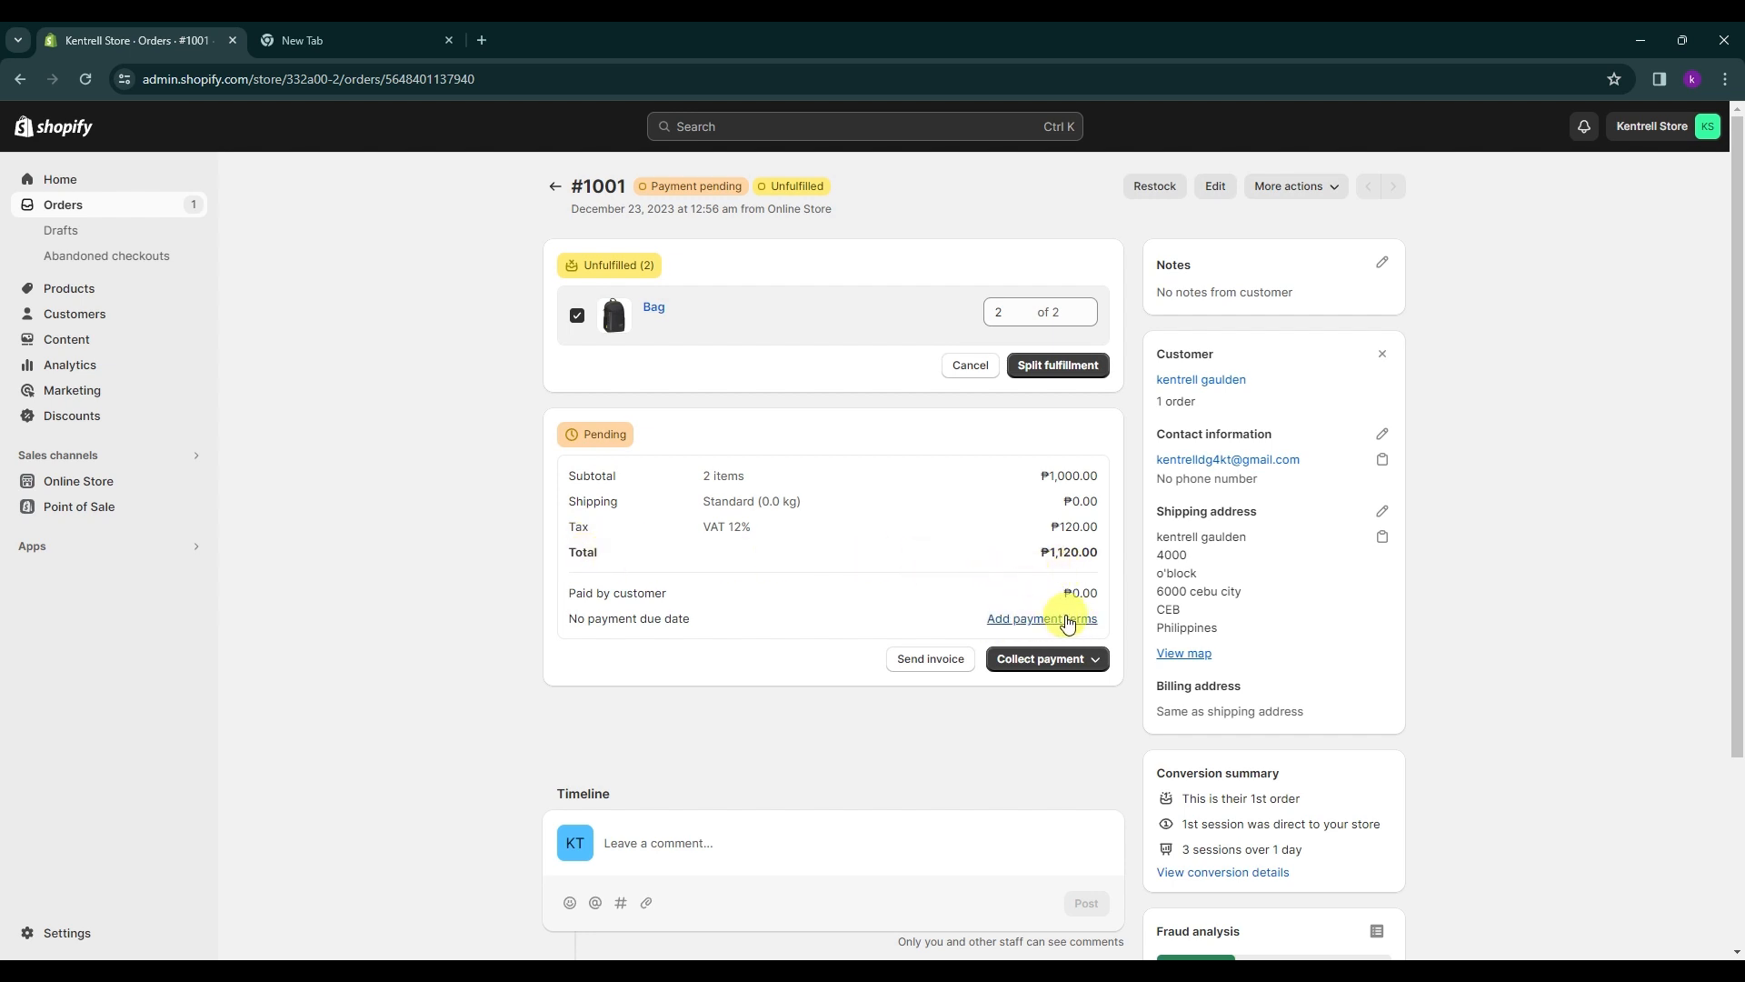
# Preview payment terms for order #1001 and dismiss them without saving
pyautogui.click(1041, 619)
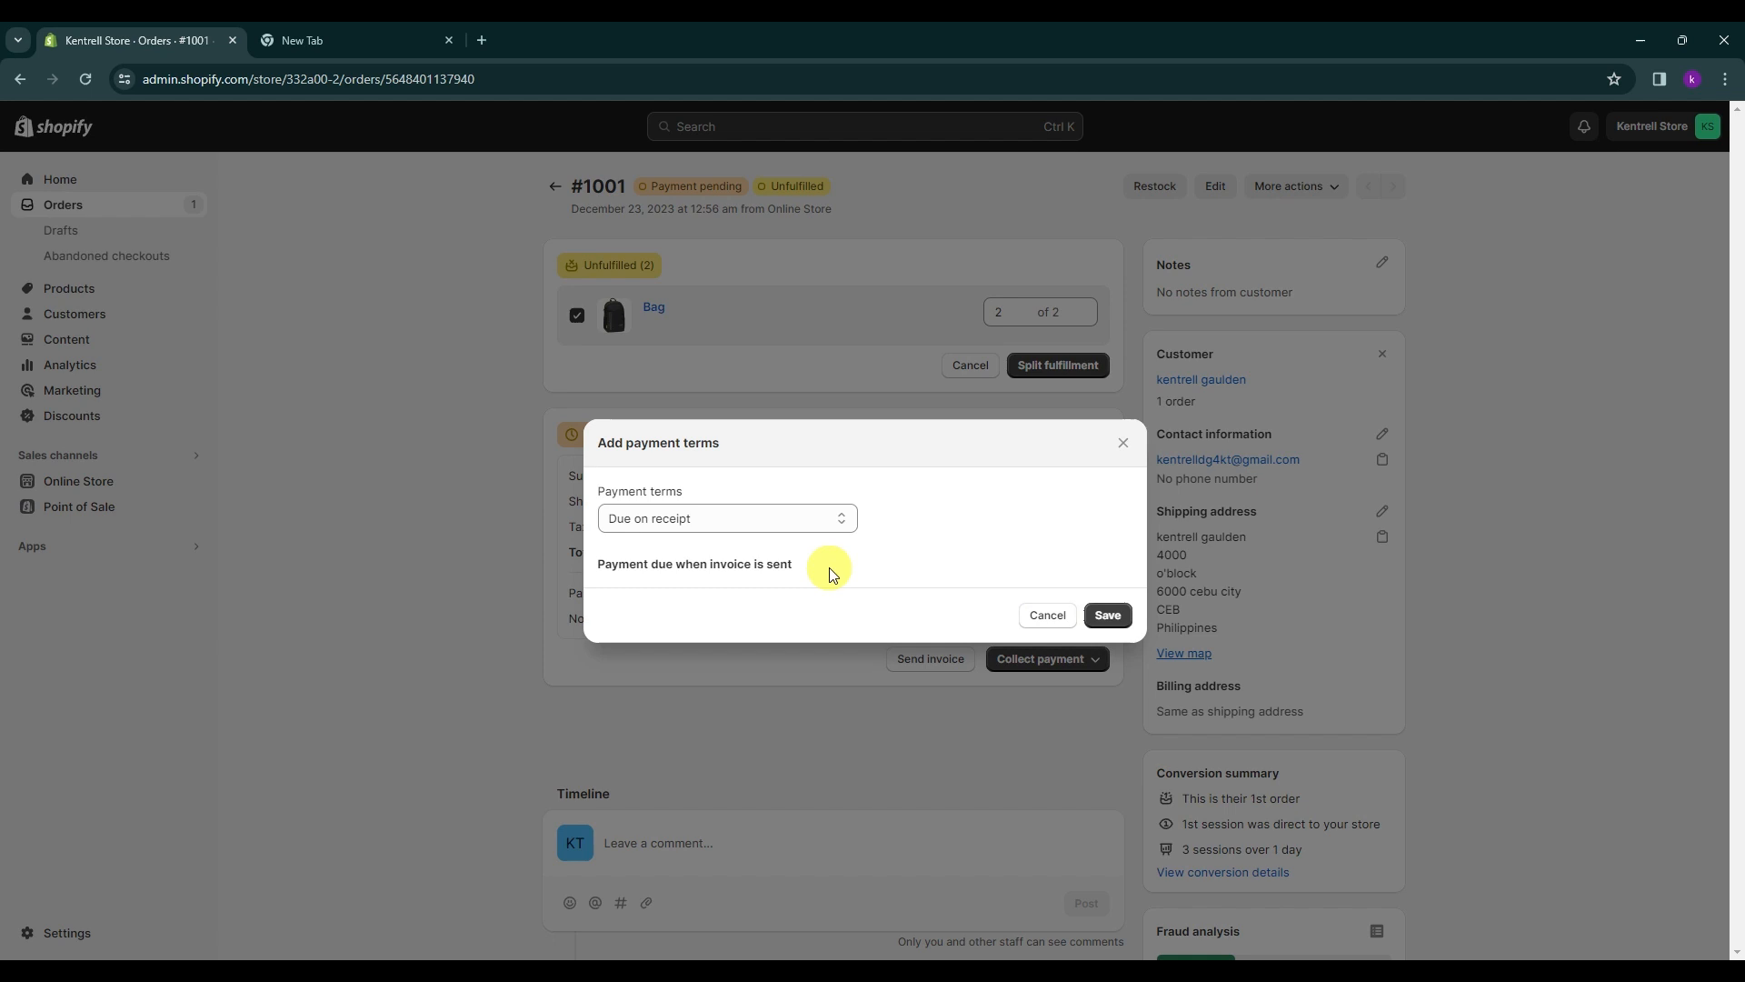
pyautogui.click(1044, 614)
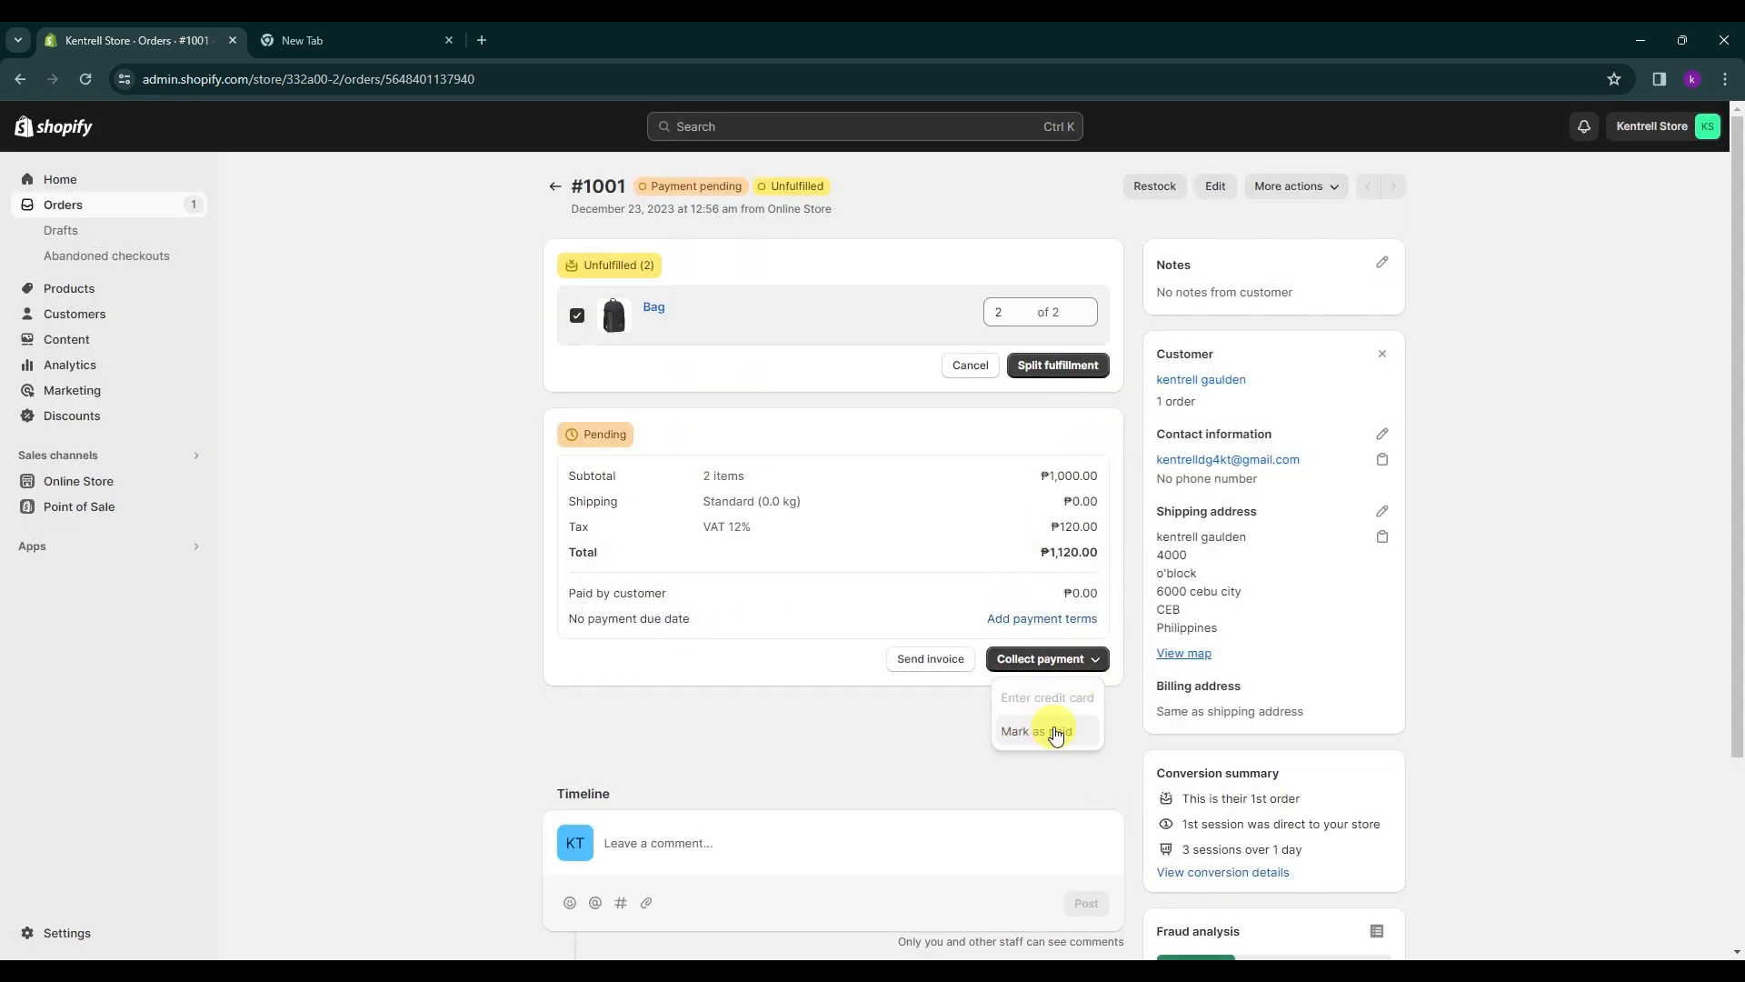
pyautogui.moveTo(1037, 738)
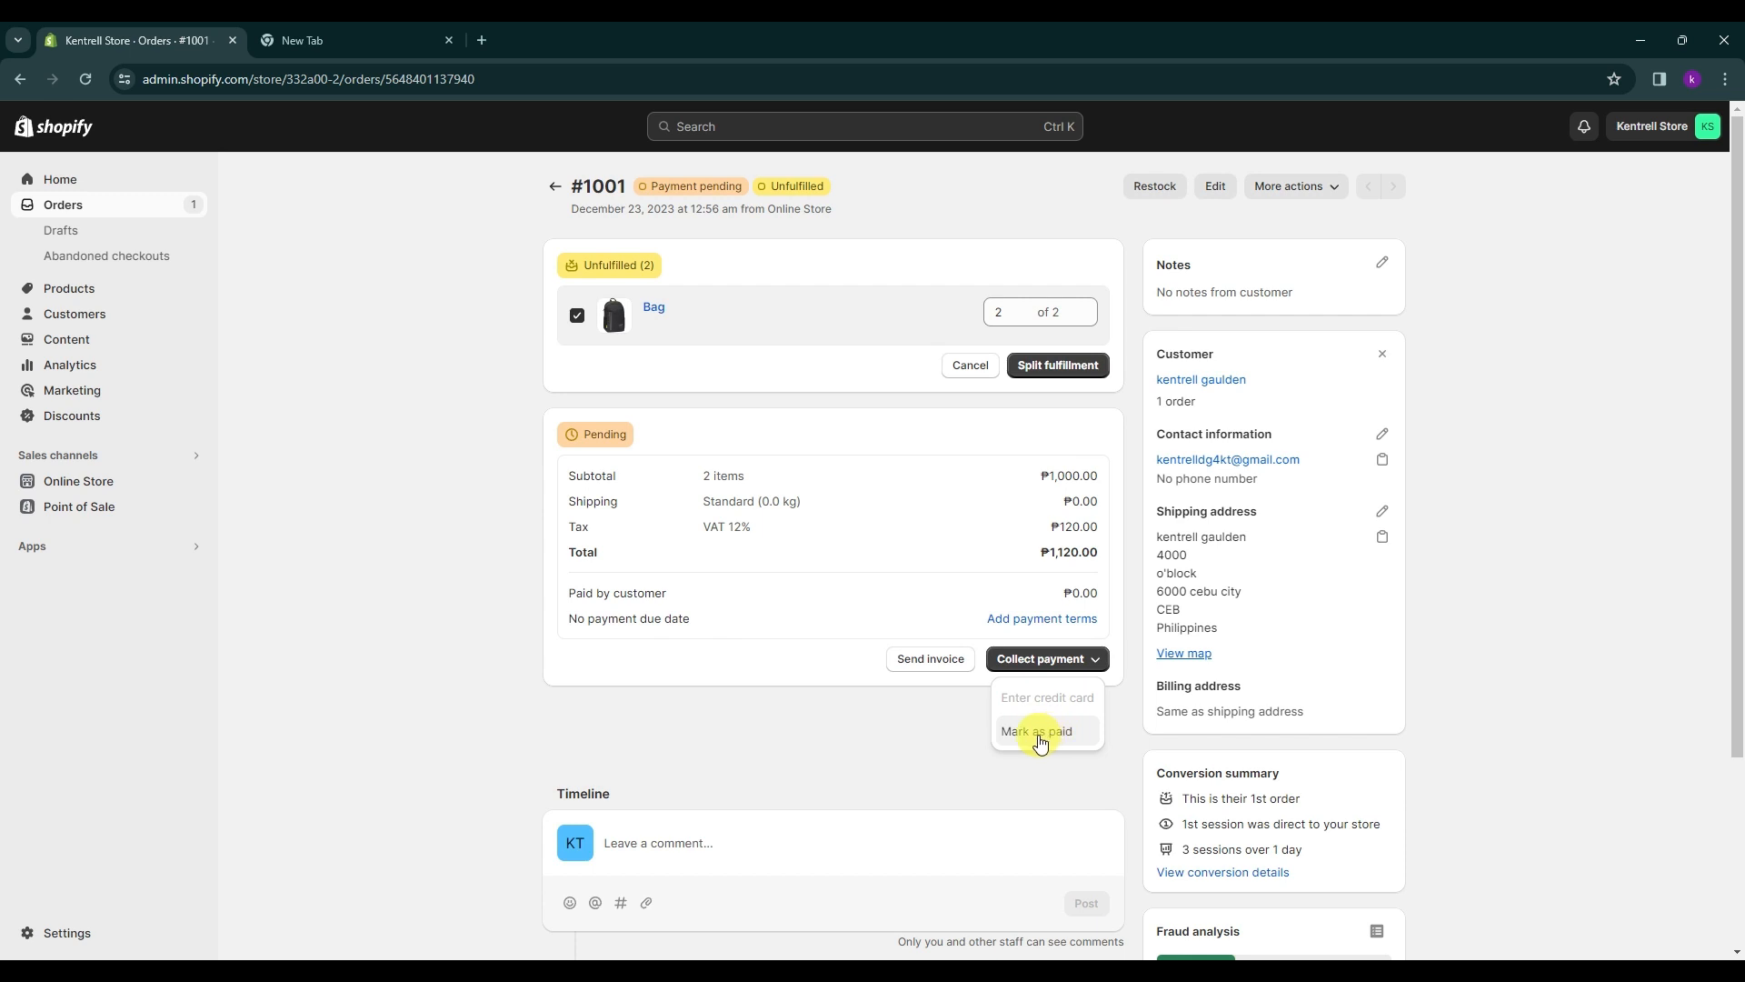
# Mark order #1001 as paid (₱1,120.00) and reopen it to confirm Paid and Unfulfilled
pyautogui.click(1035, 731)
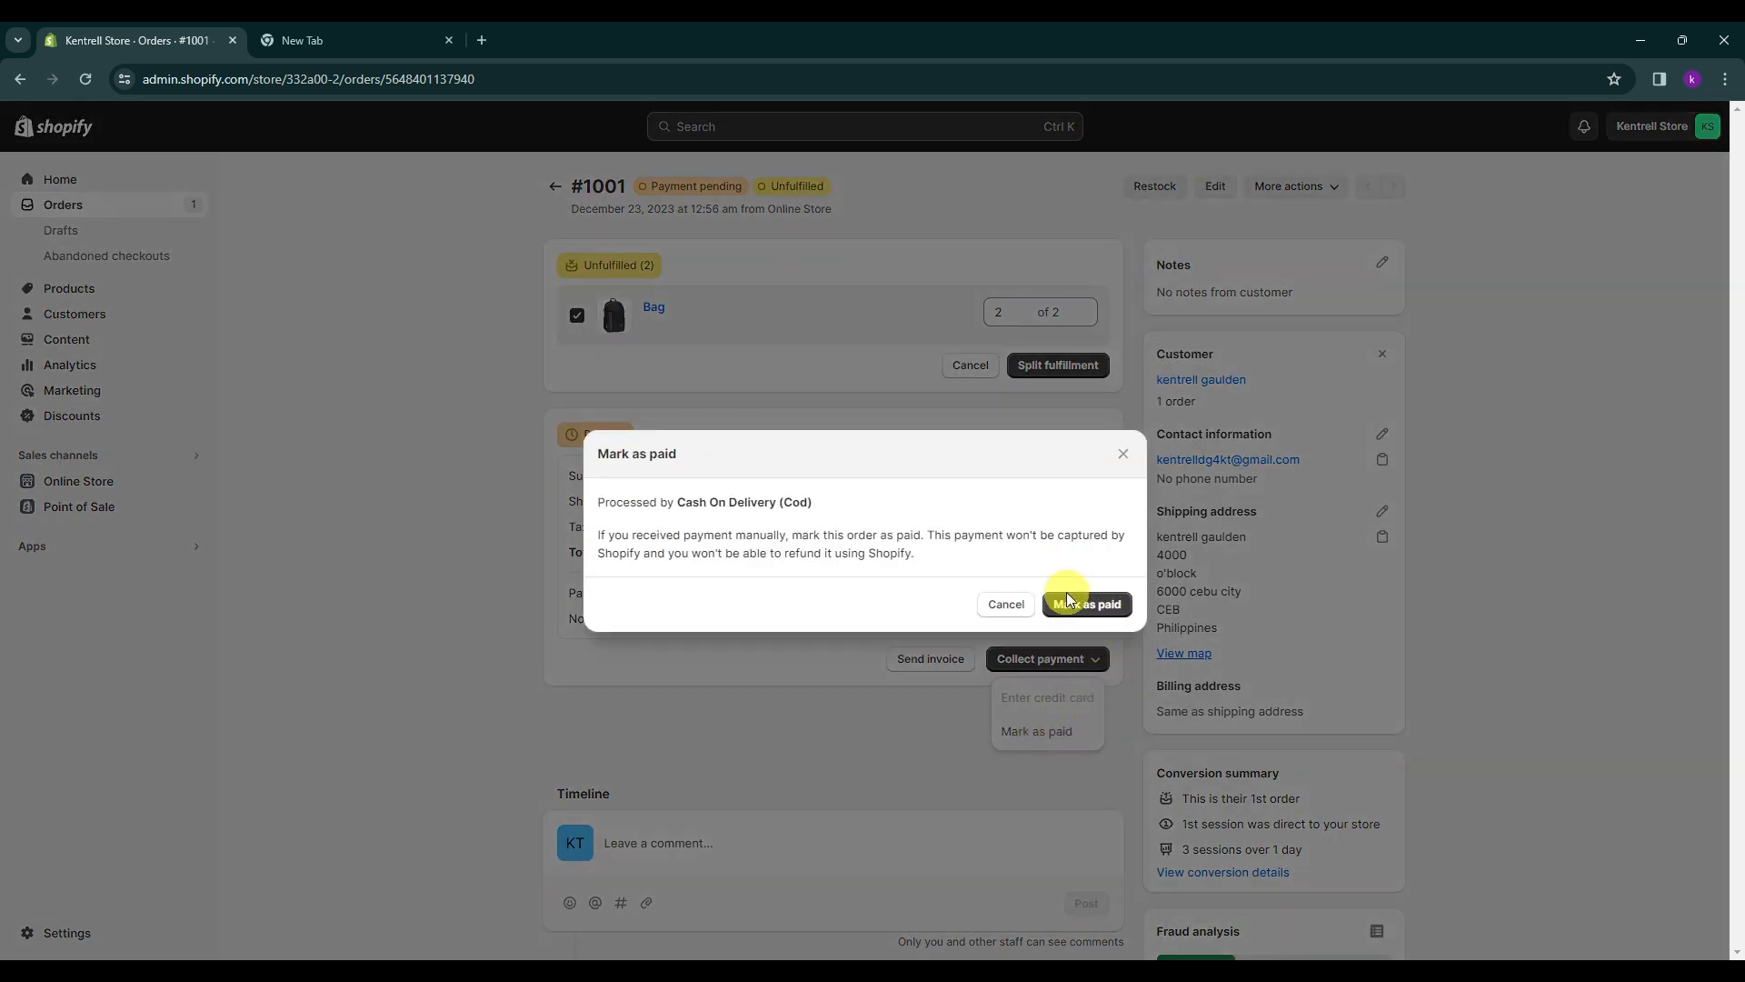
pyautogui.click(1085, 603)
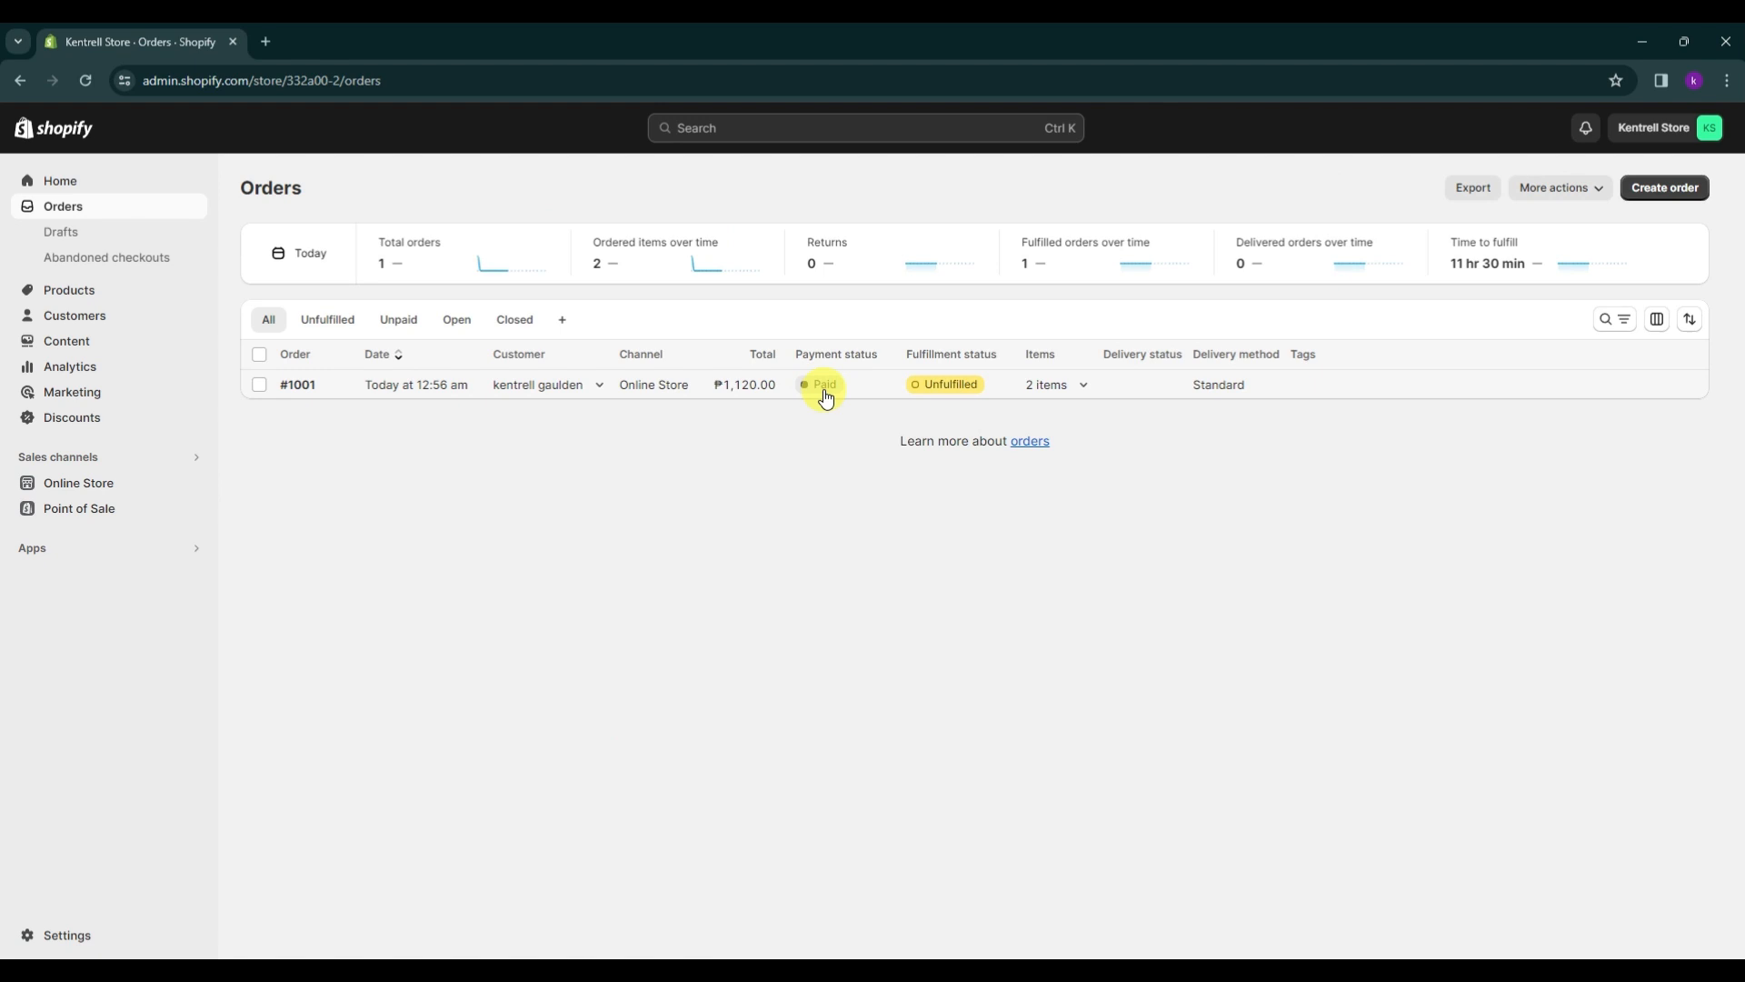
pyautogui.click(297, 383)
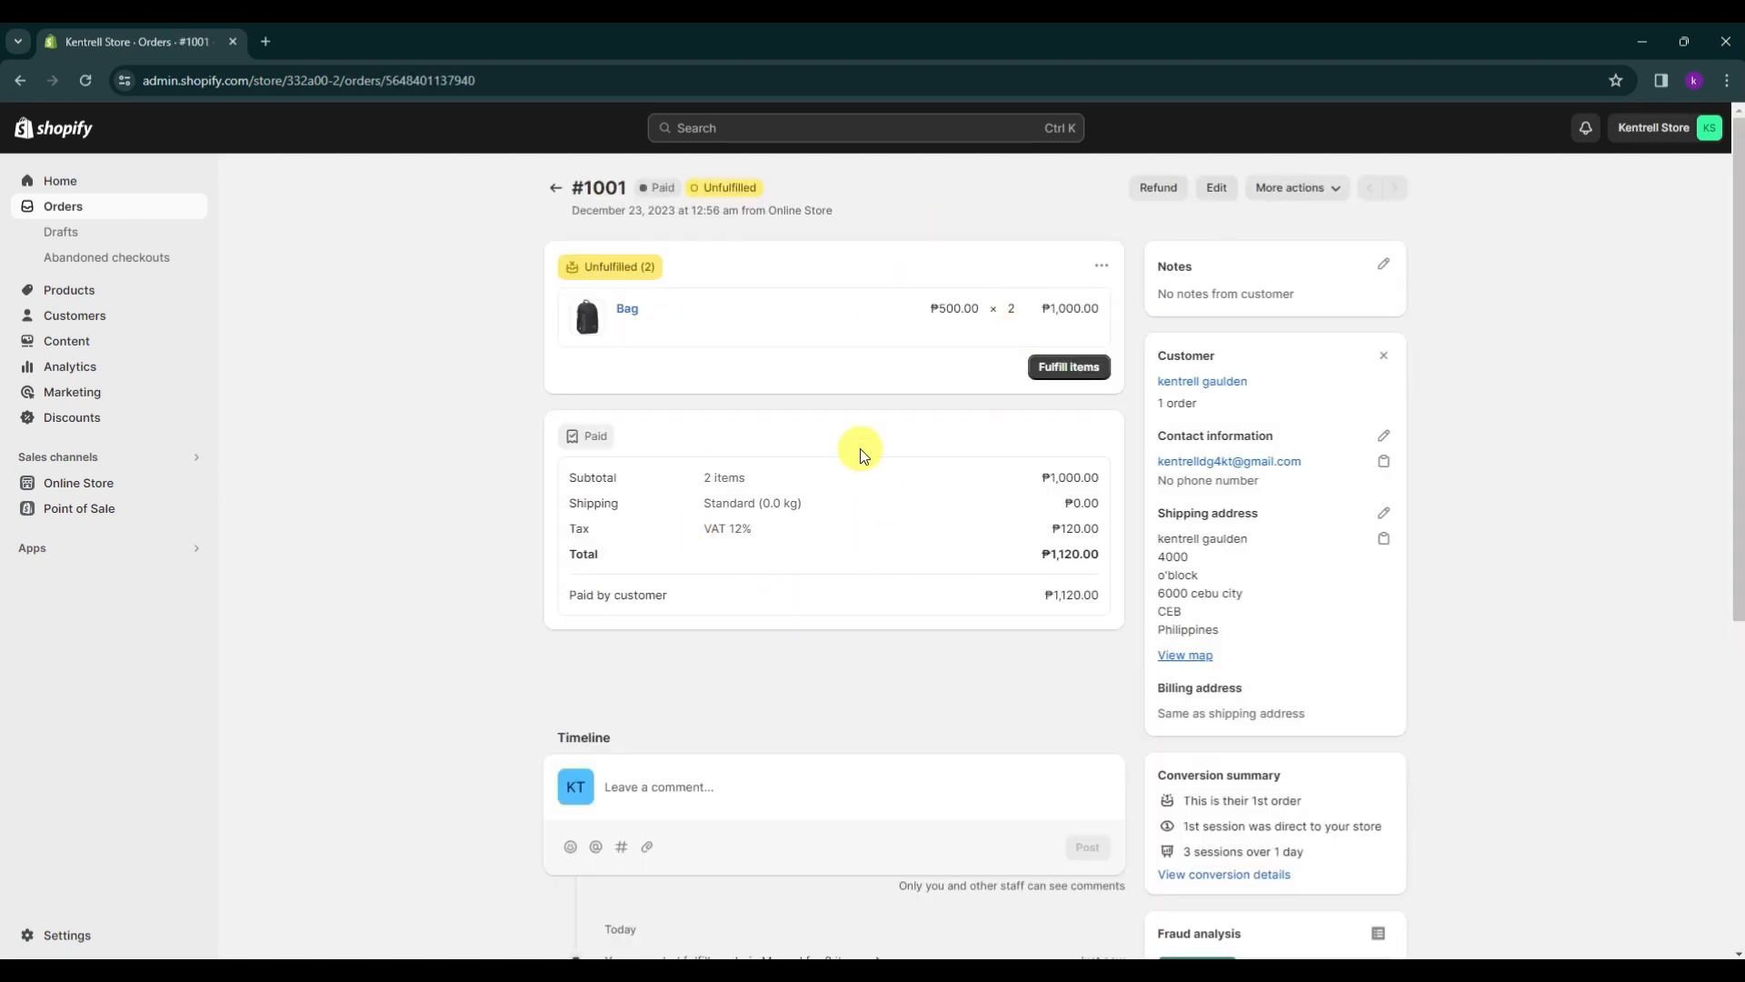
pyautogui.moveTo(1066, 371)
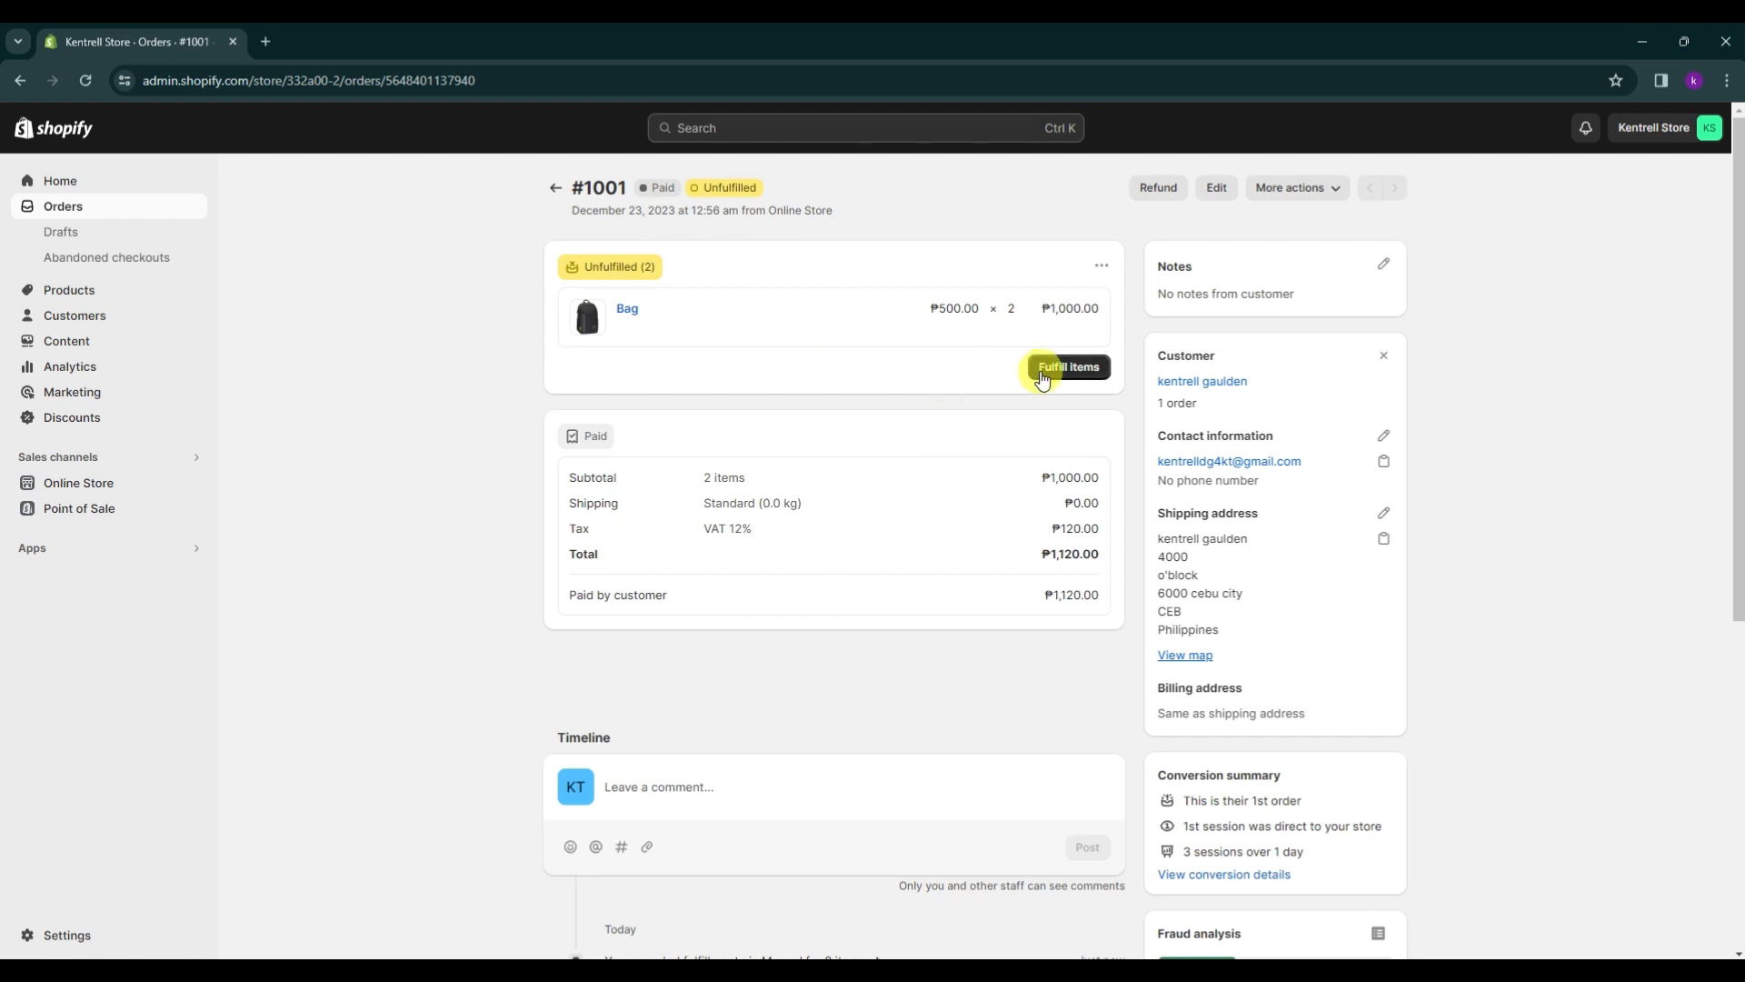
# Begin fulfilling both Bags and enter tracking number 123456789
pyautogui.click(1065, 367)
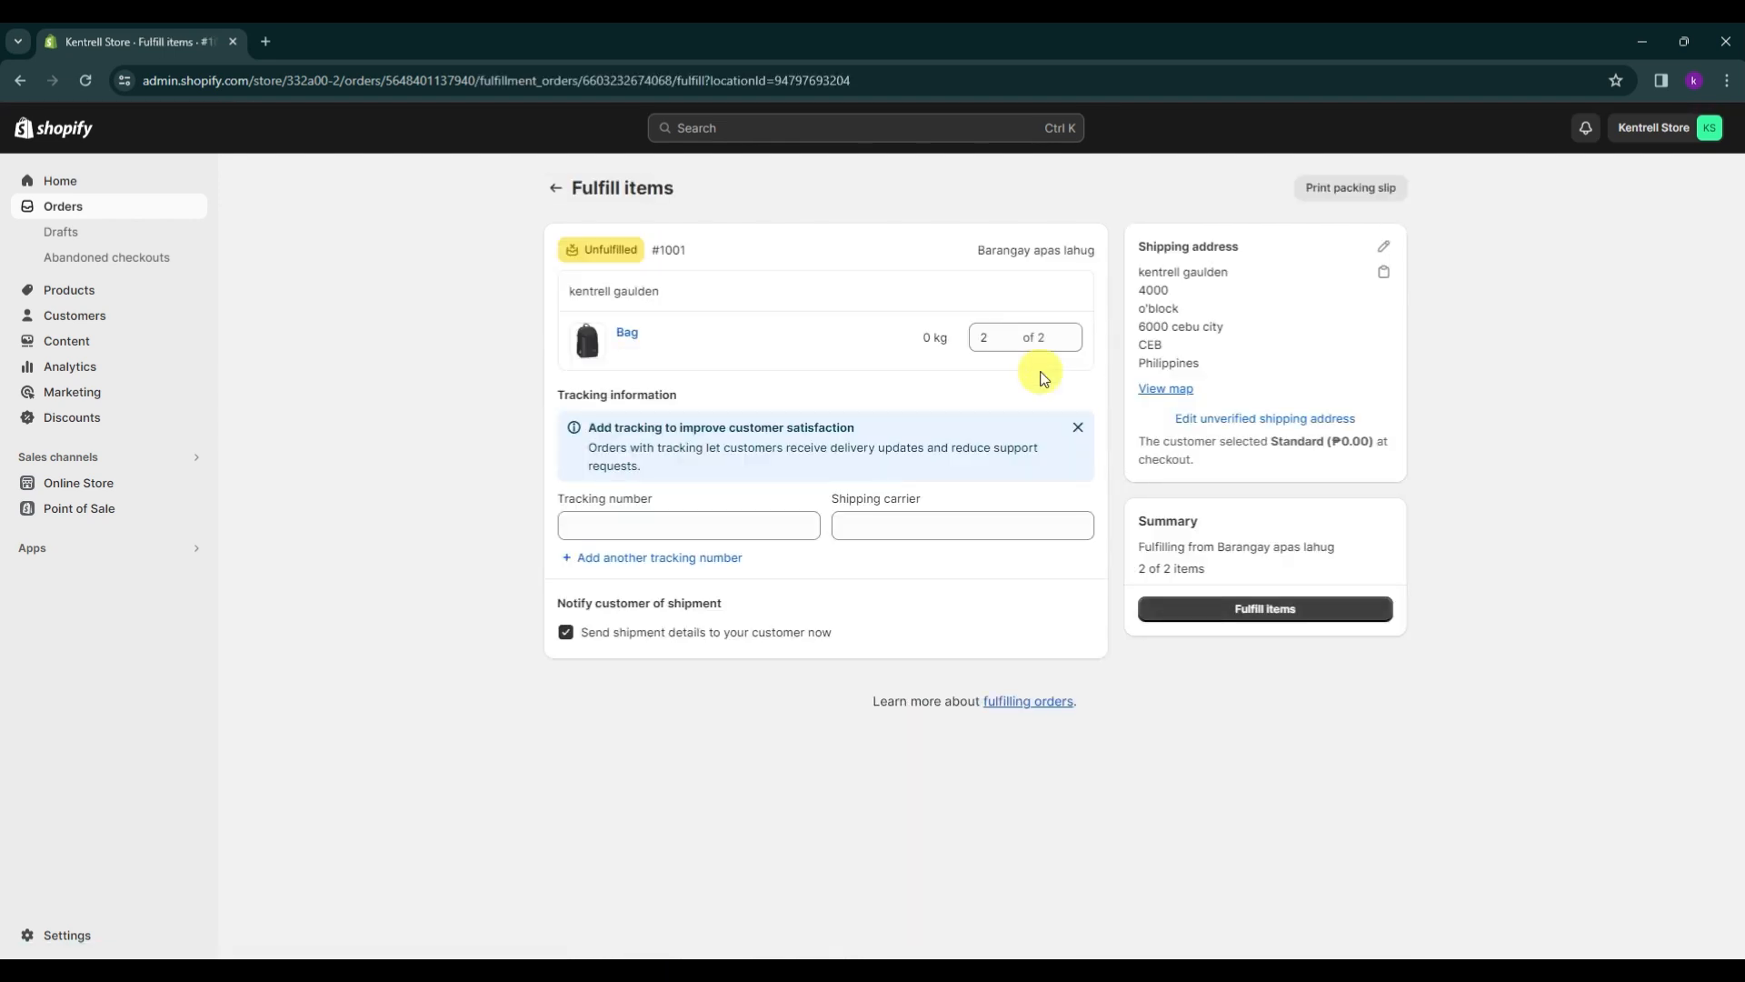
pyautogui.moveTo(674, 510)
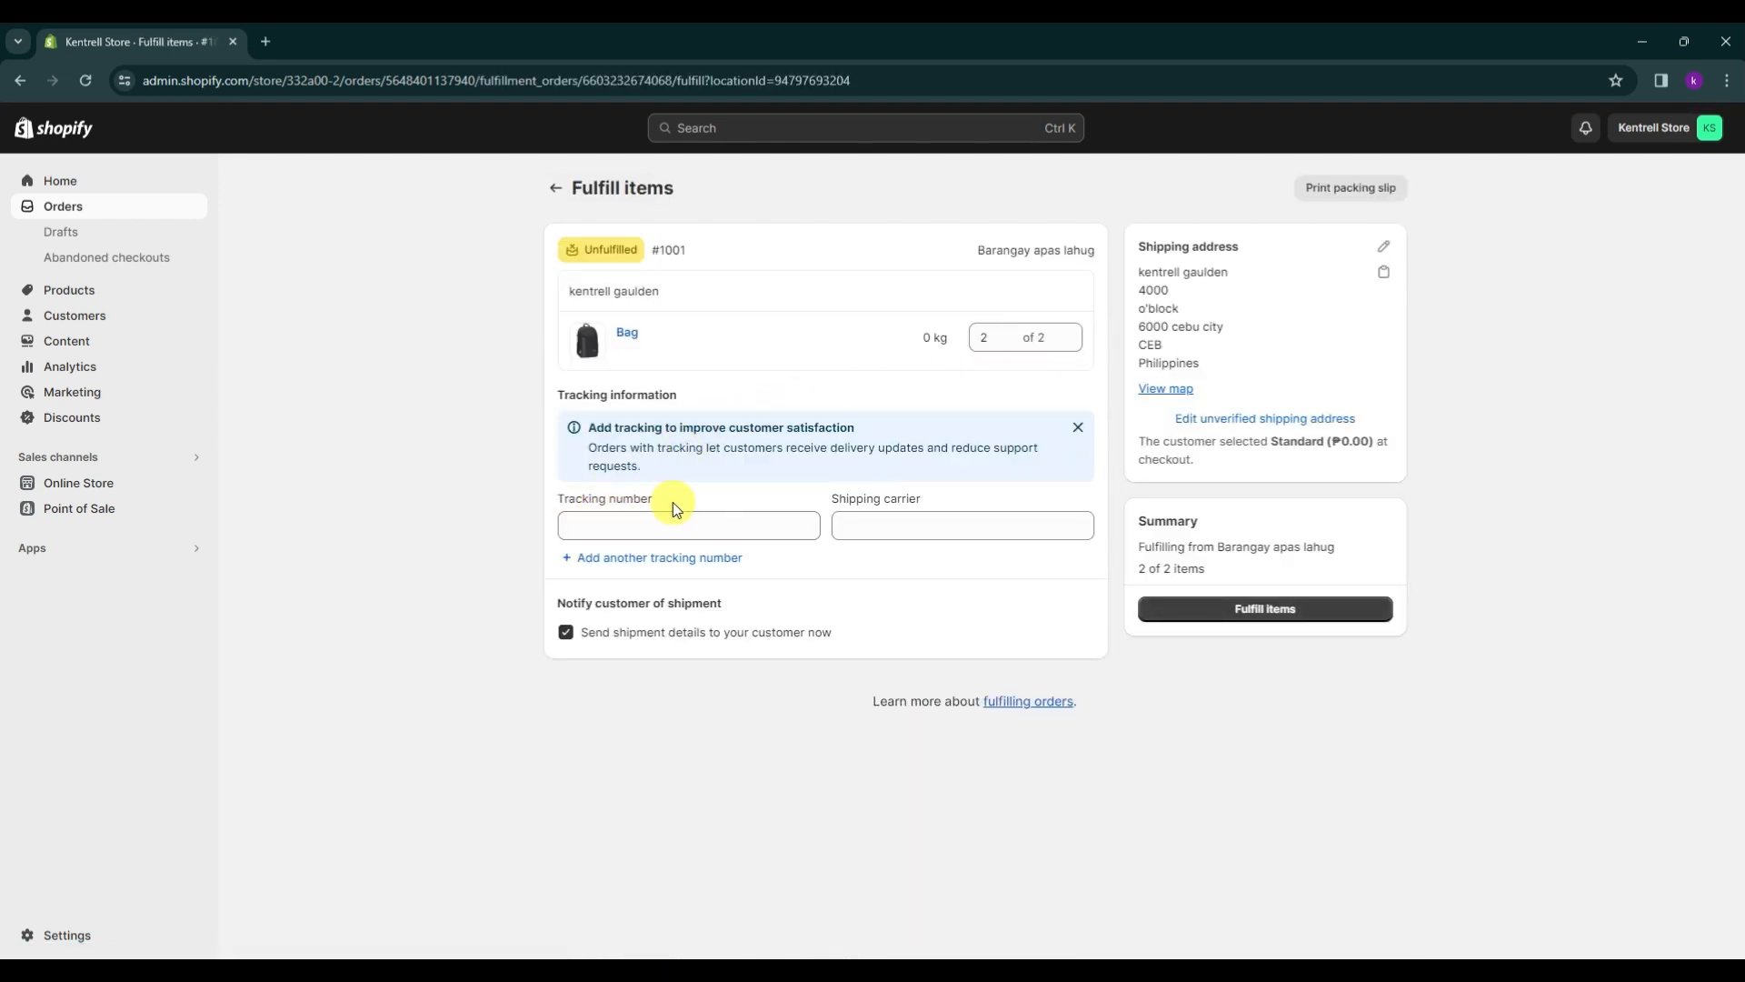
pyautogui.moveTo(645, 502)
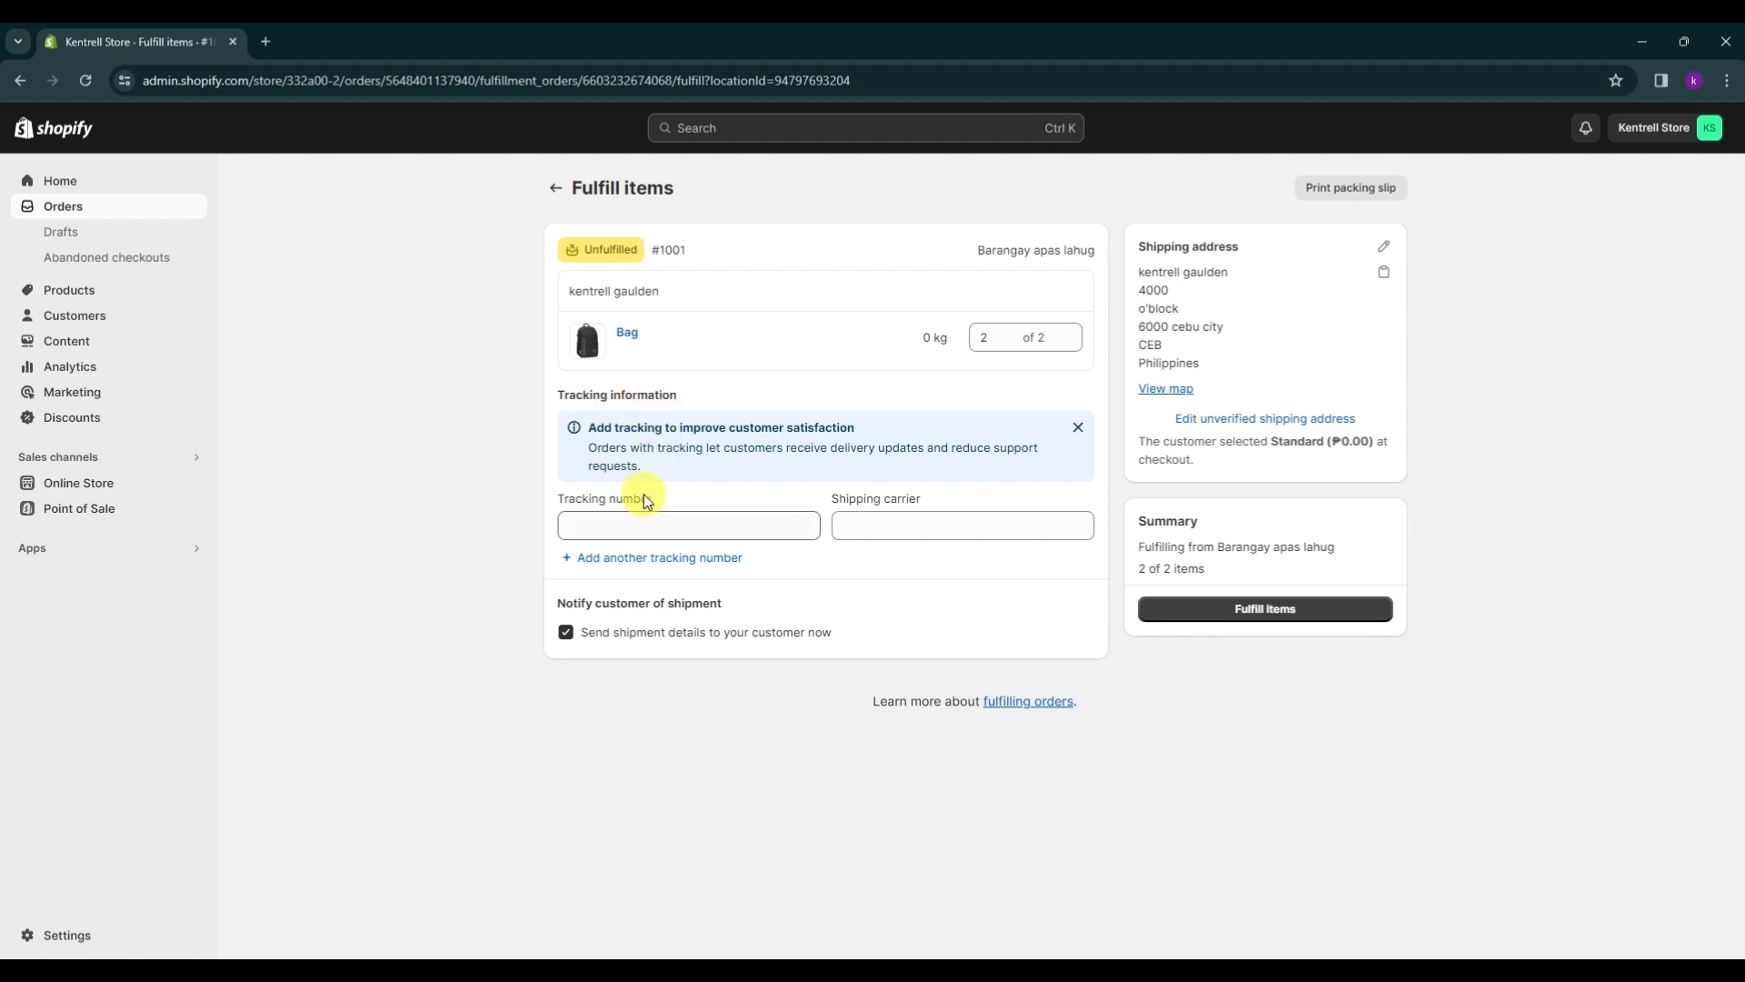
pyautogui.moveTo(689, 493)
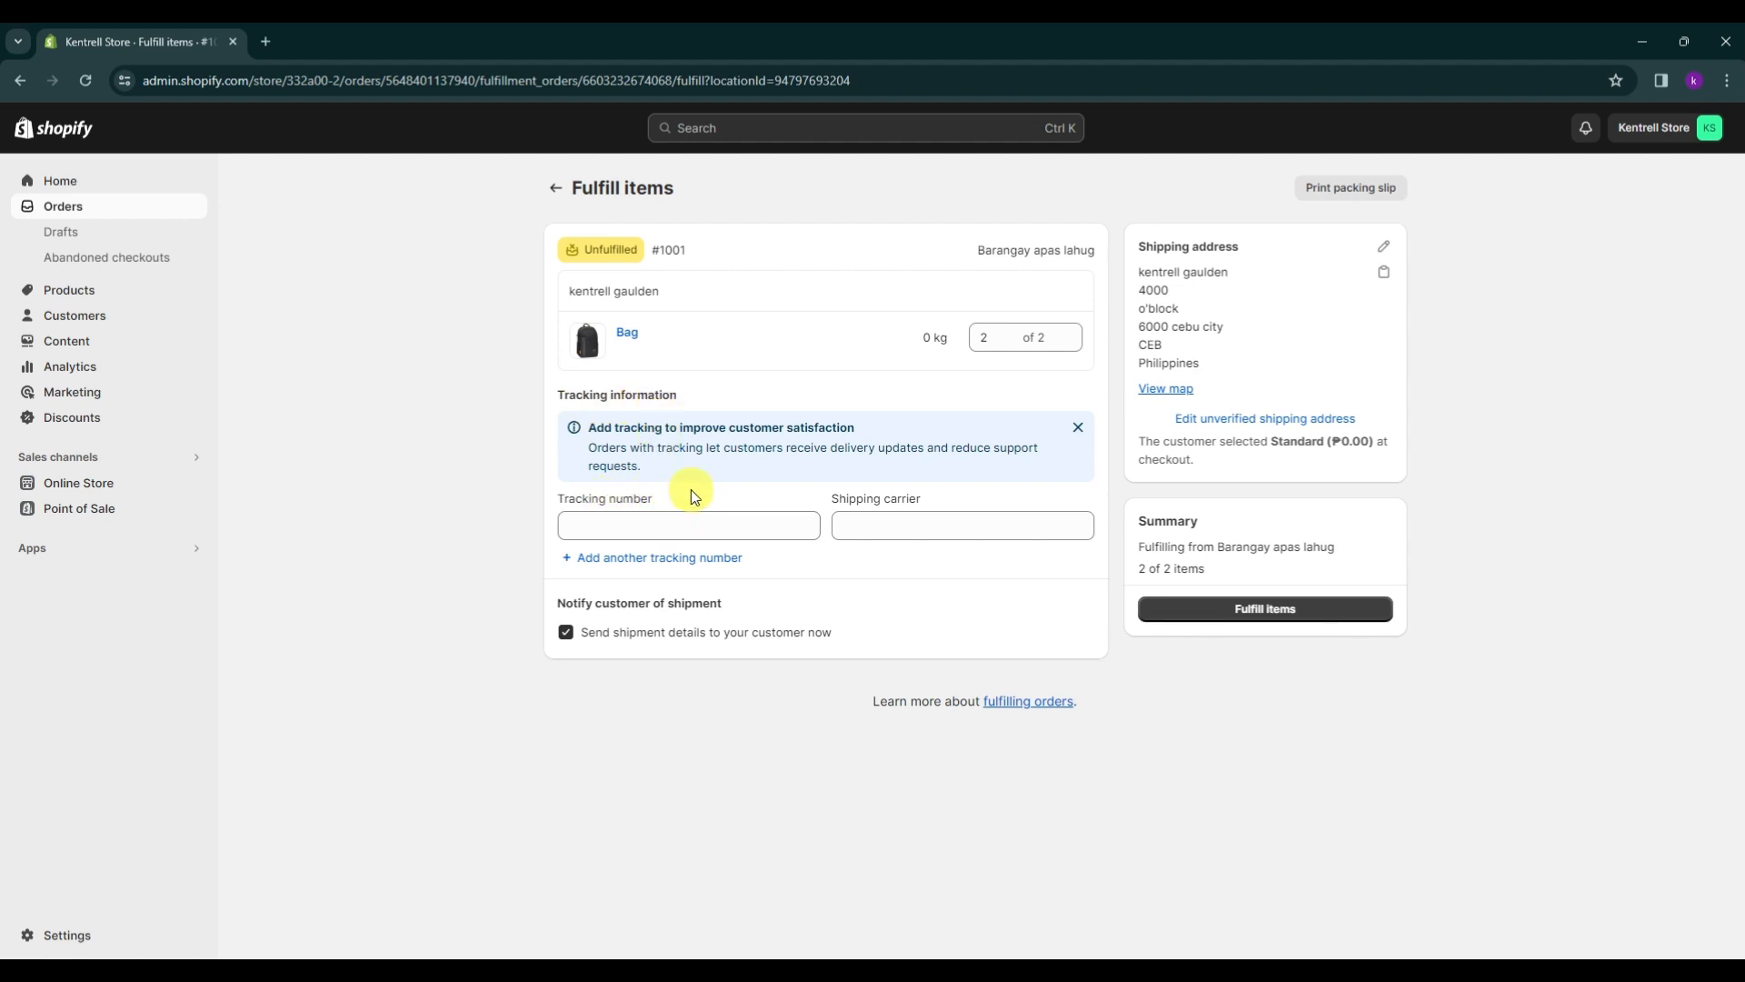
pyautogui.moveTo(797, 500)
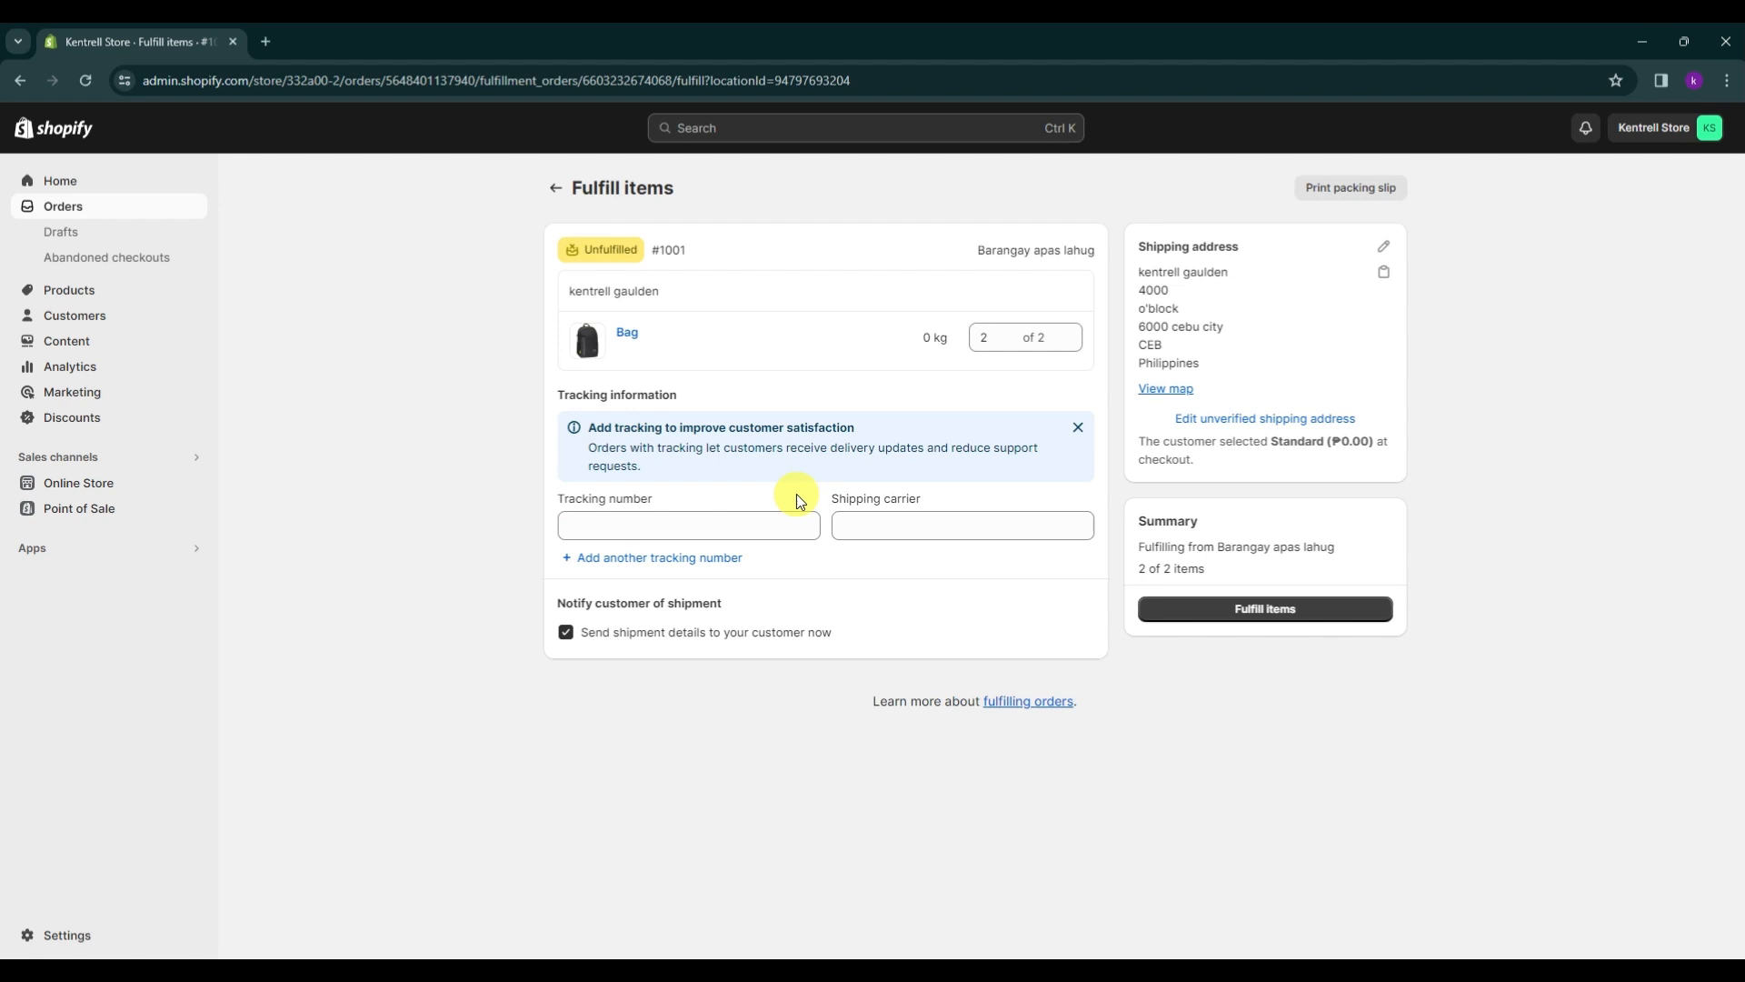
pyautogui.click(960, 524)
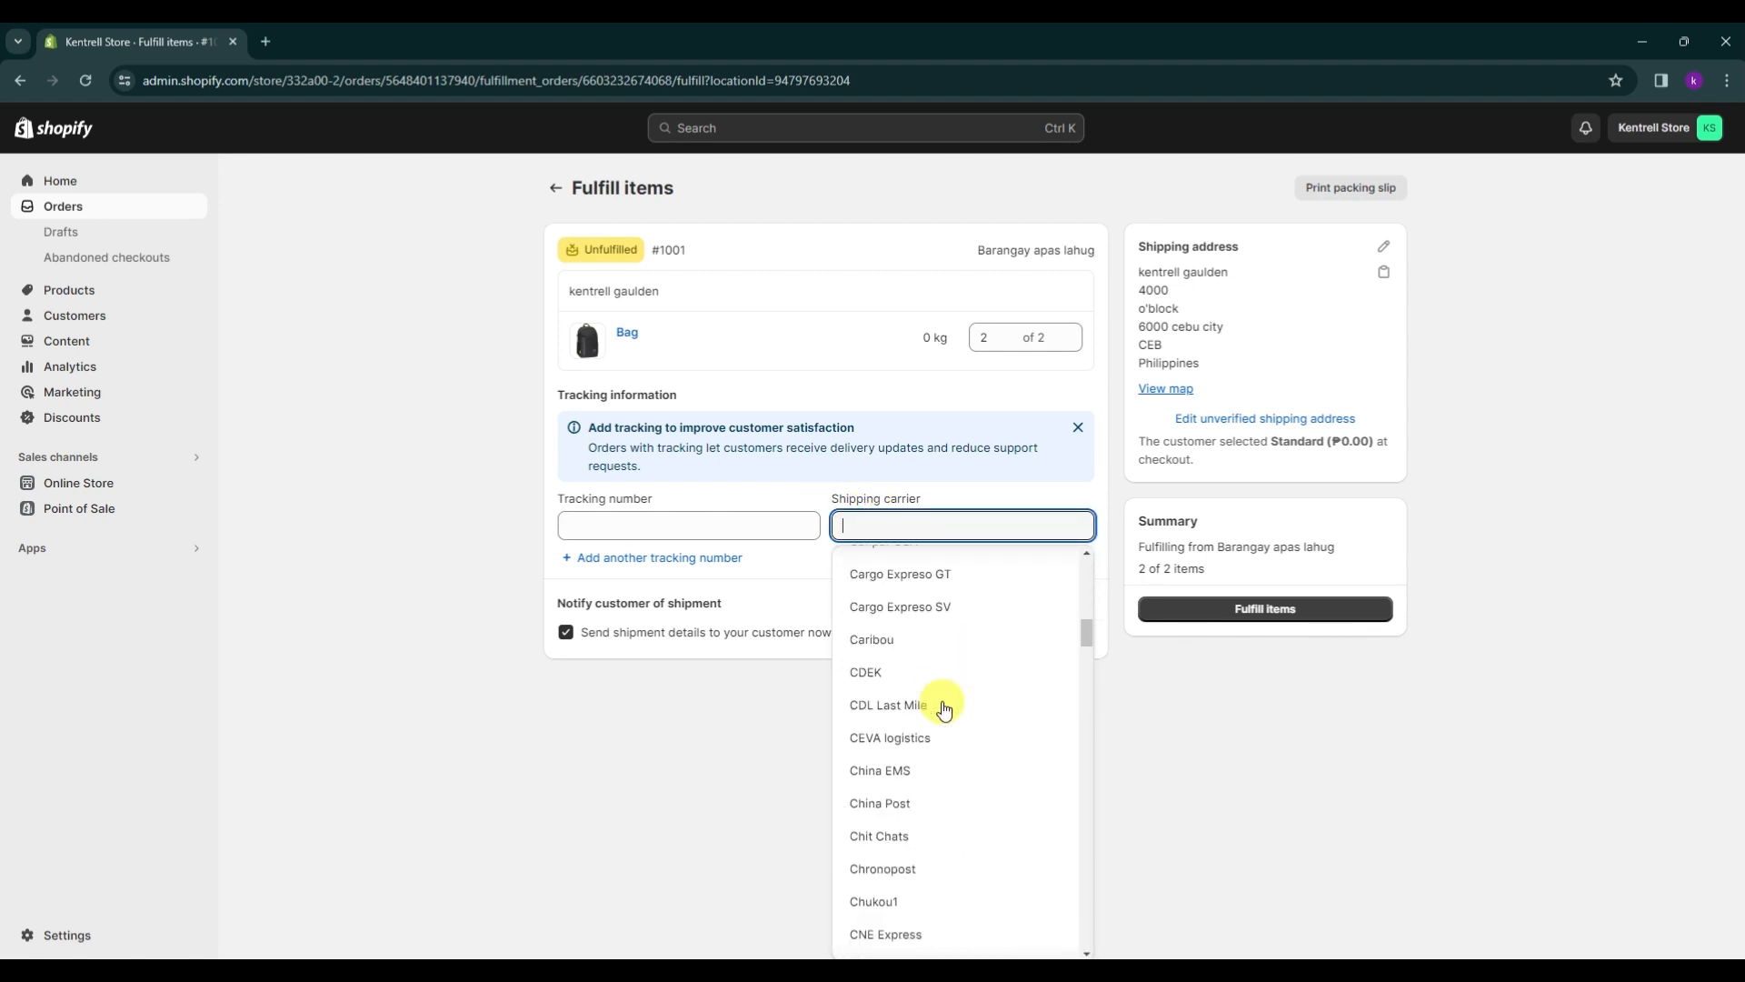
pyautogui.scroll(-3)
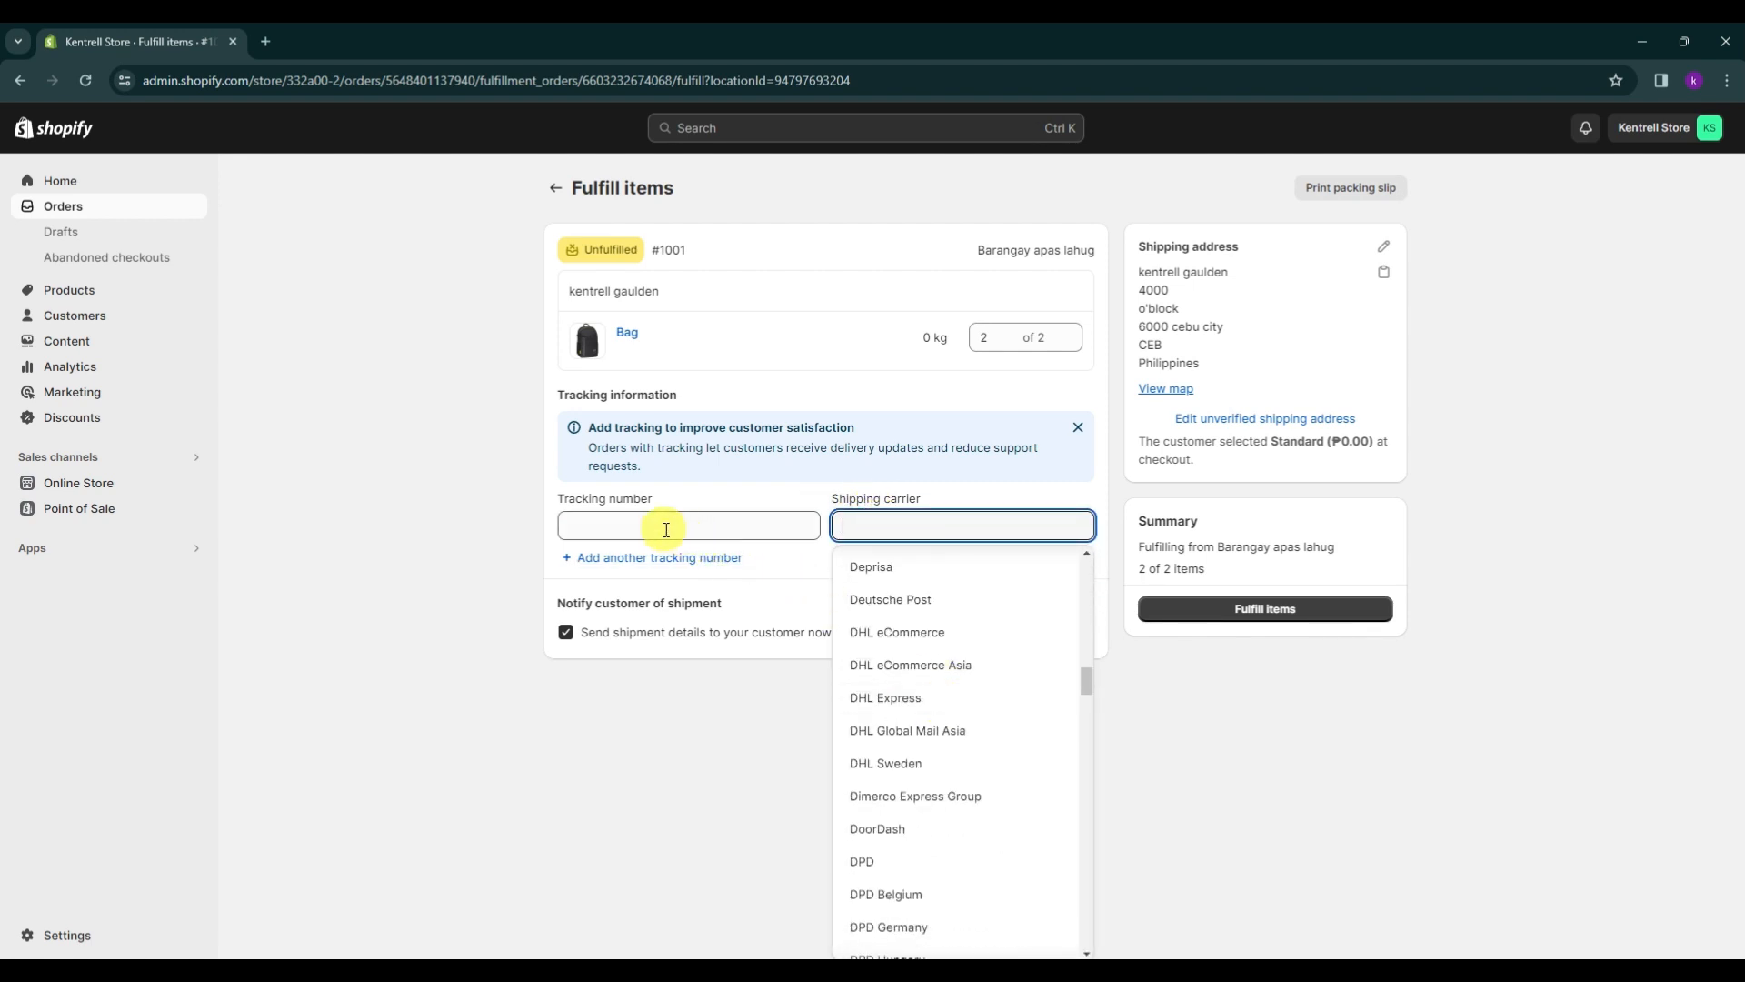
pyautogui.moveTo(724, 513)
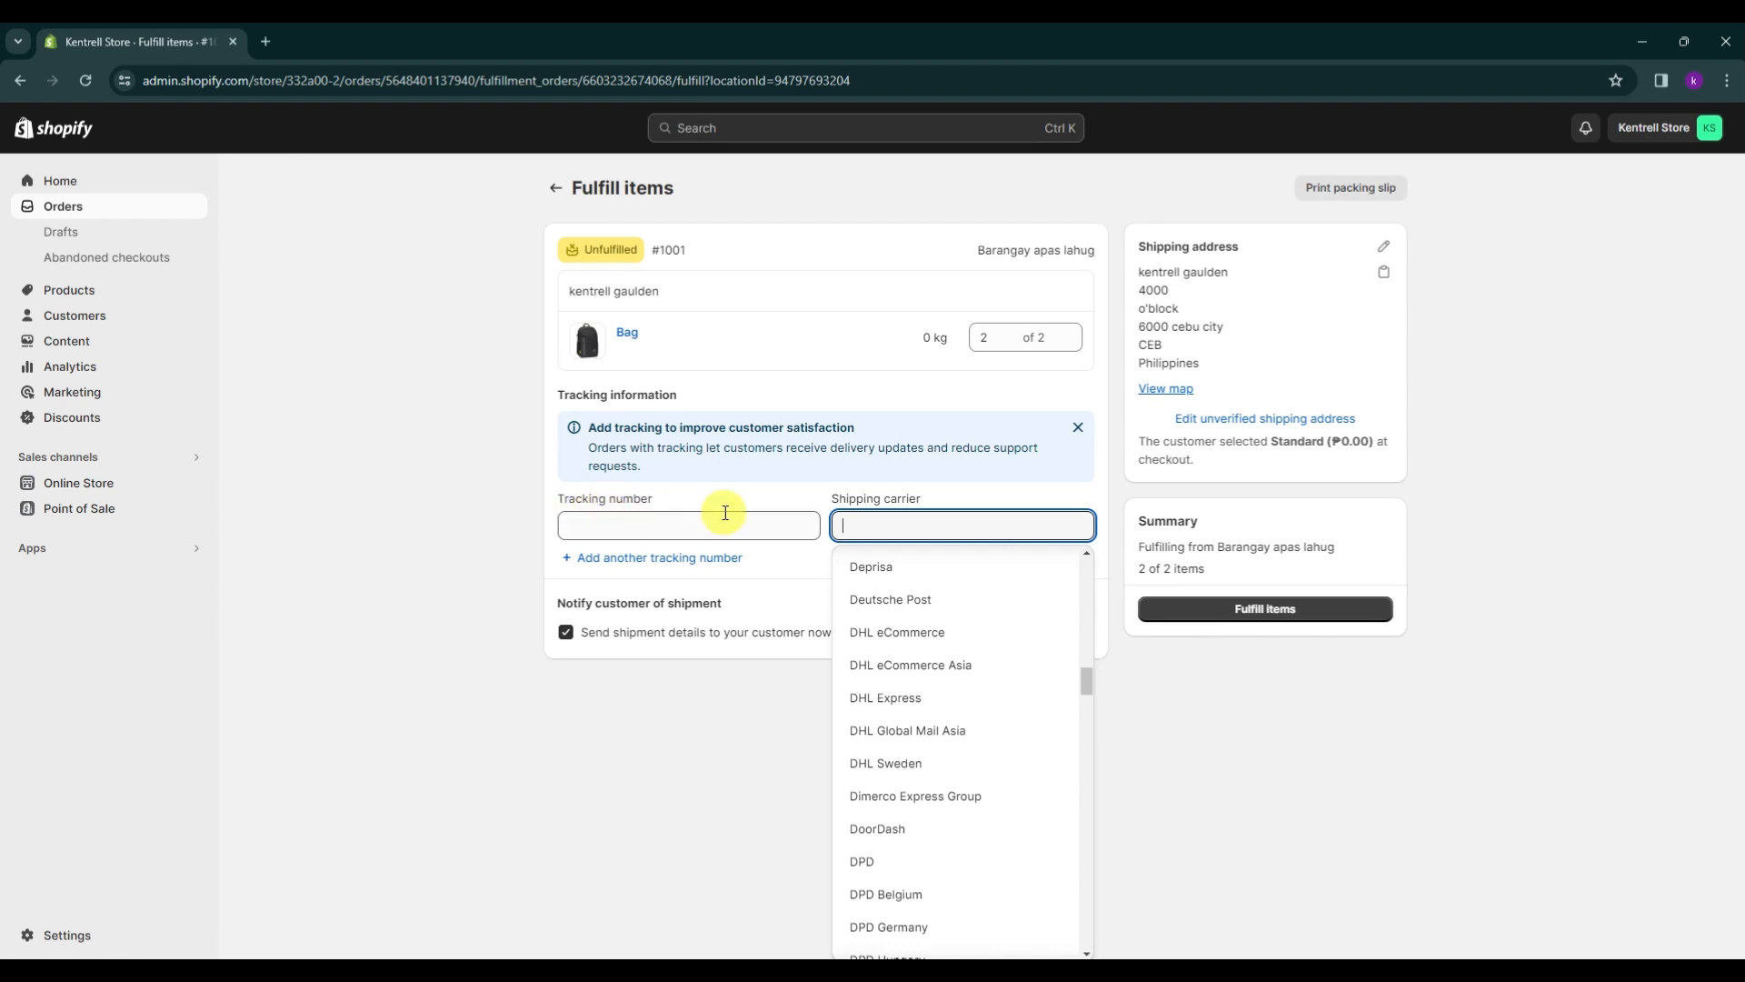
pyautogui.moveTo(599, 524)
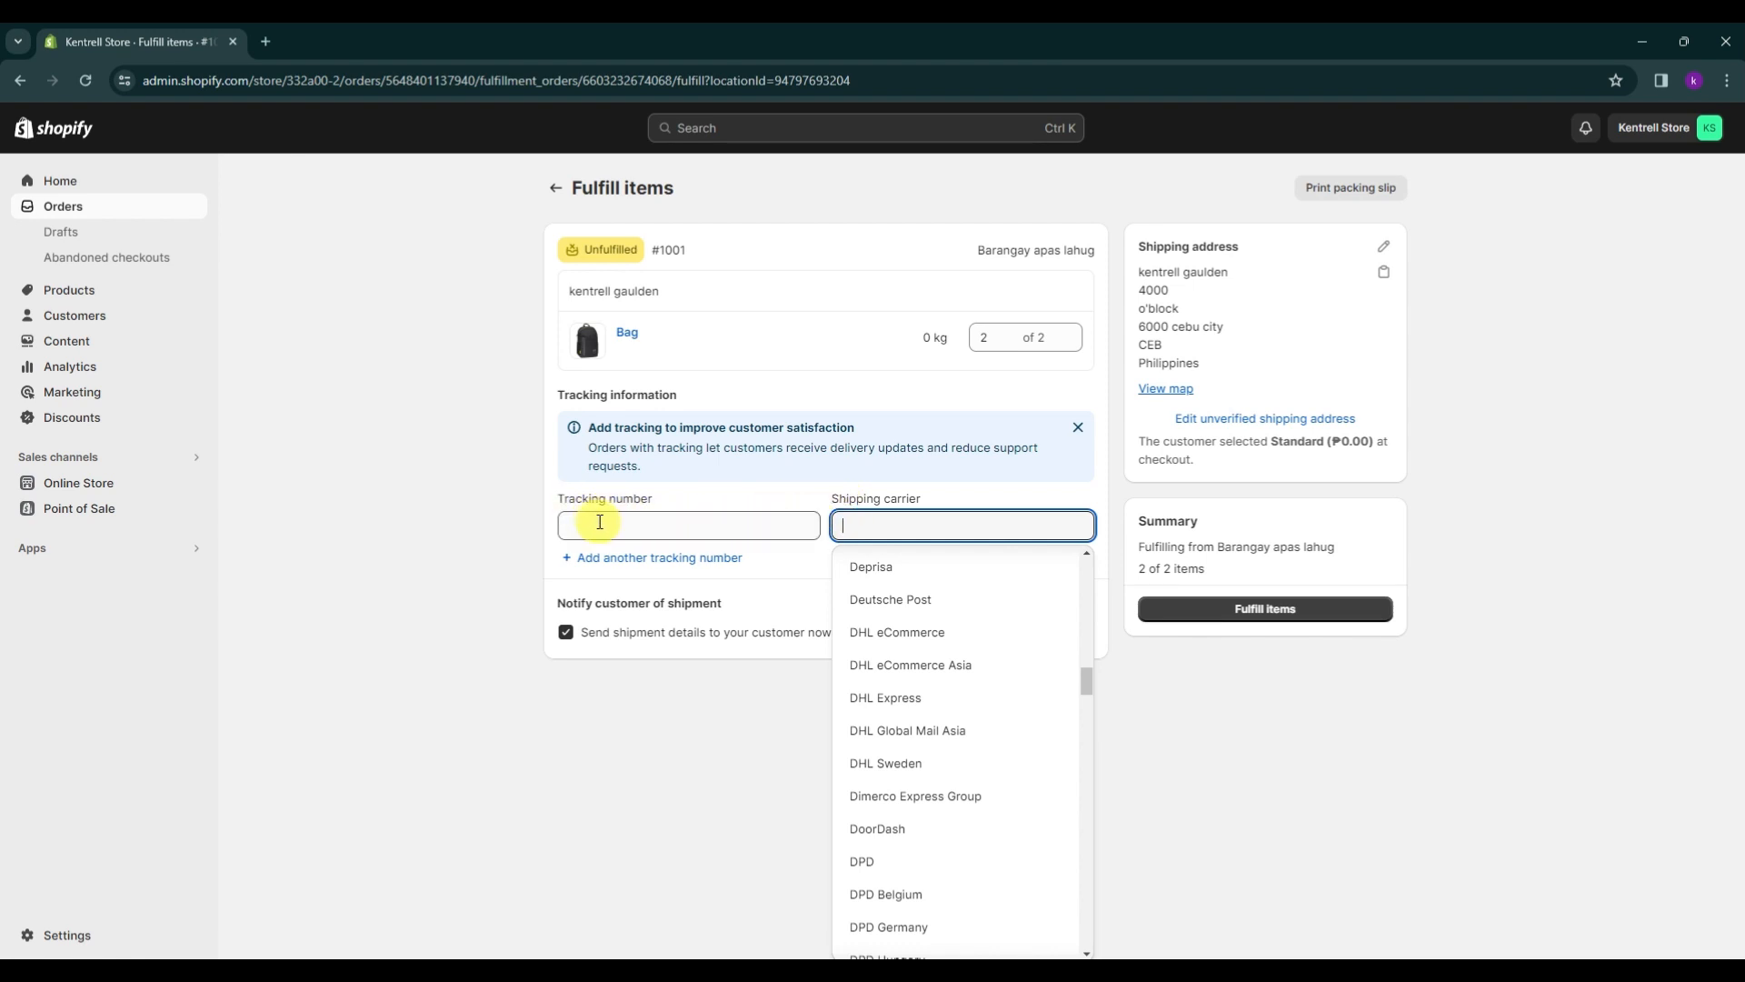
pyautogui.write('123456789')
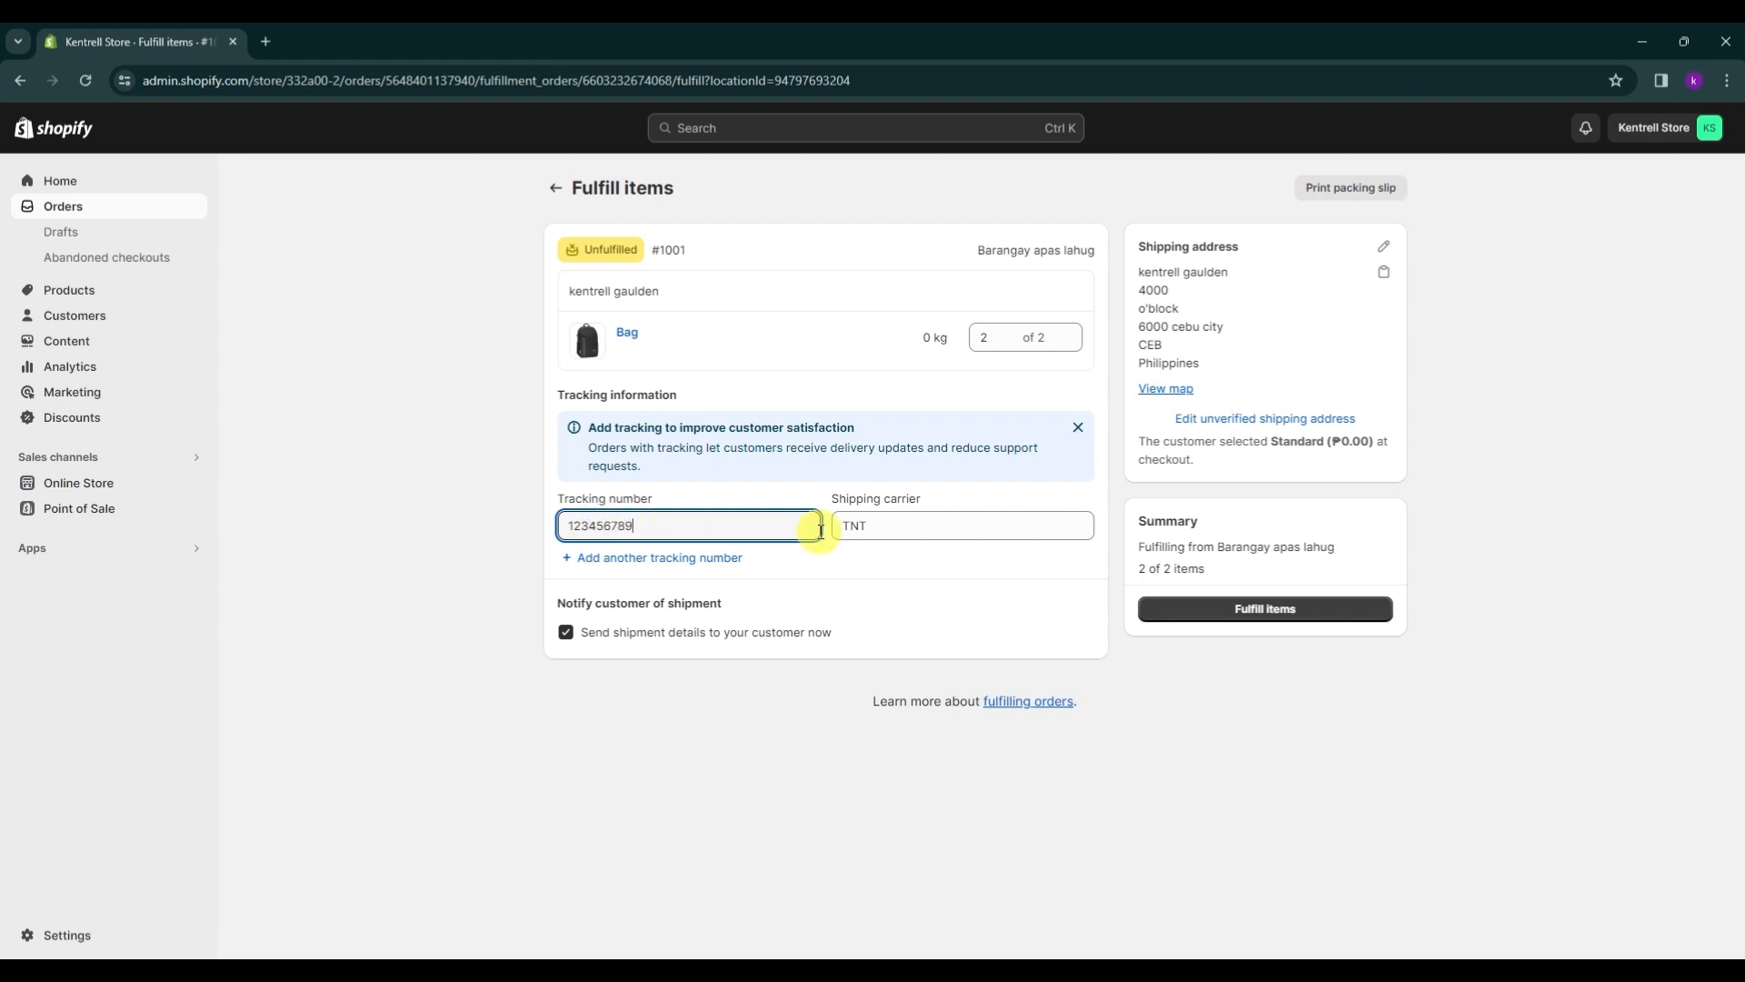
# Scroll the shipping carrier list down to the Other option
pyautogui.click(960, 526)
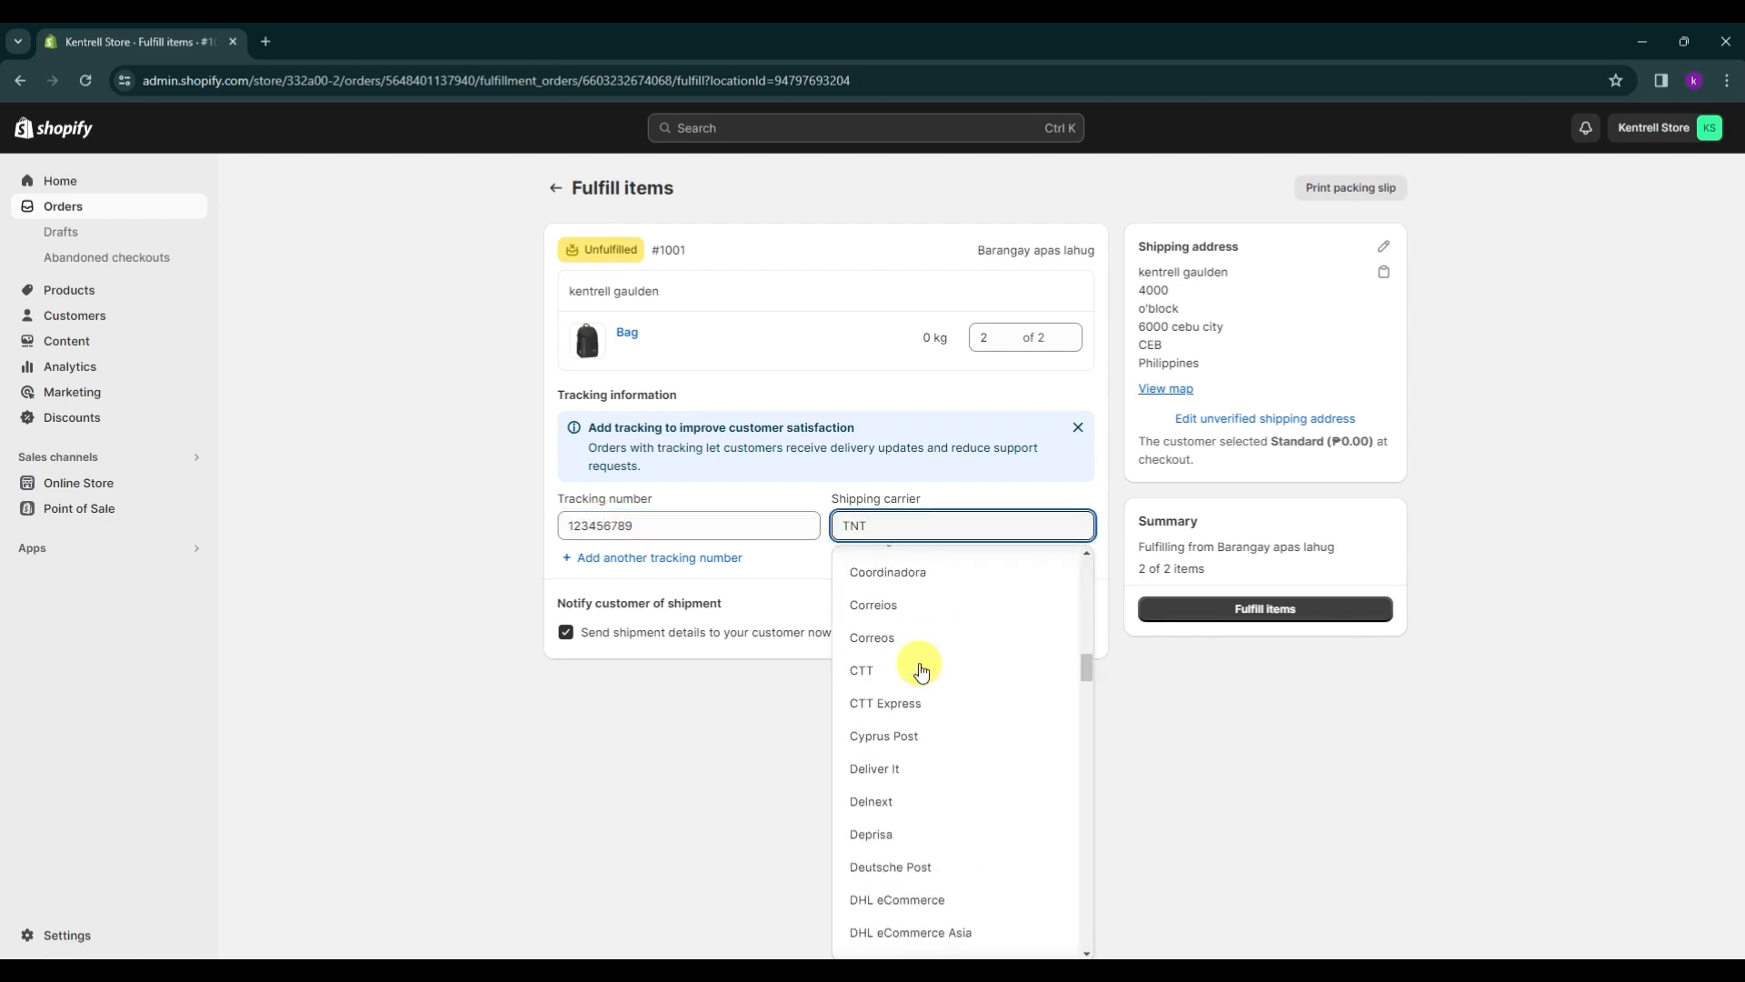
pyautogui.scroll(-3)
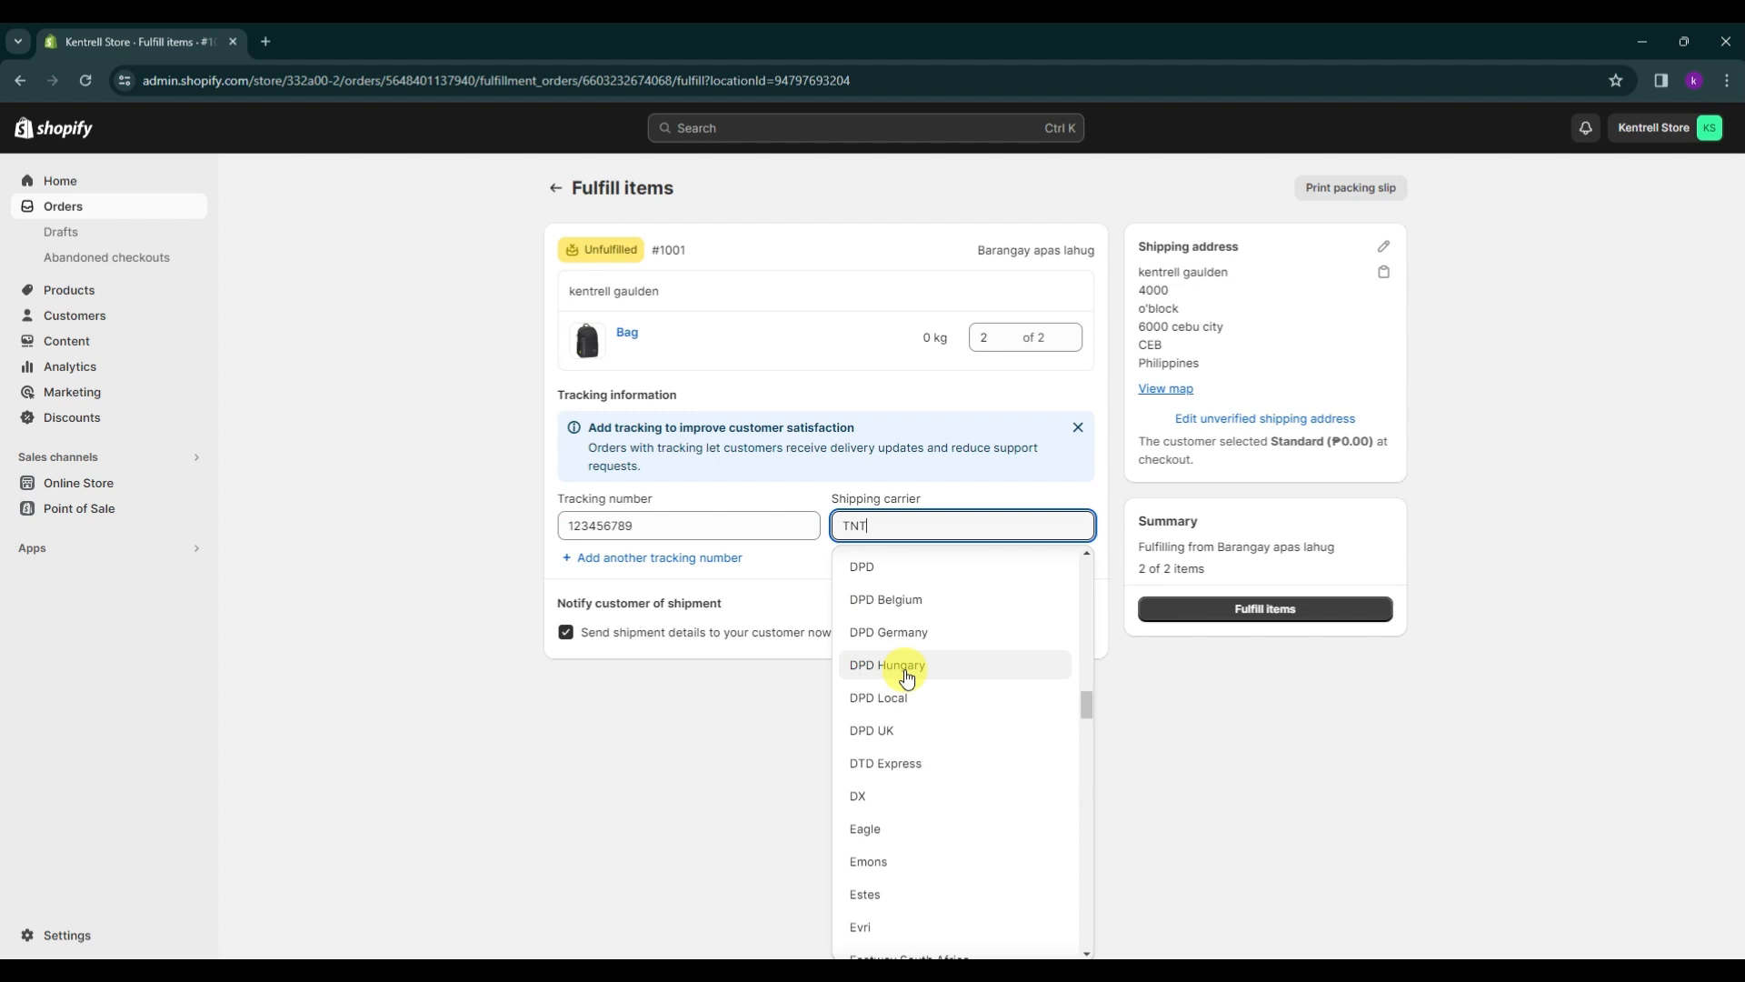
pyautogui.scroll(-3)
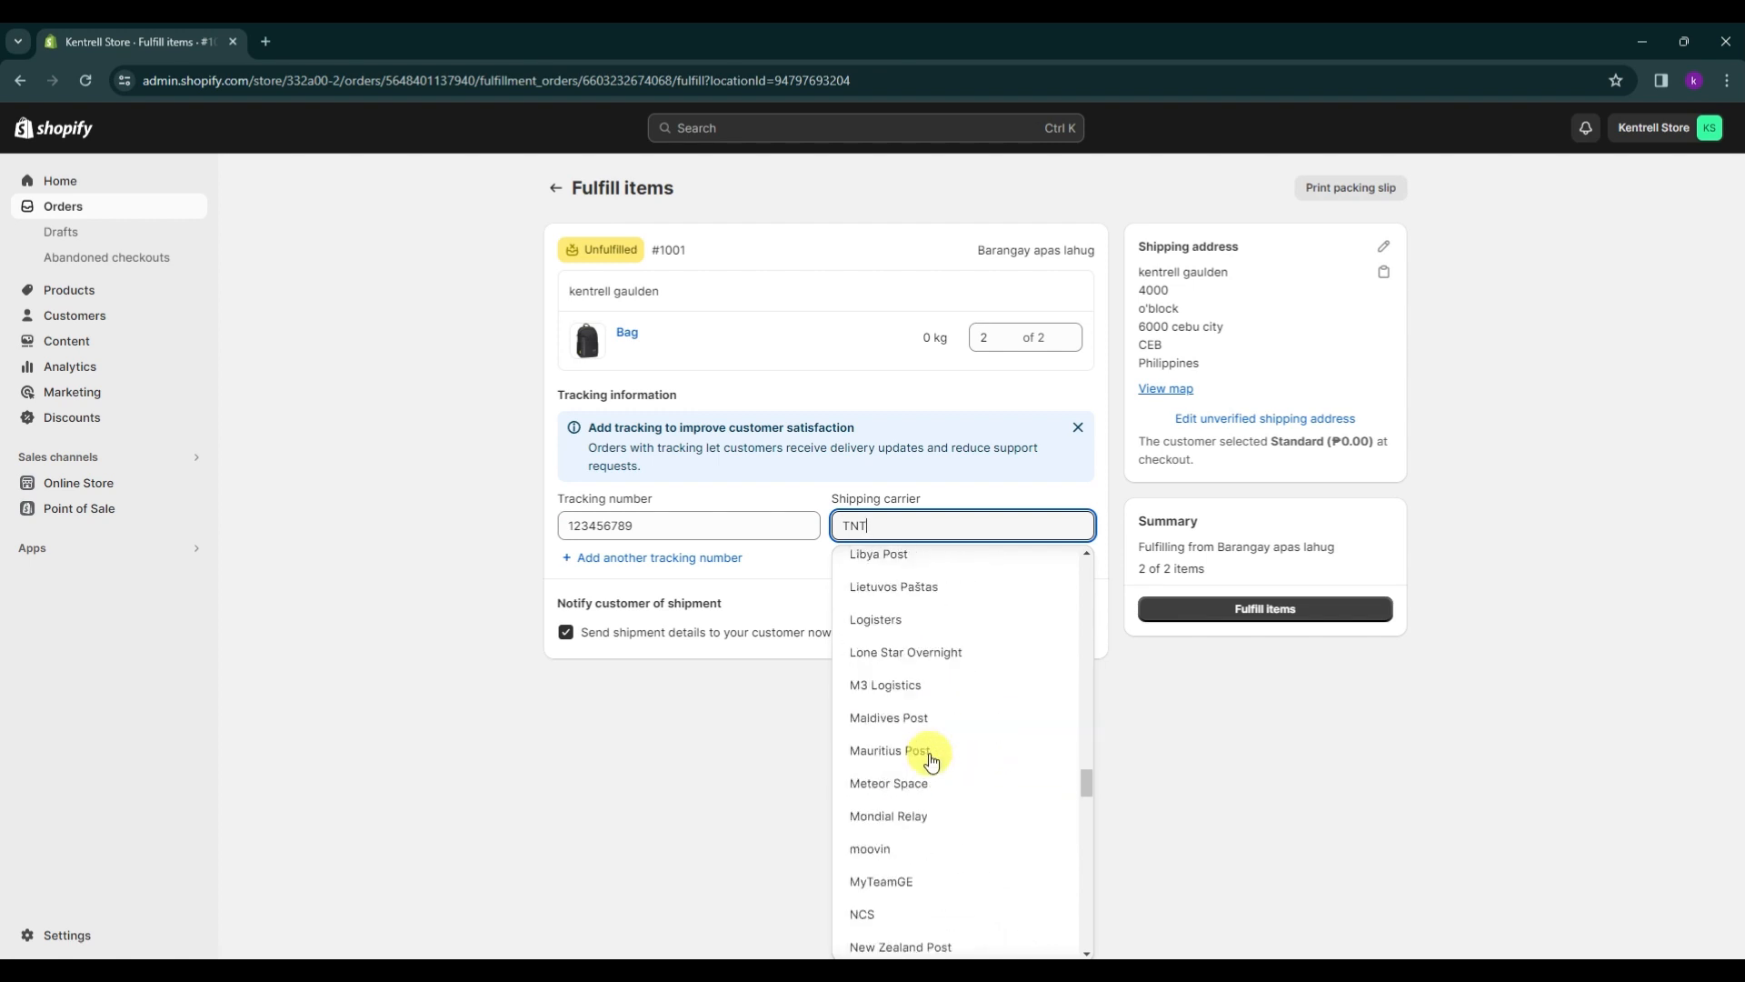
pyautogui.scroll(-3)
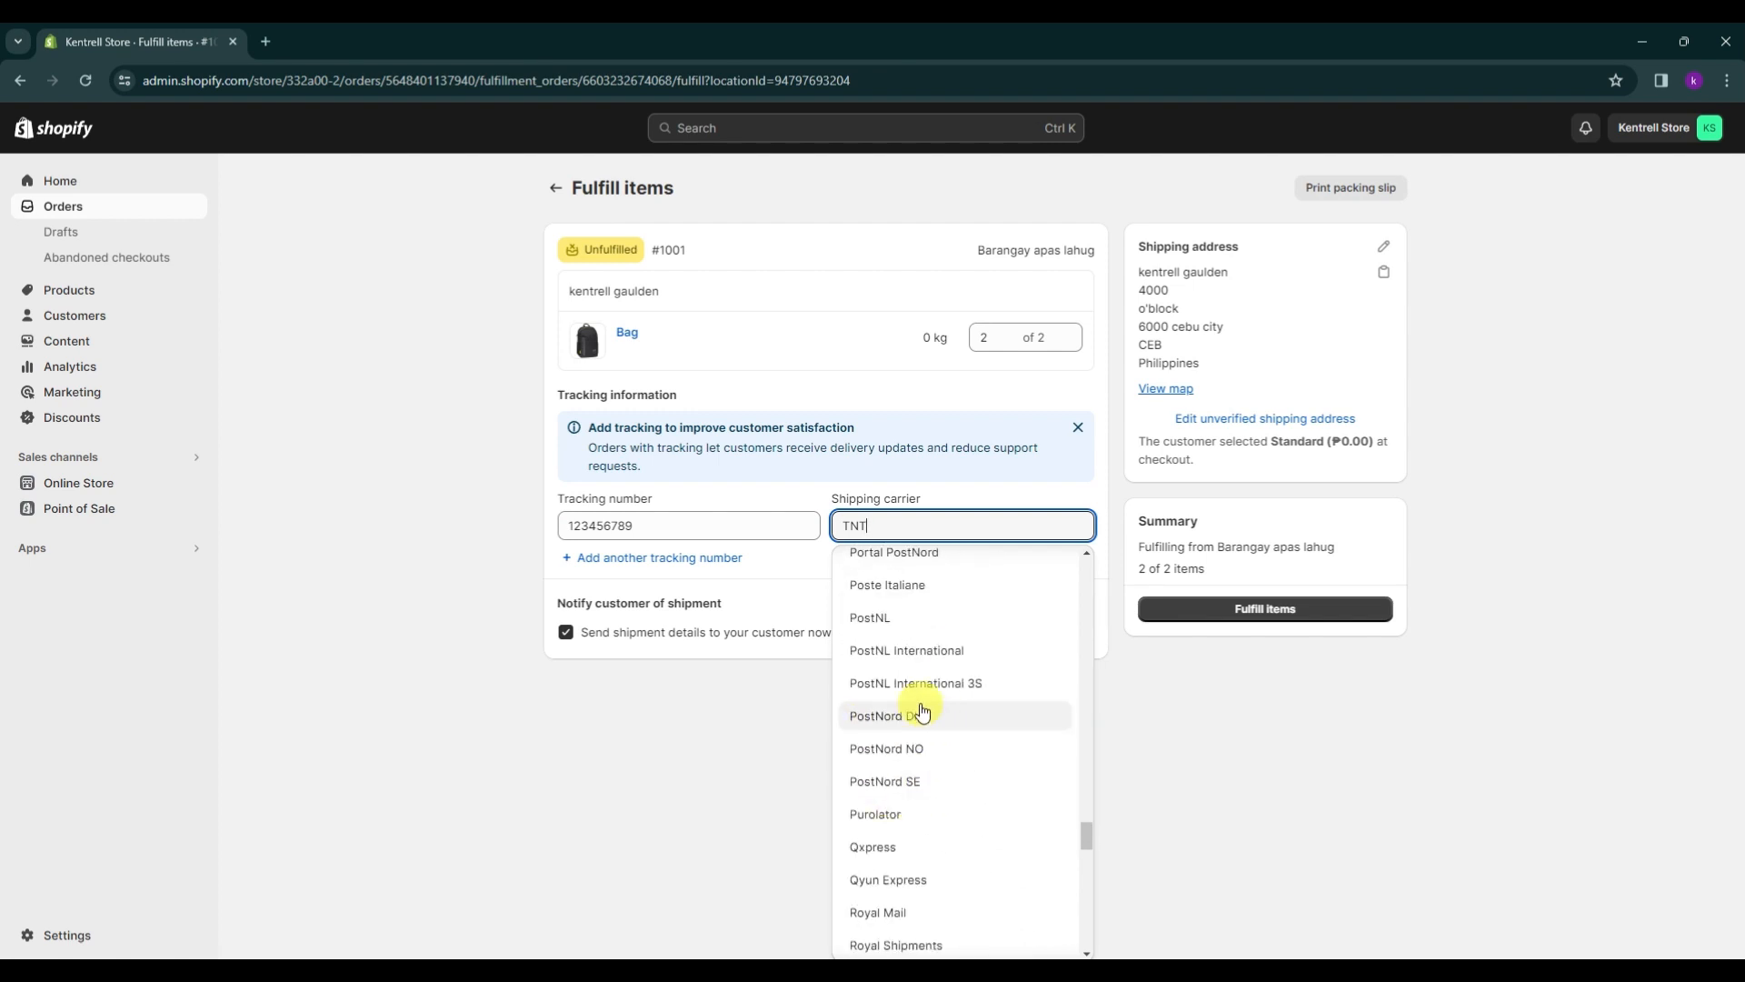
pyautogui.scroll(-3)
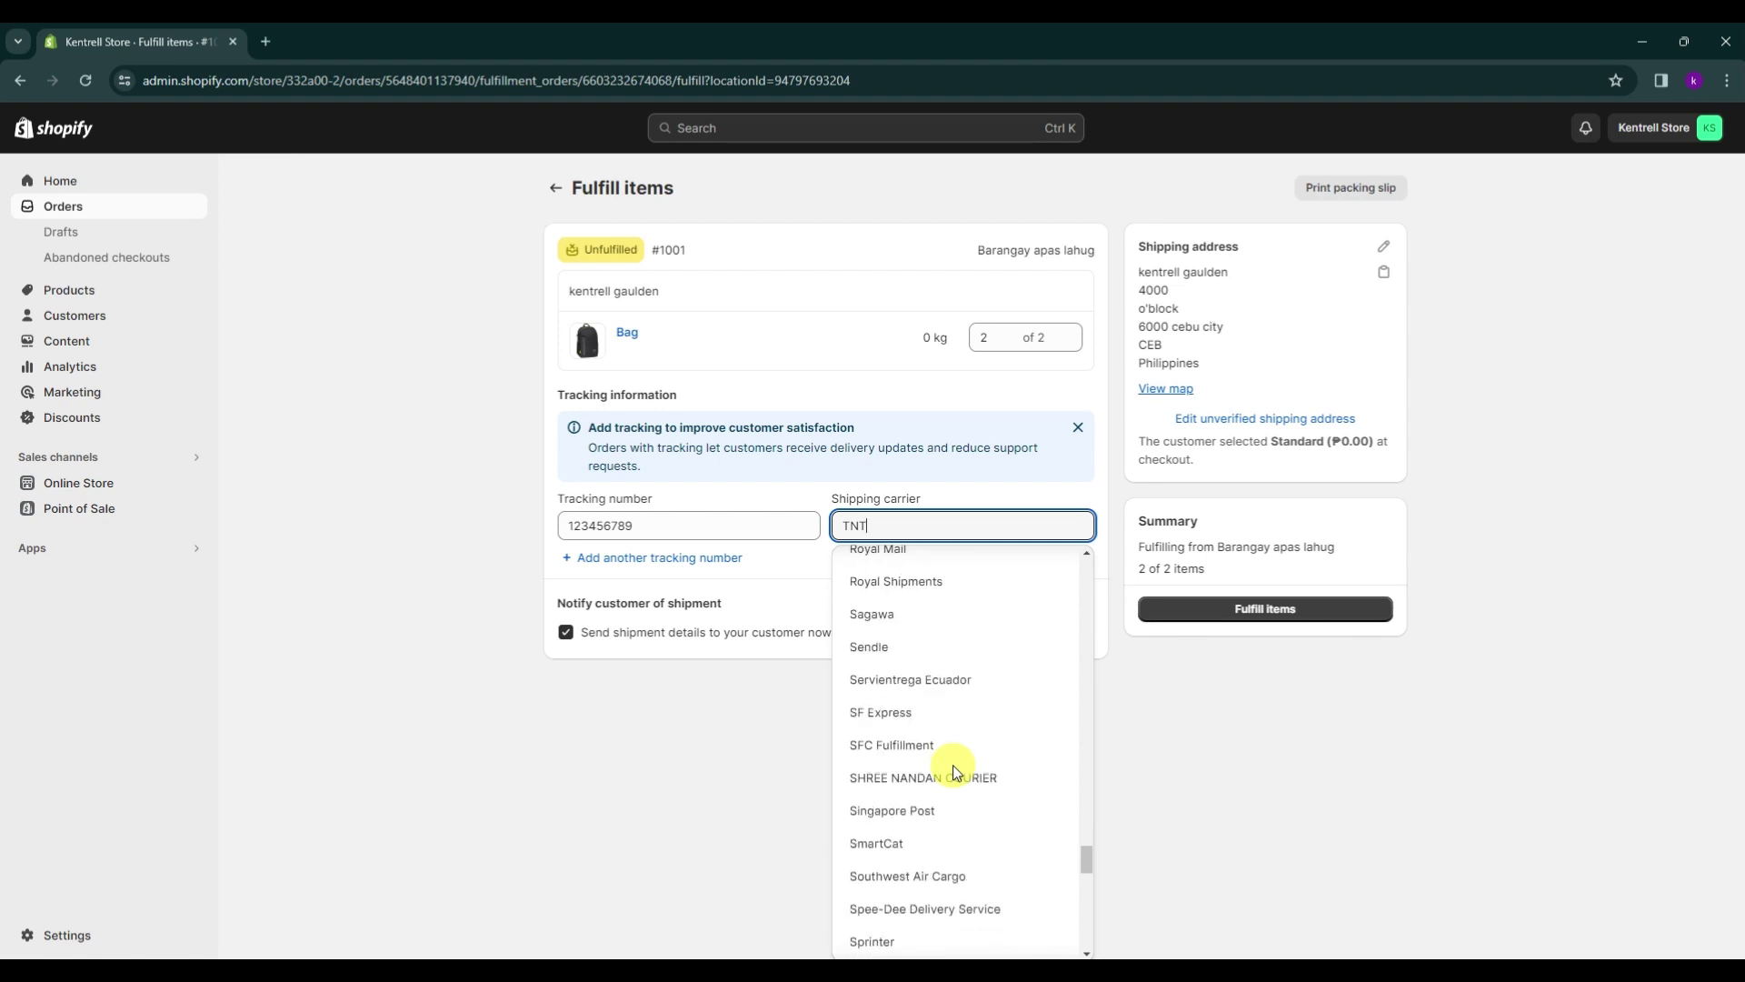
pyautogui.scroll(-3)
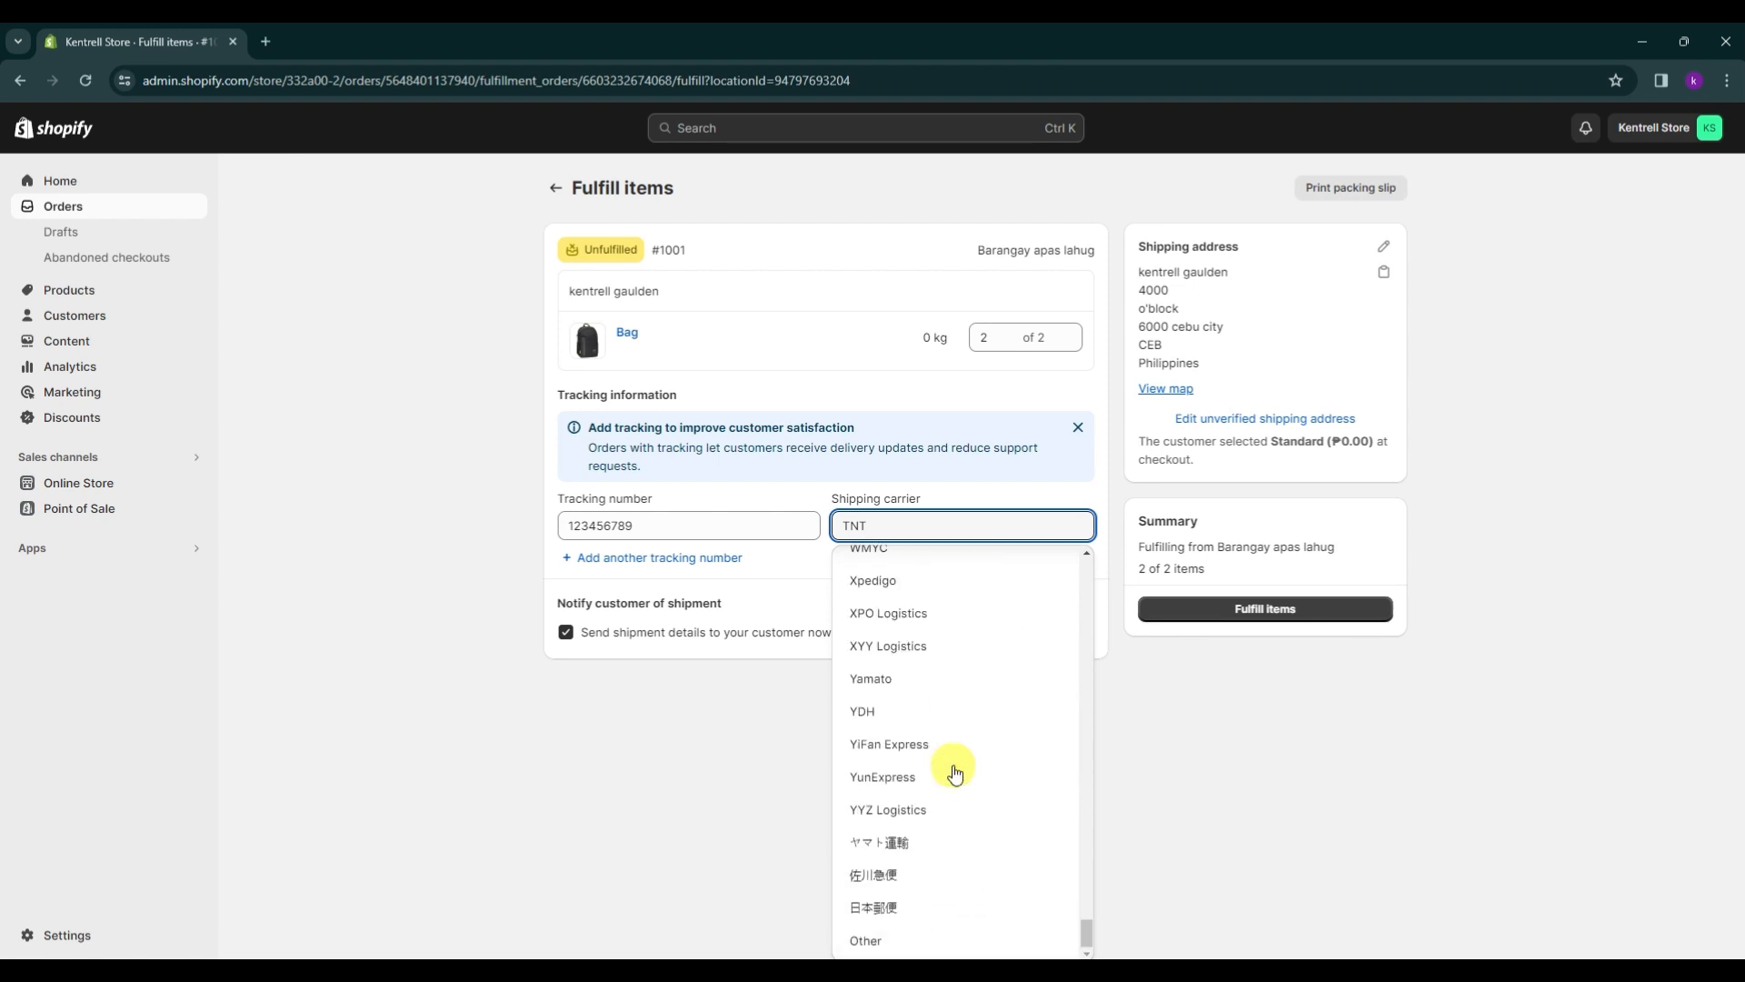
pyautogui.moveTo(892, 939)
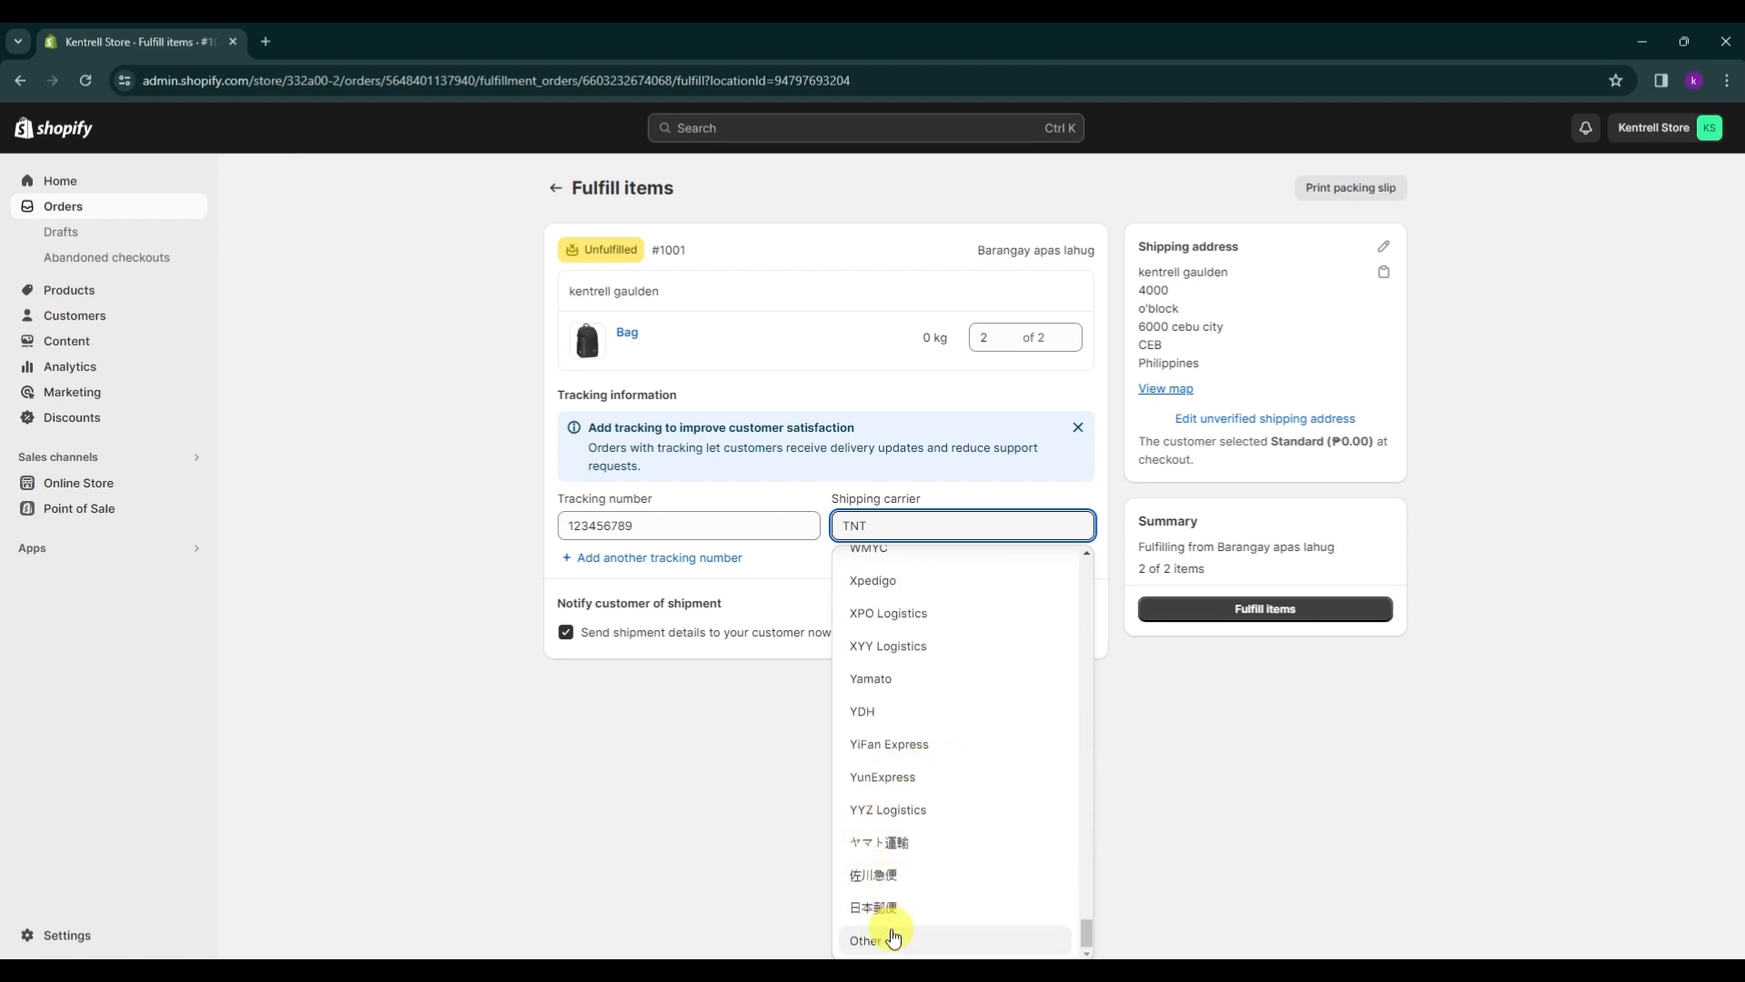
pyautogui.moveTo(868, 942)
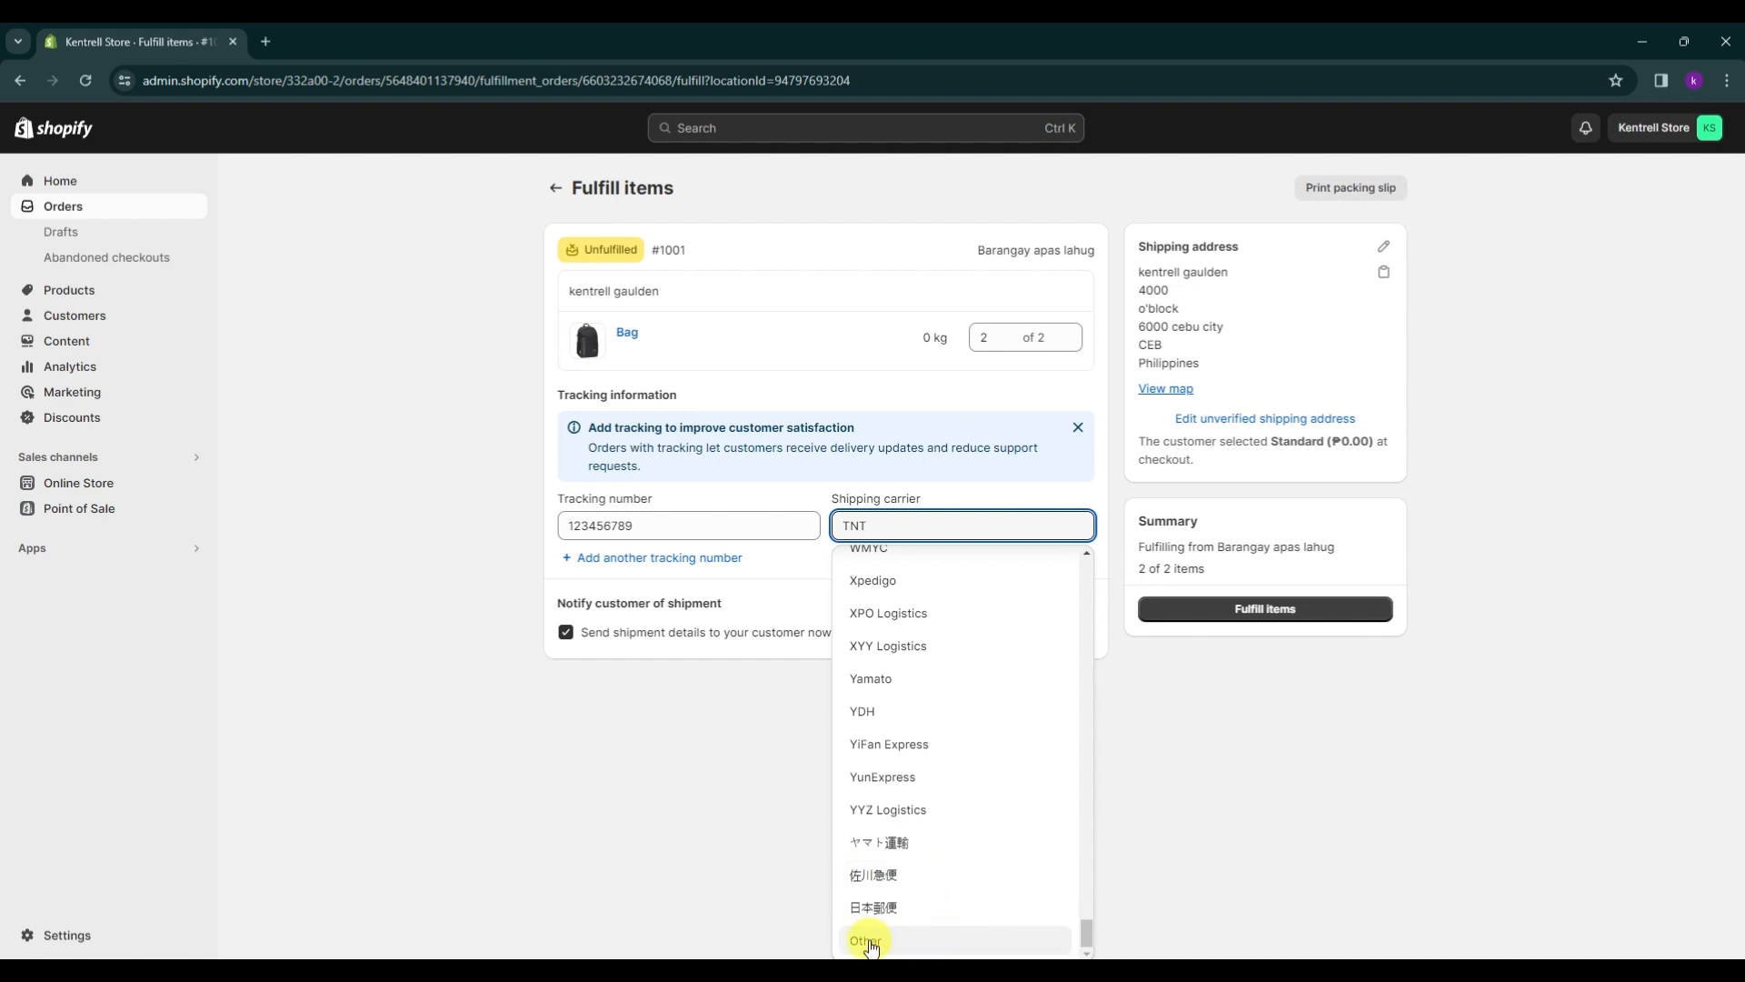
pyautogui.click(866, 941)
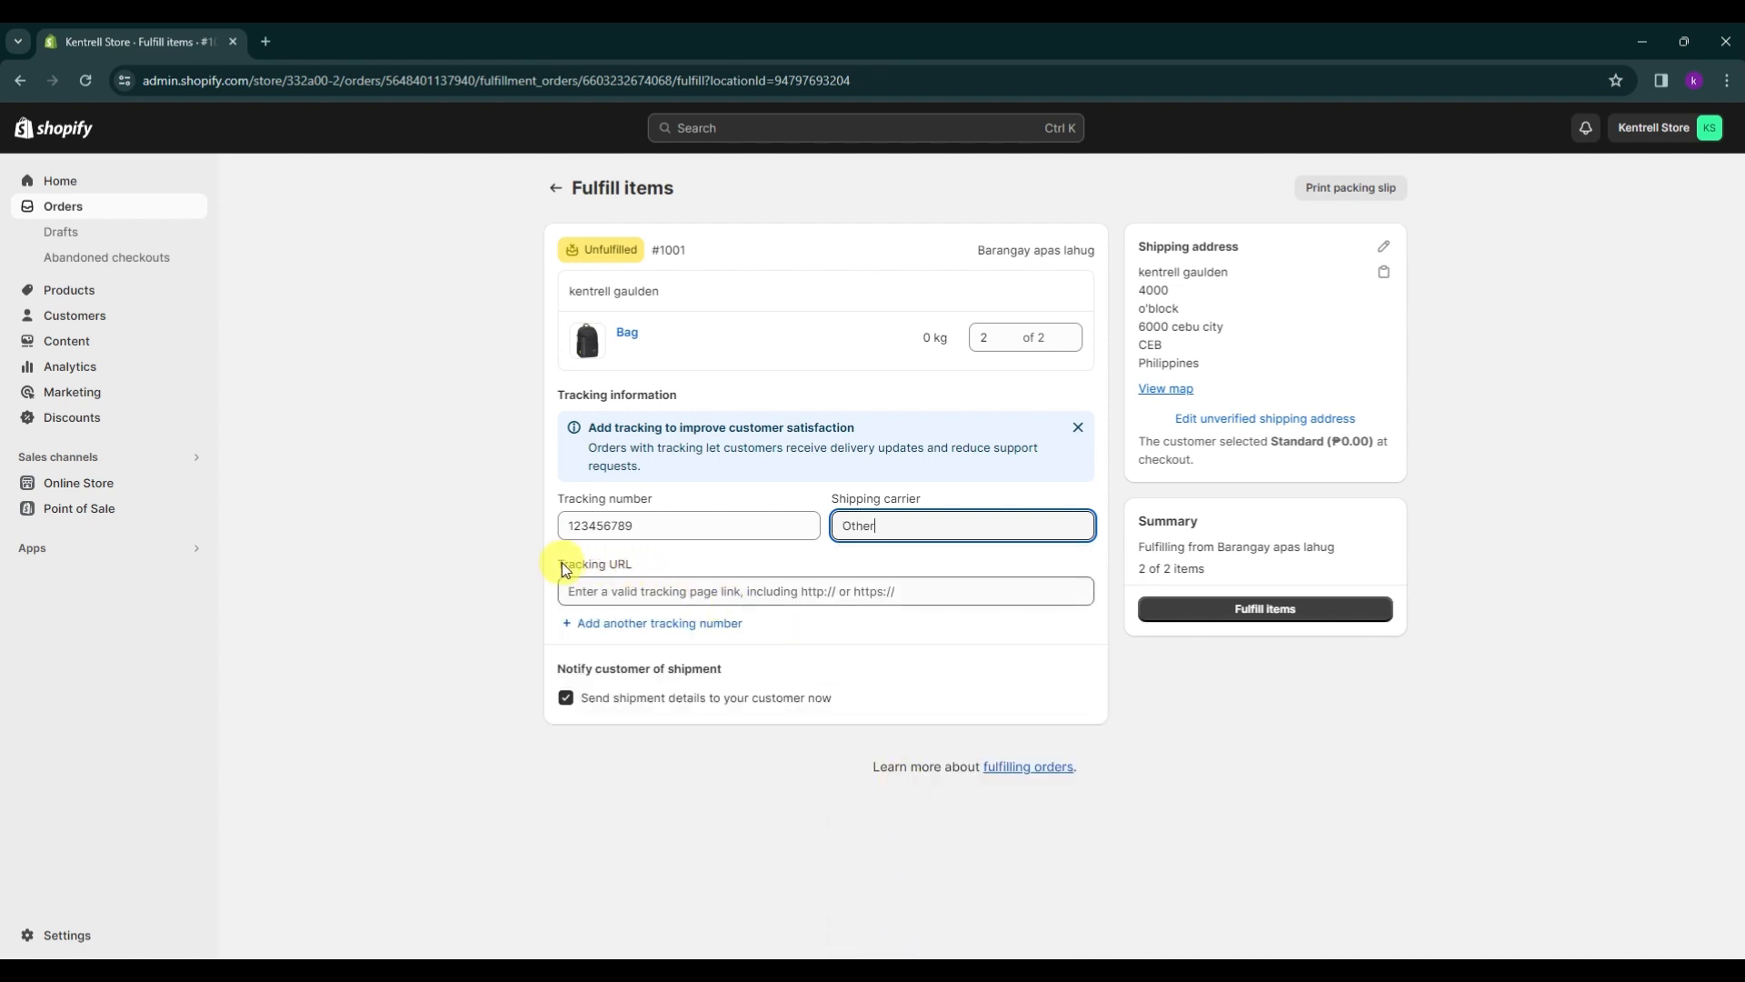
pyautogui.moveTo(571, 568)
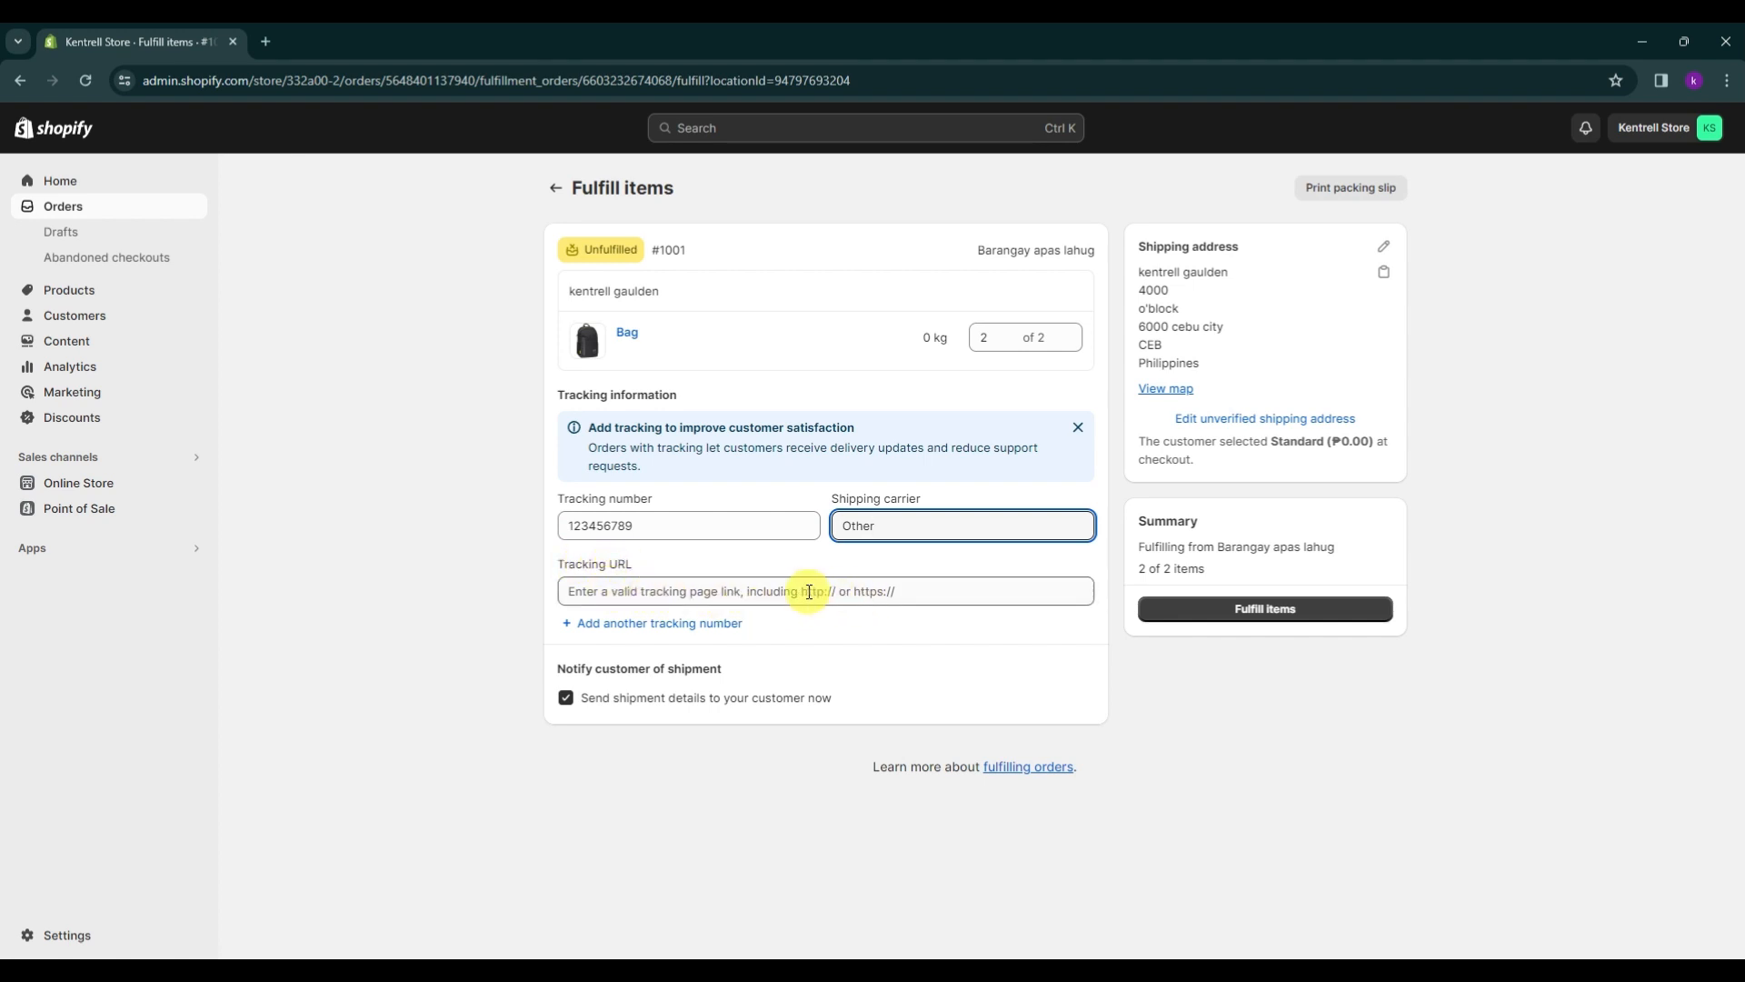
pyautogui.write('https://www.dhl.com/ph-en/home/tracking.html?locale=true')
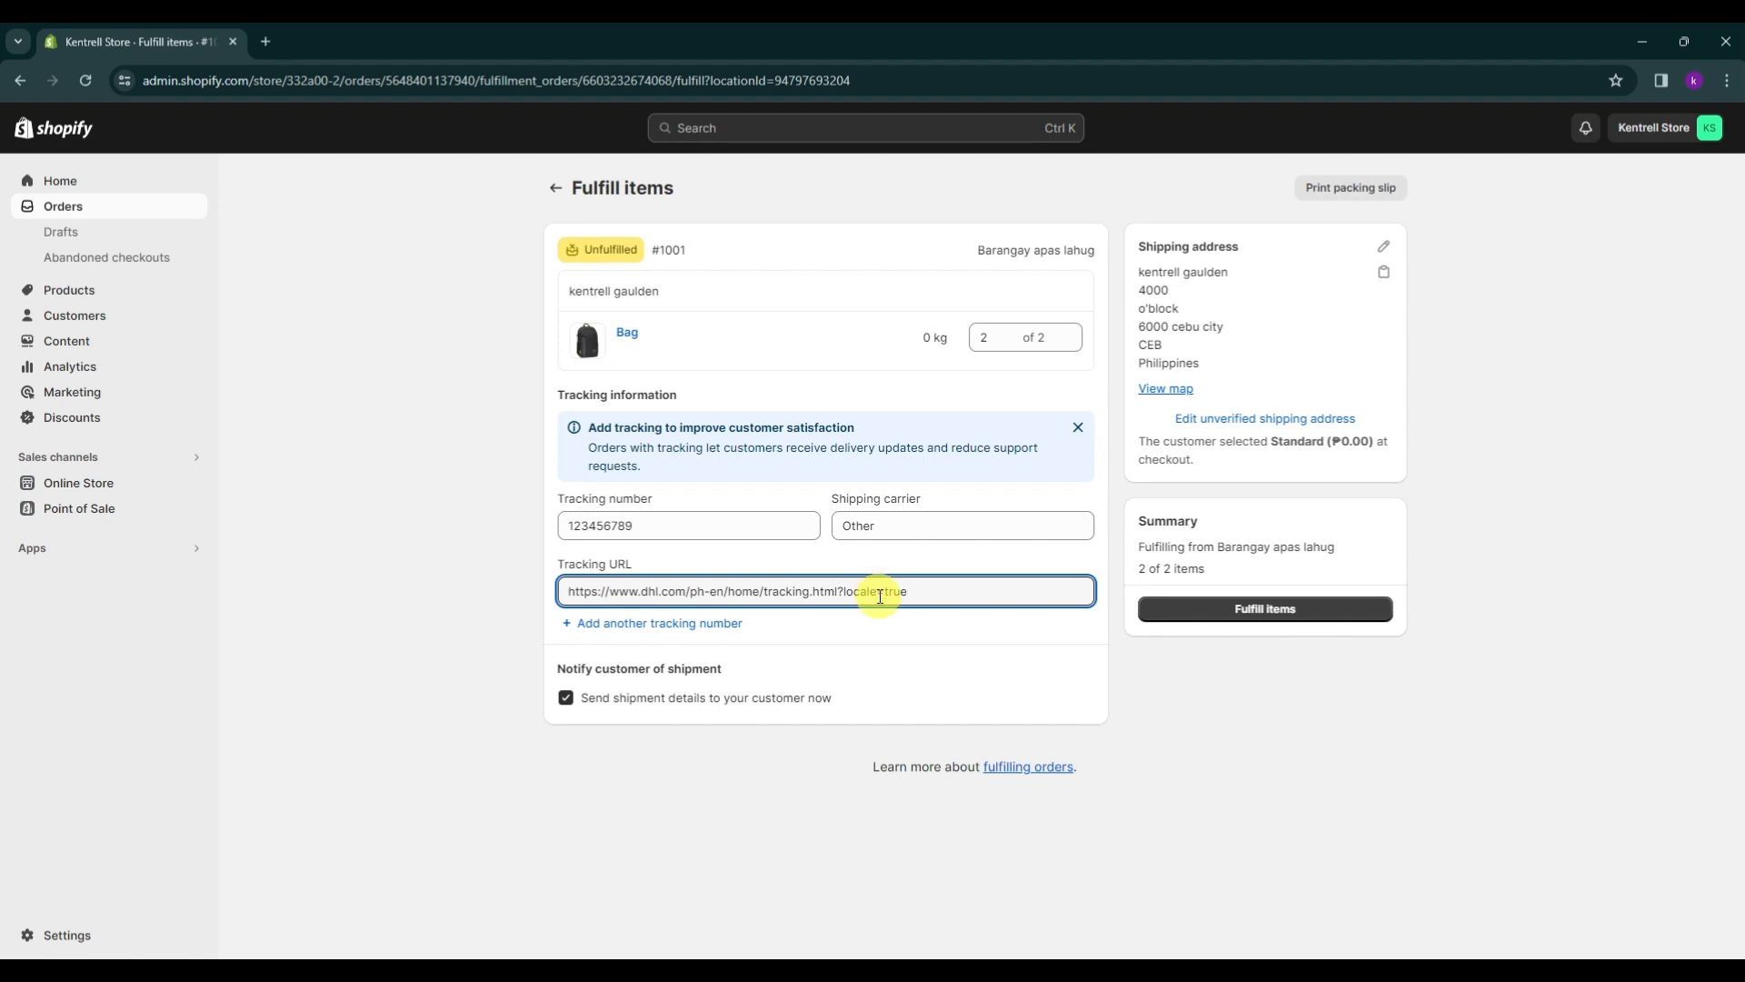
pyautogui.moveTo(745, 578)
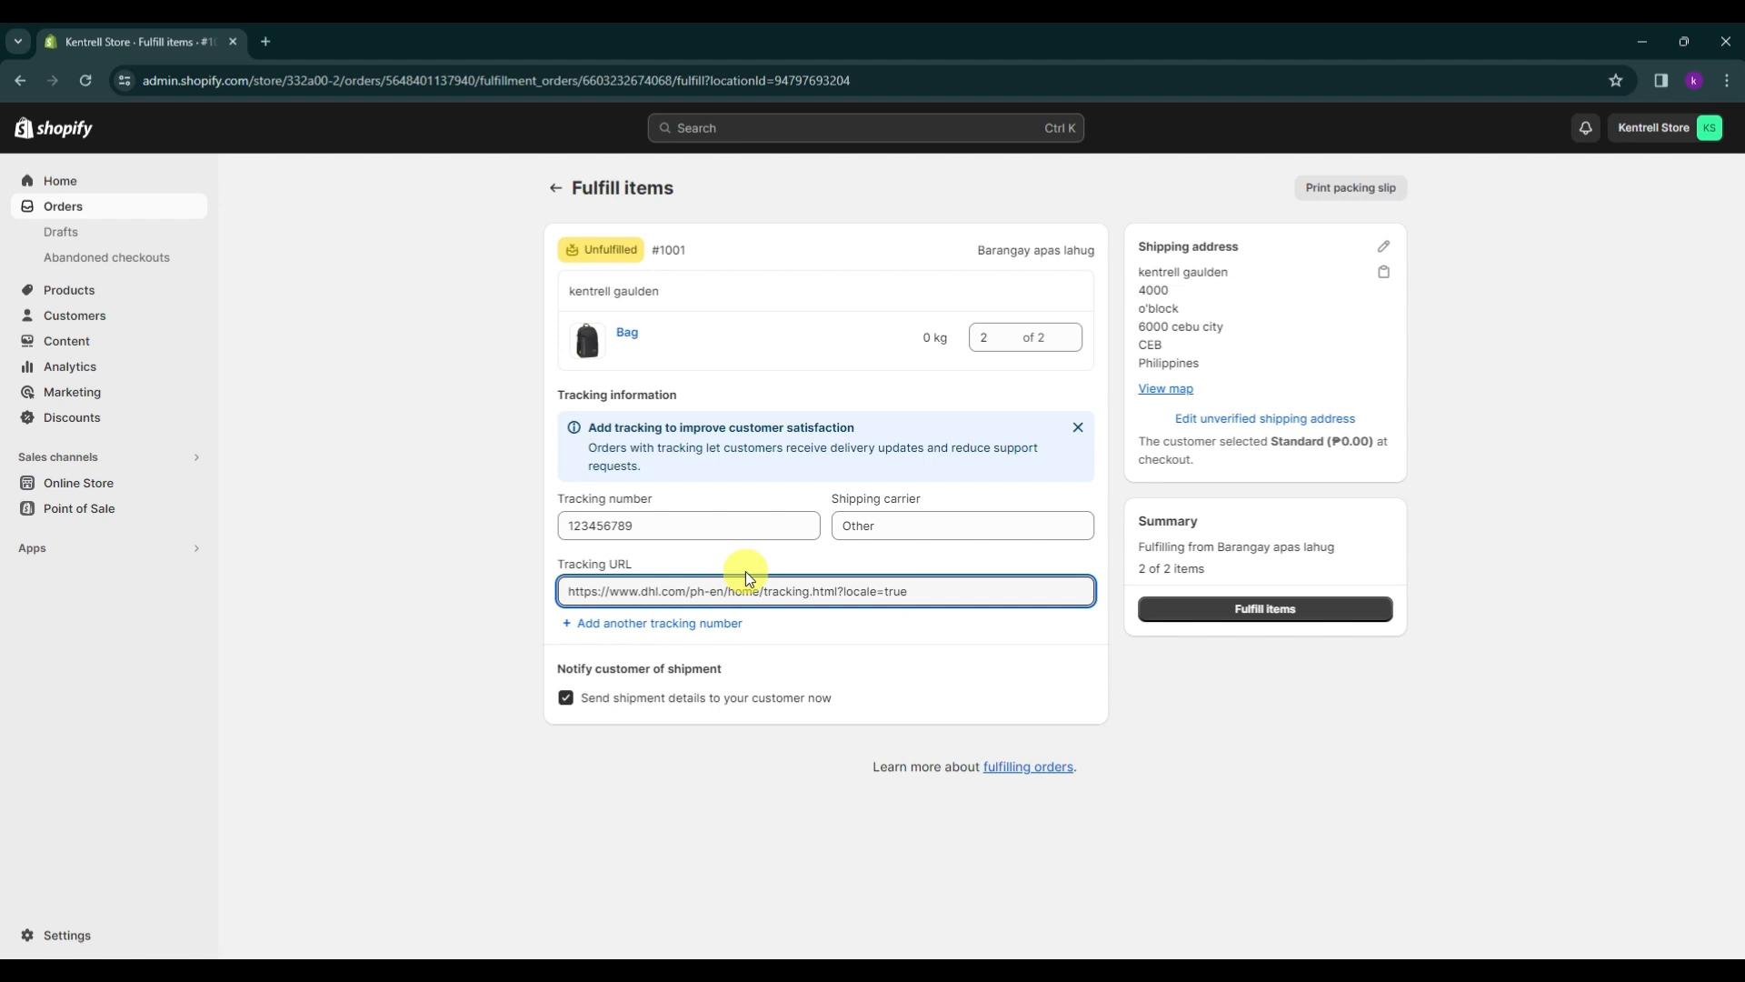
pyautogui.moveTo(887, 591)
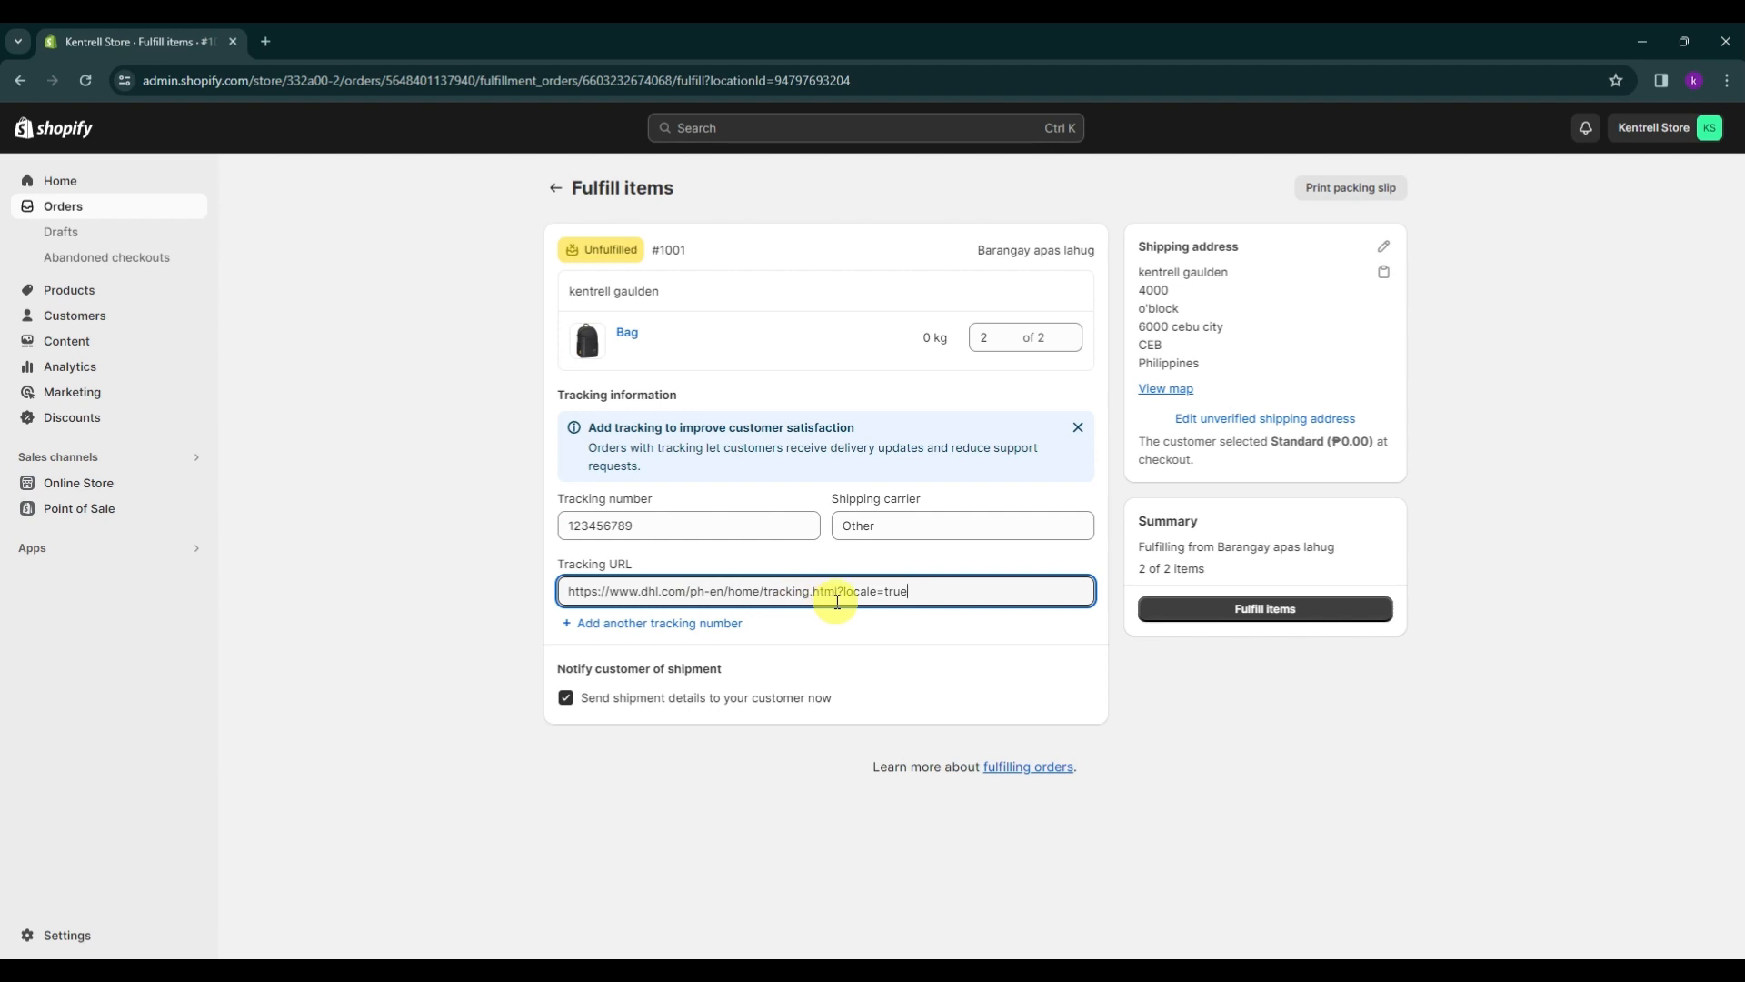
pyautogui.moveTo(790, 611)
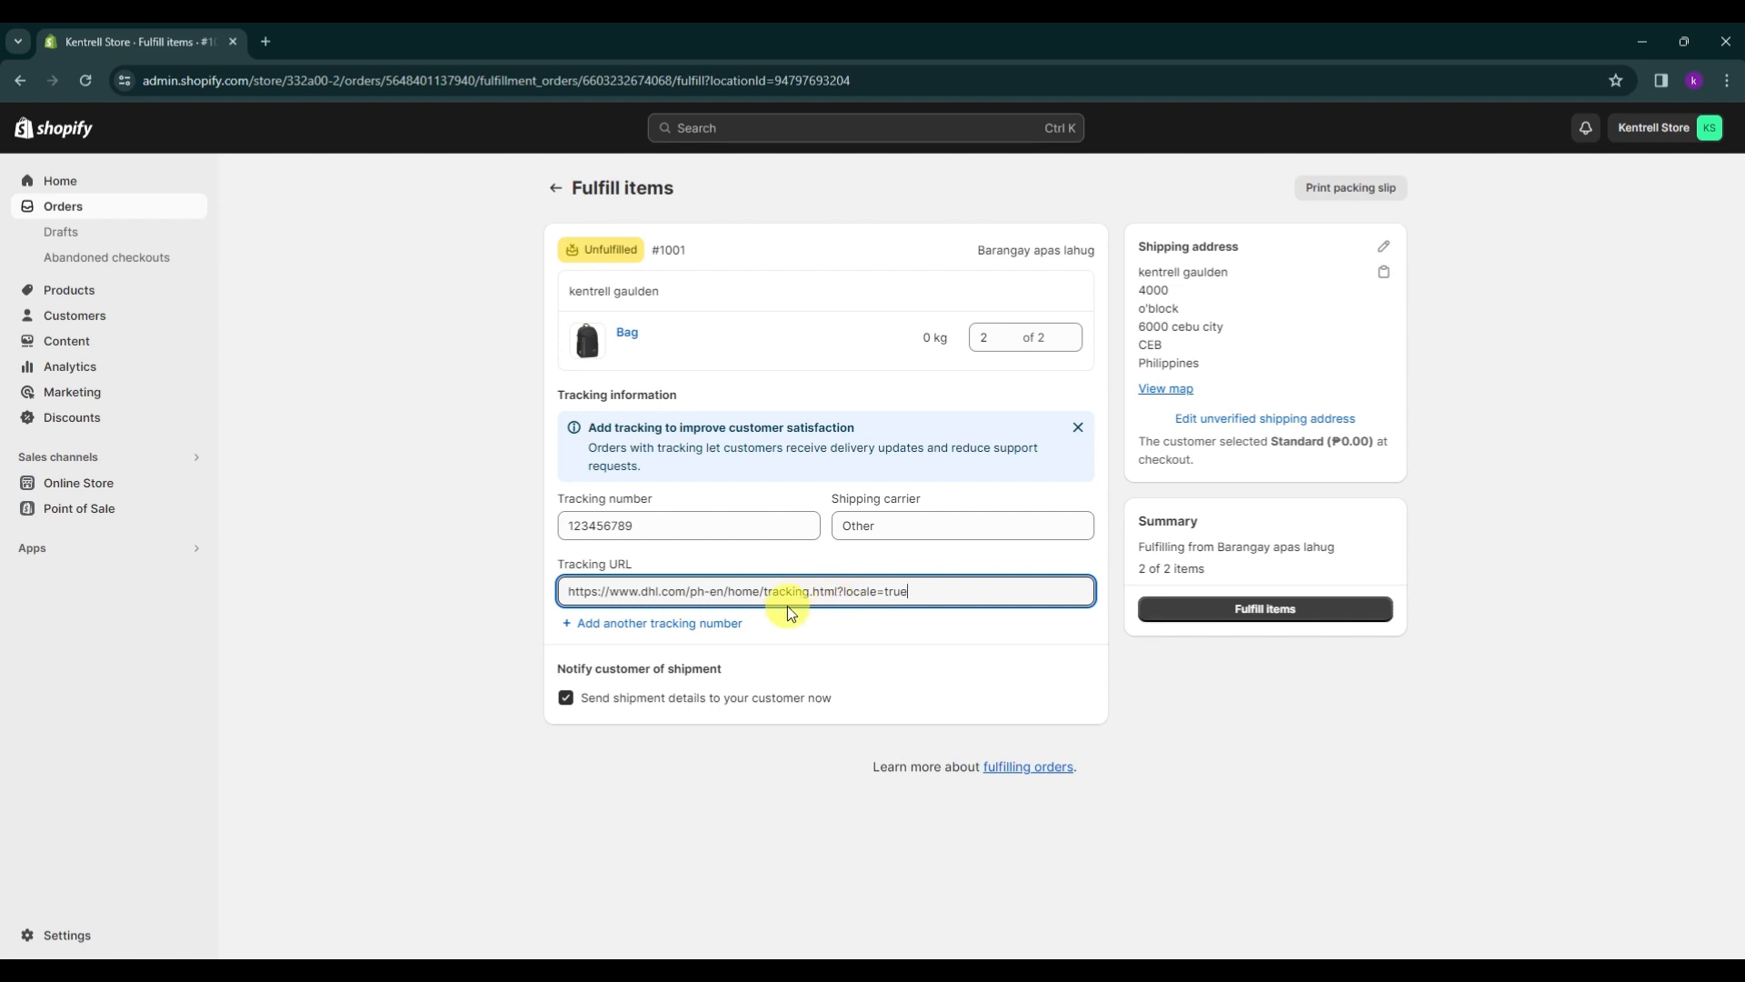
pyautogui.moveTo(688, 590)
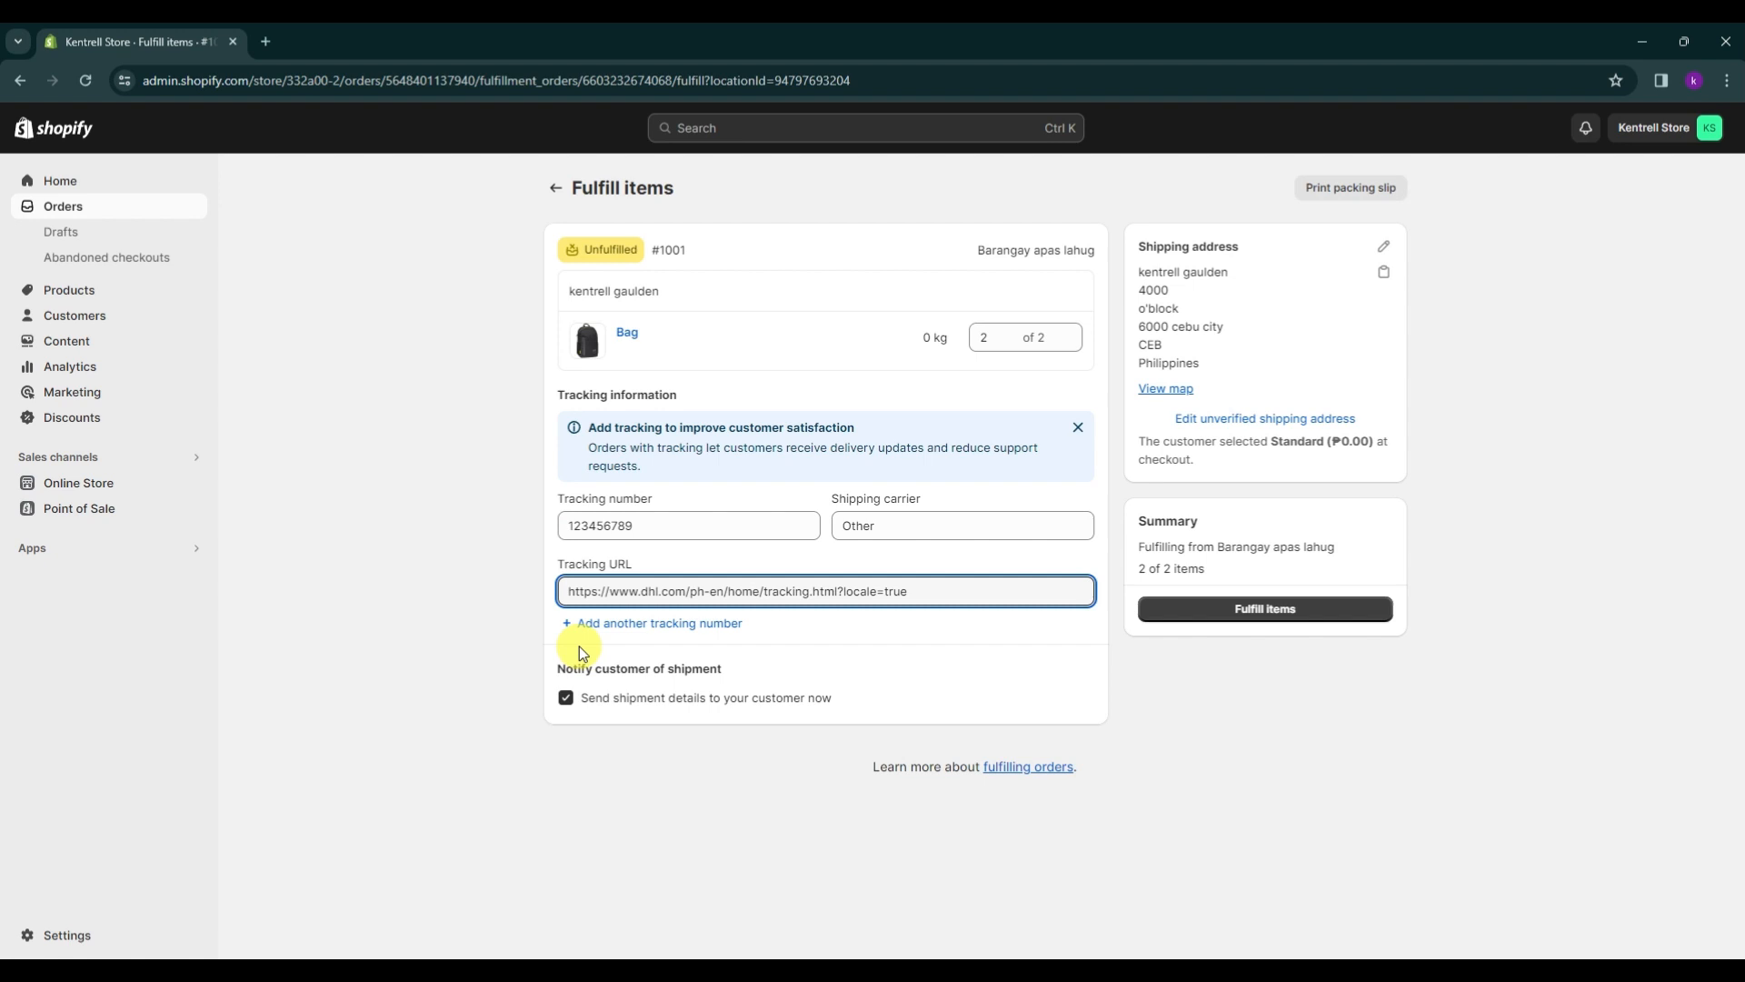
pyautogui.moveTo(594, 679)
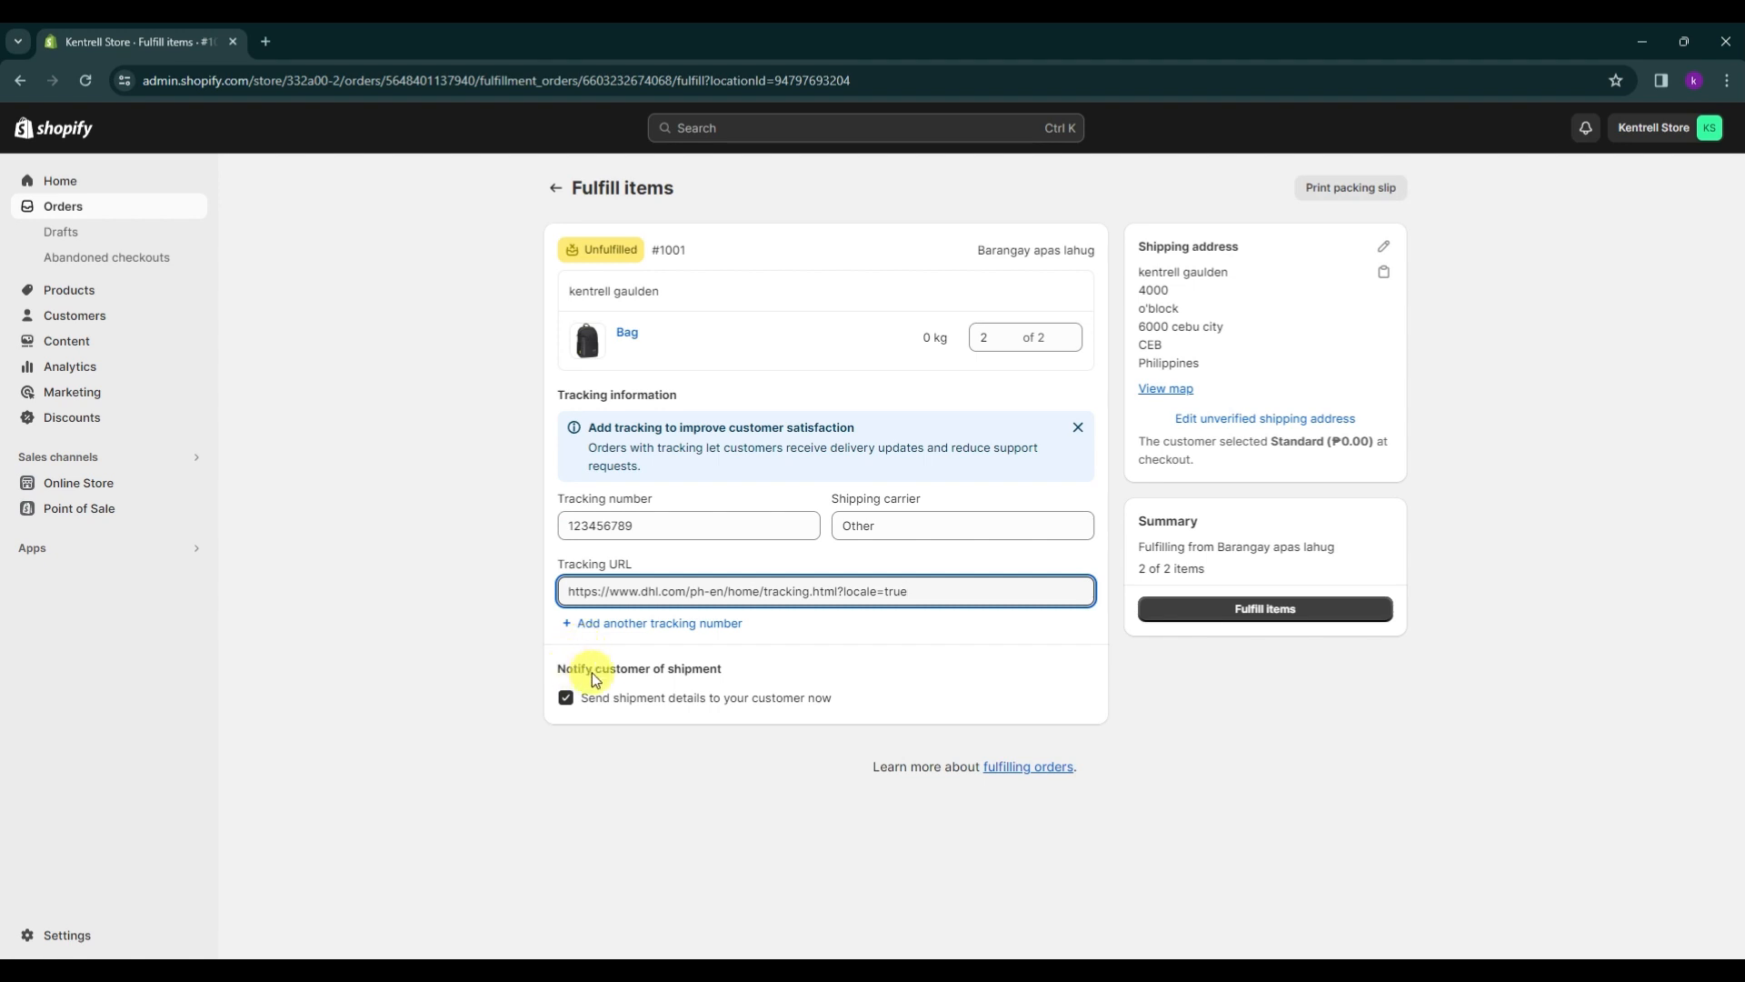
pyautogui.moveTo(817, 709)
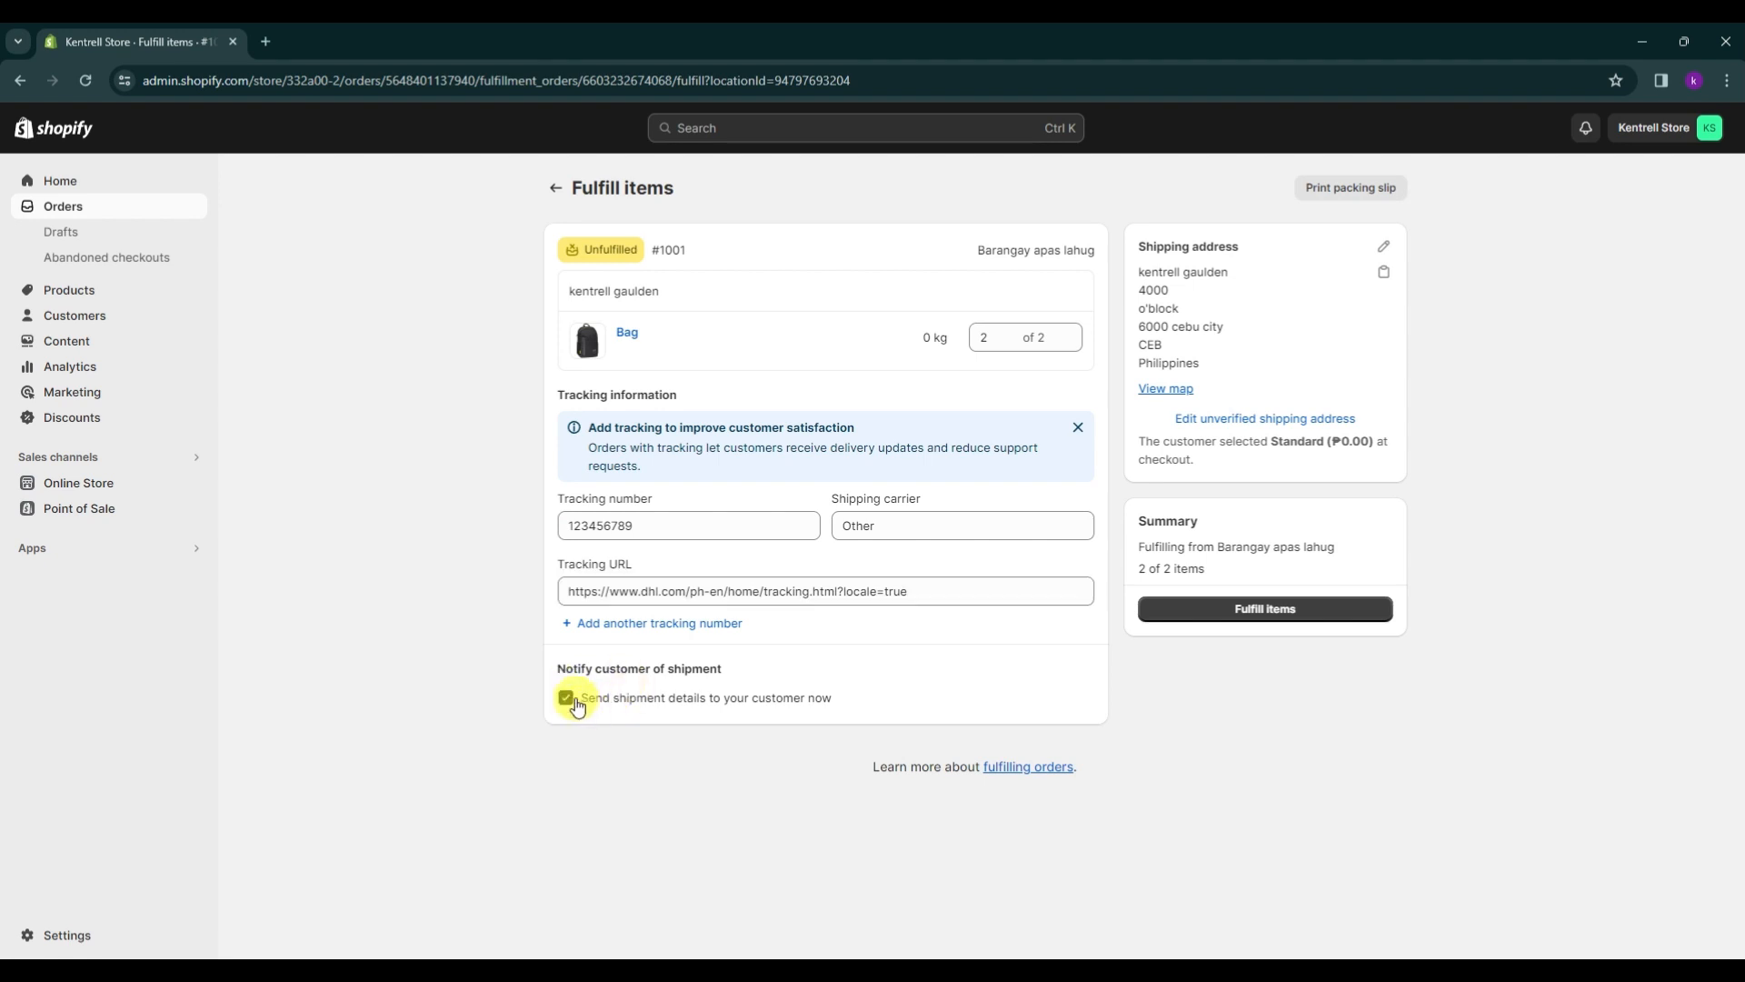
pyautogui.moveTo(1164, 662)
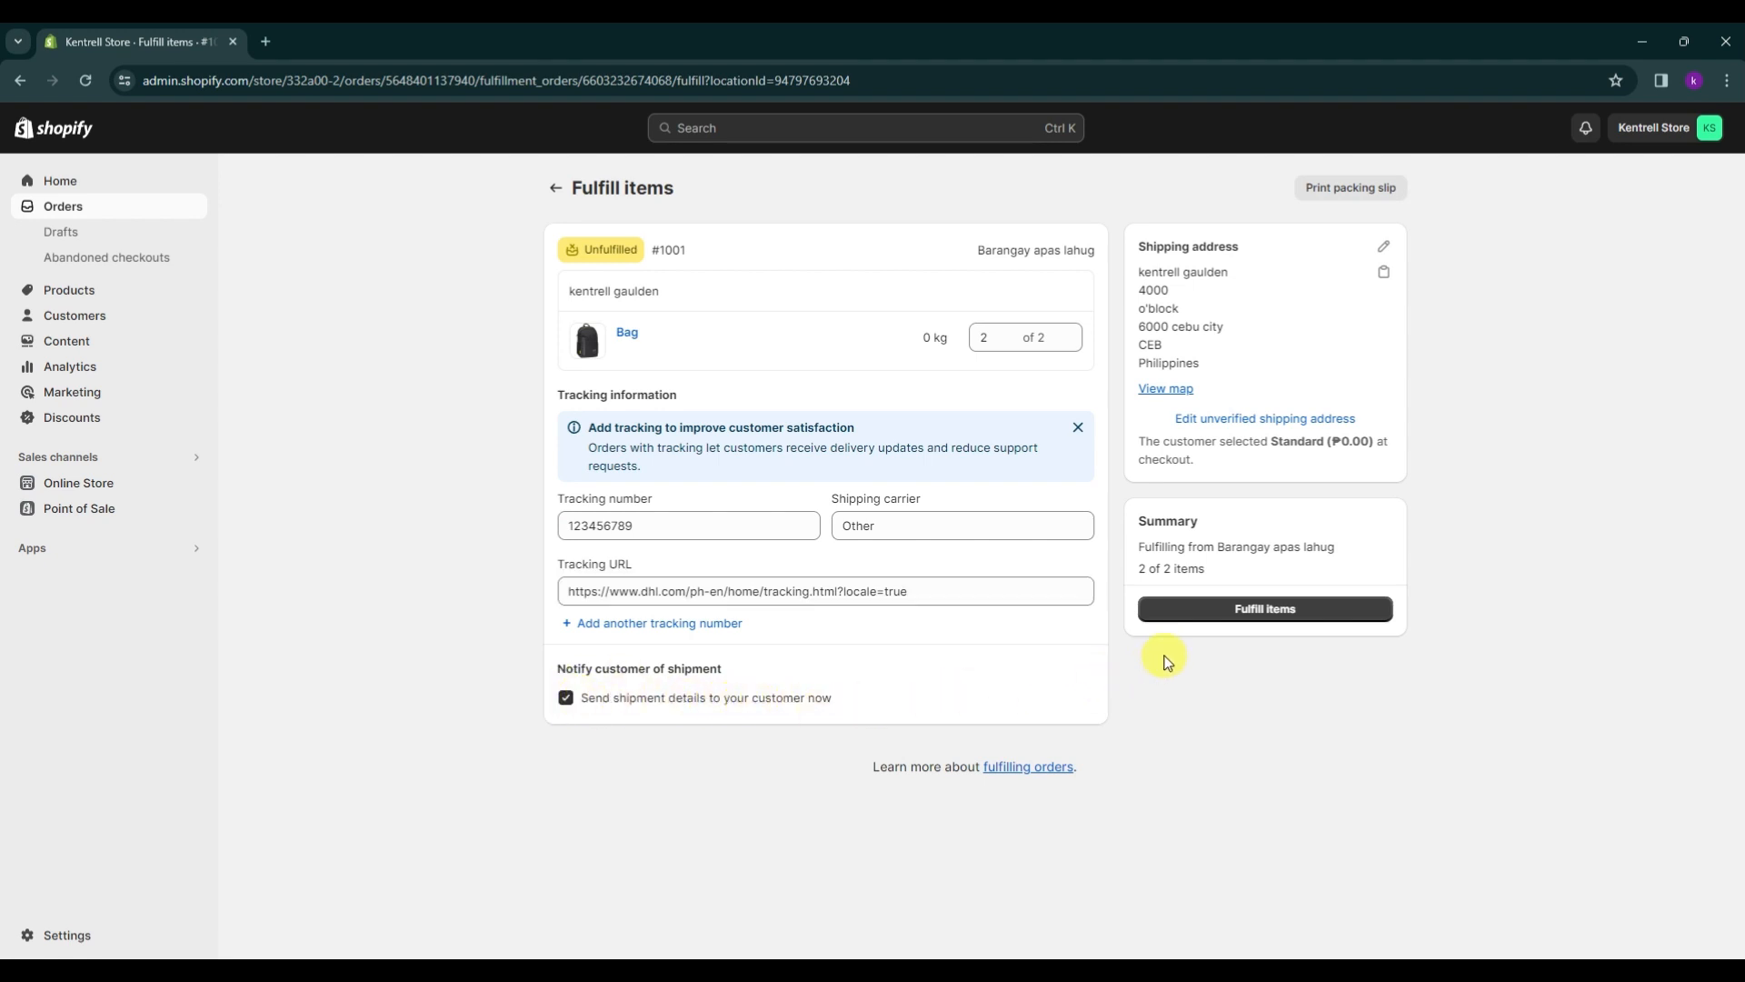
pyautogui.moveTo(1147, 660)
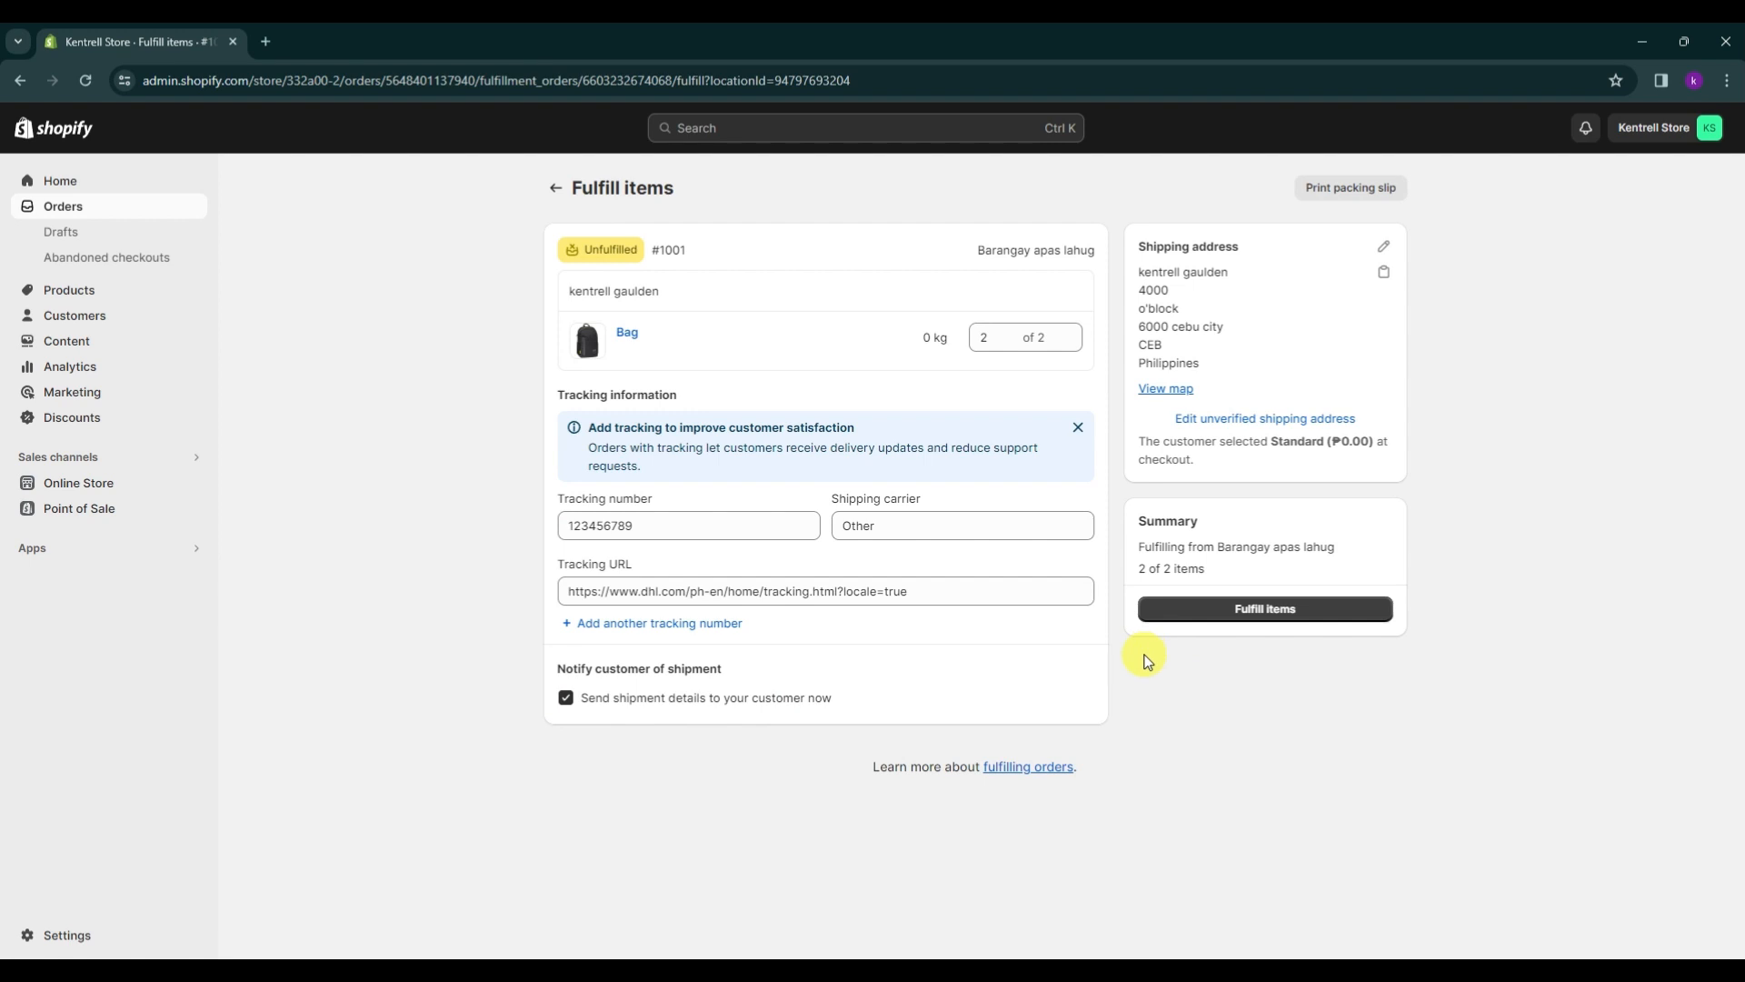
pyautogui.moveTo(1232, 629)
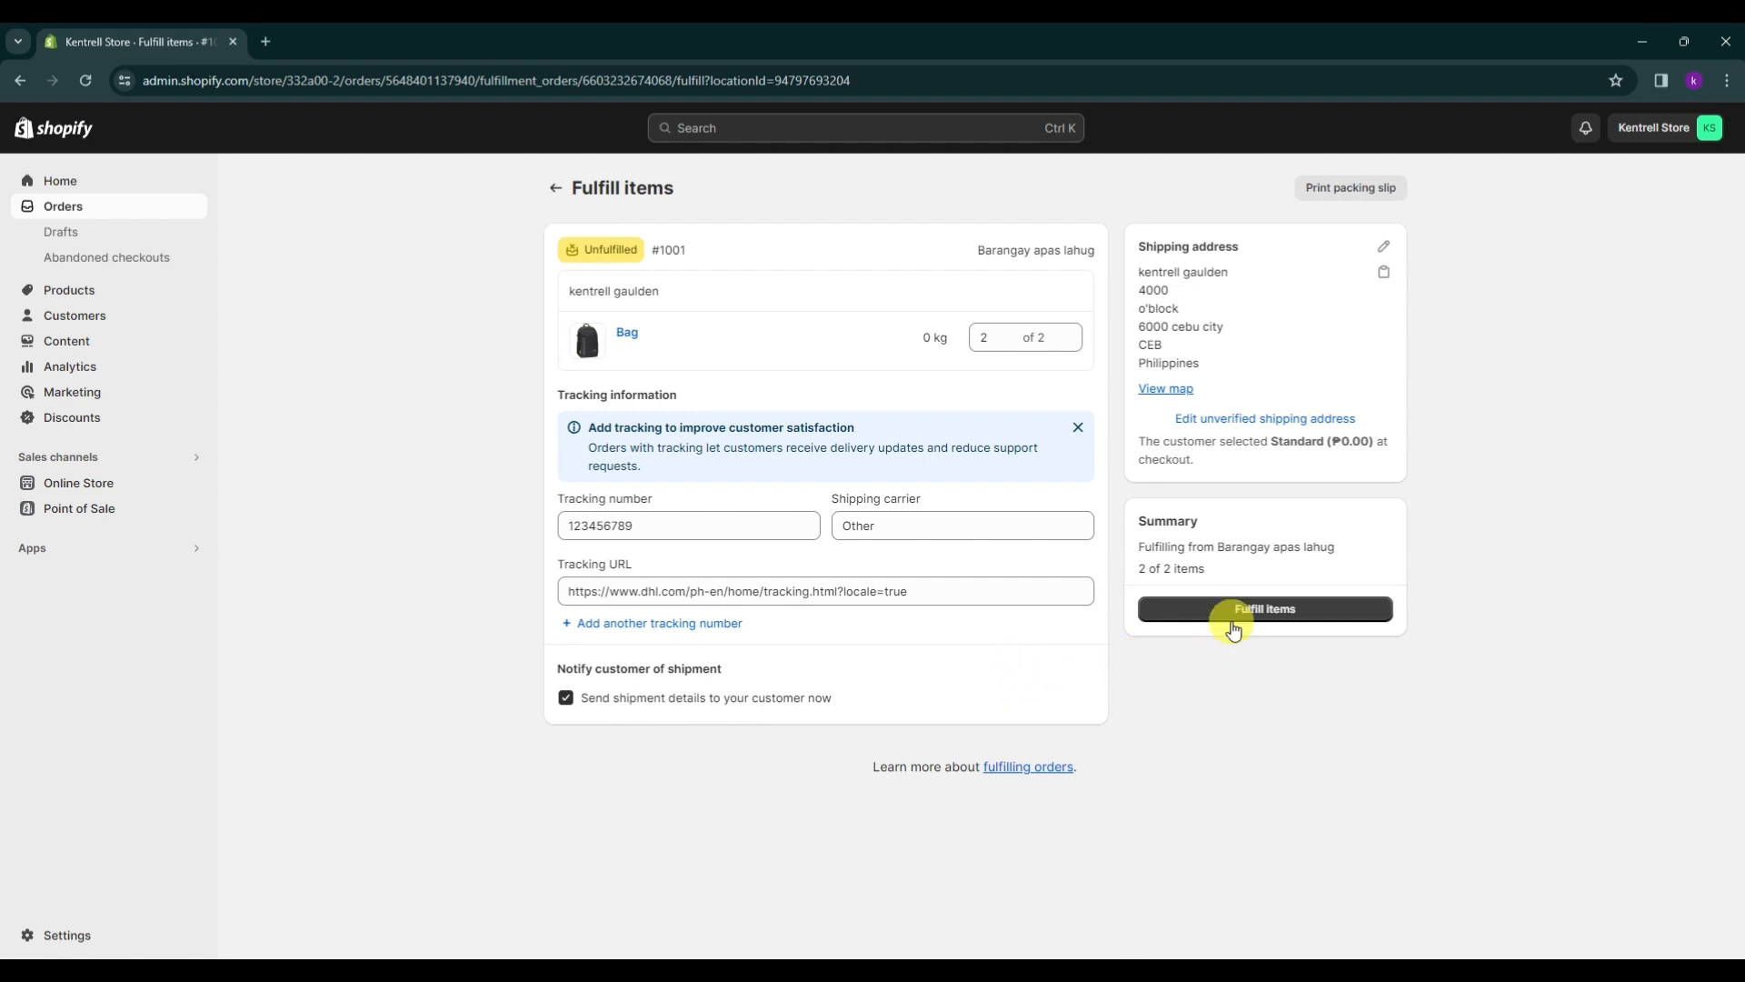
pyautogui.moveTo(1299, 612)
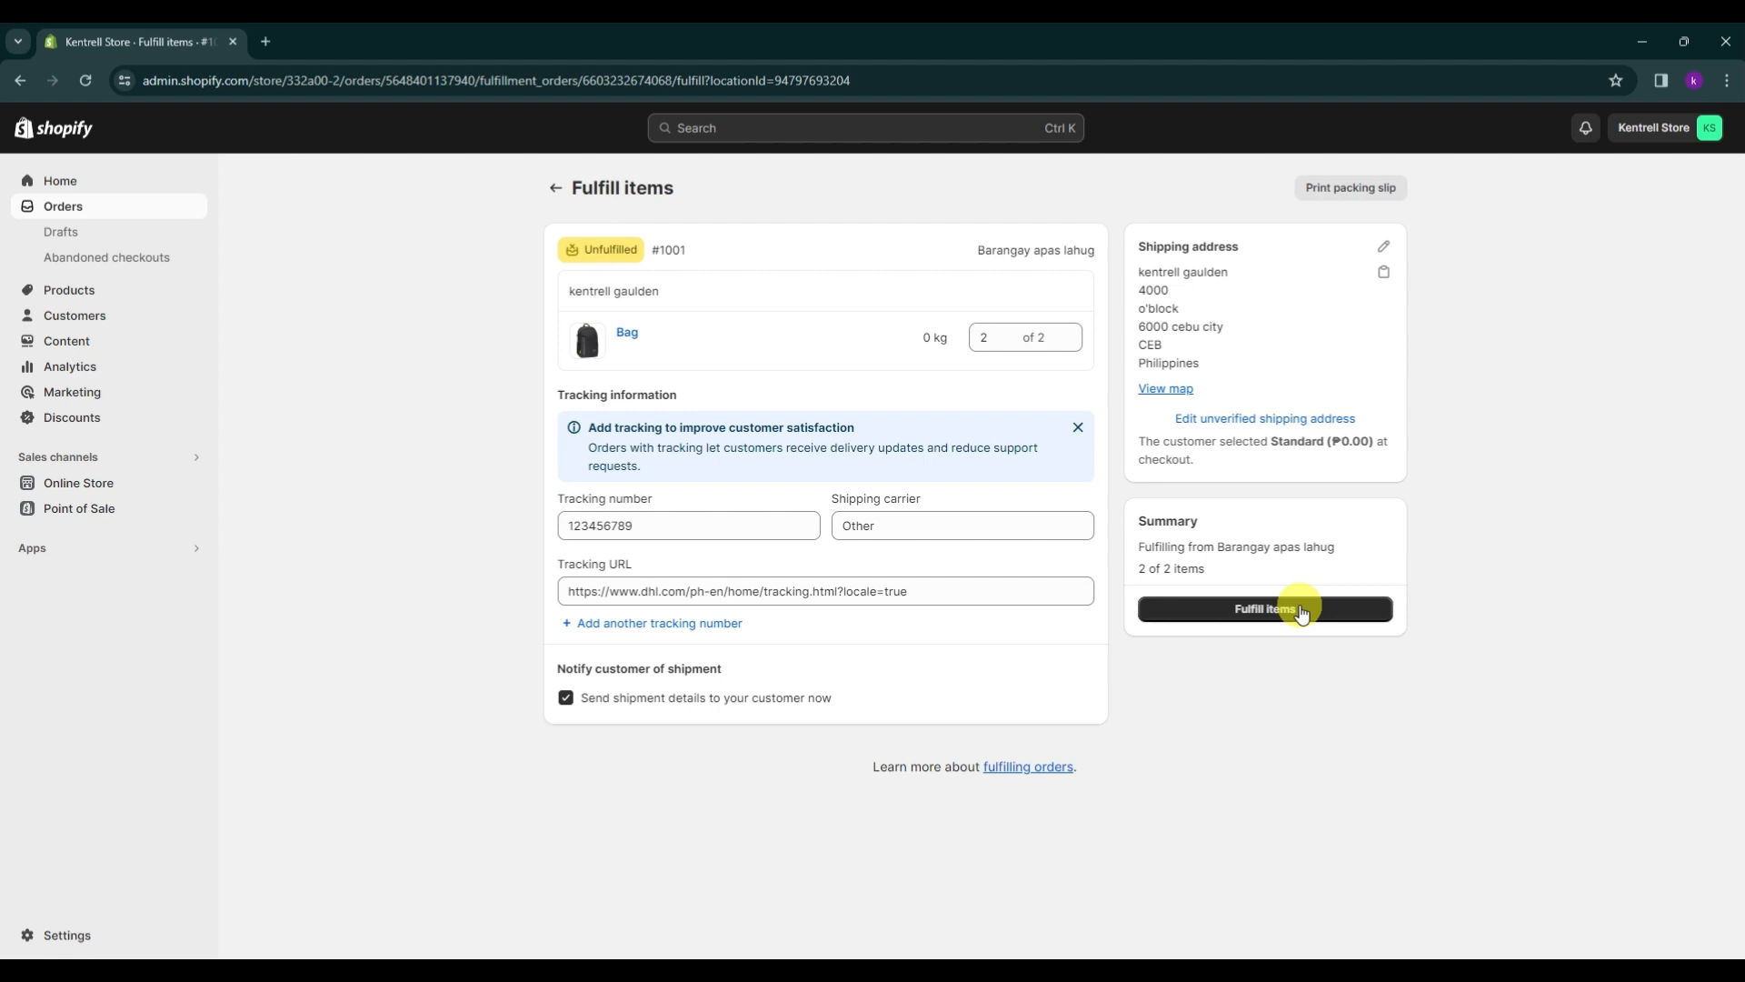
# Submit fulfillment of both Bags under tracking number 123456789
pyautogui.click(1264, 609)
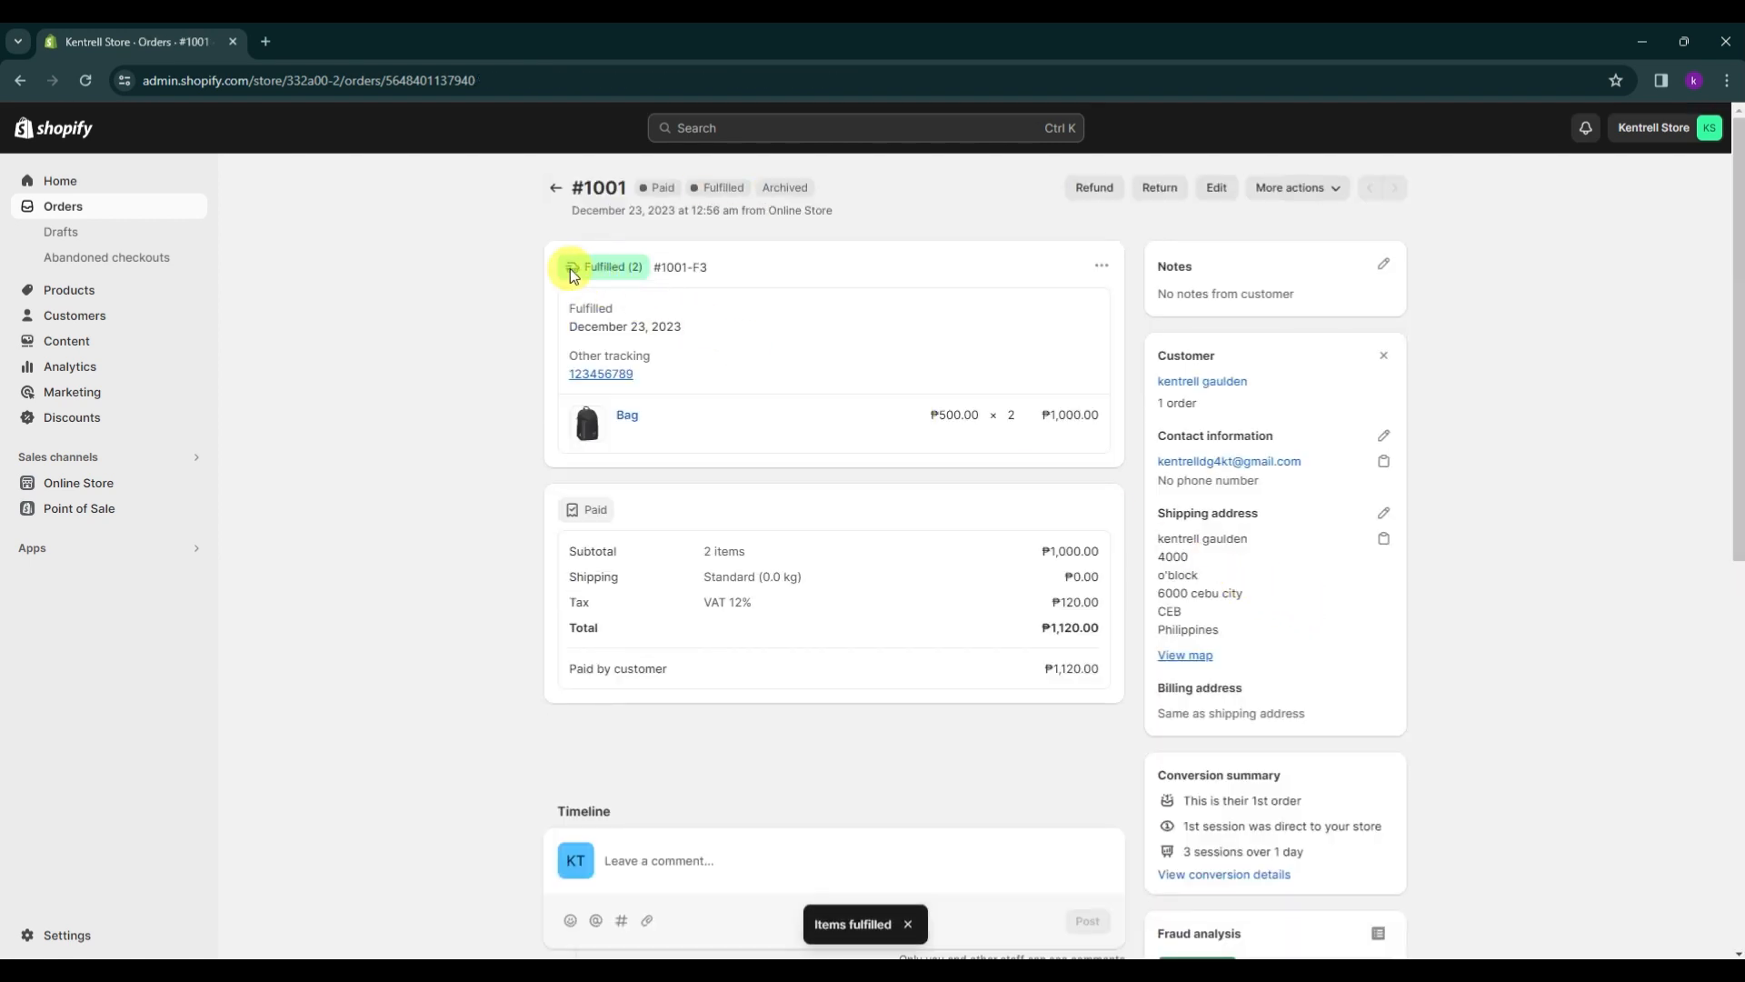
# Return to the Orders list and view #1001's Tracking added delivery status
pyautogui.click(554, 187)
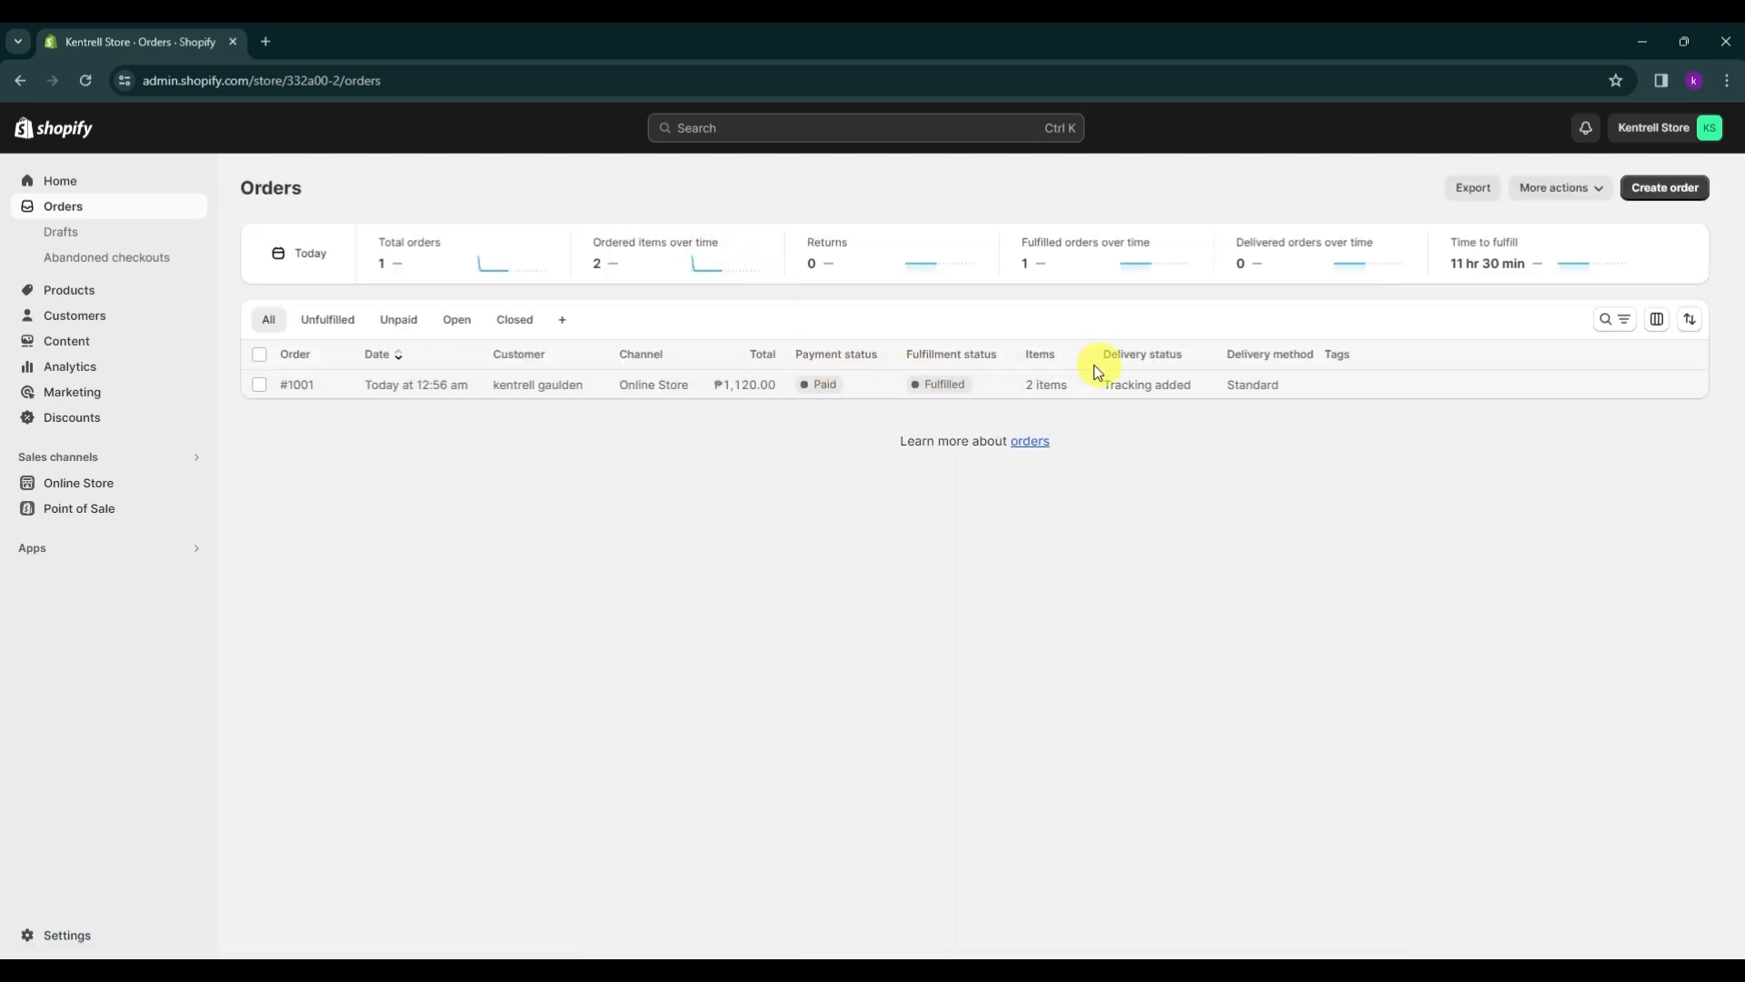
pyautogui.click(1145, 384)
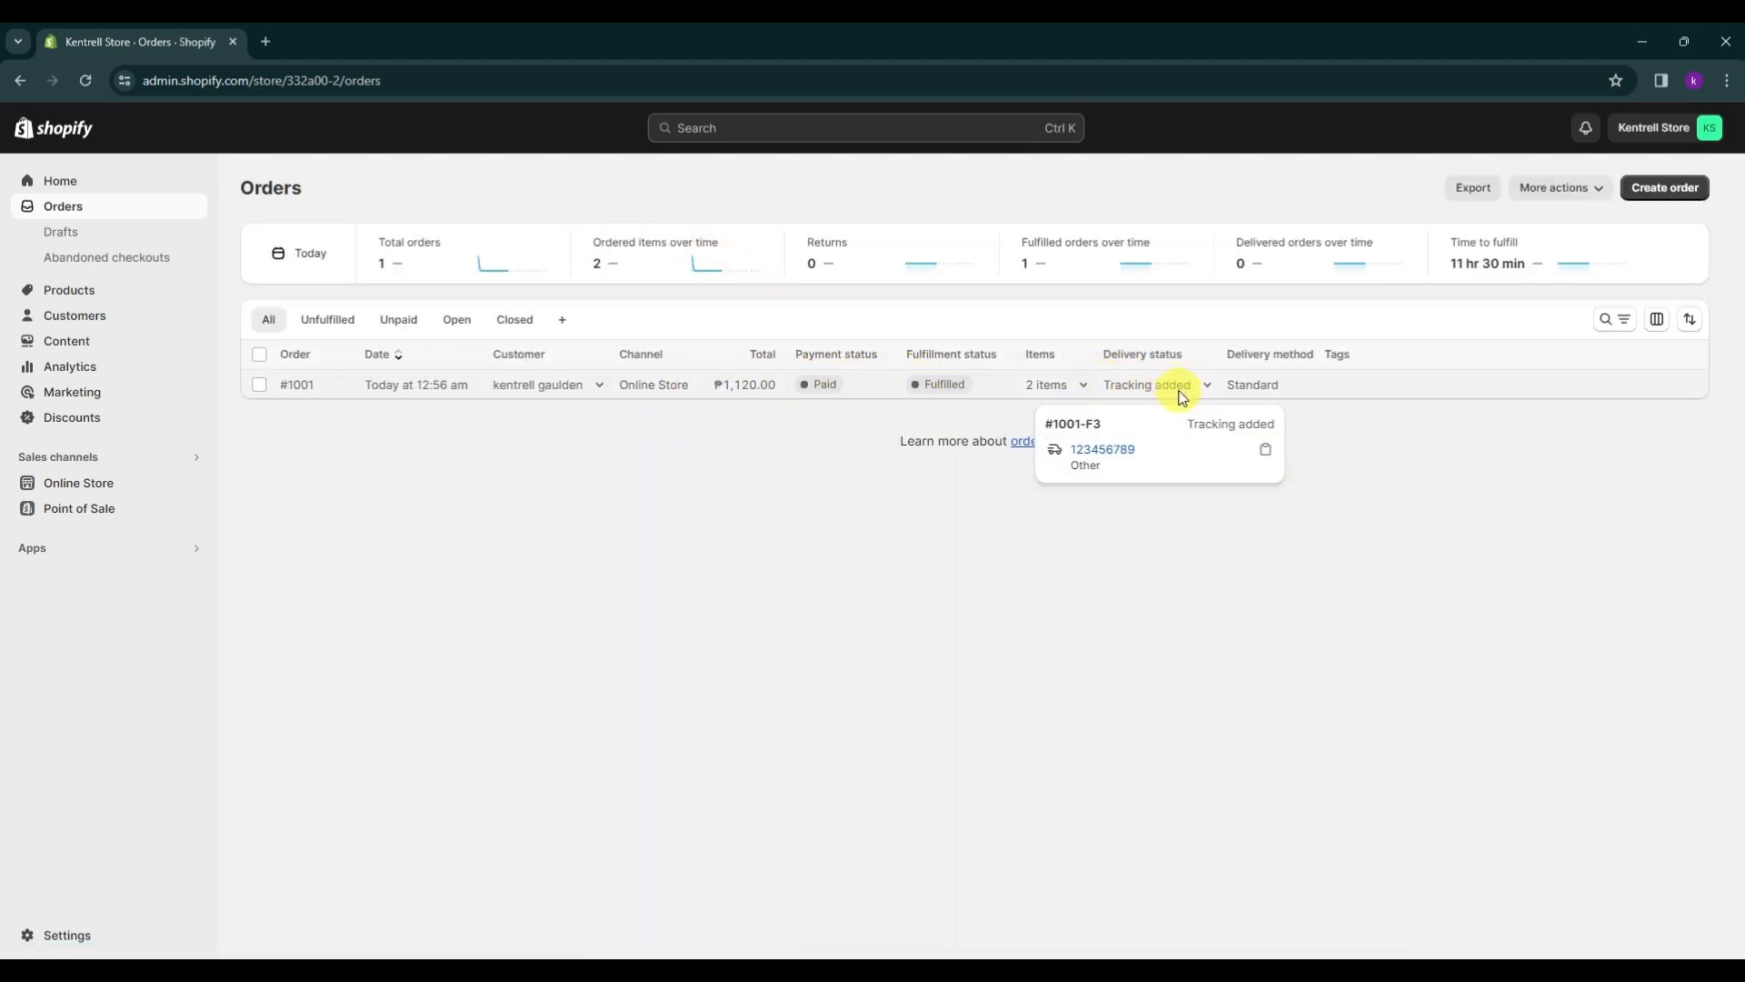
pyautogui.moveTo(522, 335)
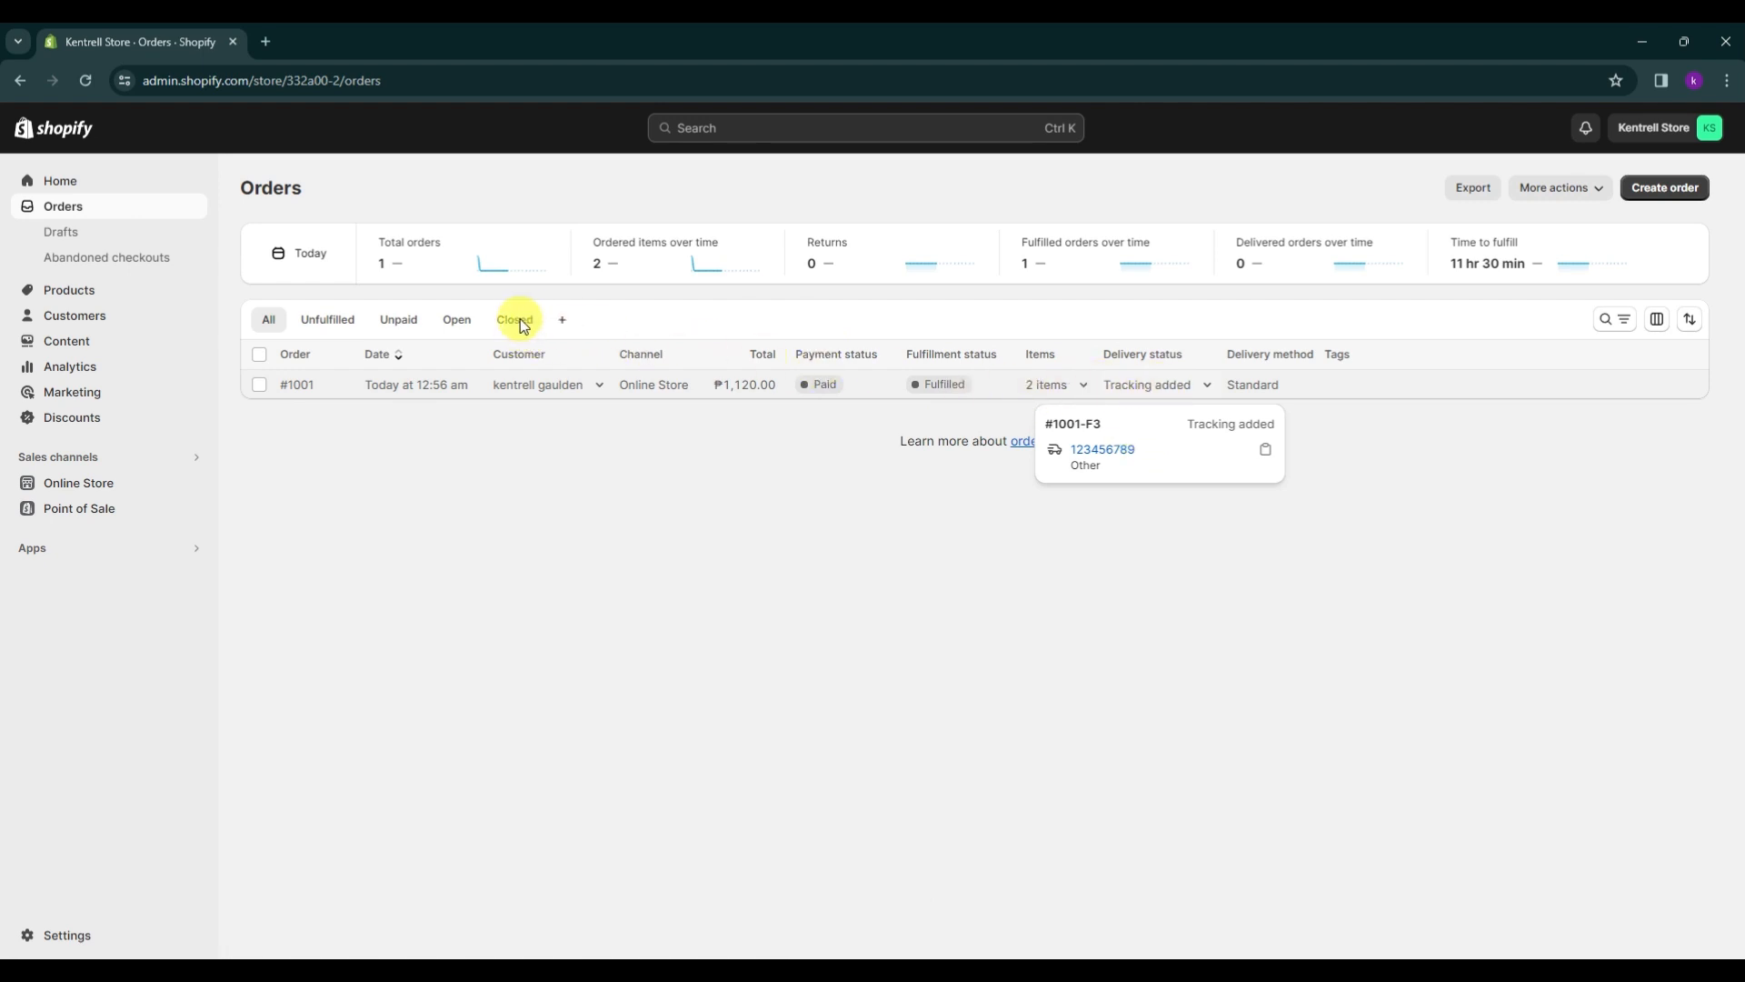
pyautogui.click(513, 319)
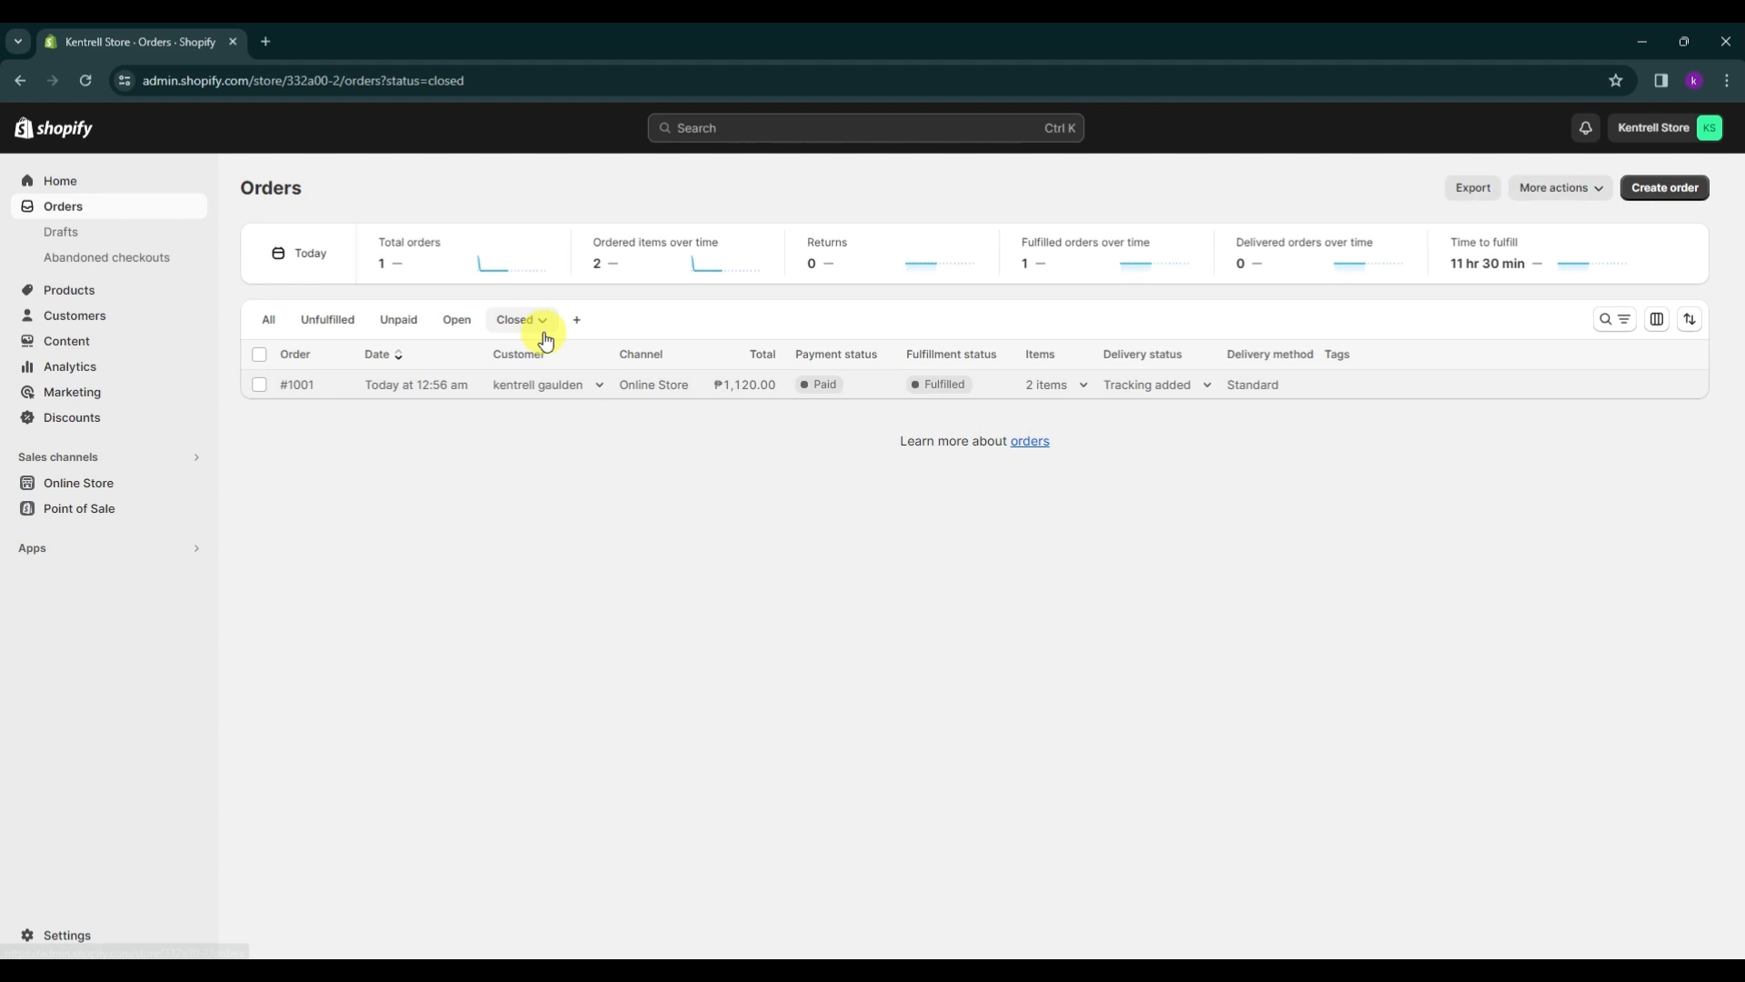
pyautogui.click(544, 323)
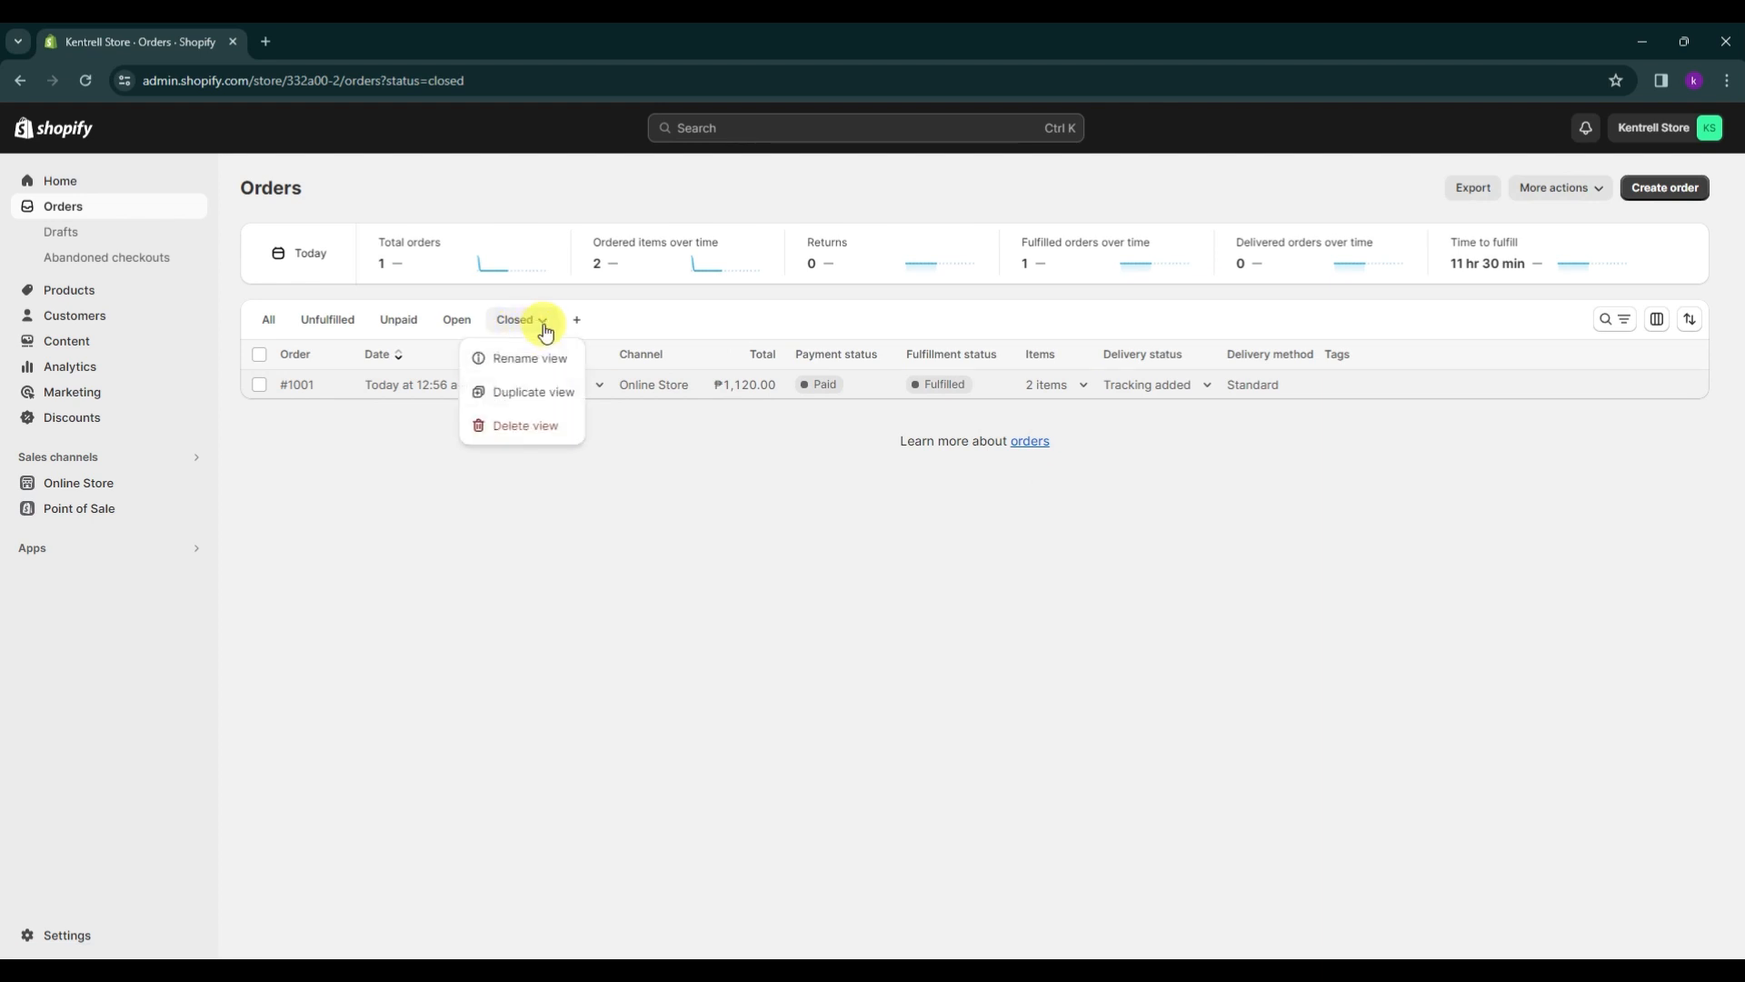
pyautogui.moveTo(615, 395)
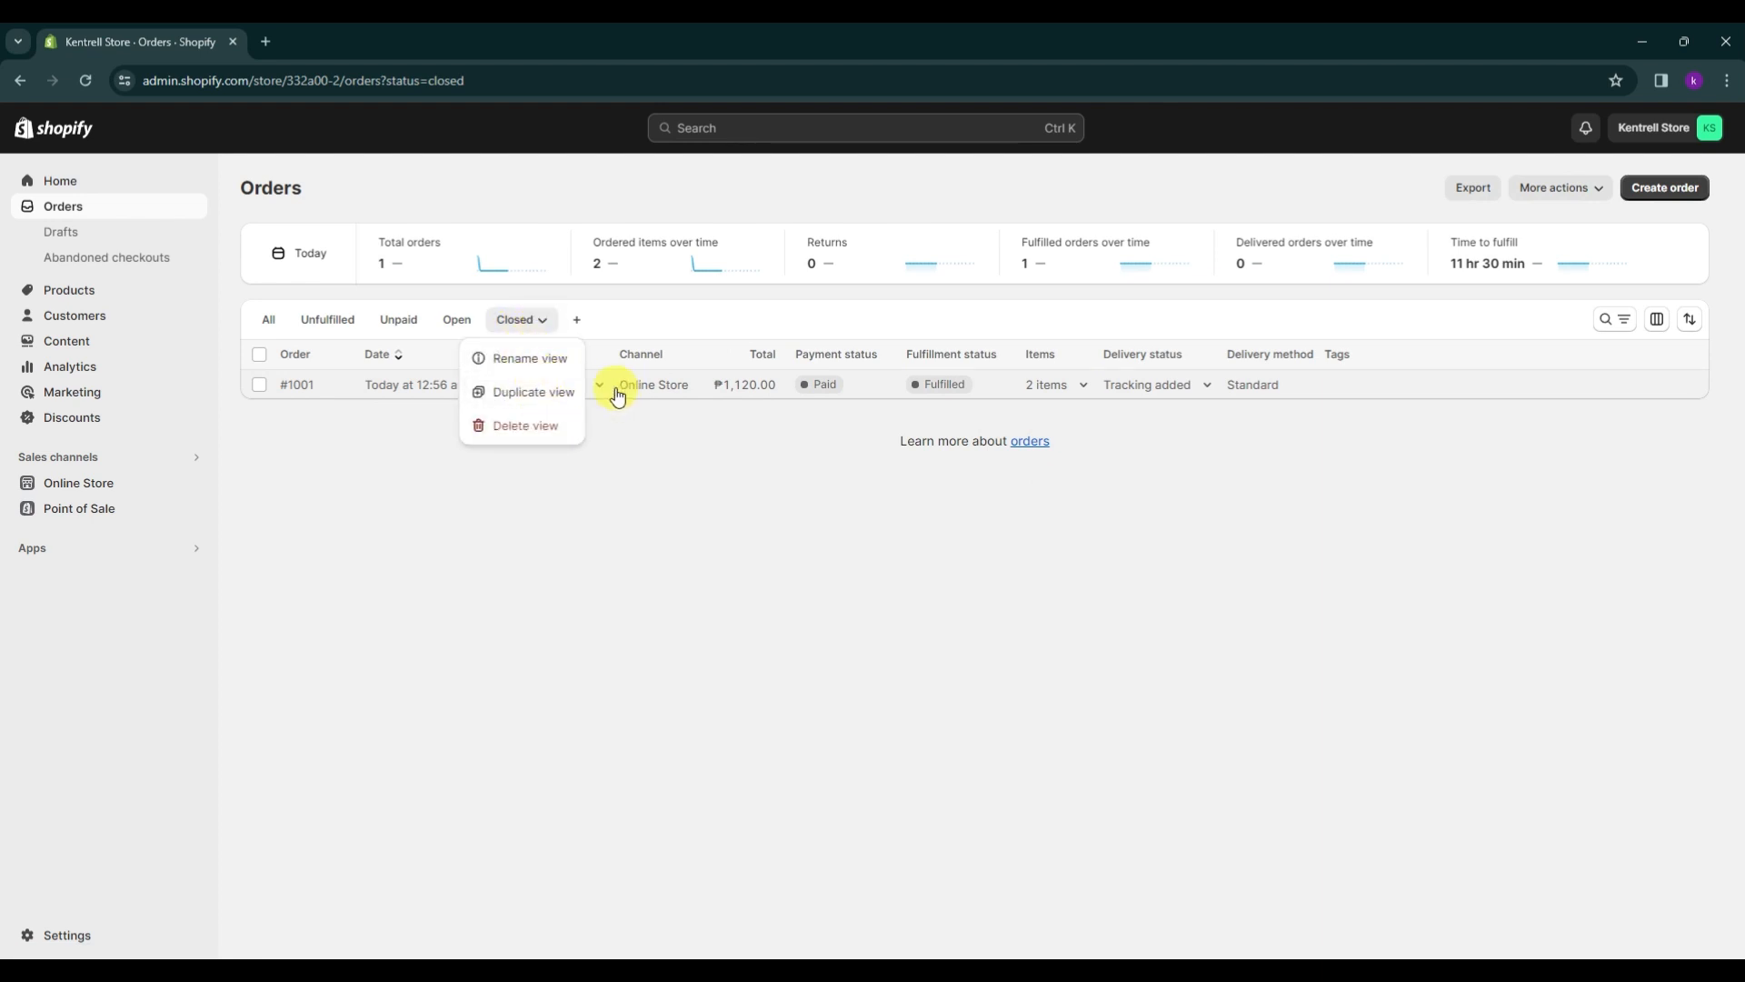
pyautogui.moveTo(610, 432)
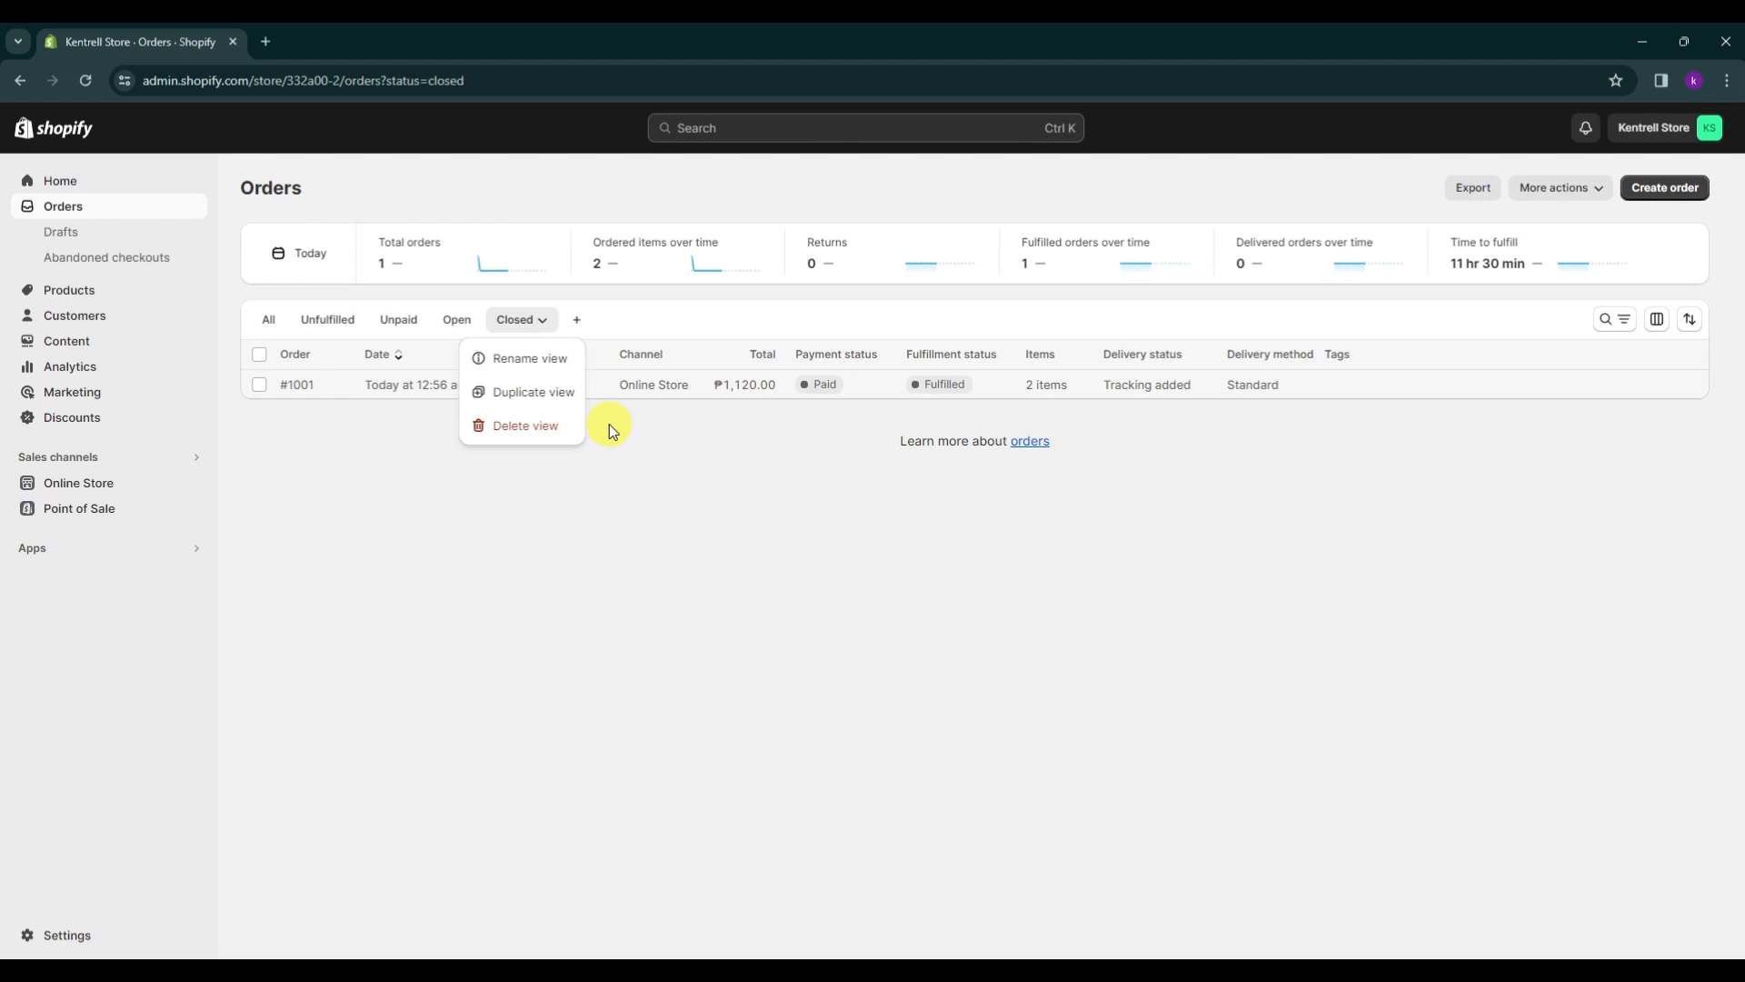
pyautogui.click(268, 321)
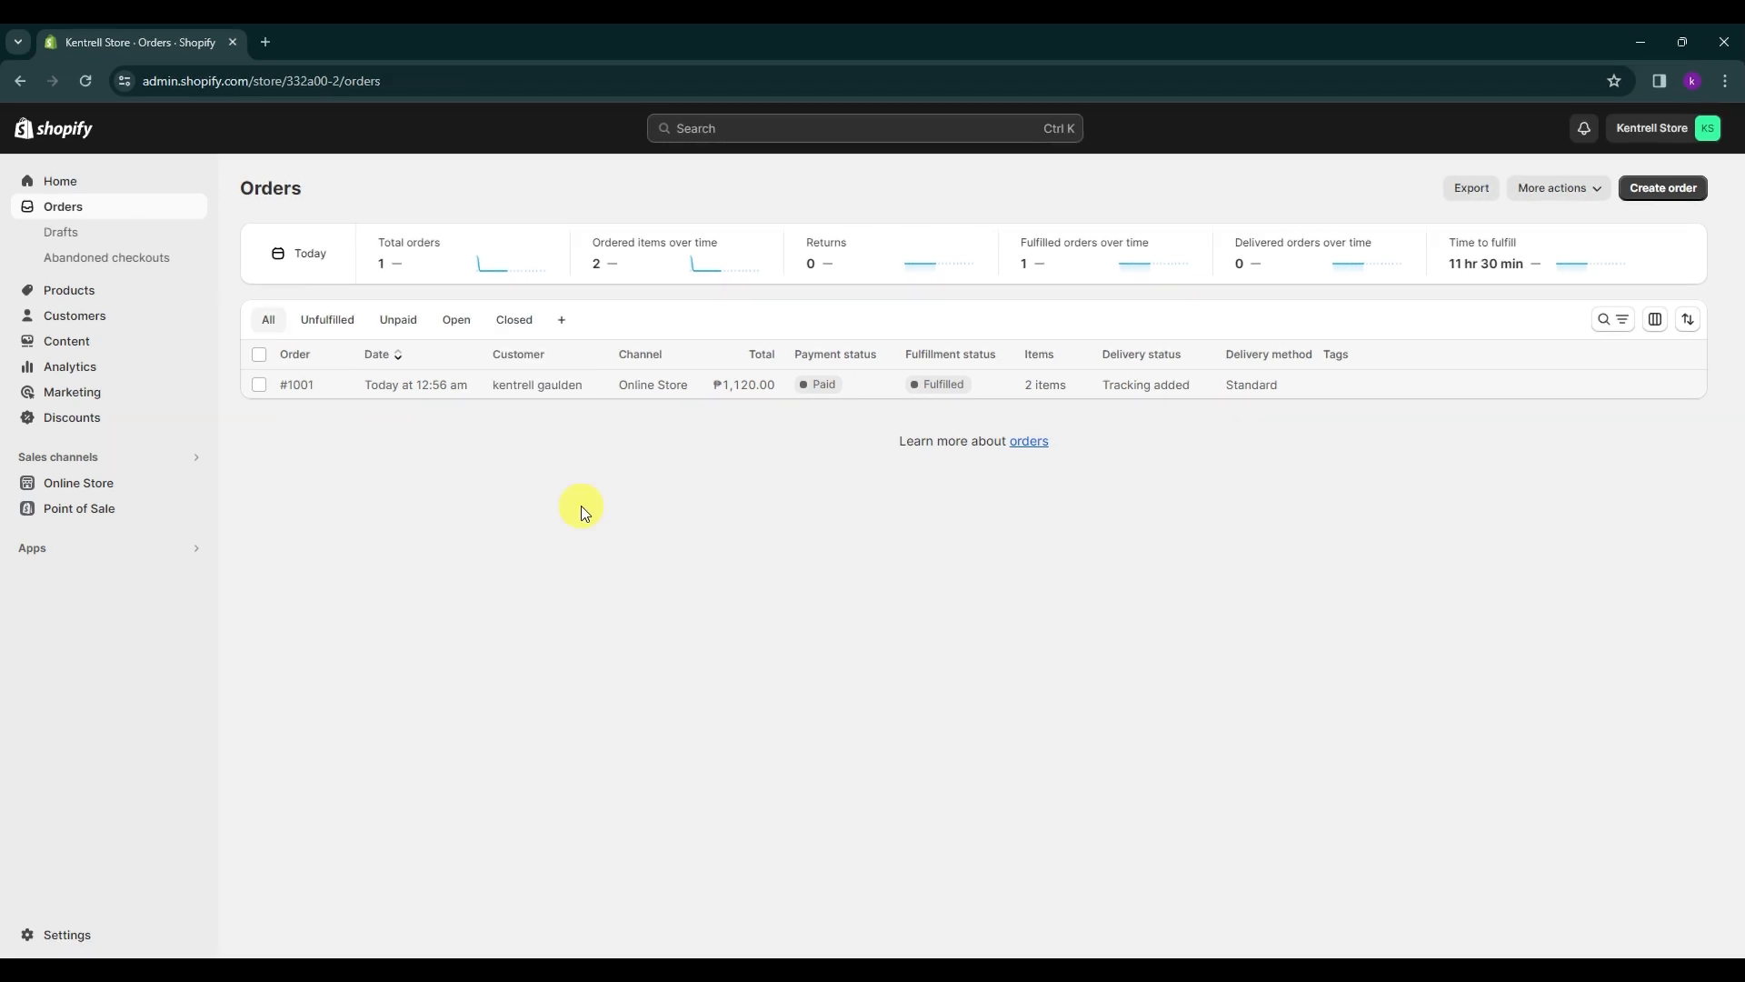
pyautogui.moveTo(540, 457)
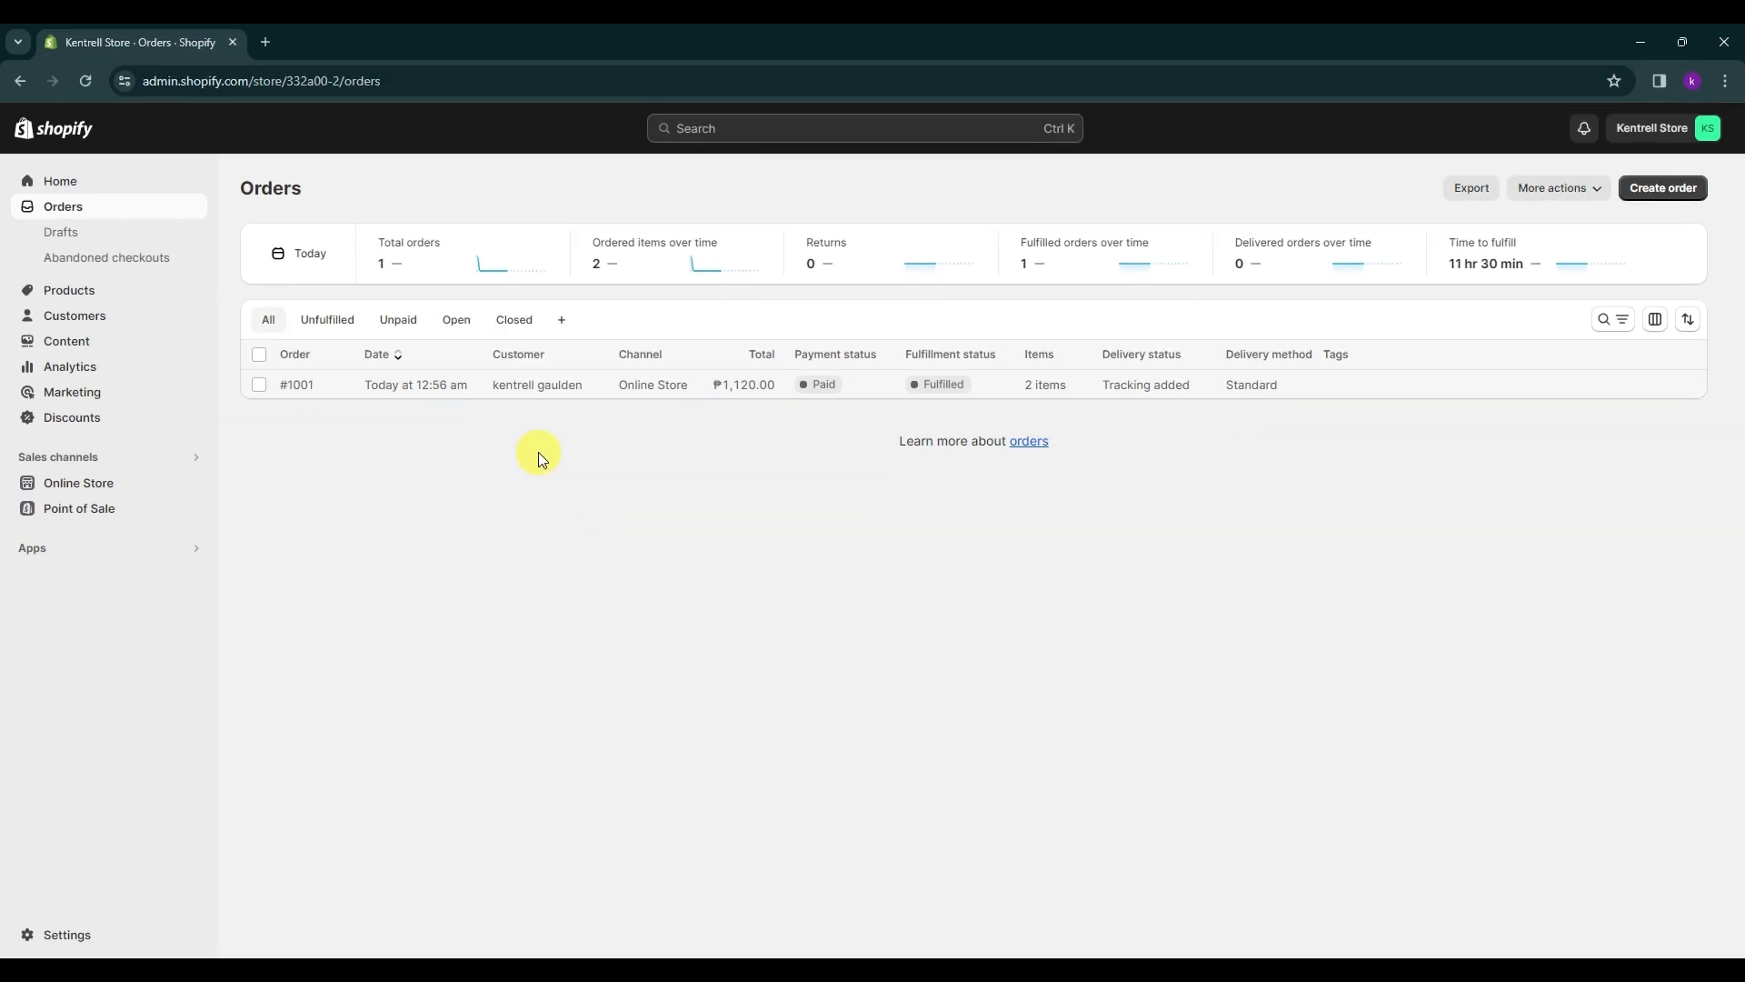
pyautogui.moveTo(561, 321)
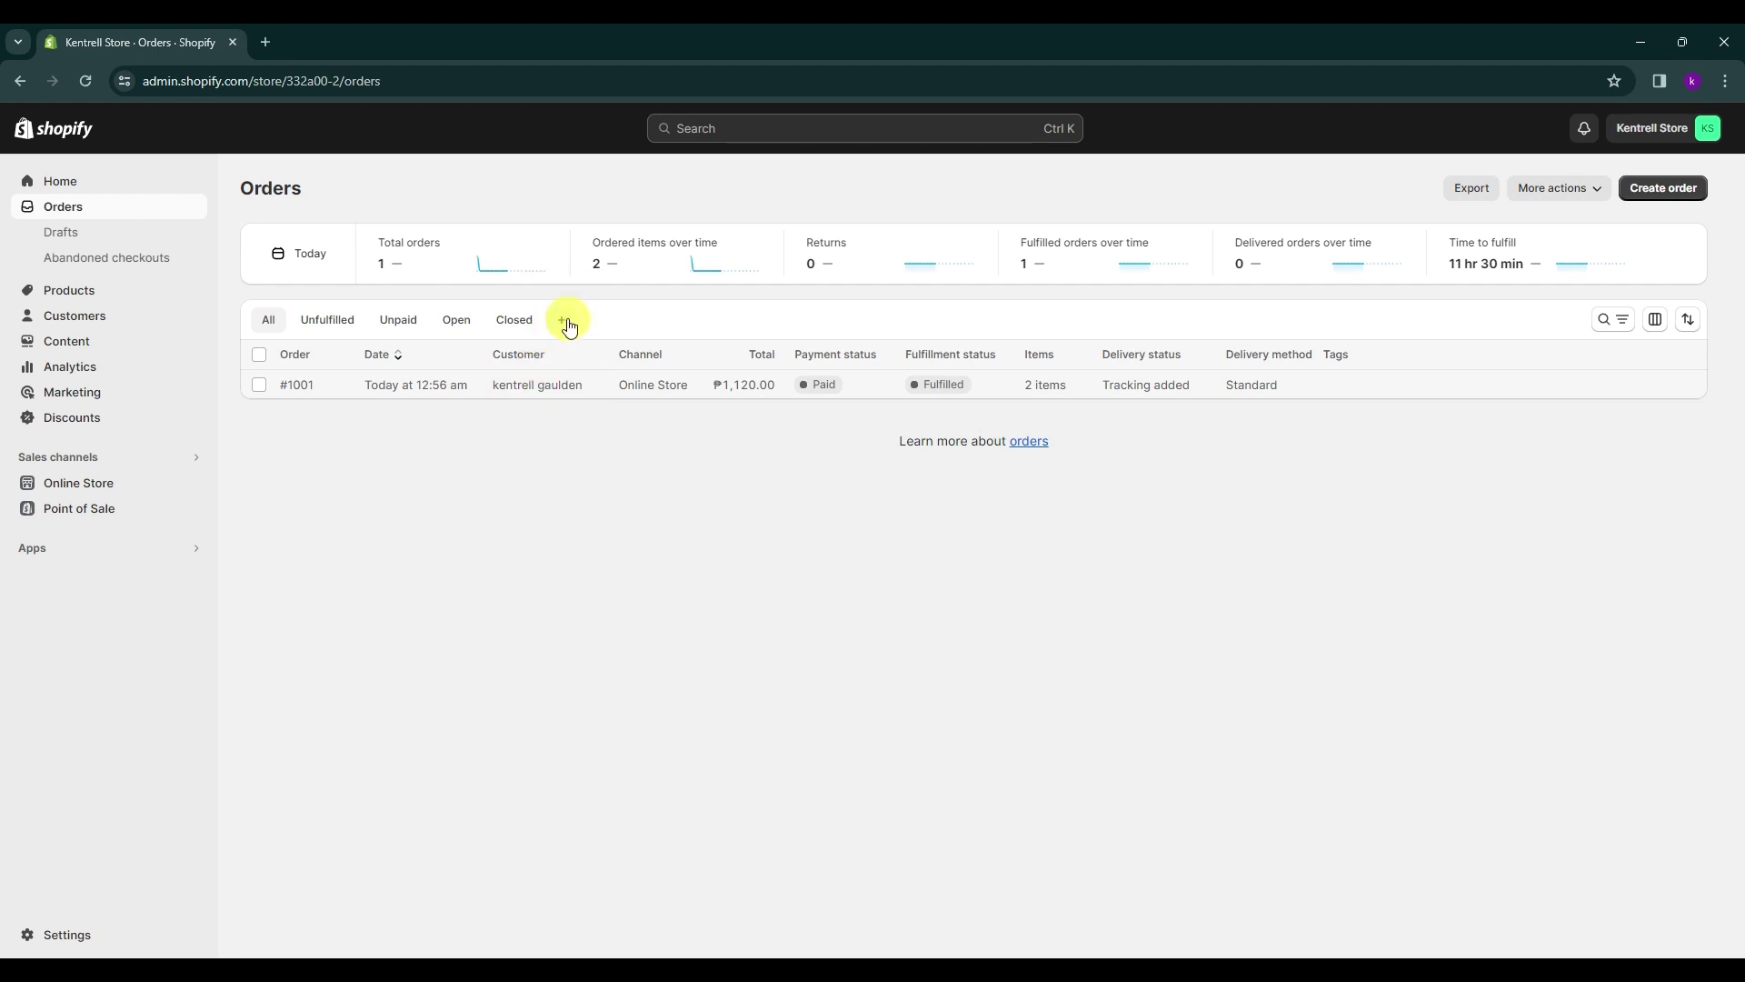
# Create a new orders view named 'returns/exchange'
pyautogui.click(562, 321)
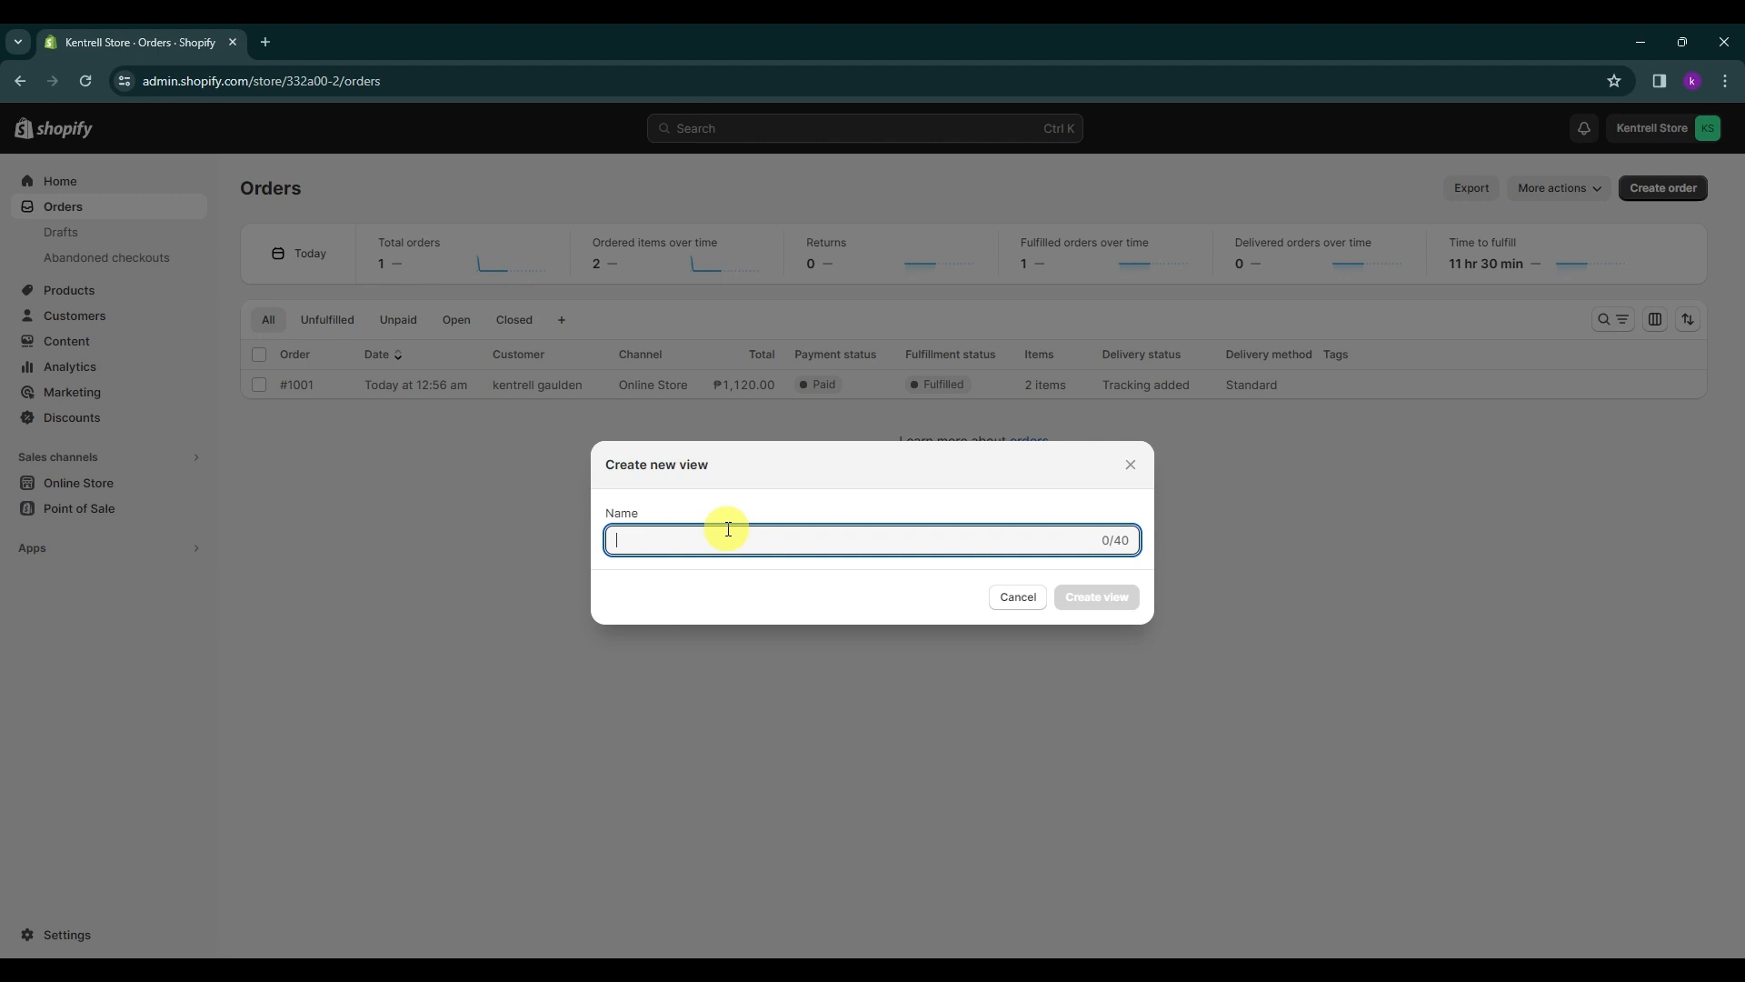
pyautogui.write('returns')
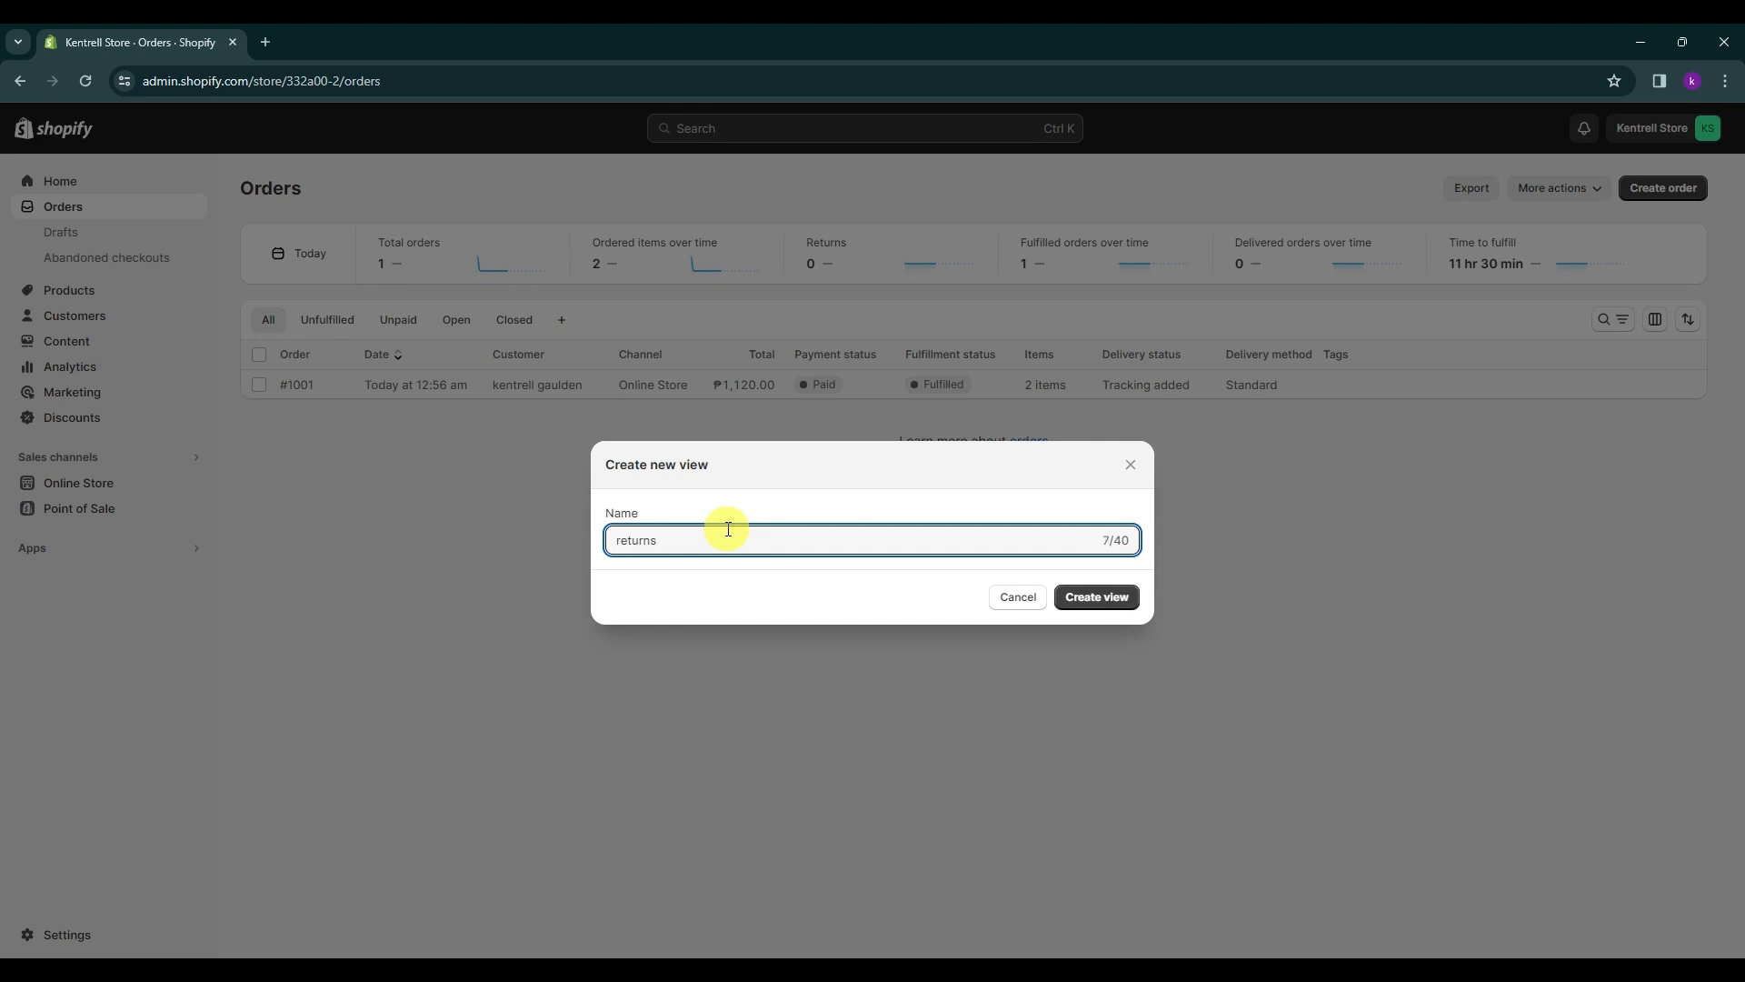
pyautogui.write('/exch')
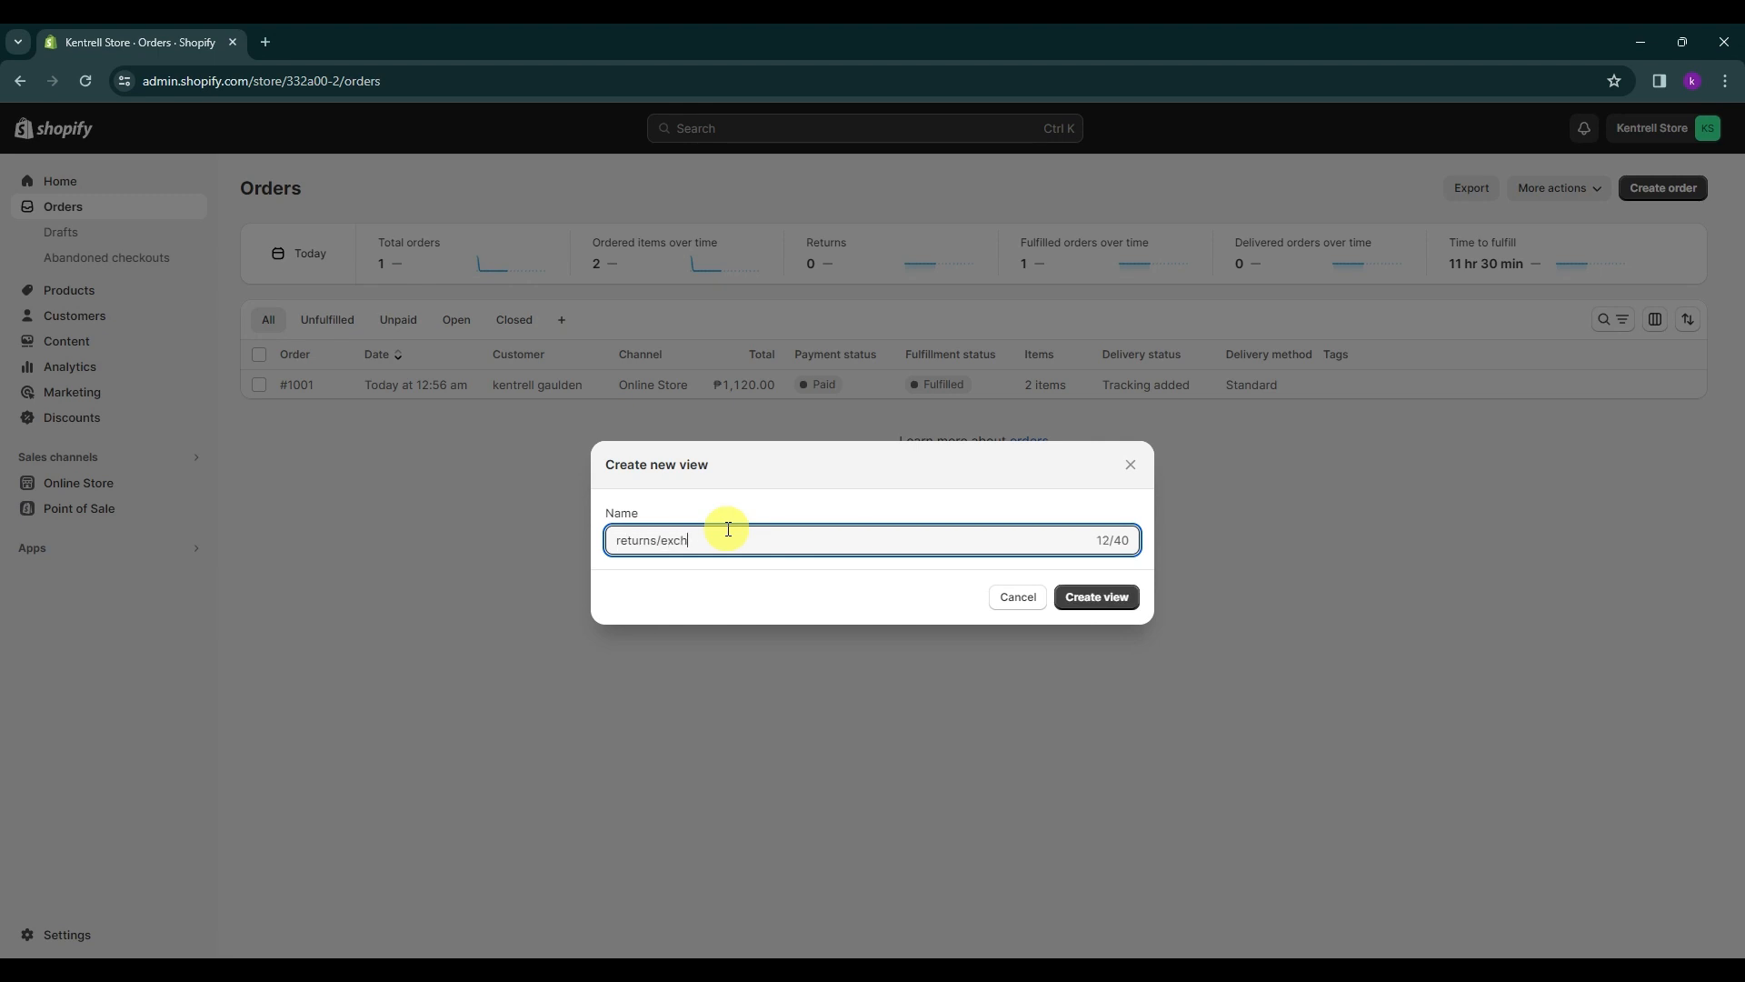
pyautogui.write('ange')
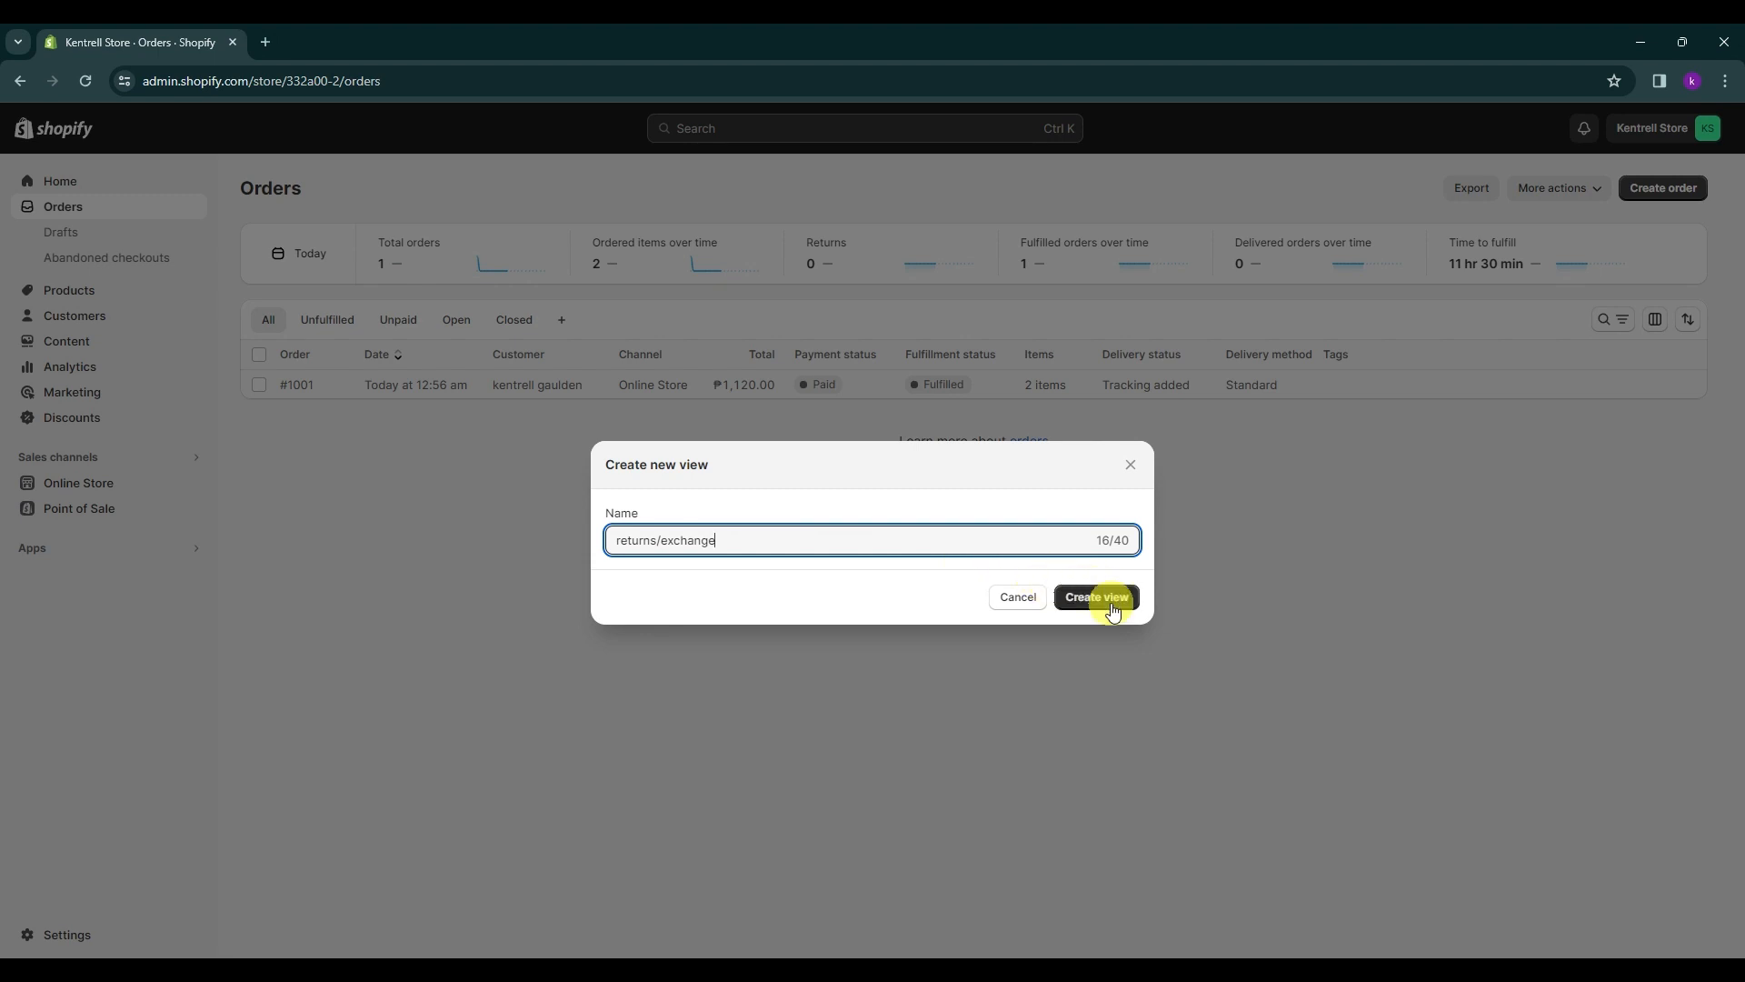
pyautogui.click(1095, 597)
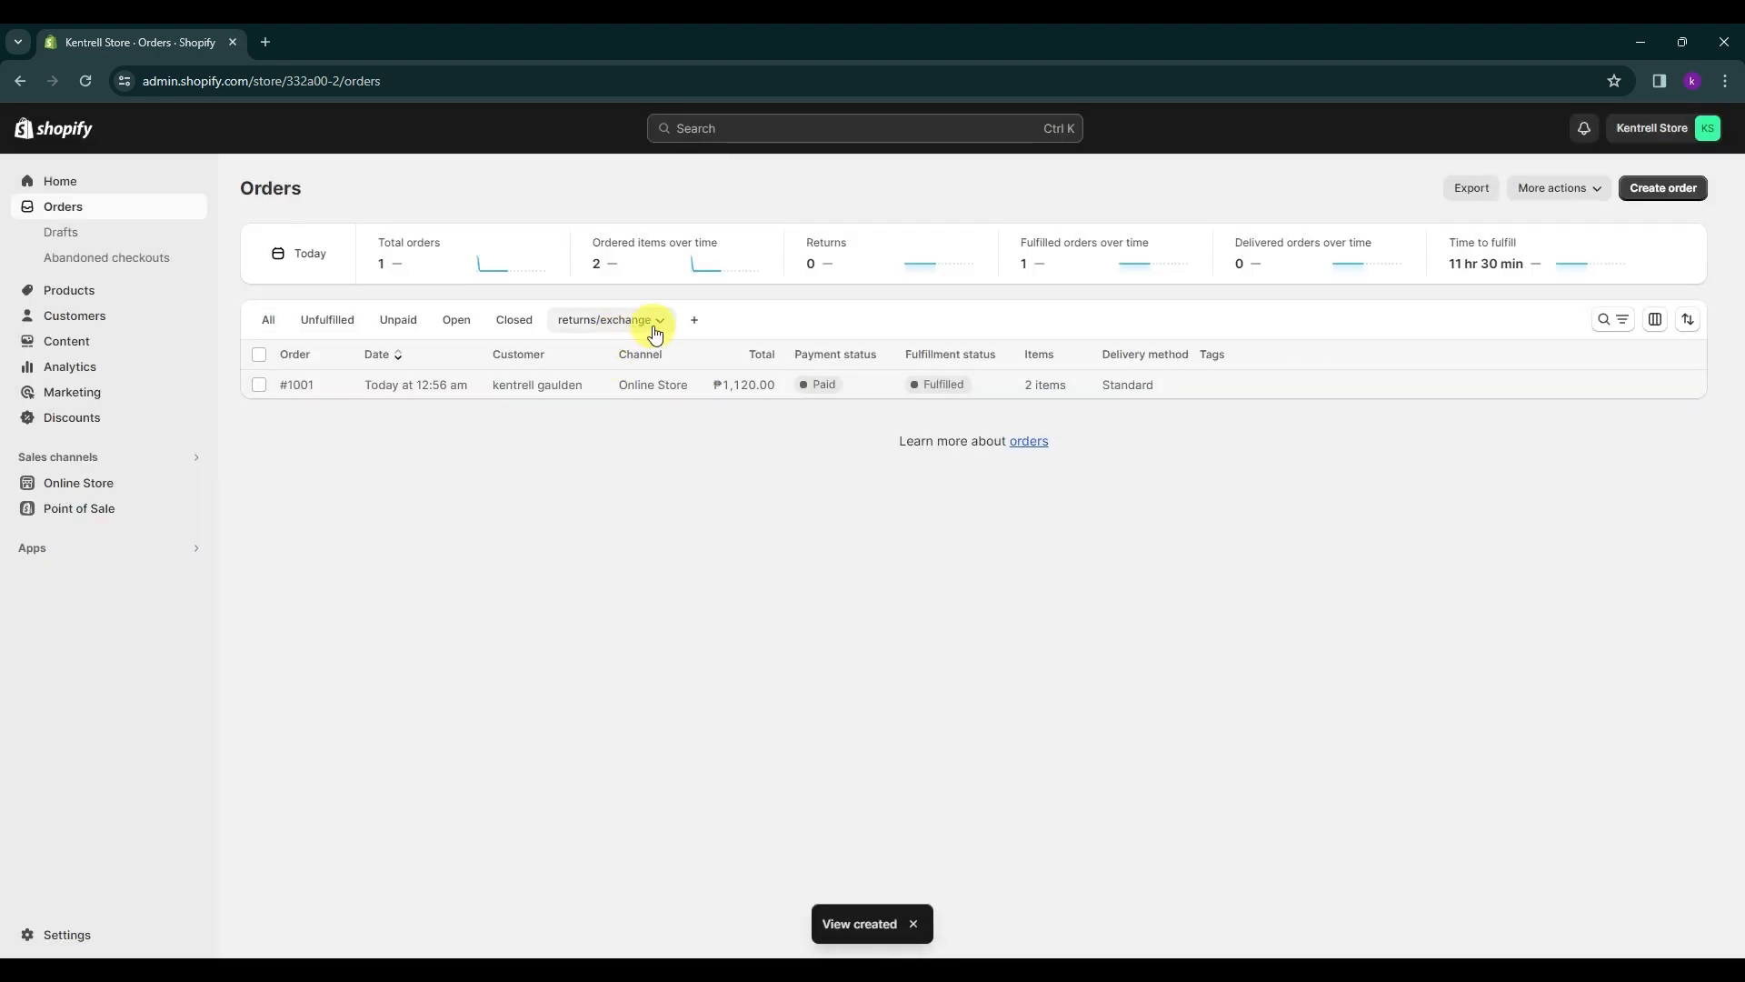
# Open the returns/exchange view and select order #1001 from it
pyautogui.click(659, 322)
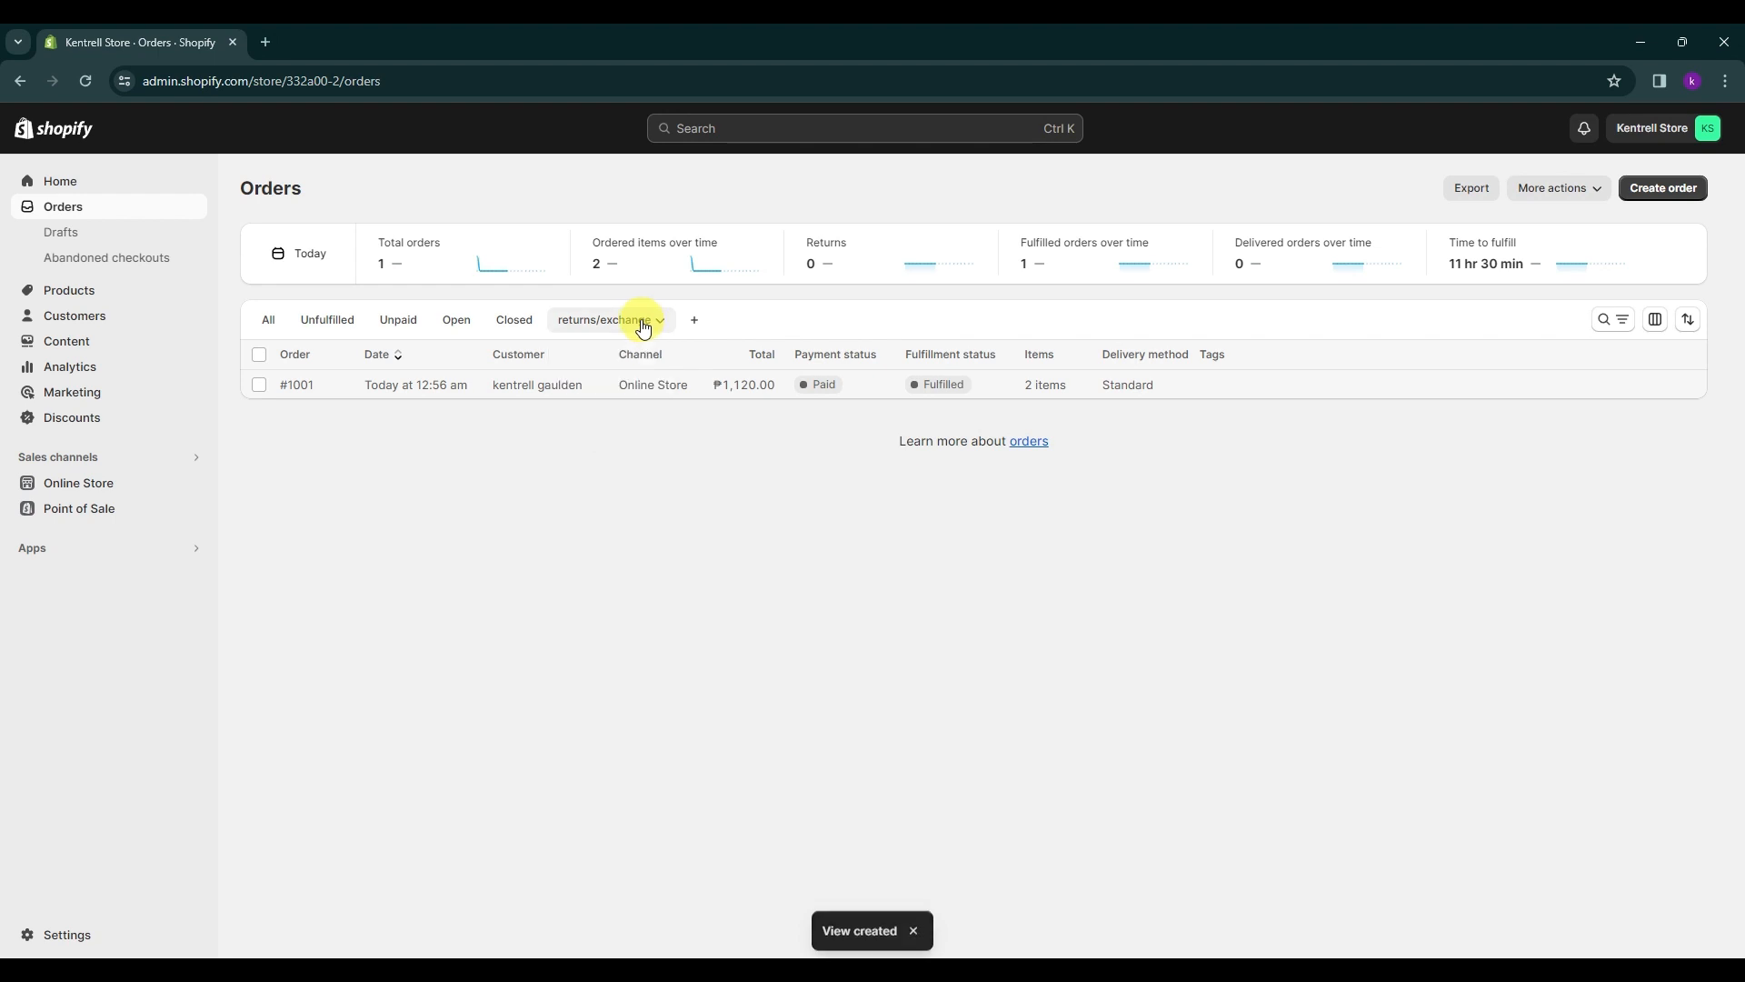
pyautogui.click(911, 930)
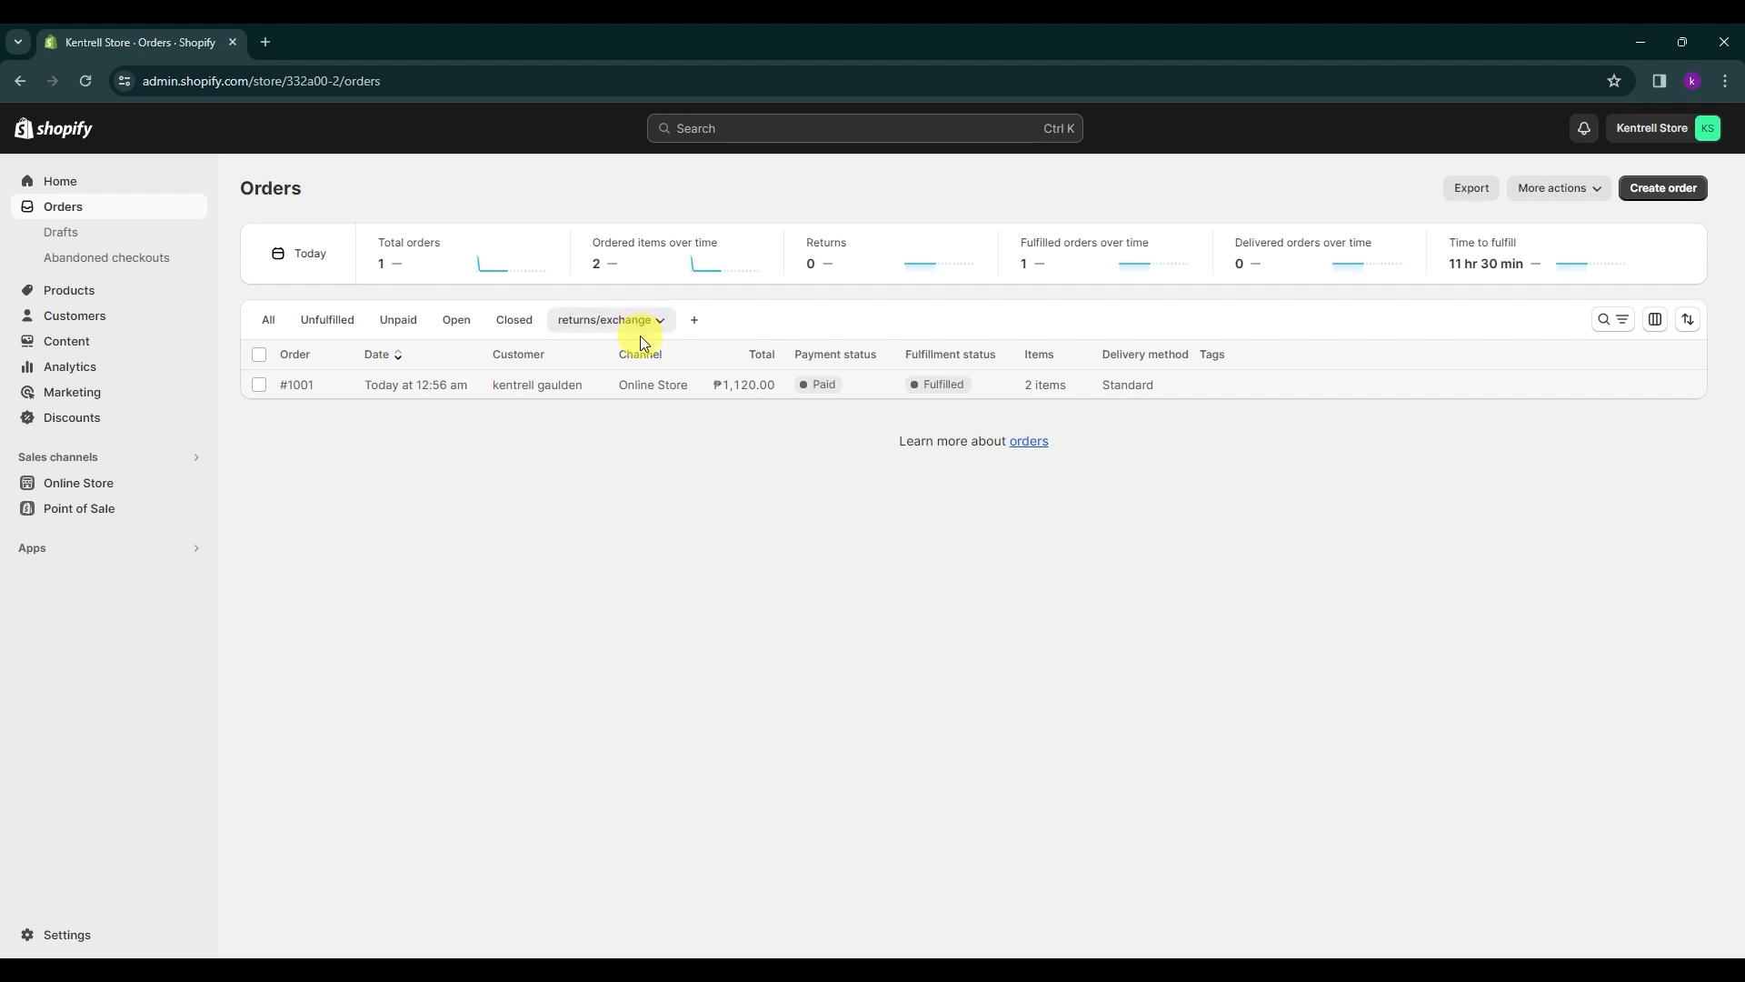
pyautogui.click(297, 383)
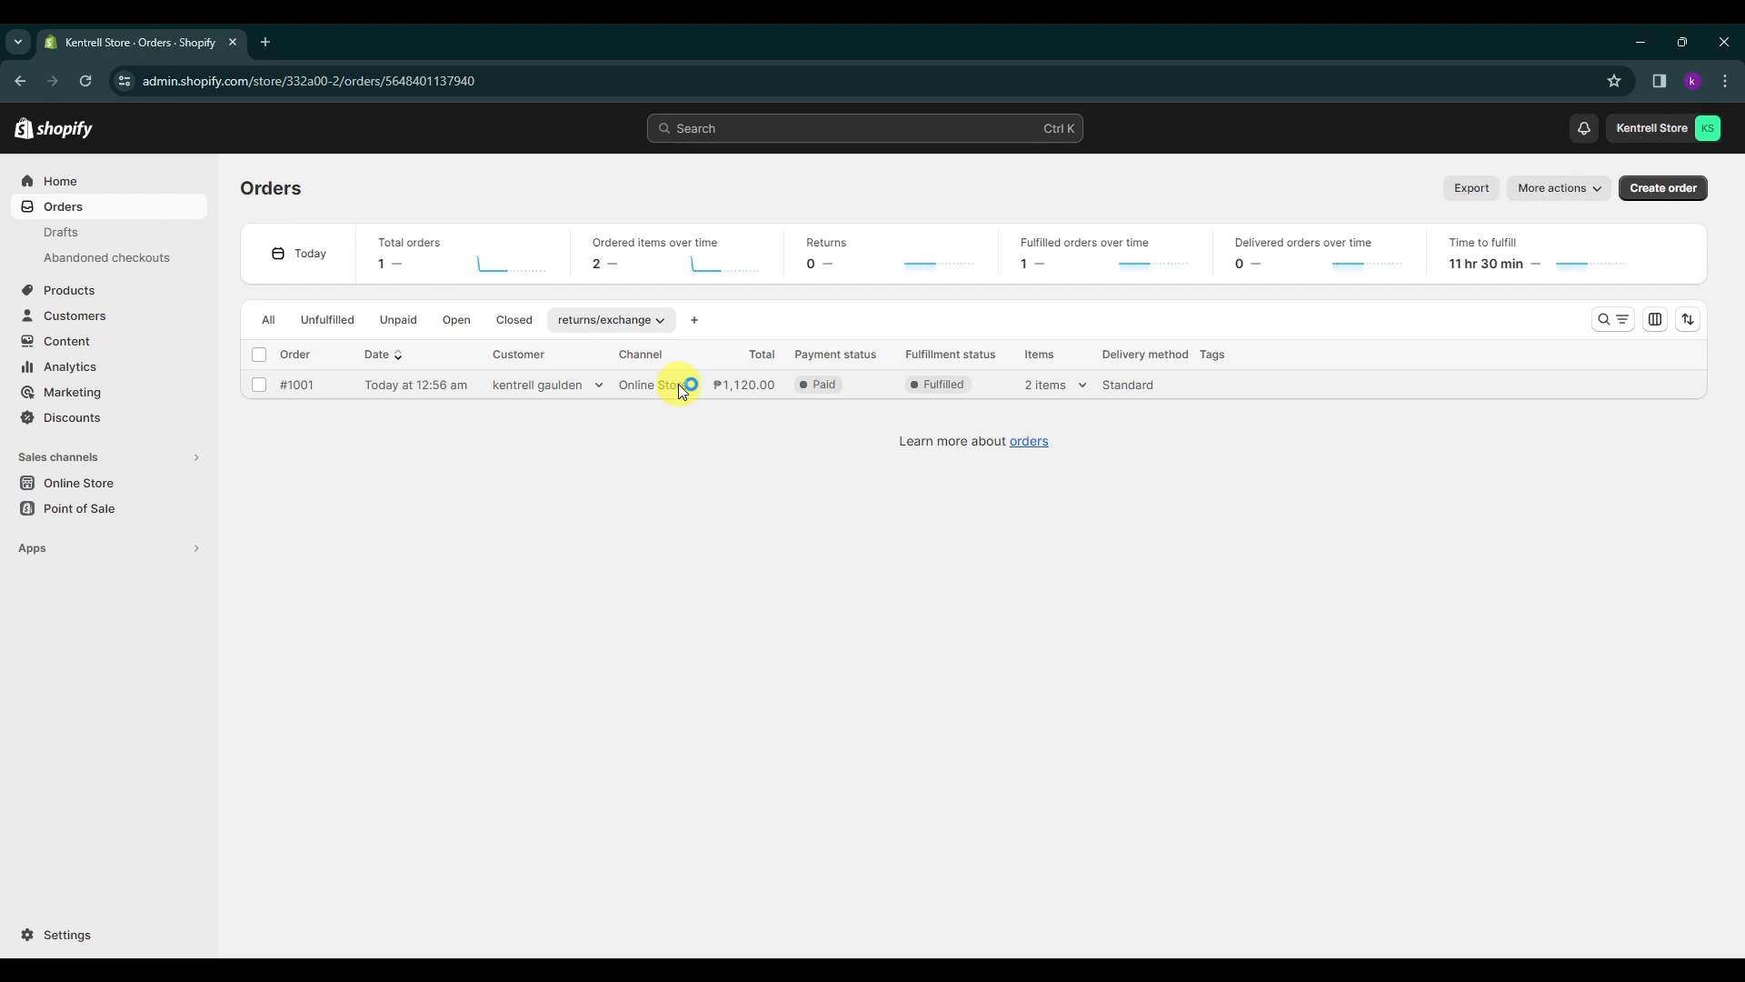
# Open order #1001 and browse its More actions menu, then close it
pyautogui.click(297, 383)
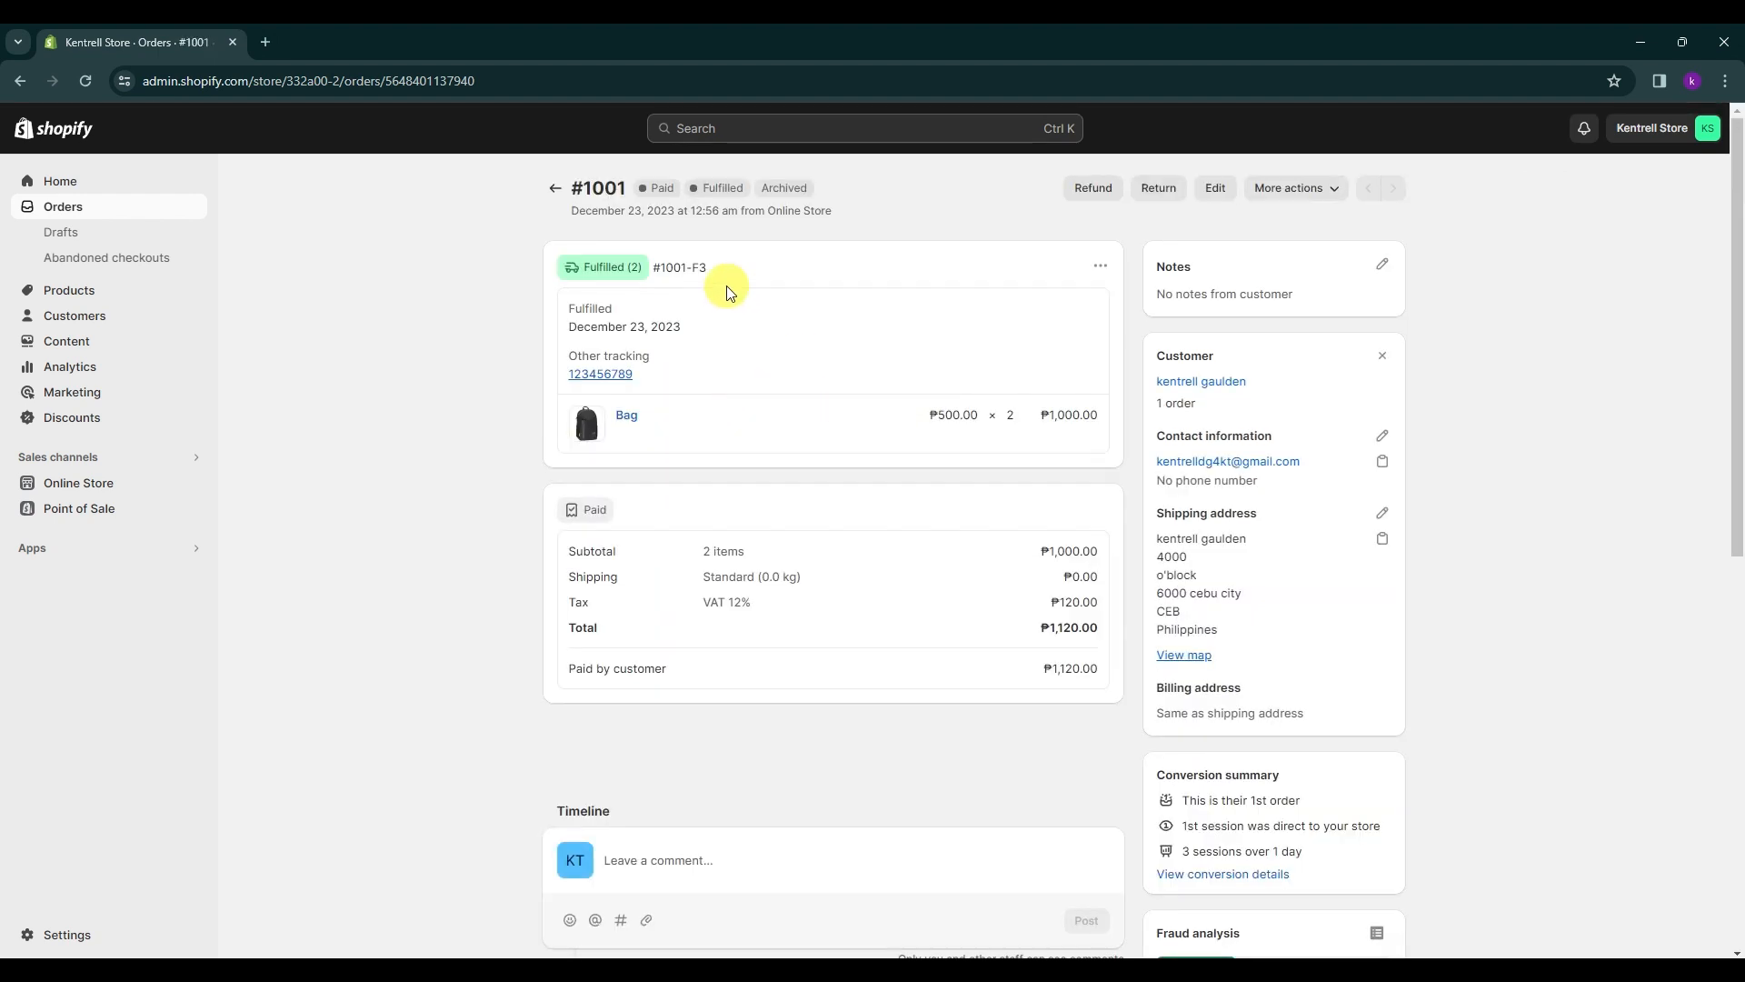
pyautogui.moveTo(1284, 248)
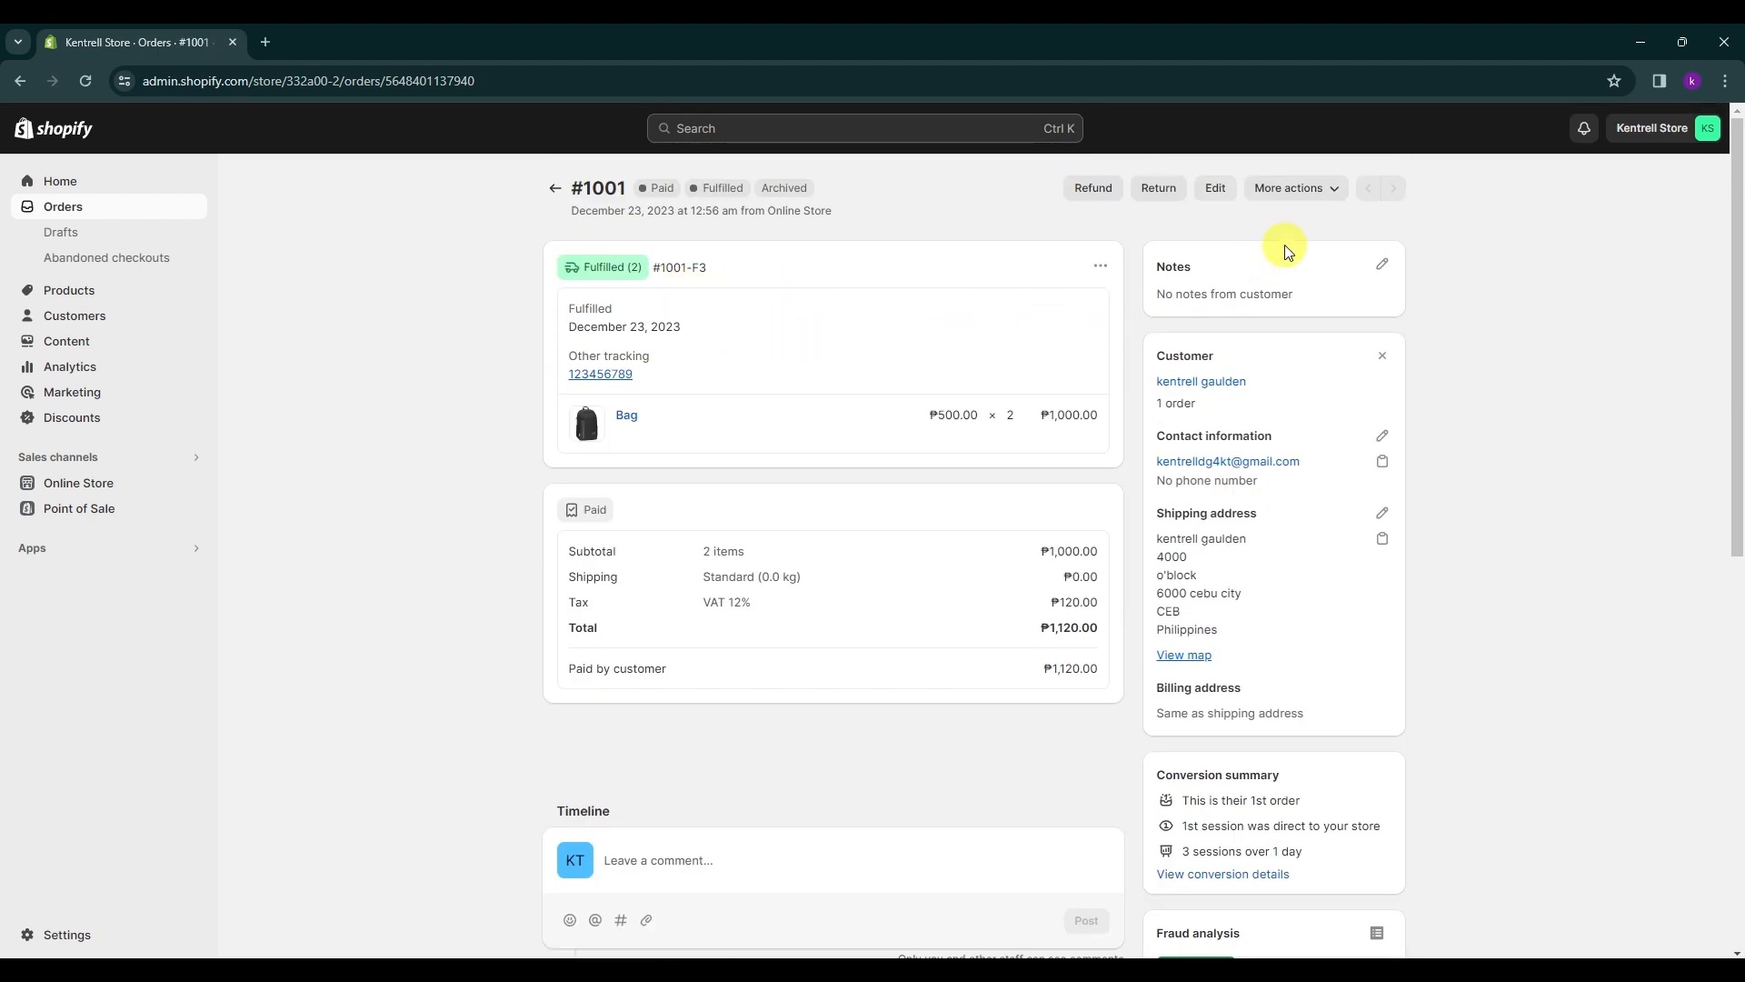
pyautogui.click(1294, 188)
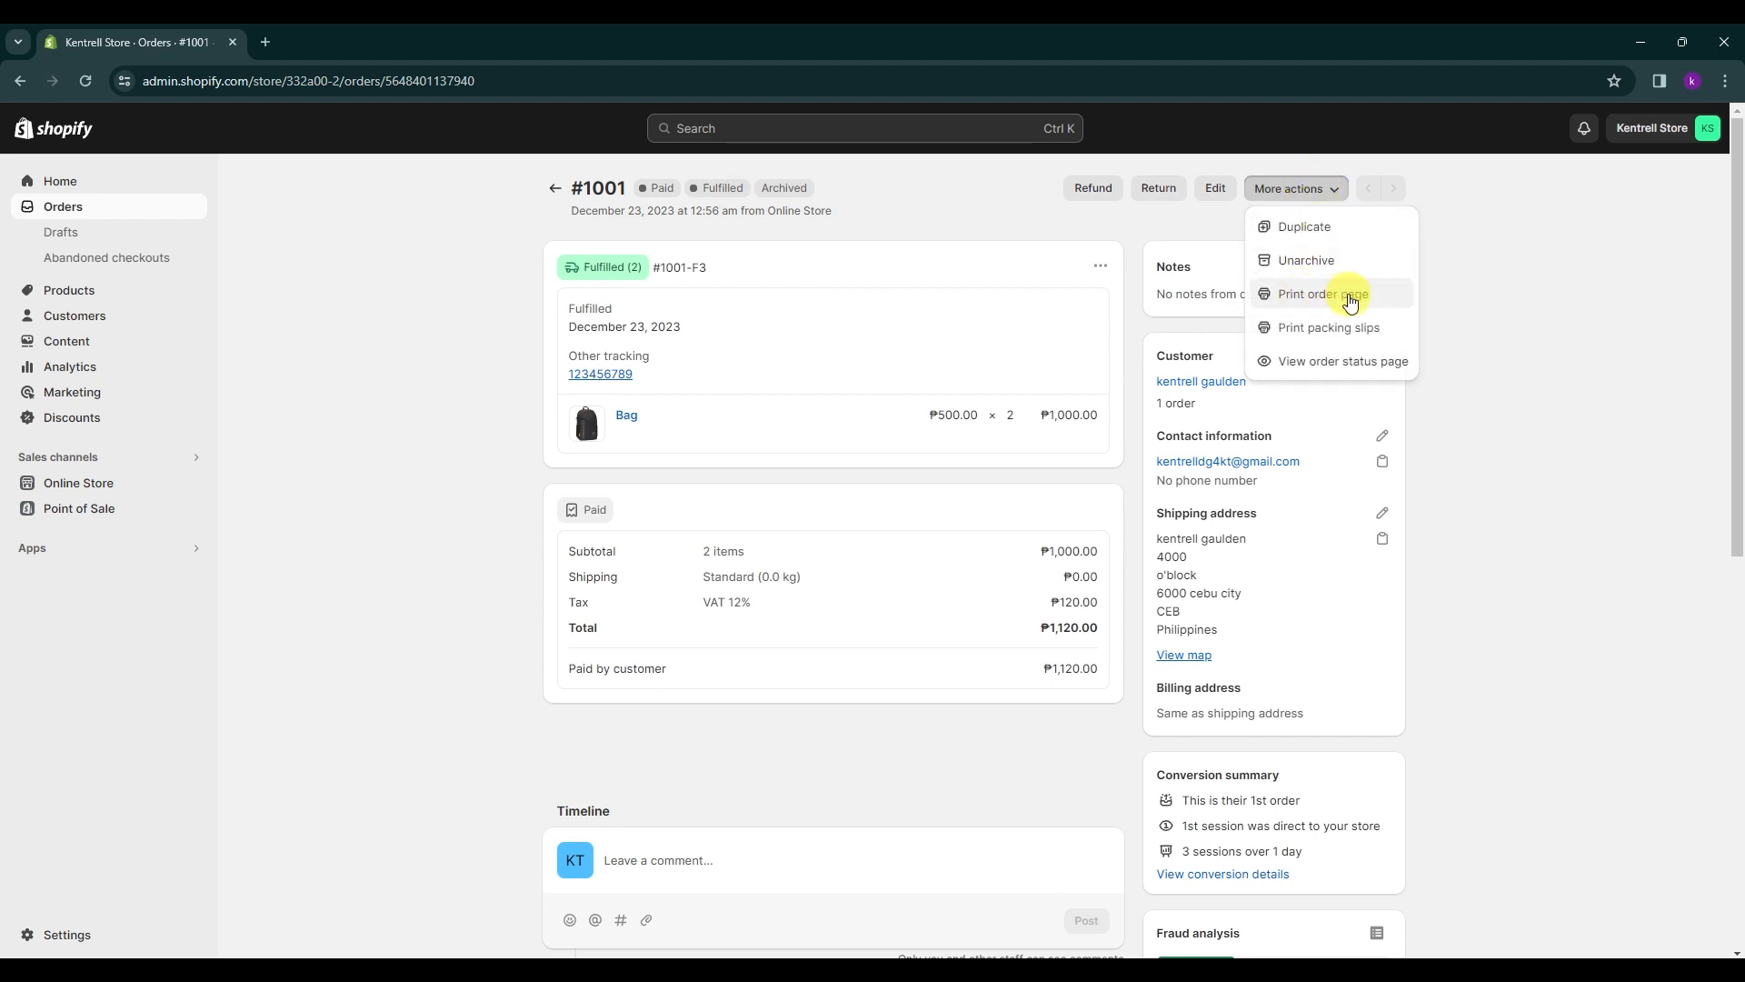
pyautogui.moveTo(1313, 333)
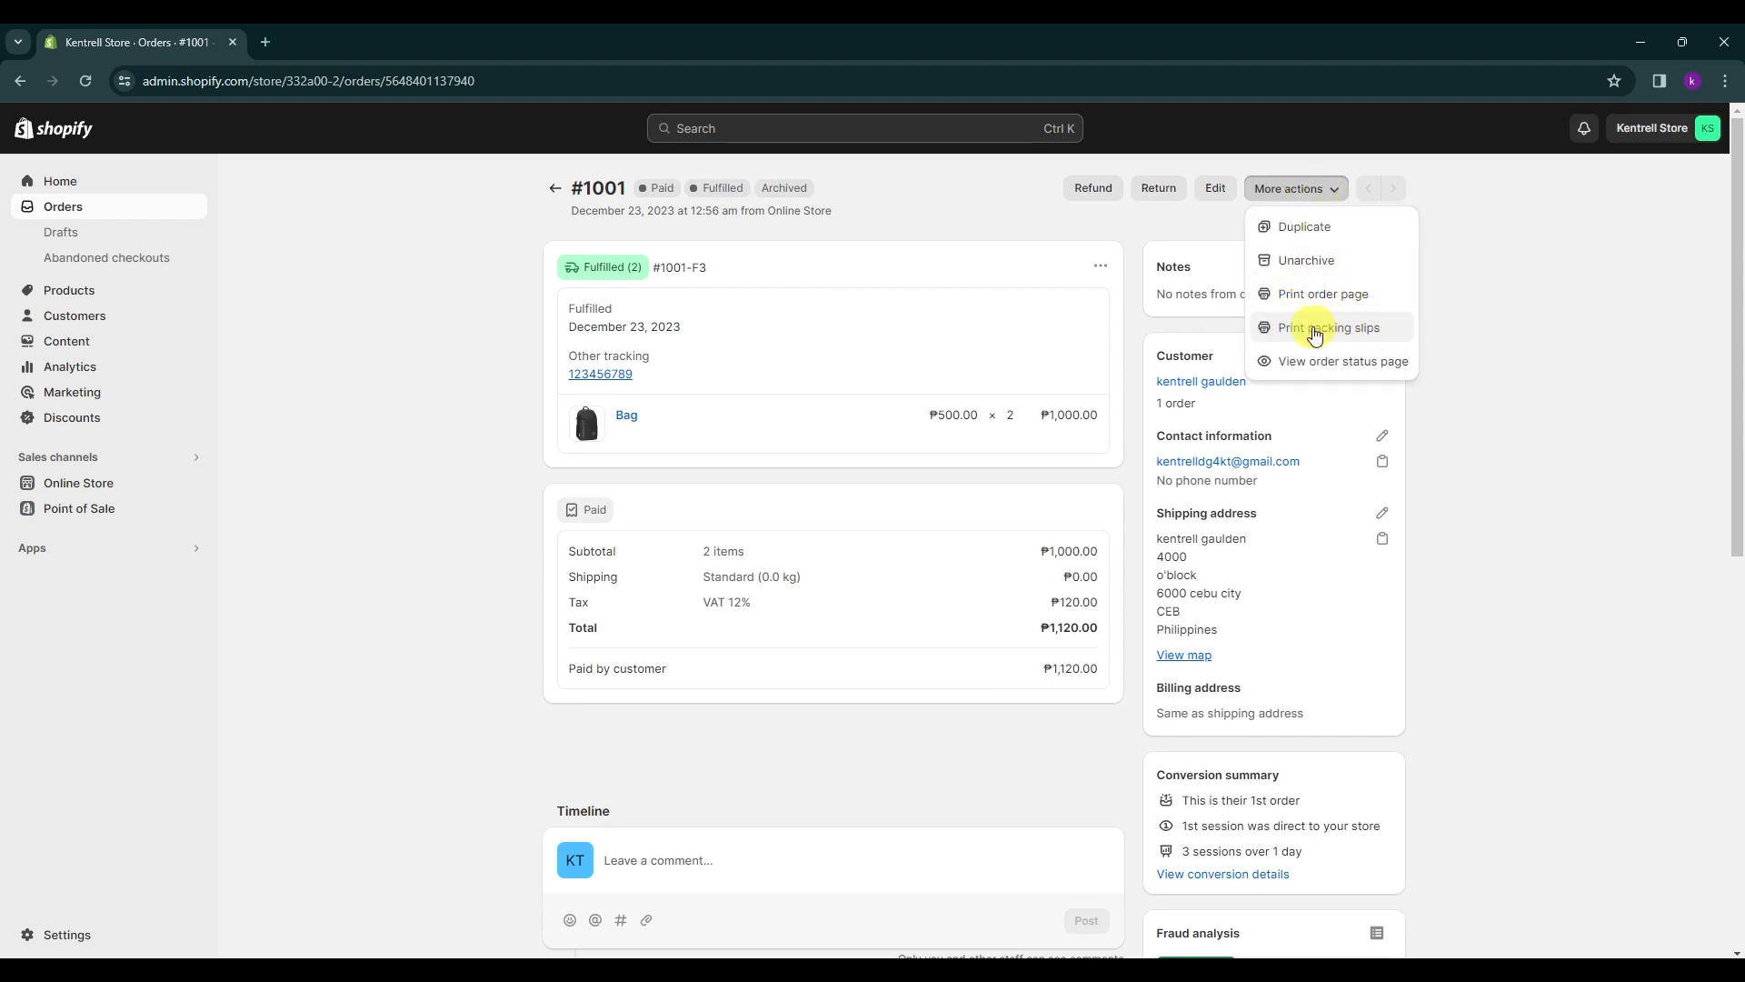
pyautogui.moveTo(1120, 189)
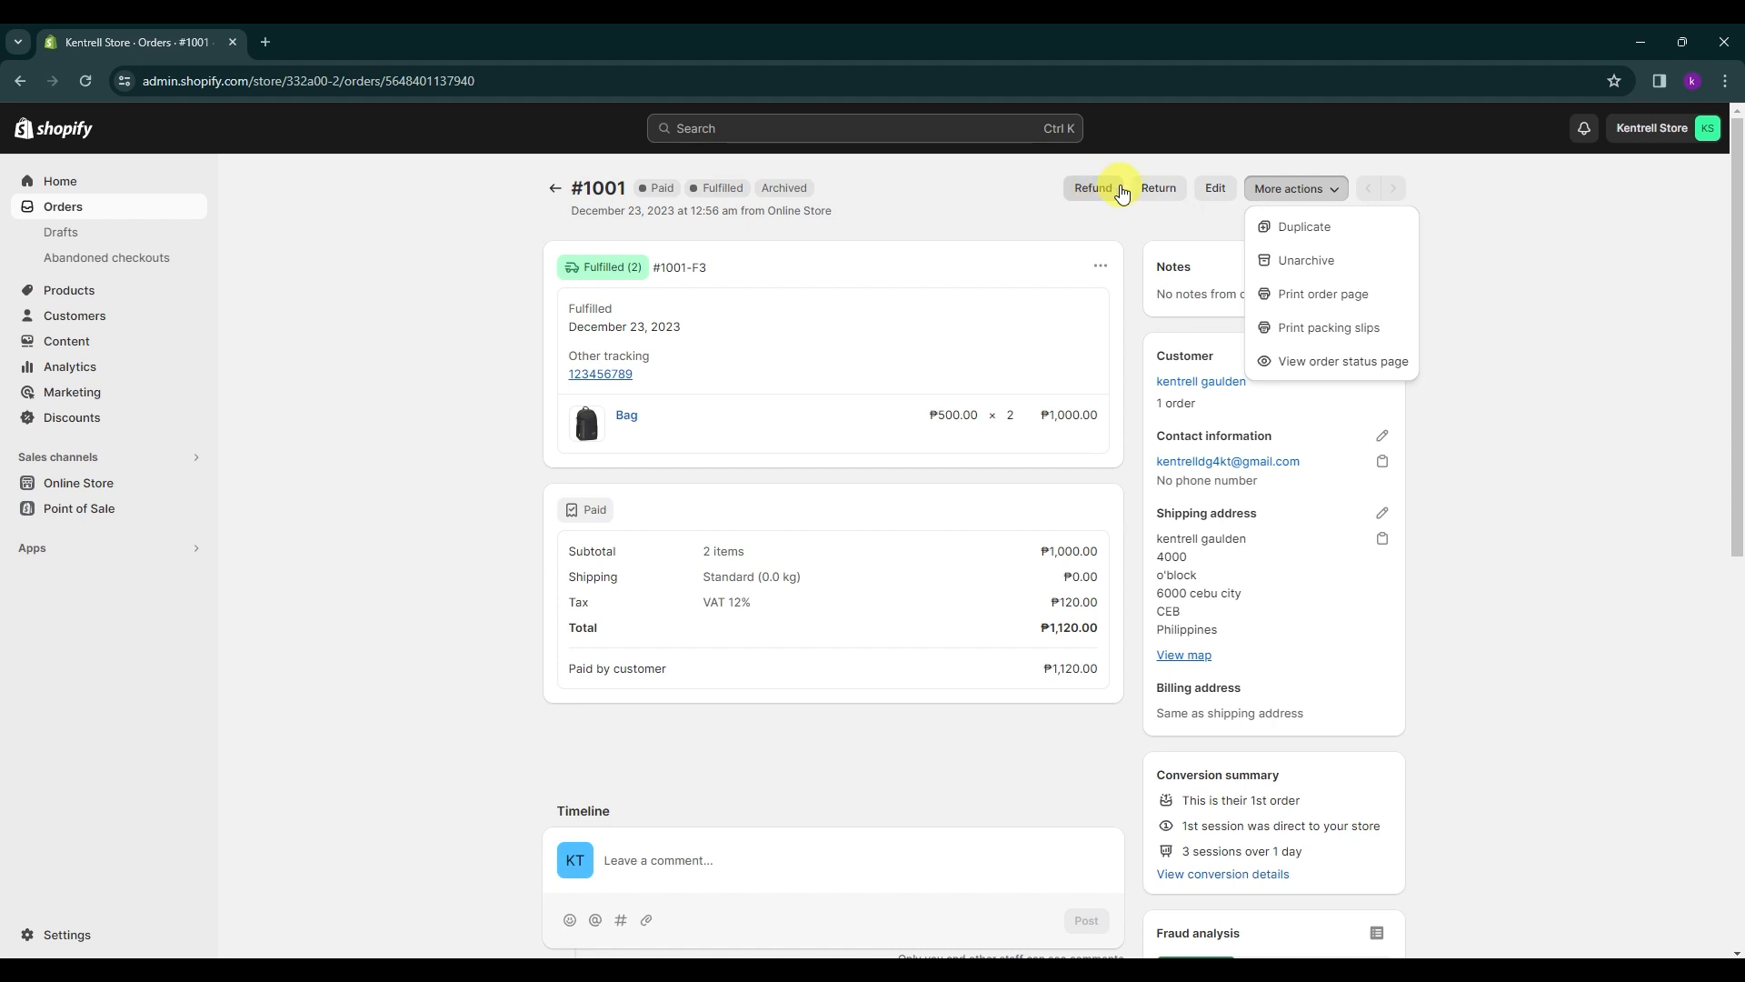
pyautogui.moveTo(1092, 187)
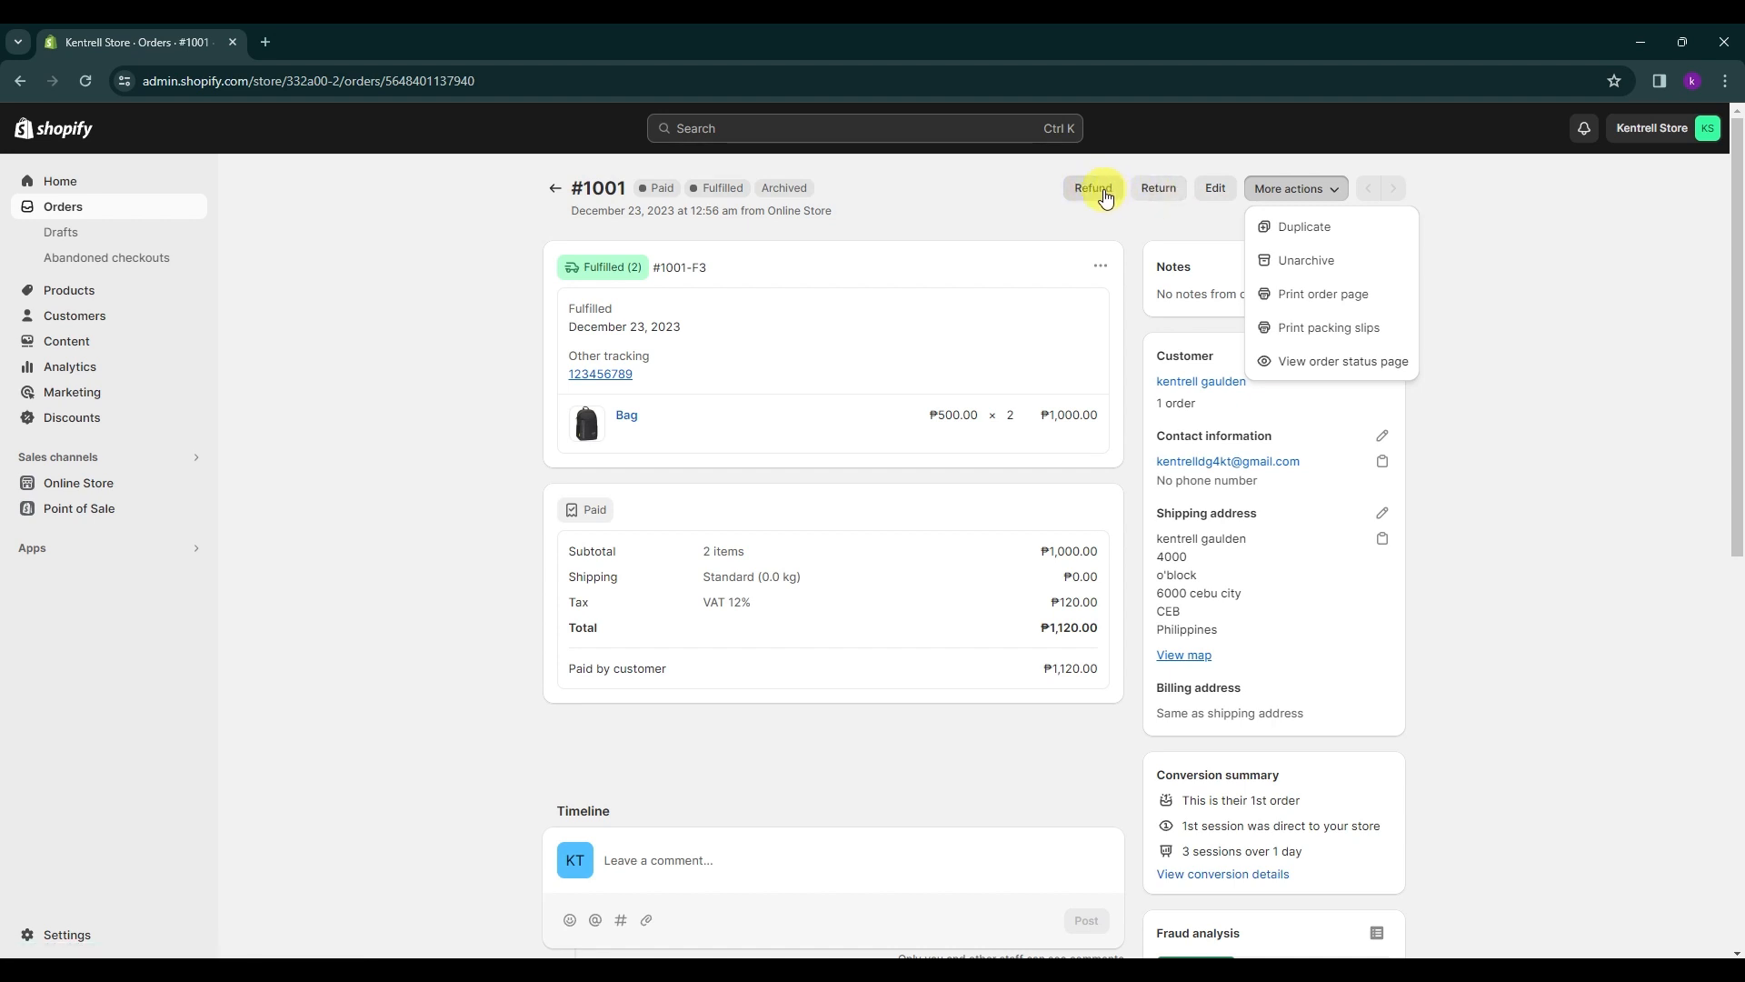
pyautogui.click(843, 293)
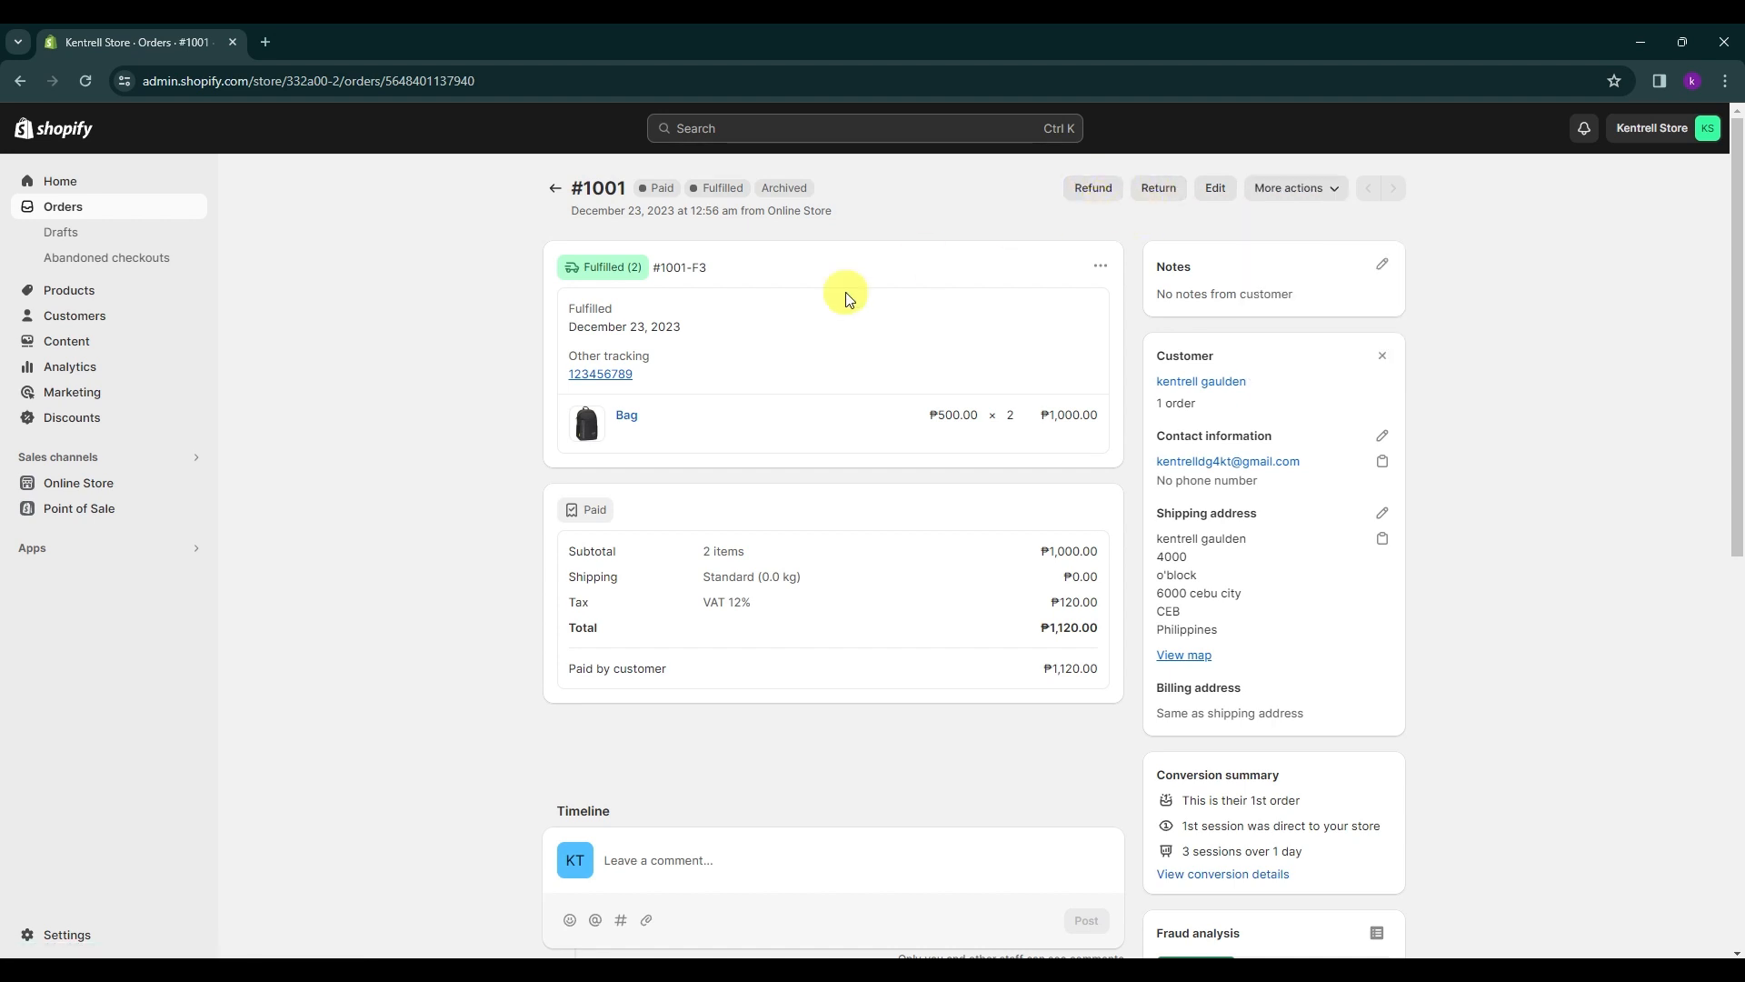
pyautogui.moveTo(744, 402)
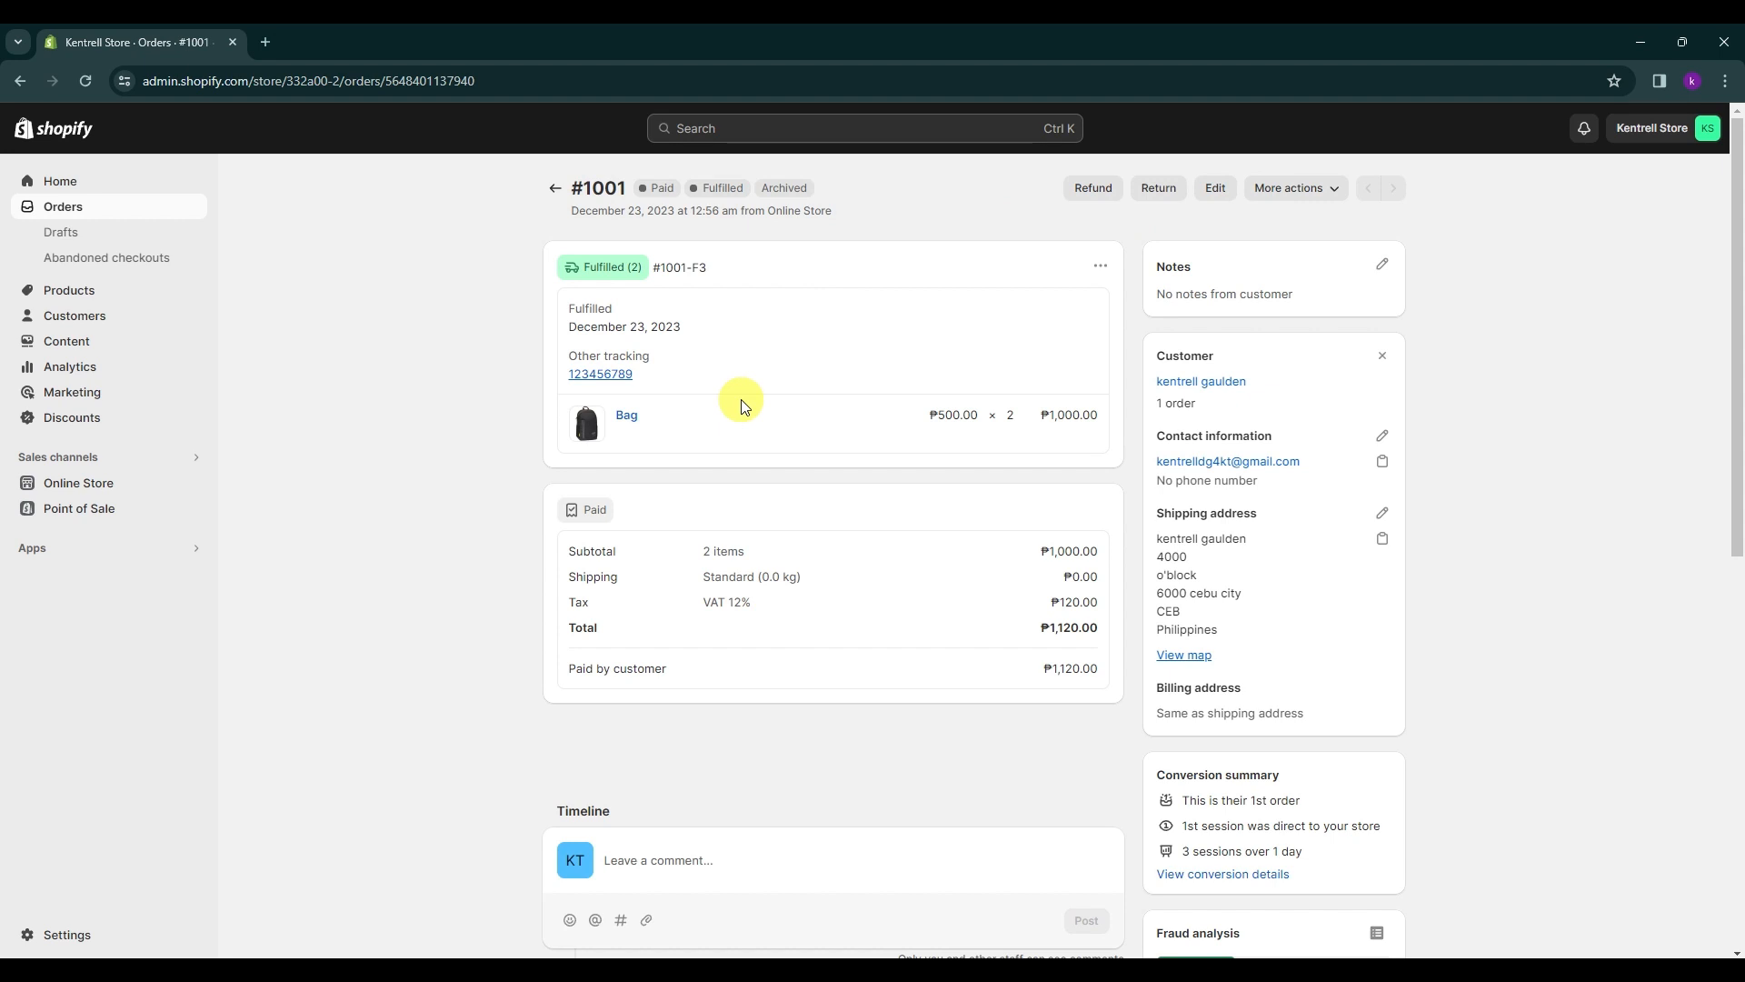